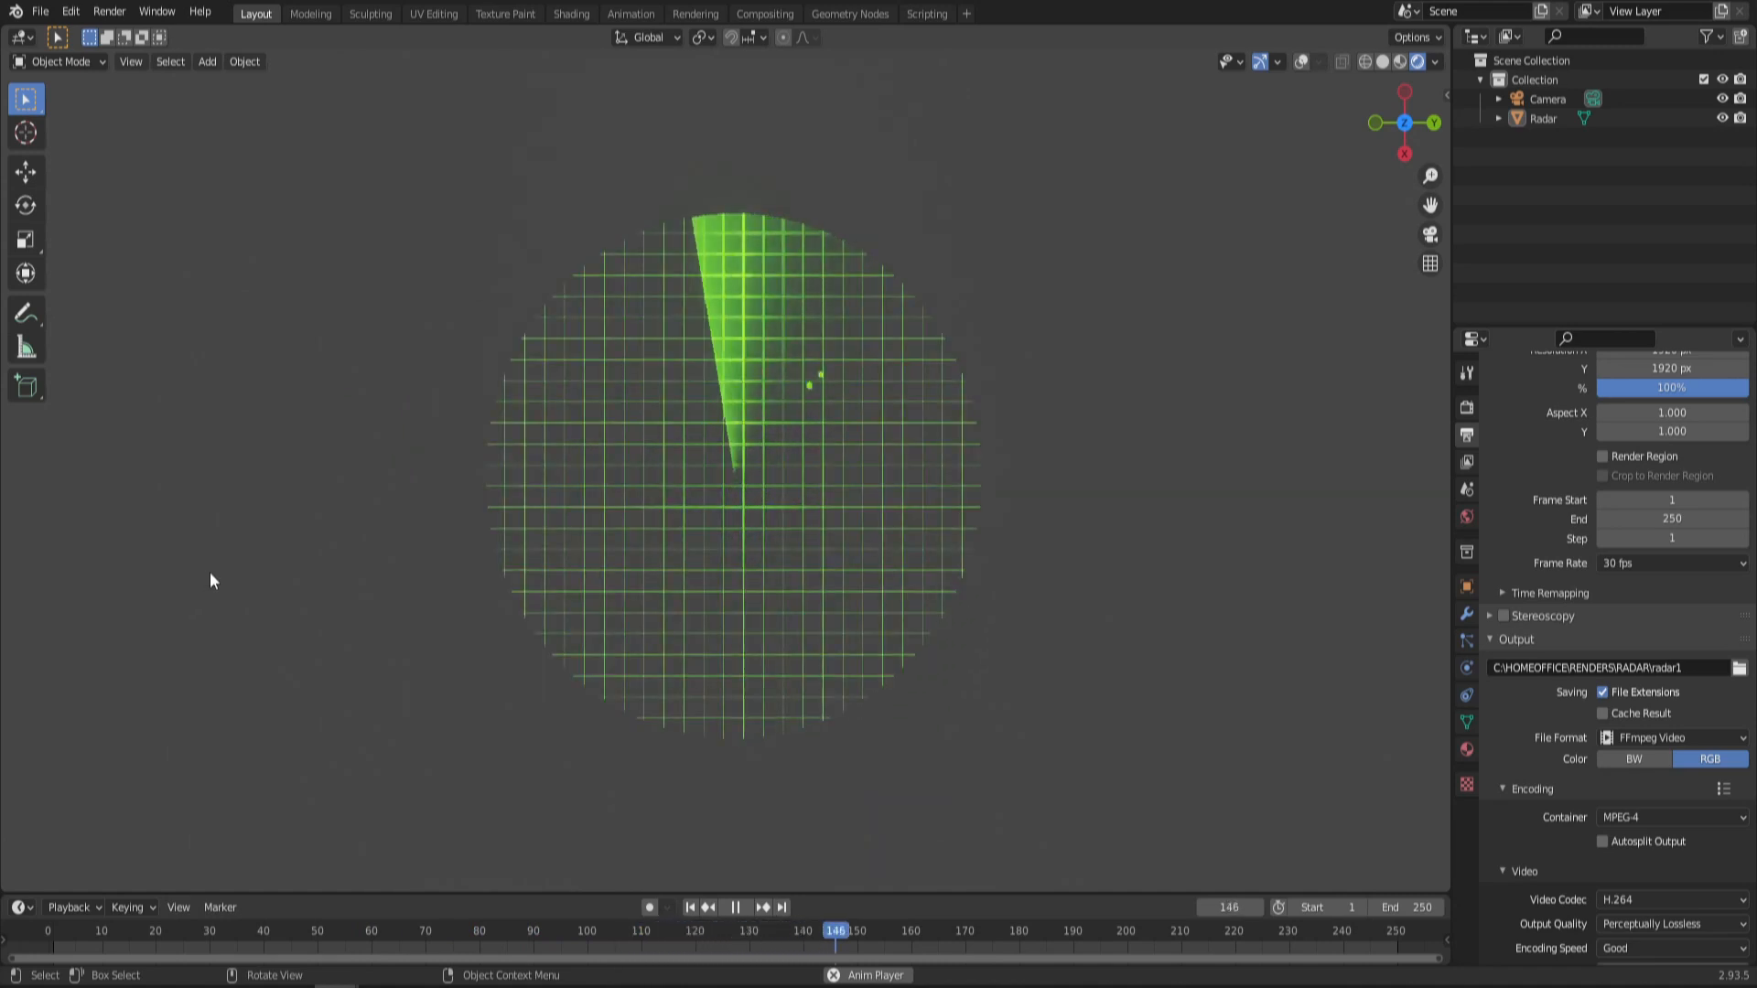
# Step: Operate the controls along the bottom timeline bar before modeling
pyautogui.click(734, 907)
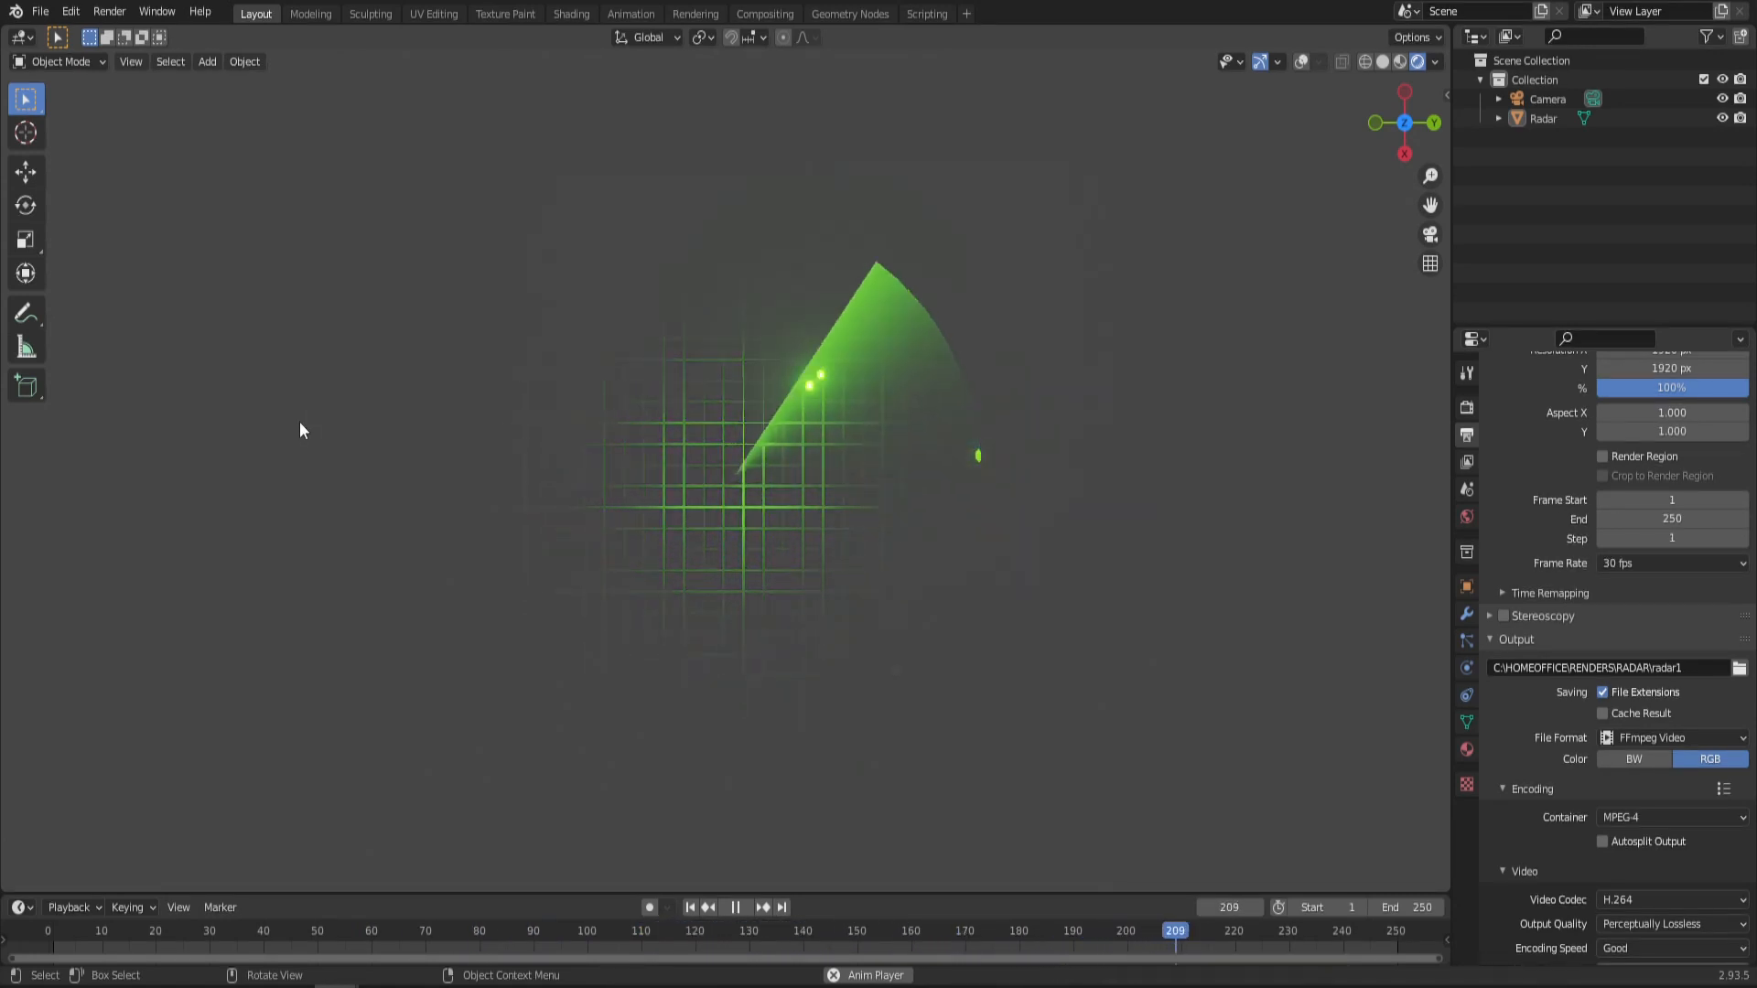
pyautogui.click(230, 930)
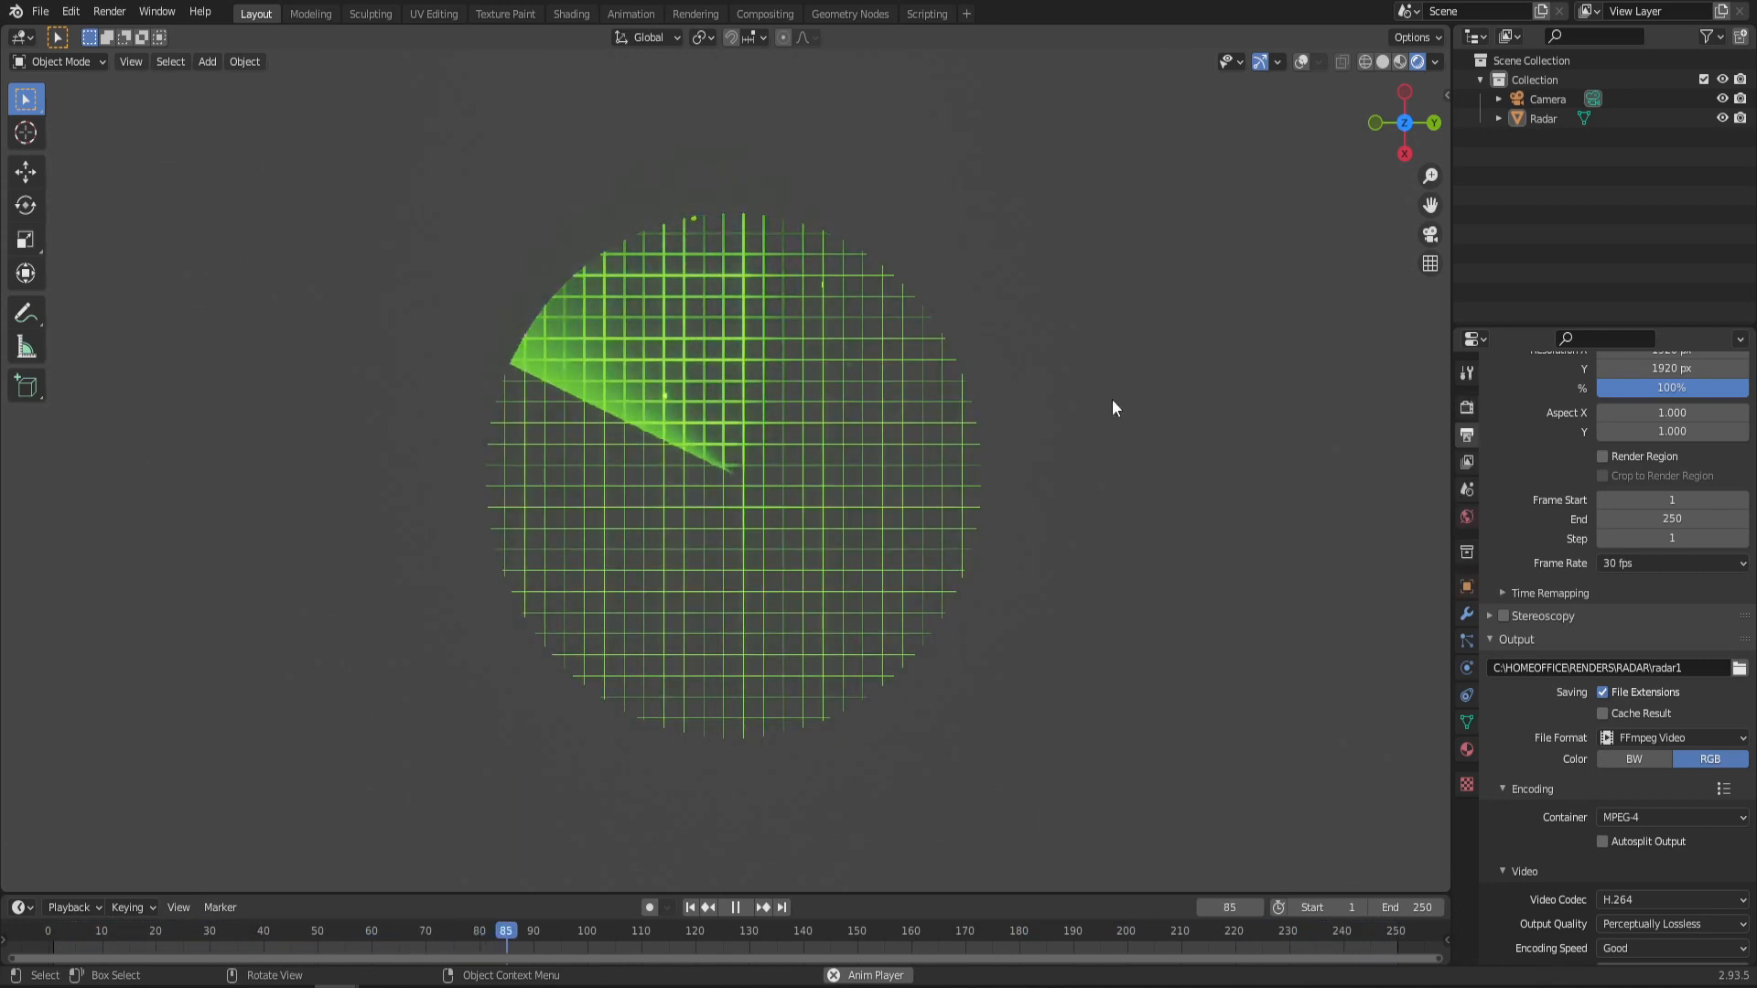
pyautogui.click(829, 929)
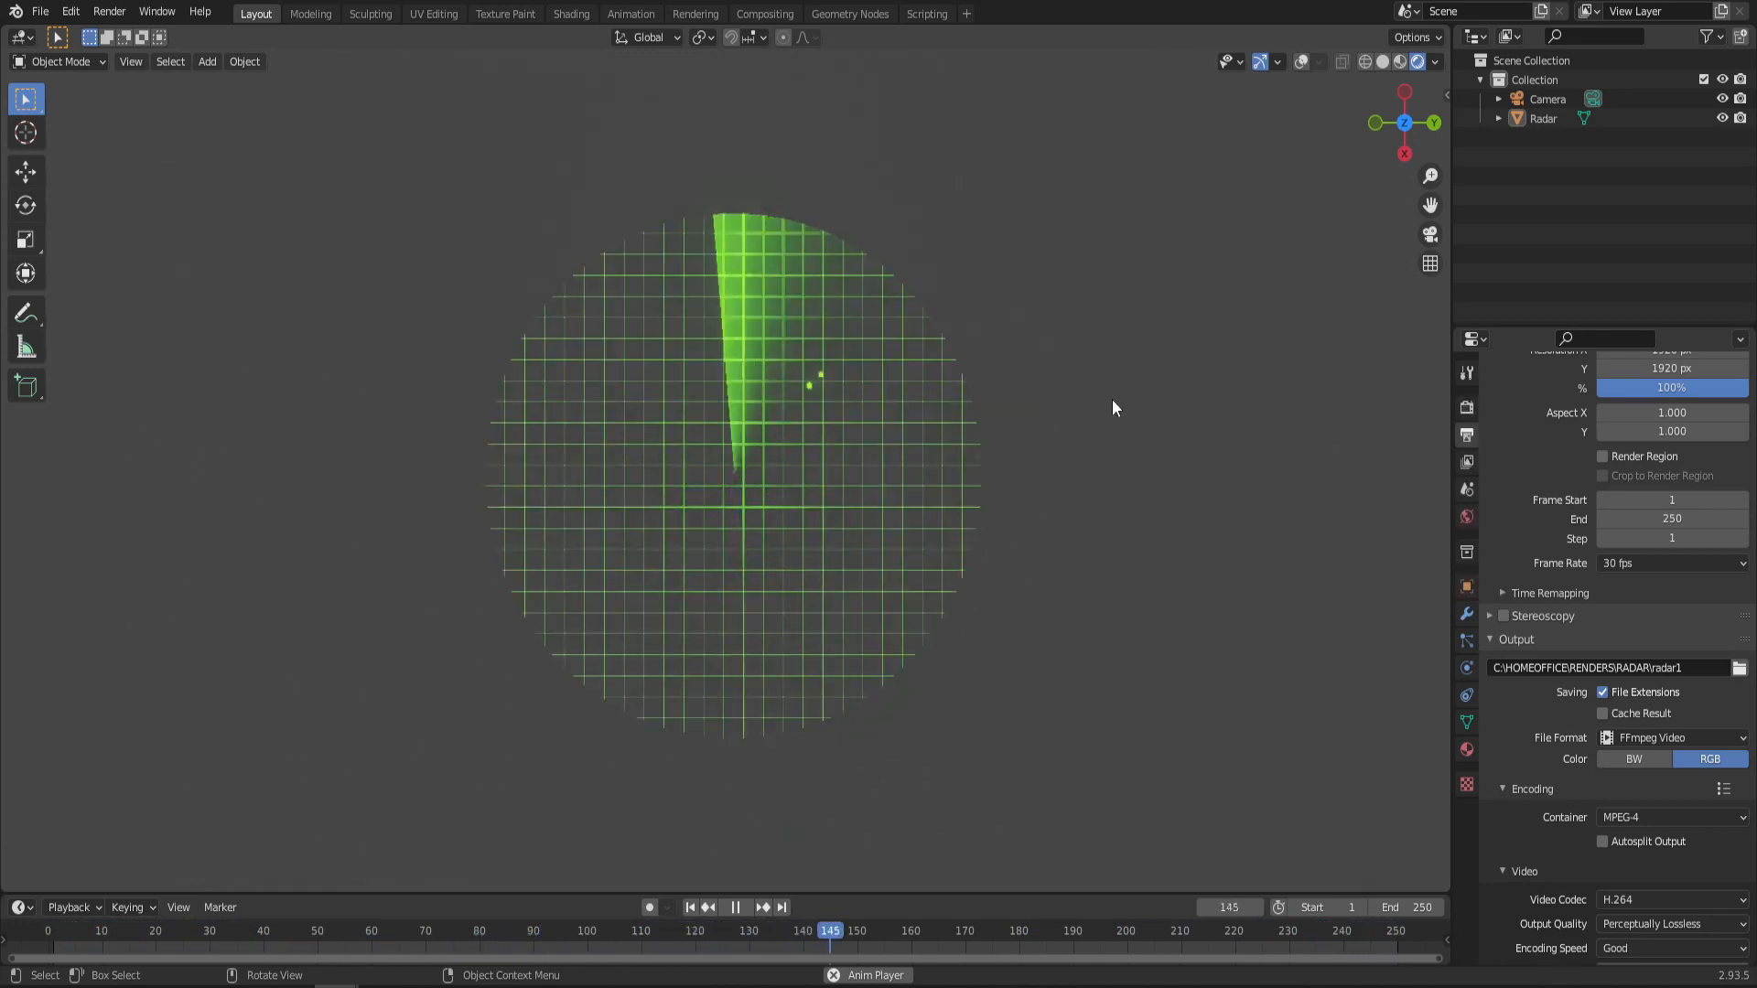
pyautogui.click(1151, 930)
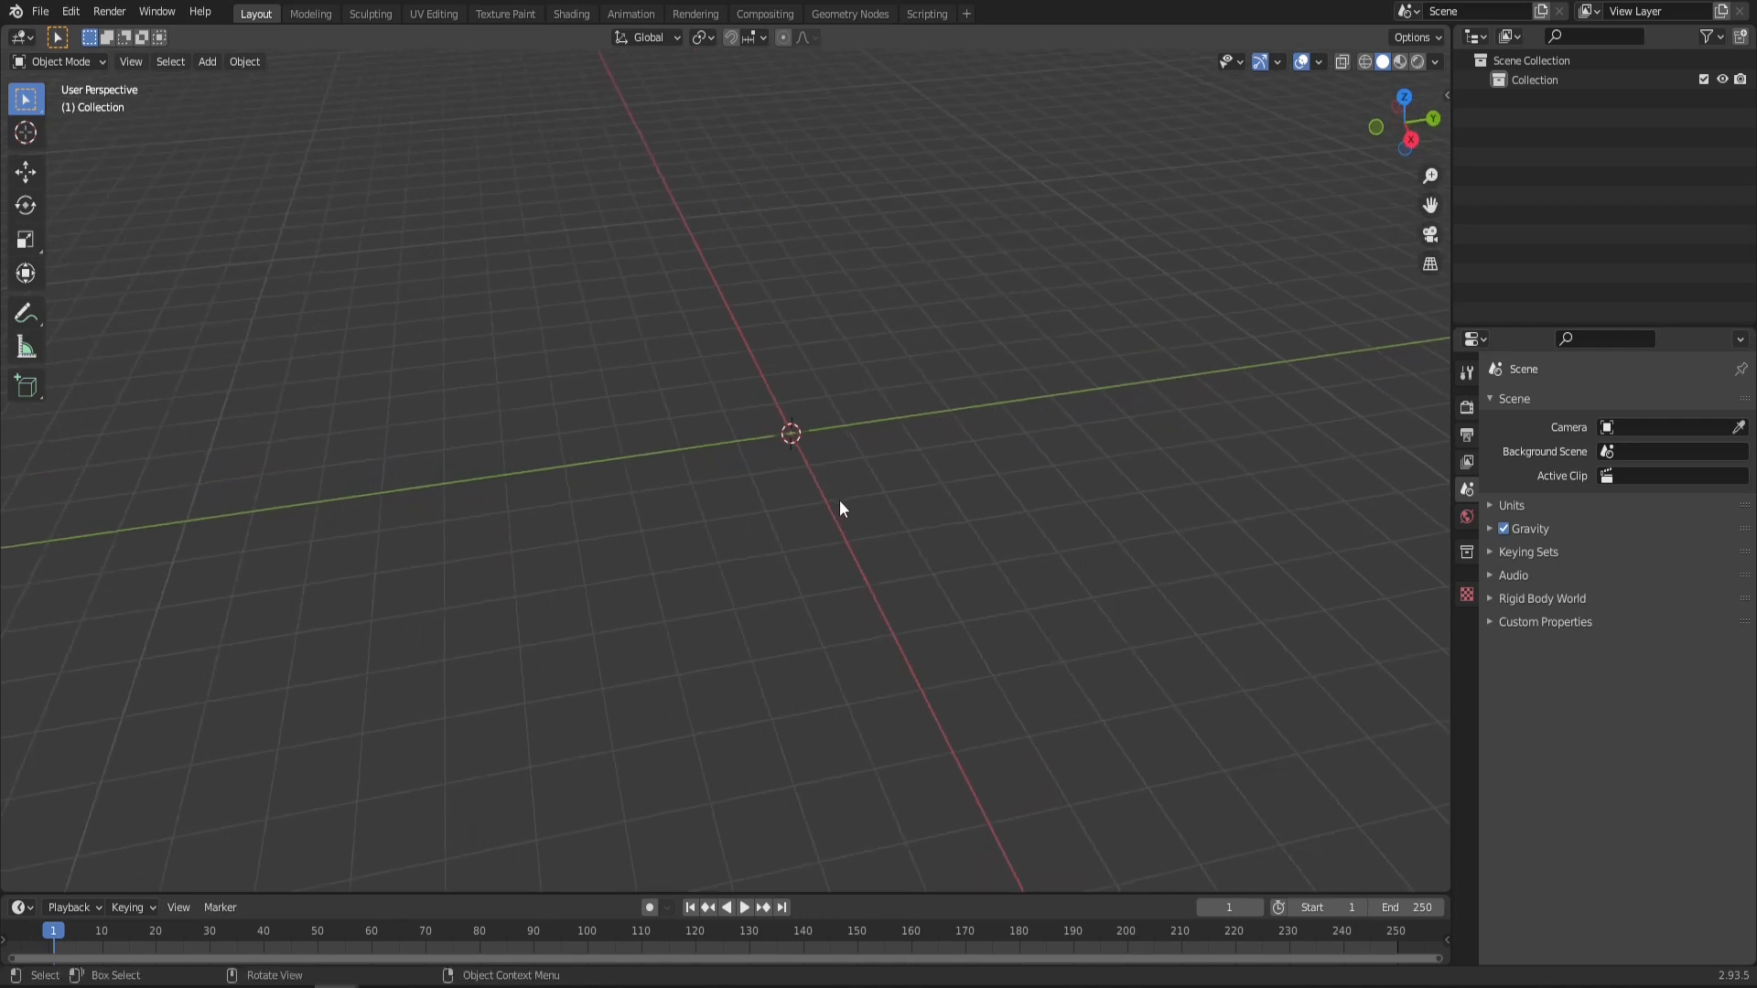
# Step: Add a cylinder mesh, enter Edit Mode, and view it from Top Orthographic
pyautogui.click(205, 61)
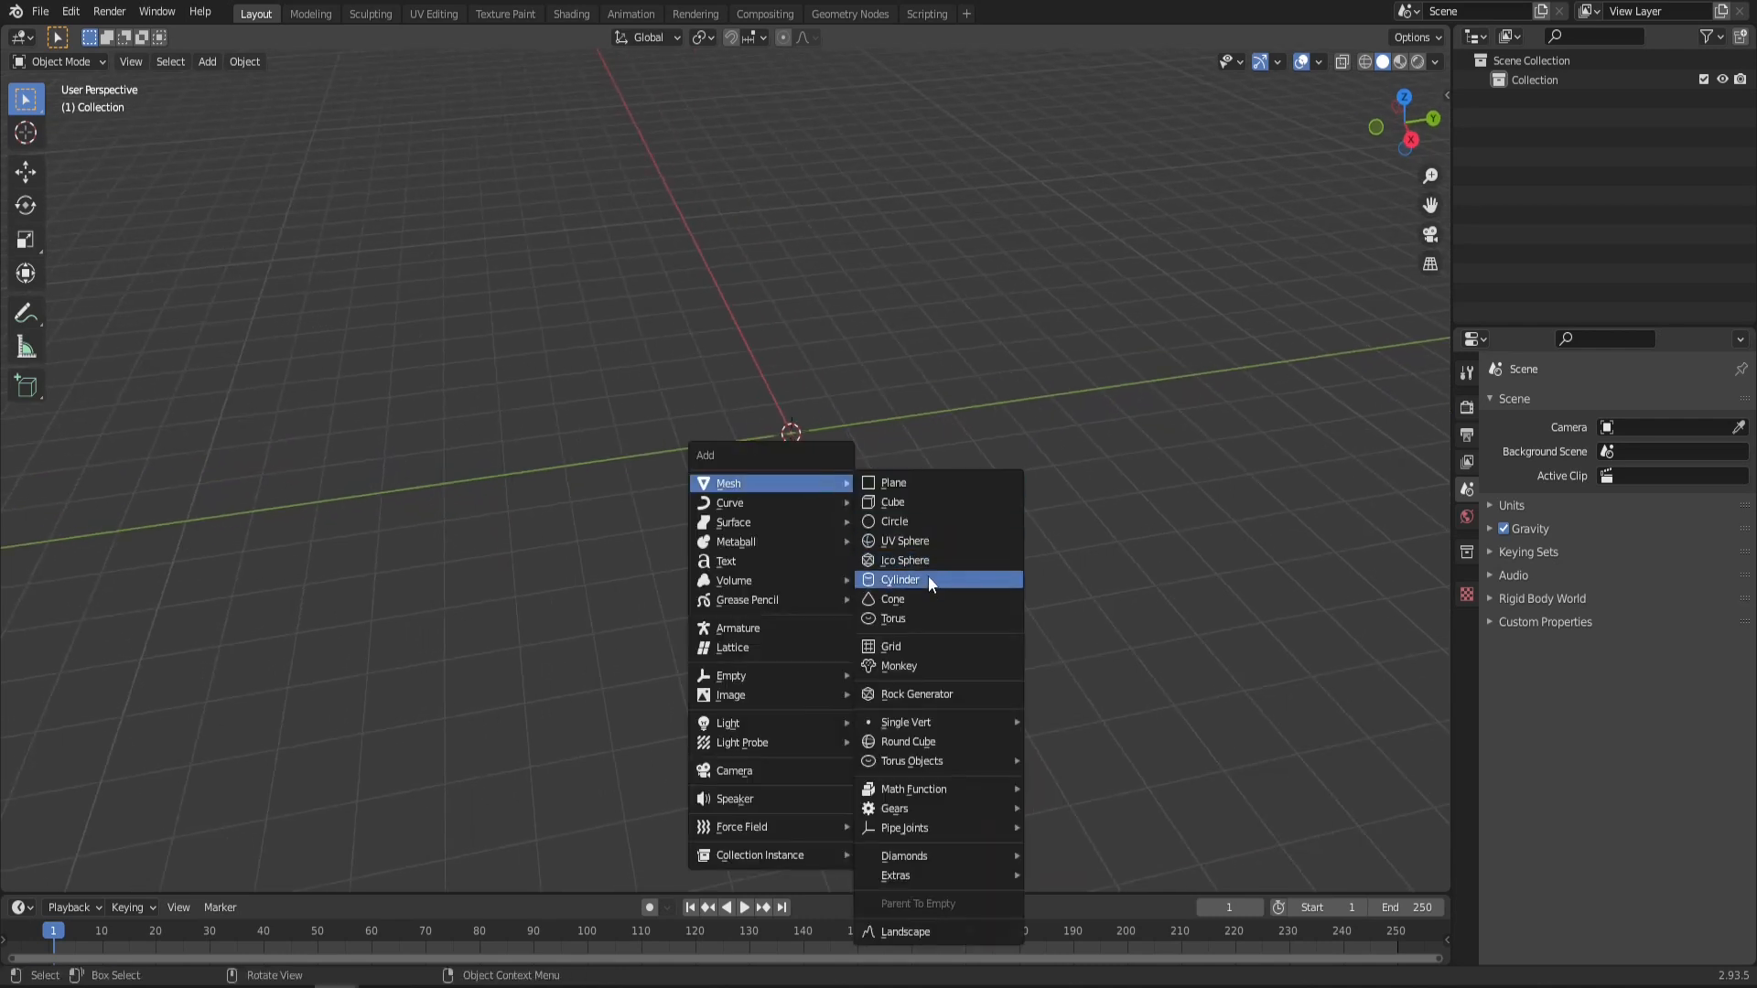
pyautogui.click(899, 579)
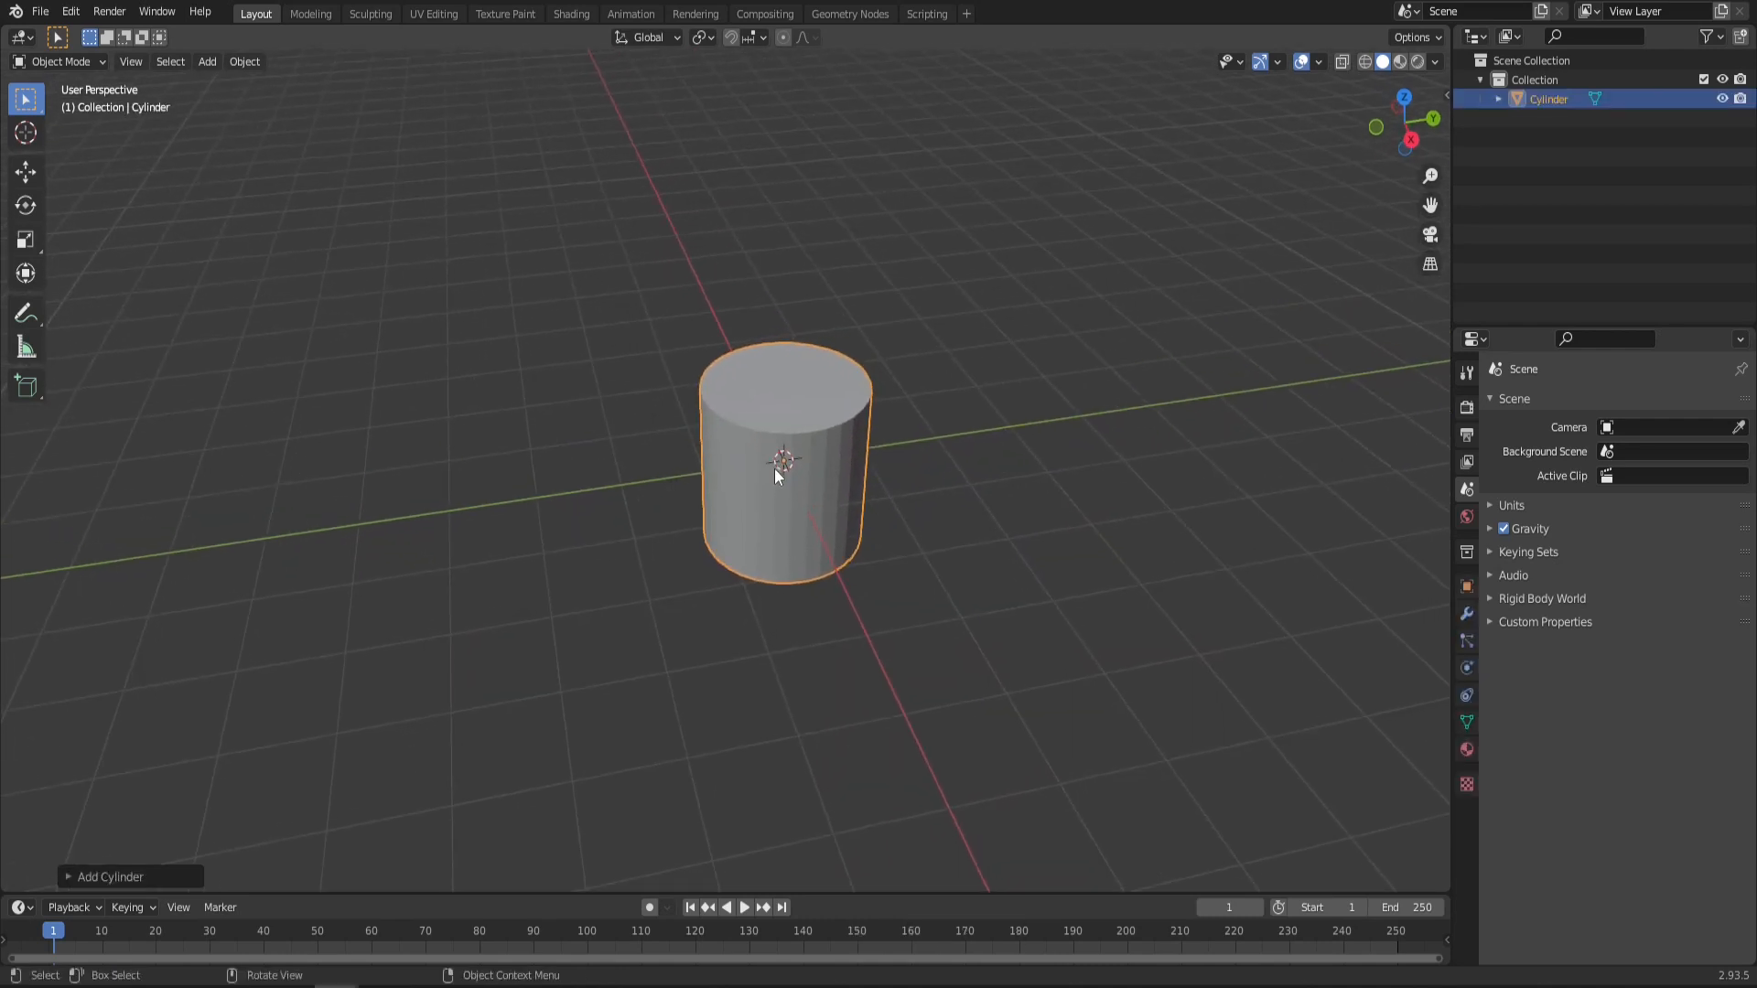
pyautogui.press('Tab')
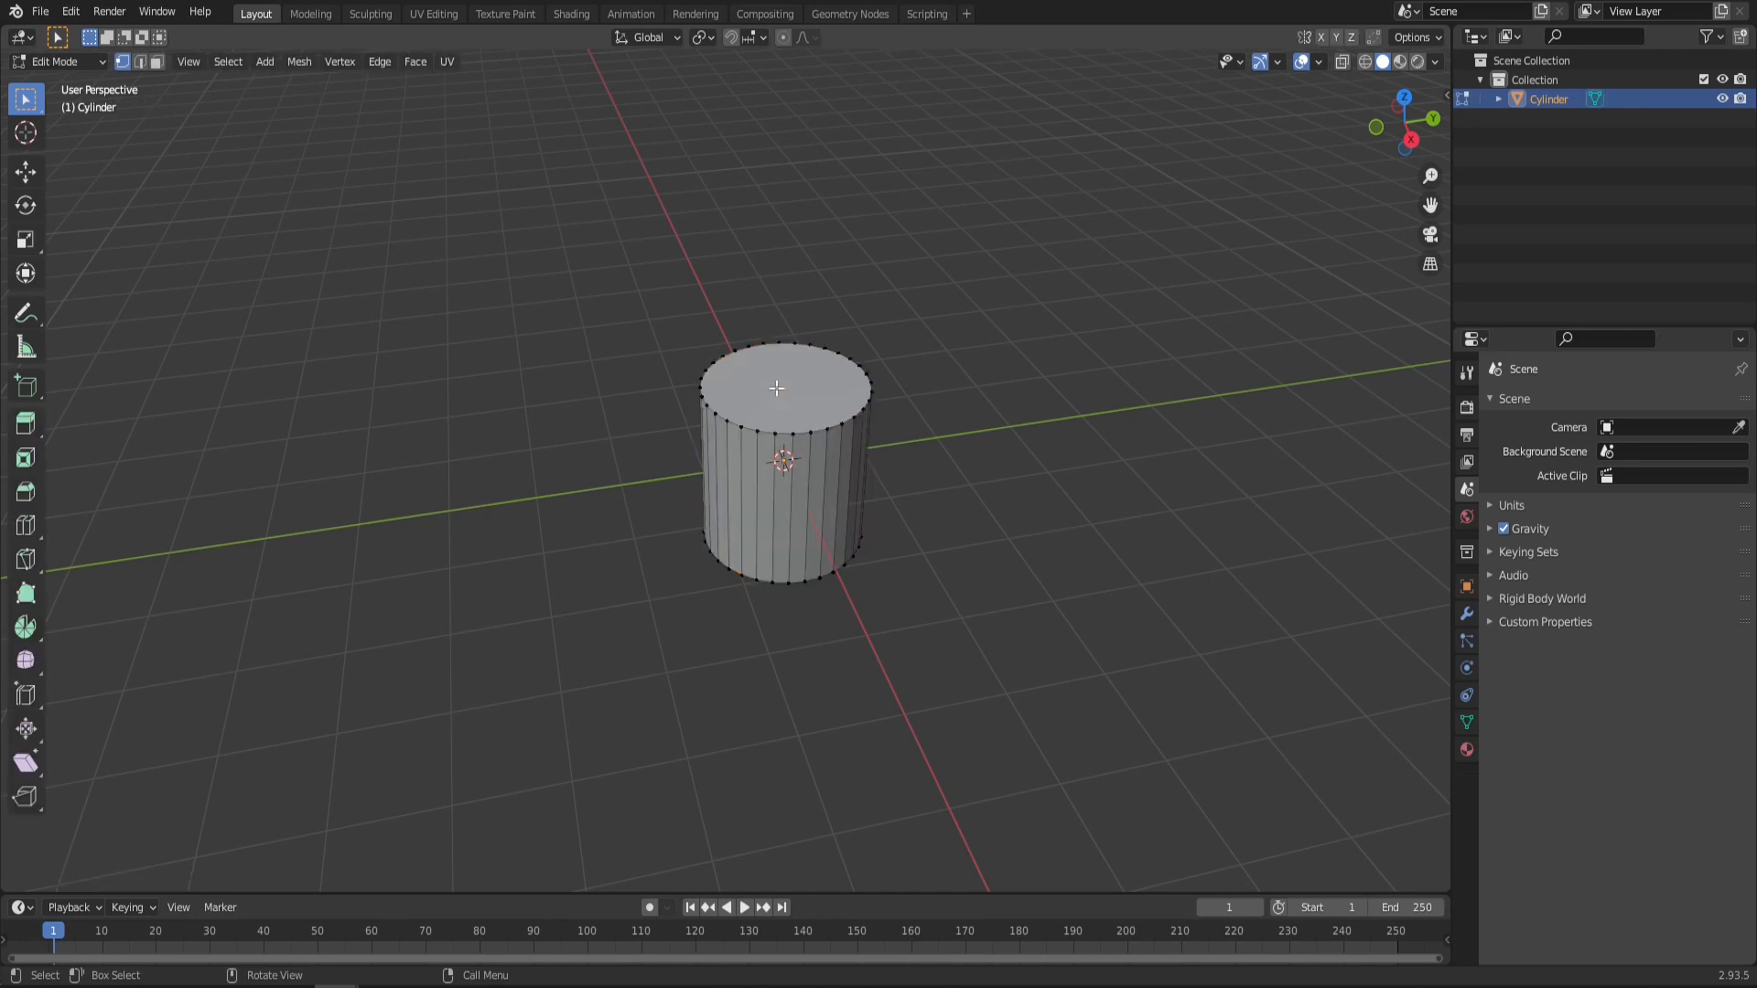
pyautogui.click(777, 389)
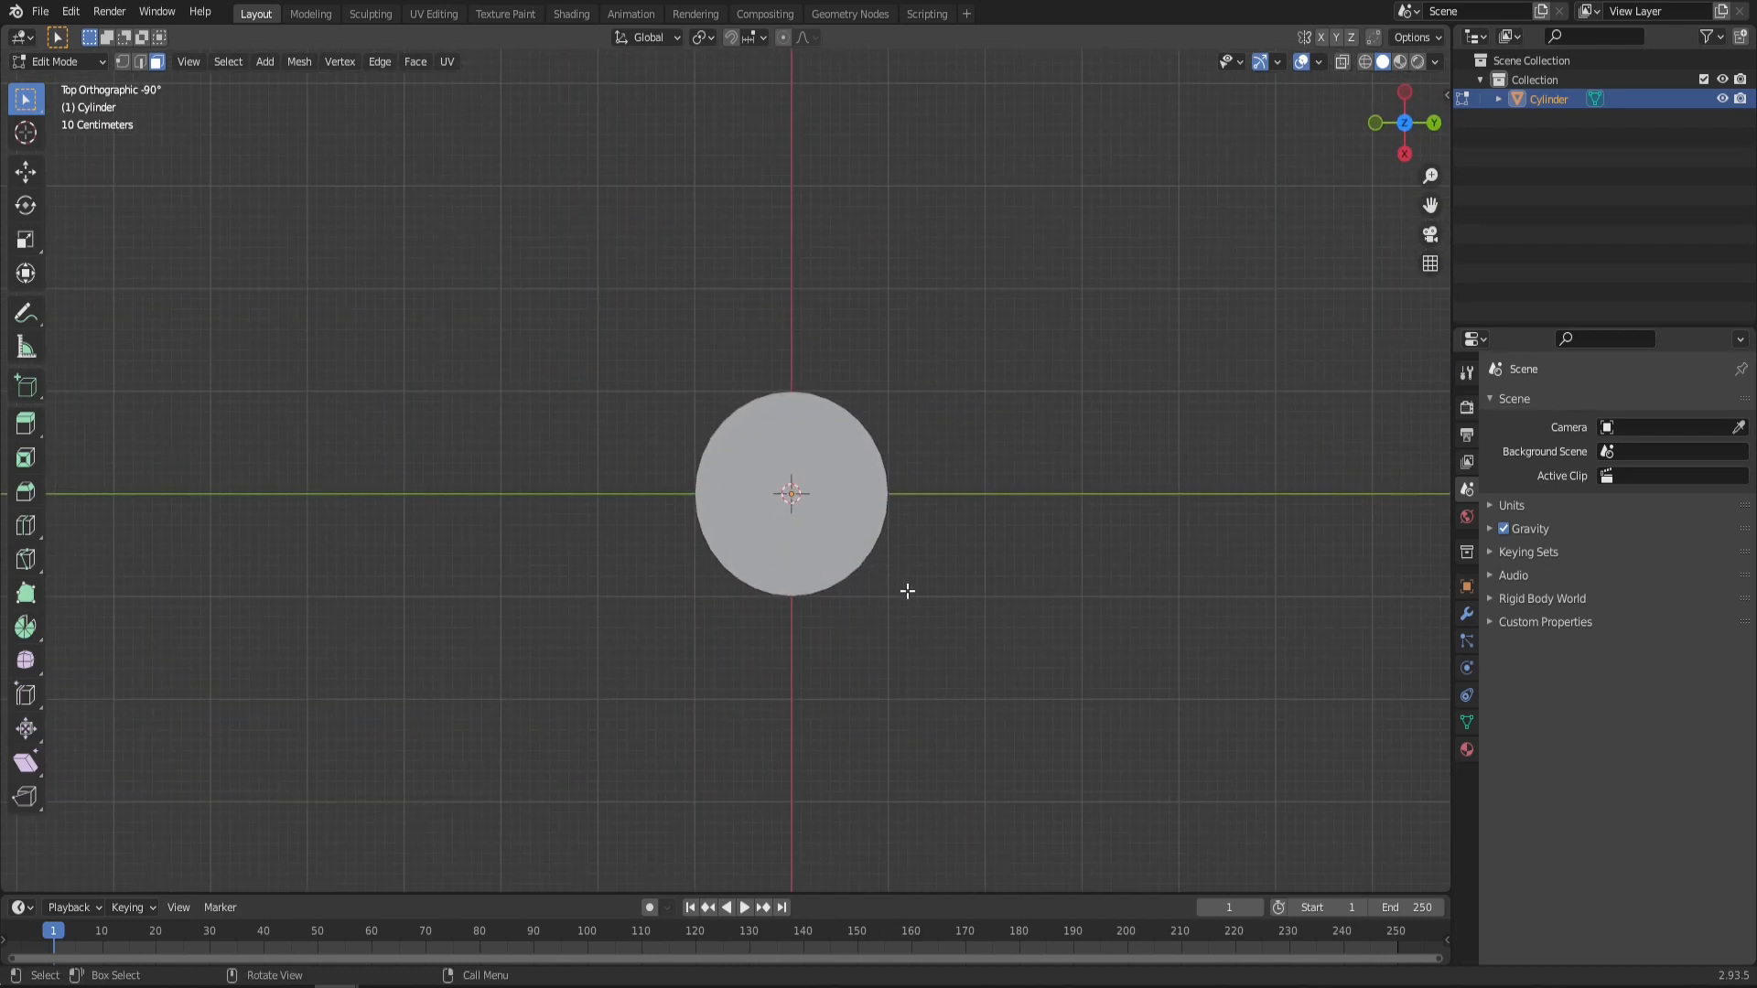
pyautogui.scroll(3)
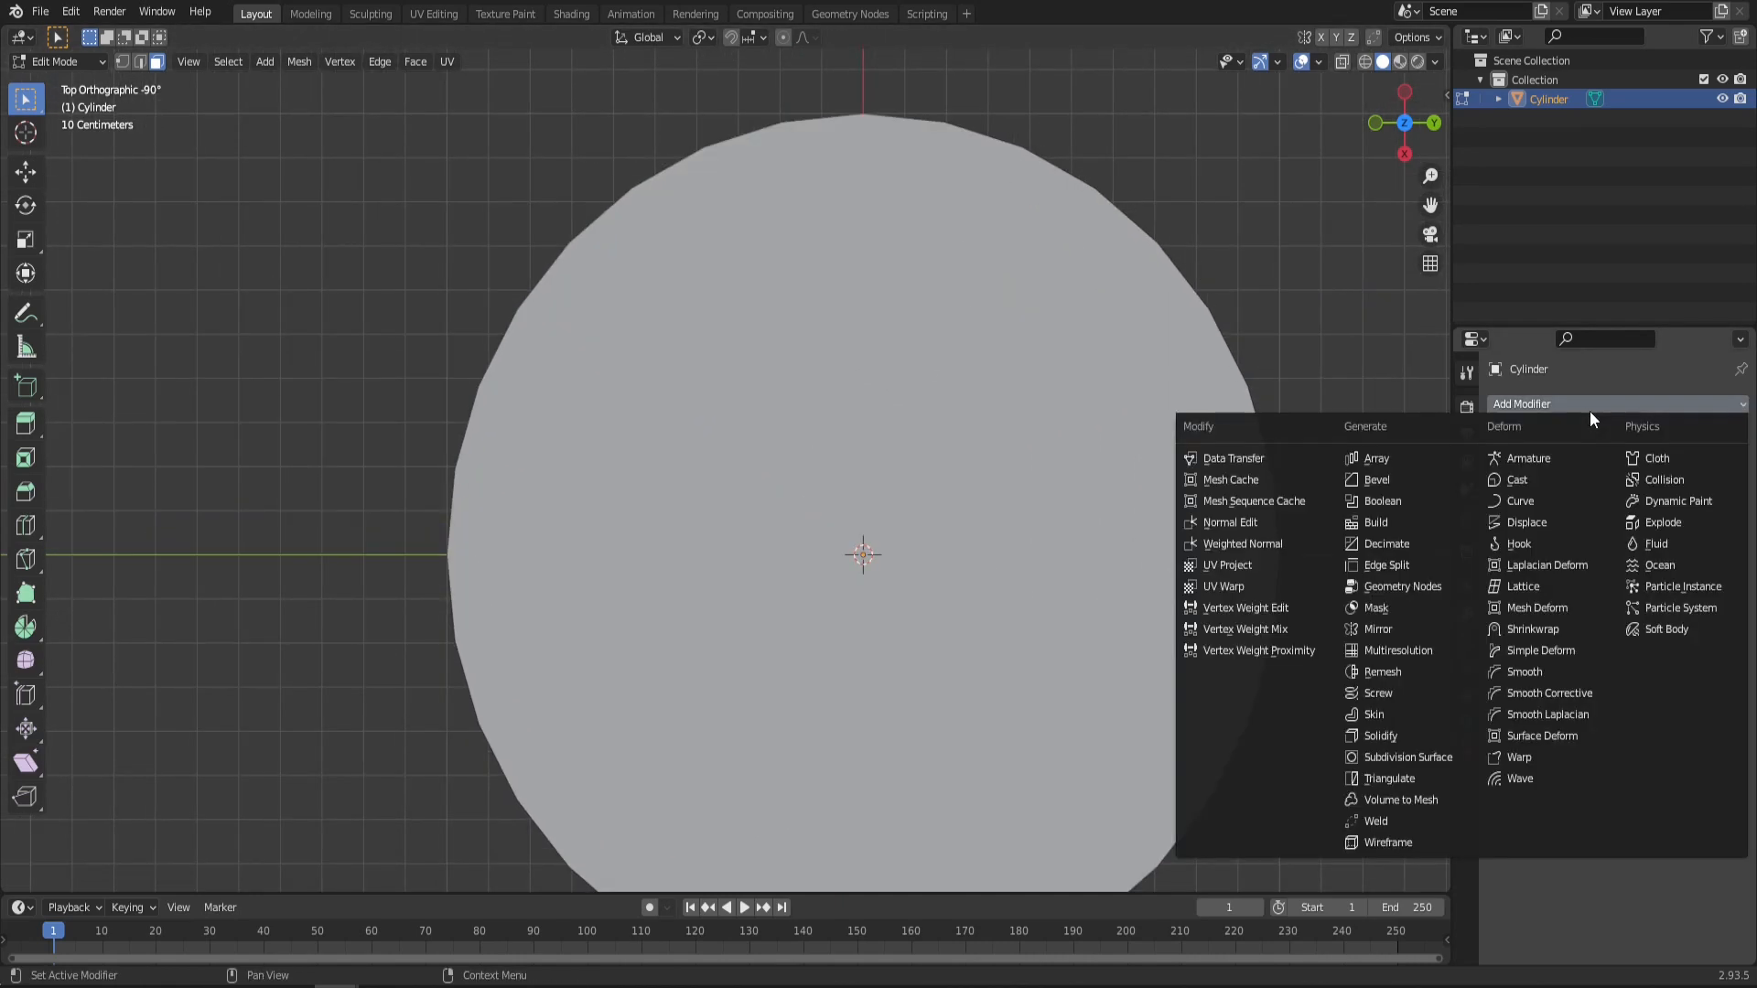
pyautogui.click(1407, 757)
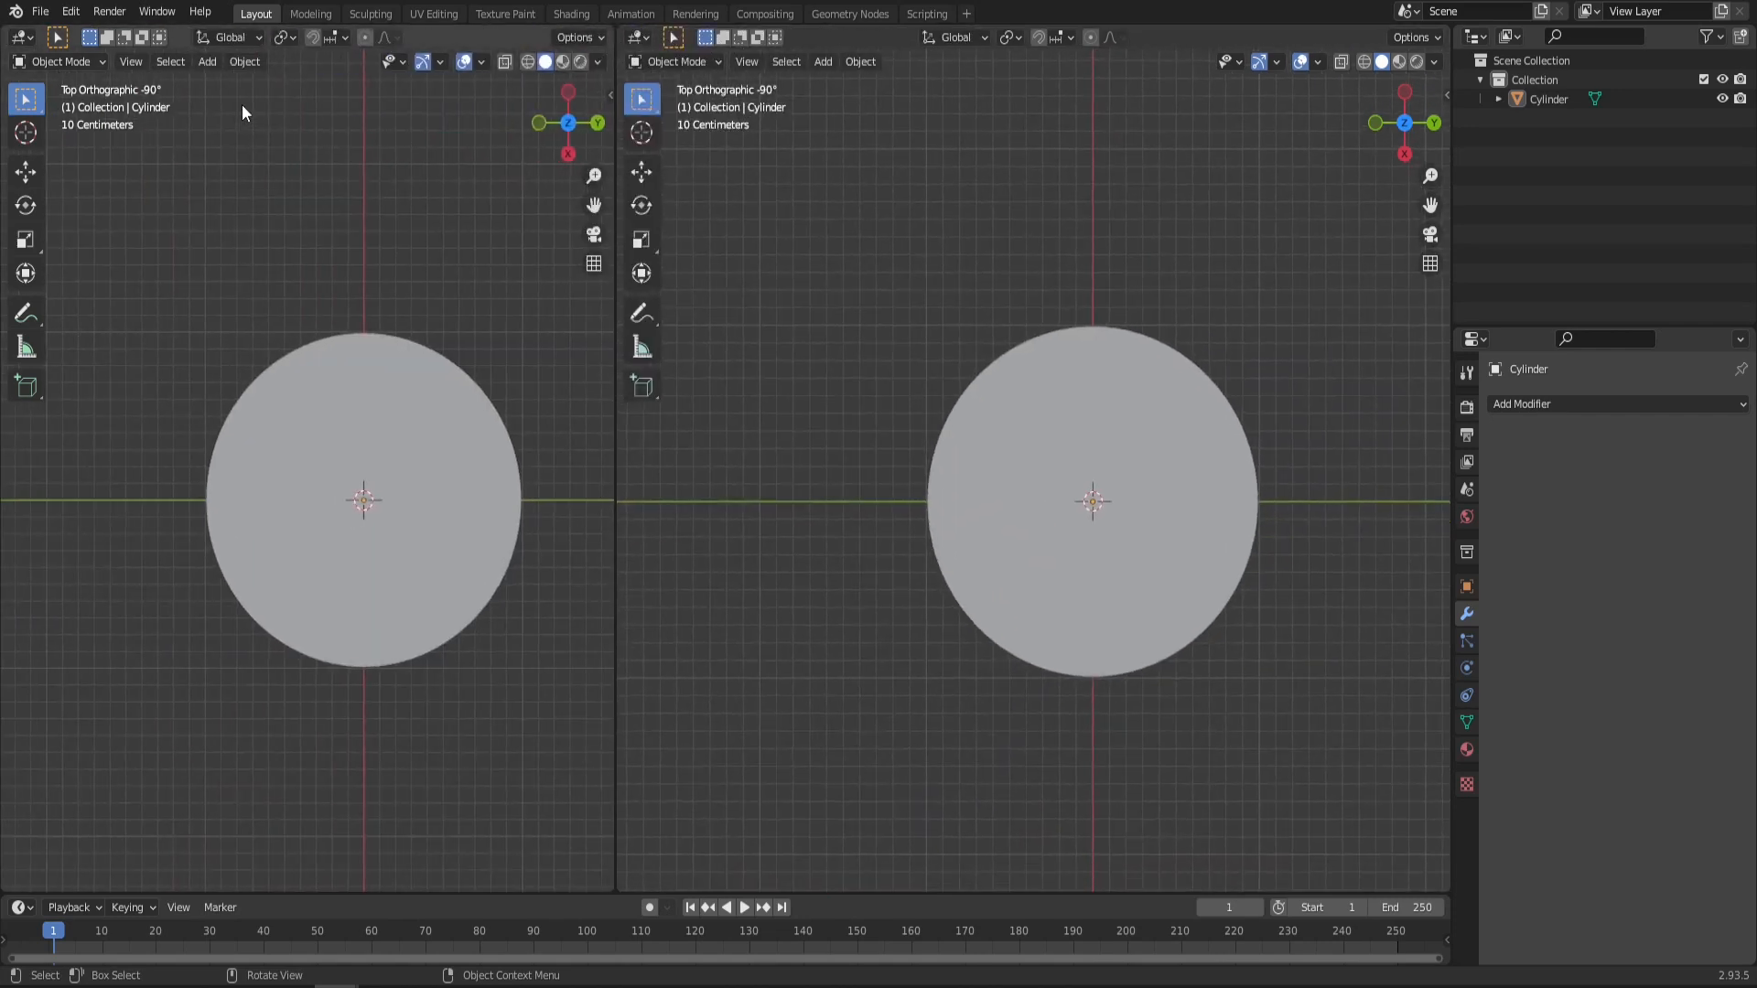
# Step: Turn one view into a Shader Editor, name the material RADAR, and add Emission
pyautogui.click(19, 36)
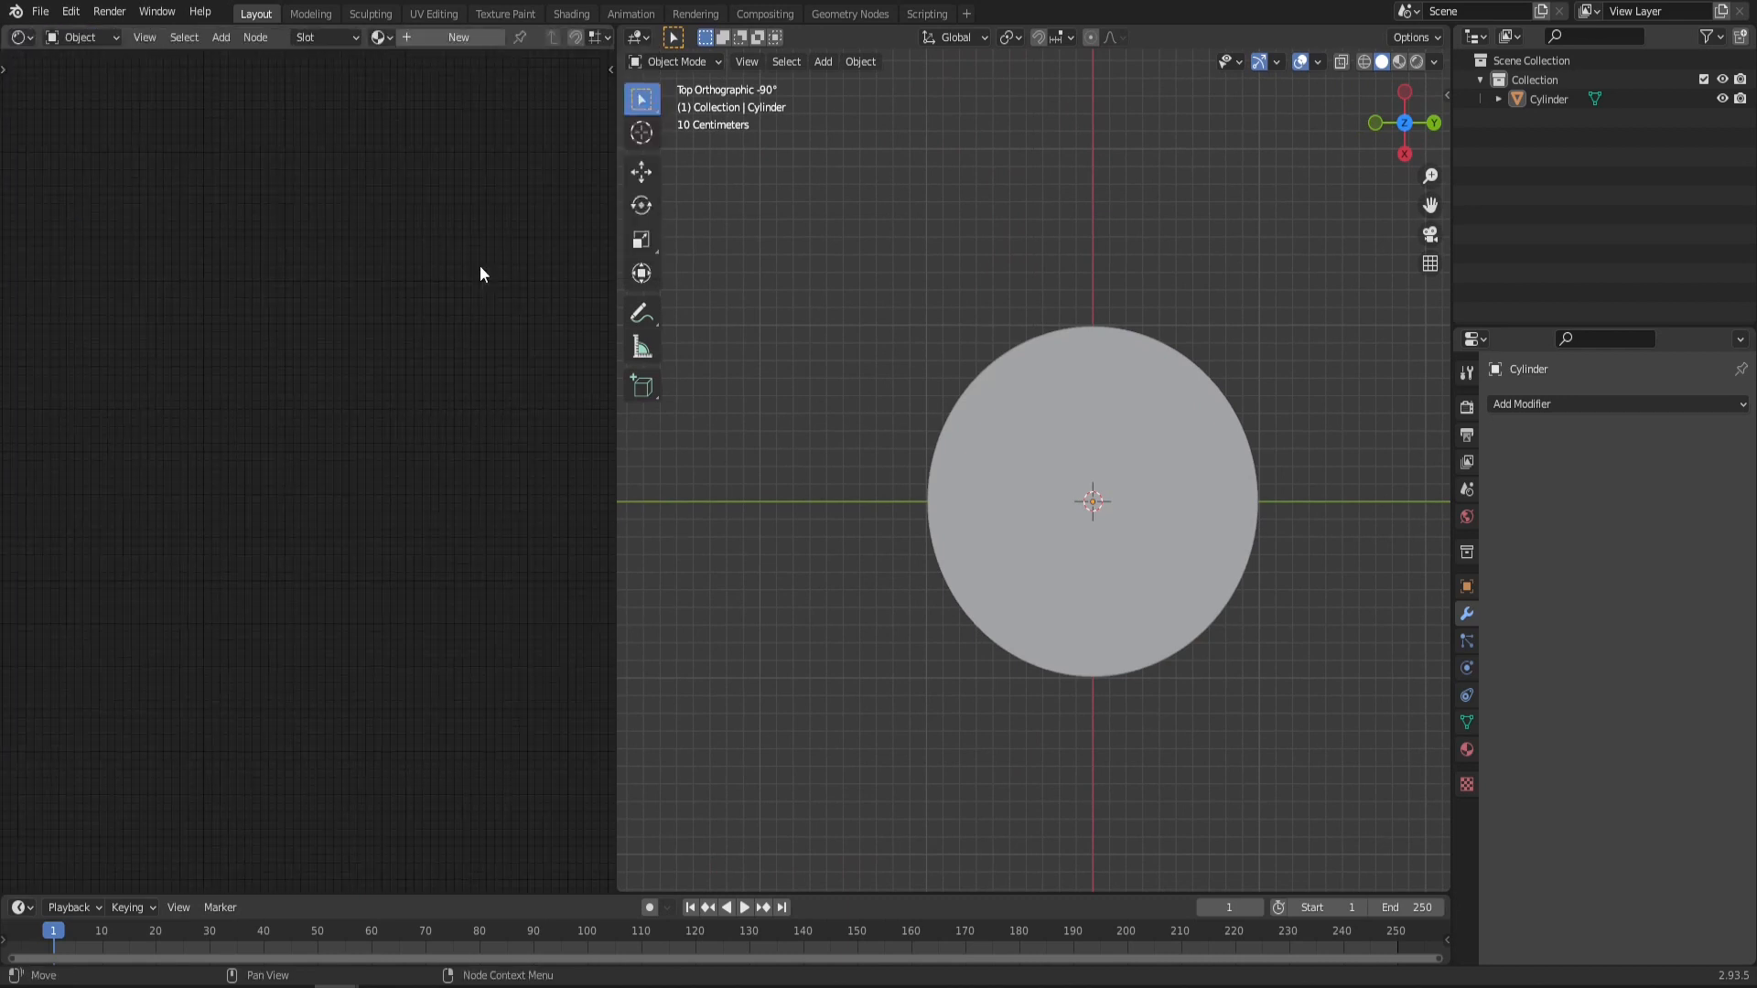
pyautogui.moveTo(480, 321)
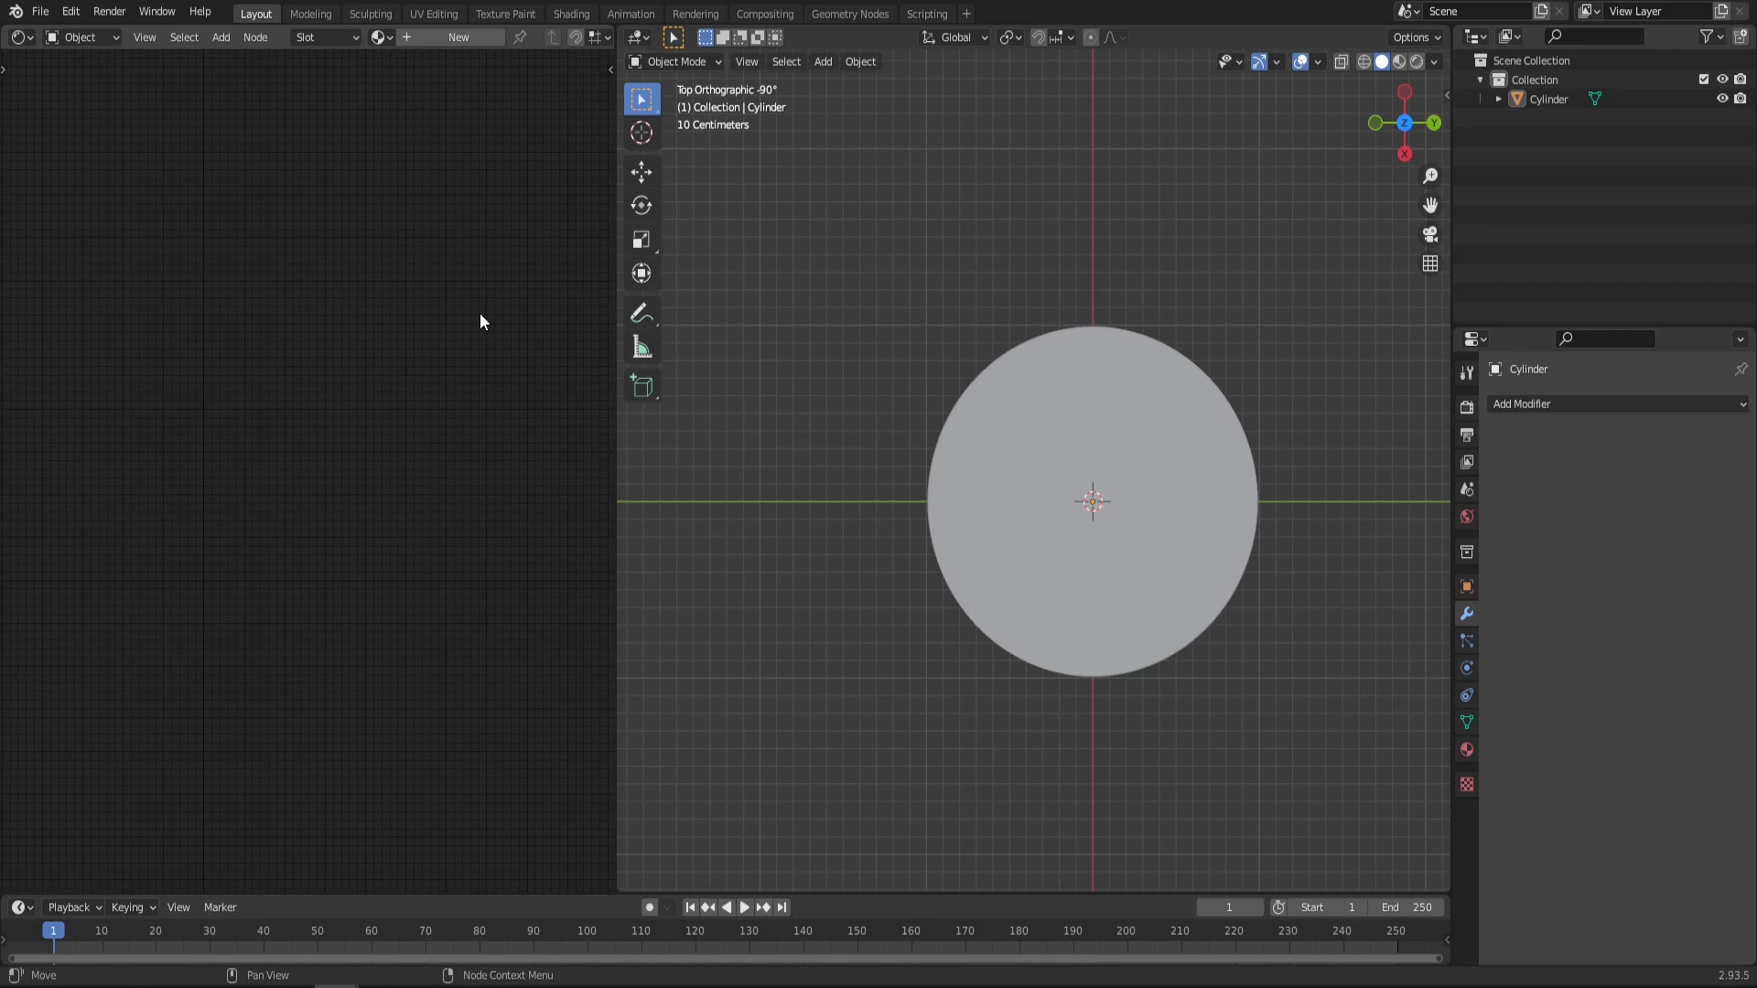
pyautogui.moveTo(330, 410)
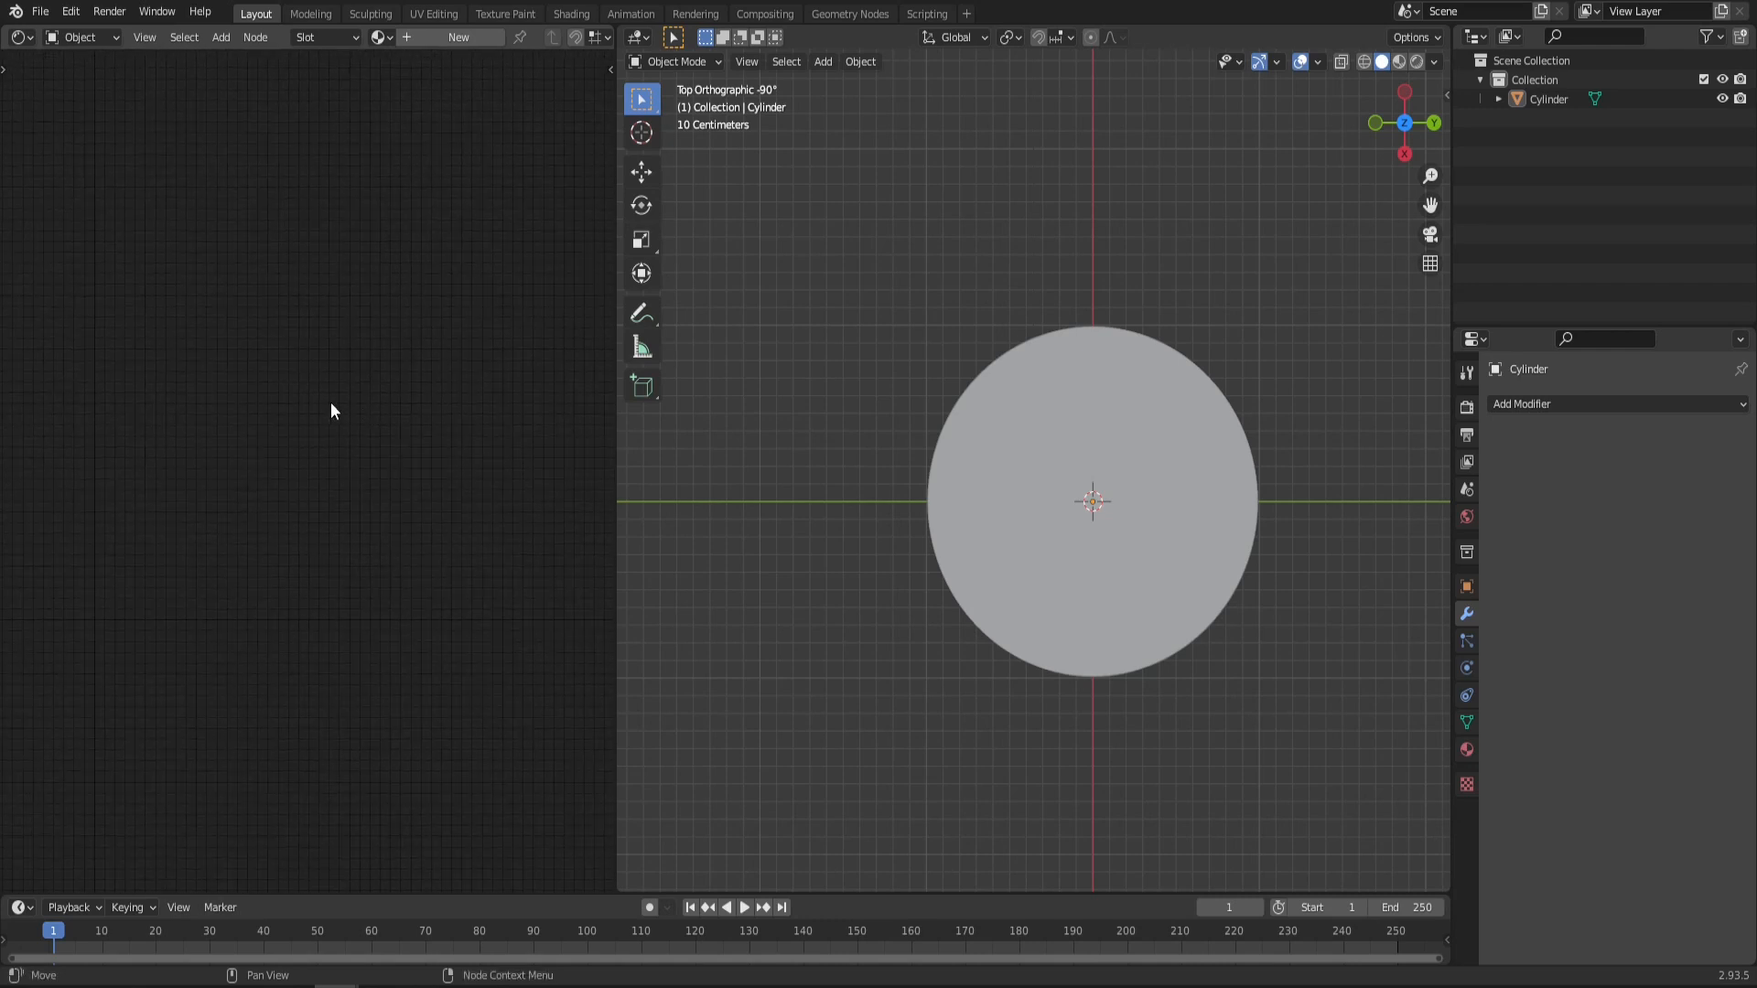
pyautogui.moveTo(279, 341)
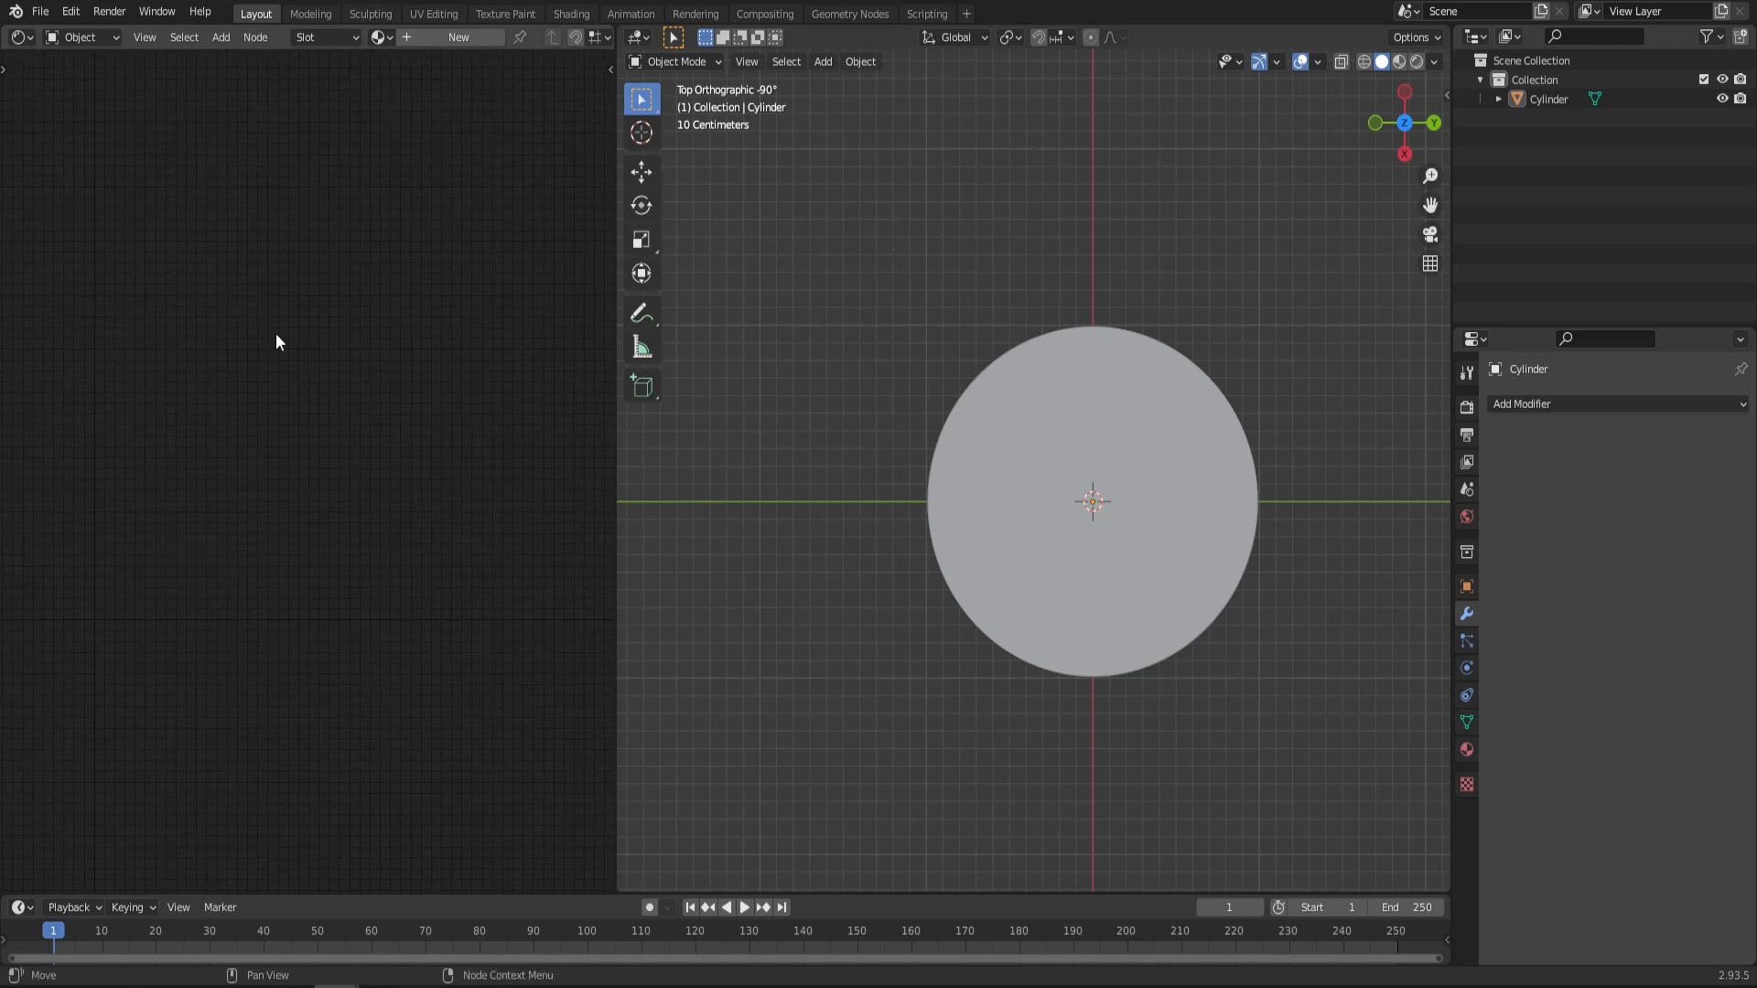
pyautogui.moveTo(284, 505)
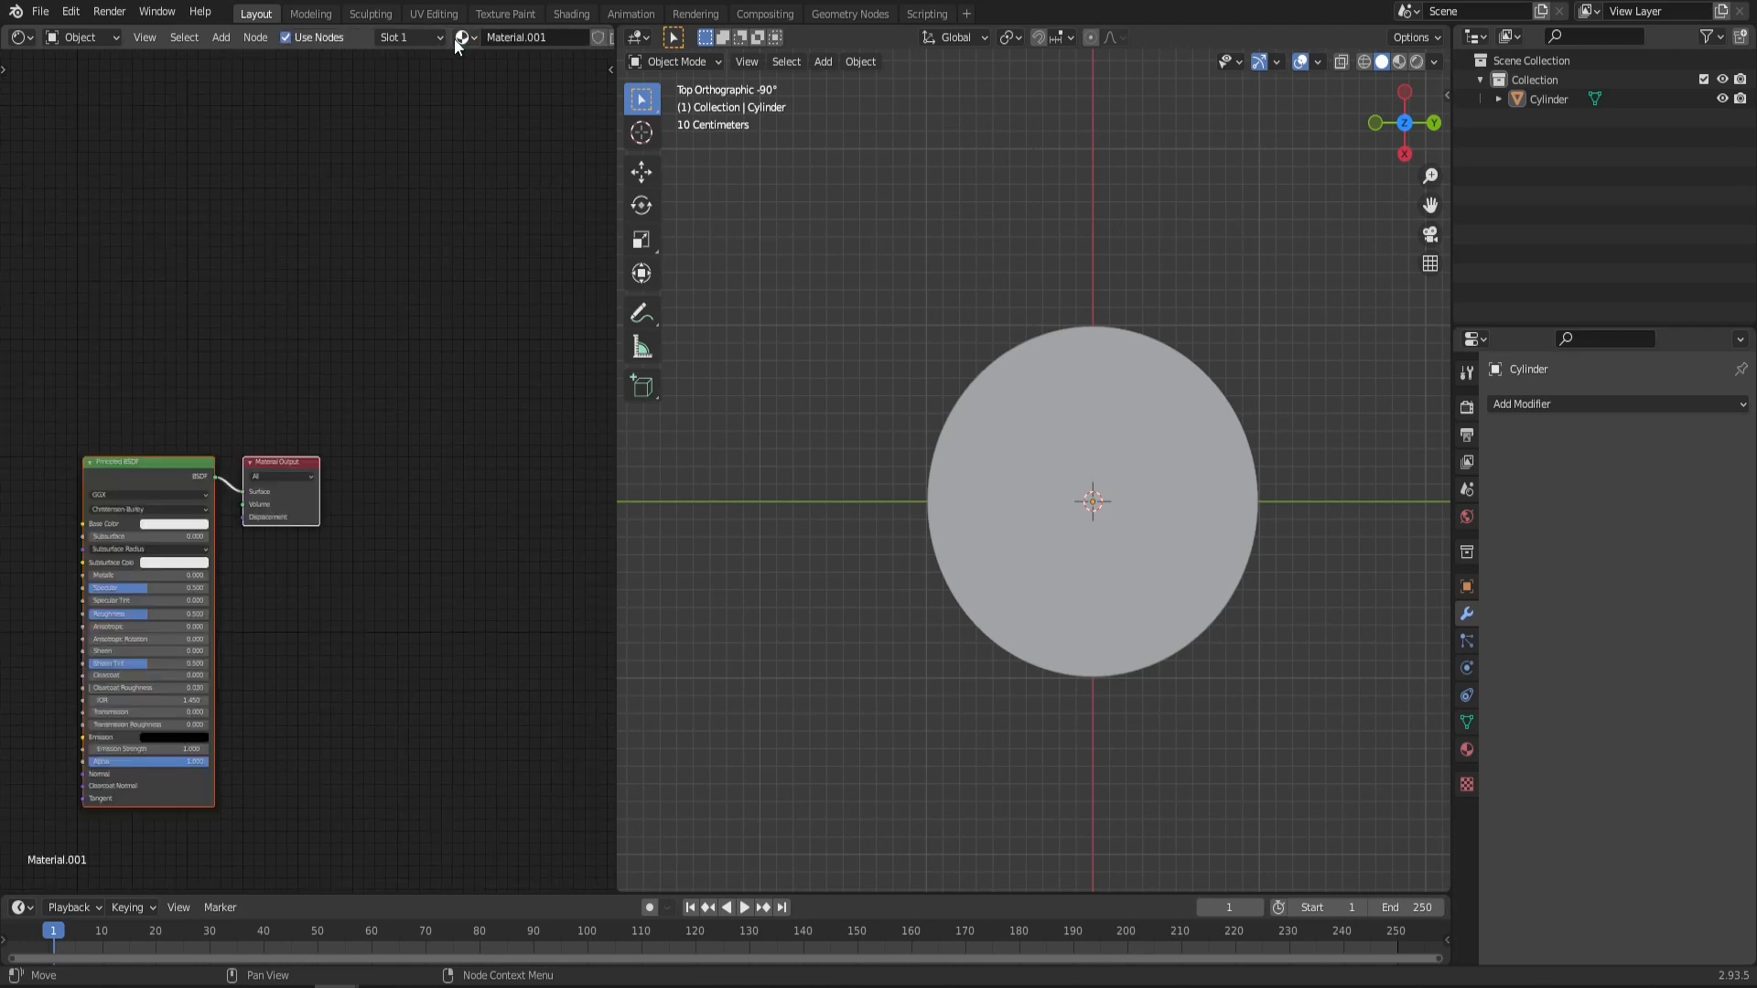
pyautogui.write('RADAR')
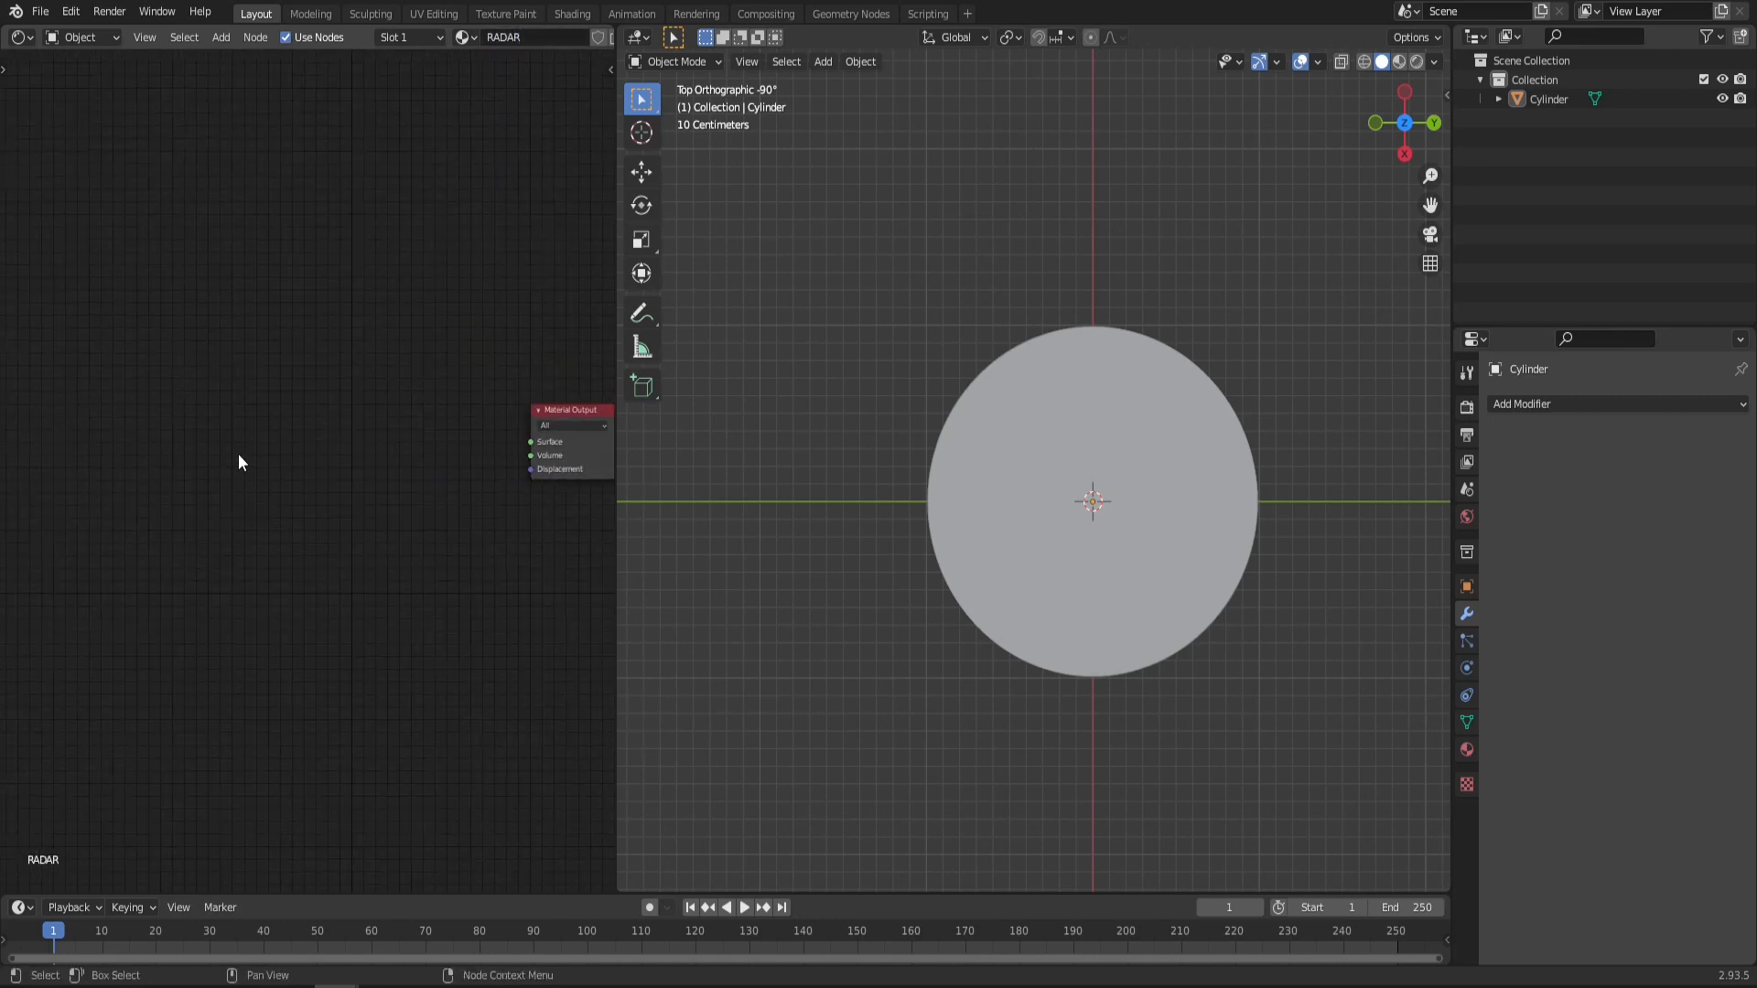
pyautogui.click(220, 37)
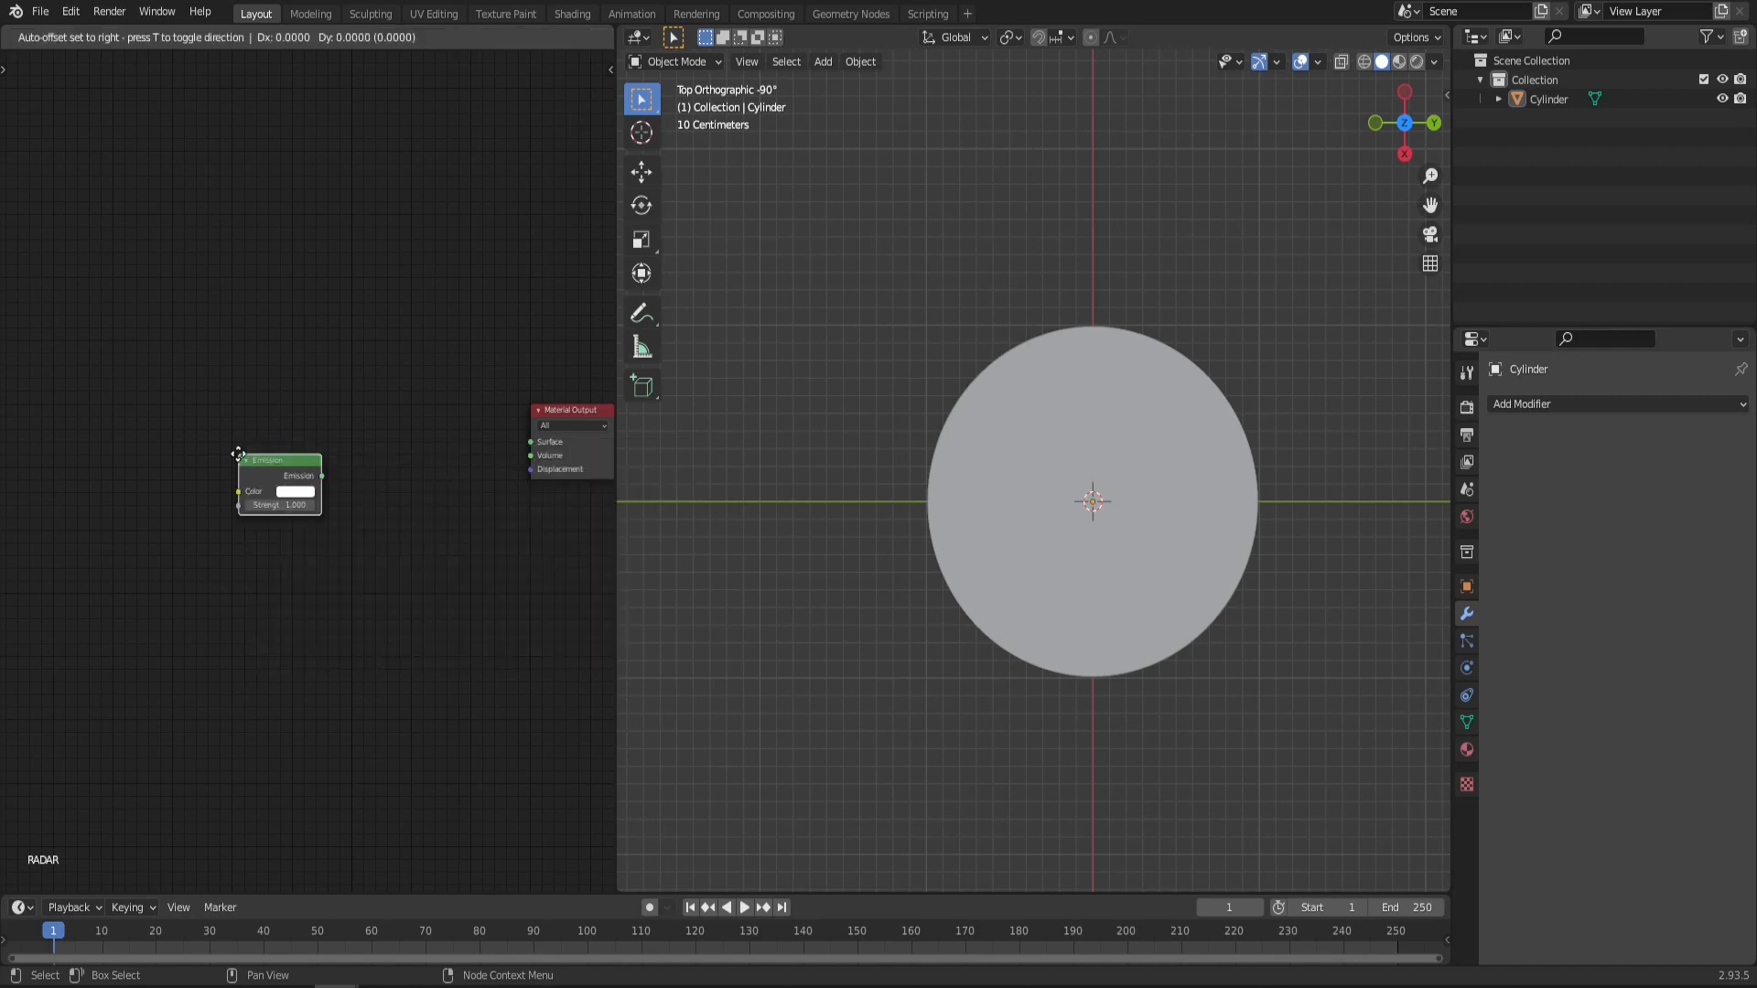
# Step: Add a Transparent BSDF and wire it and the Emission into the Mix Shader
pyautogui.write('TRANP')
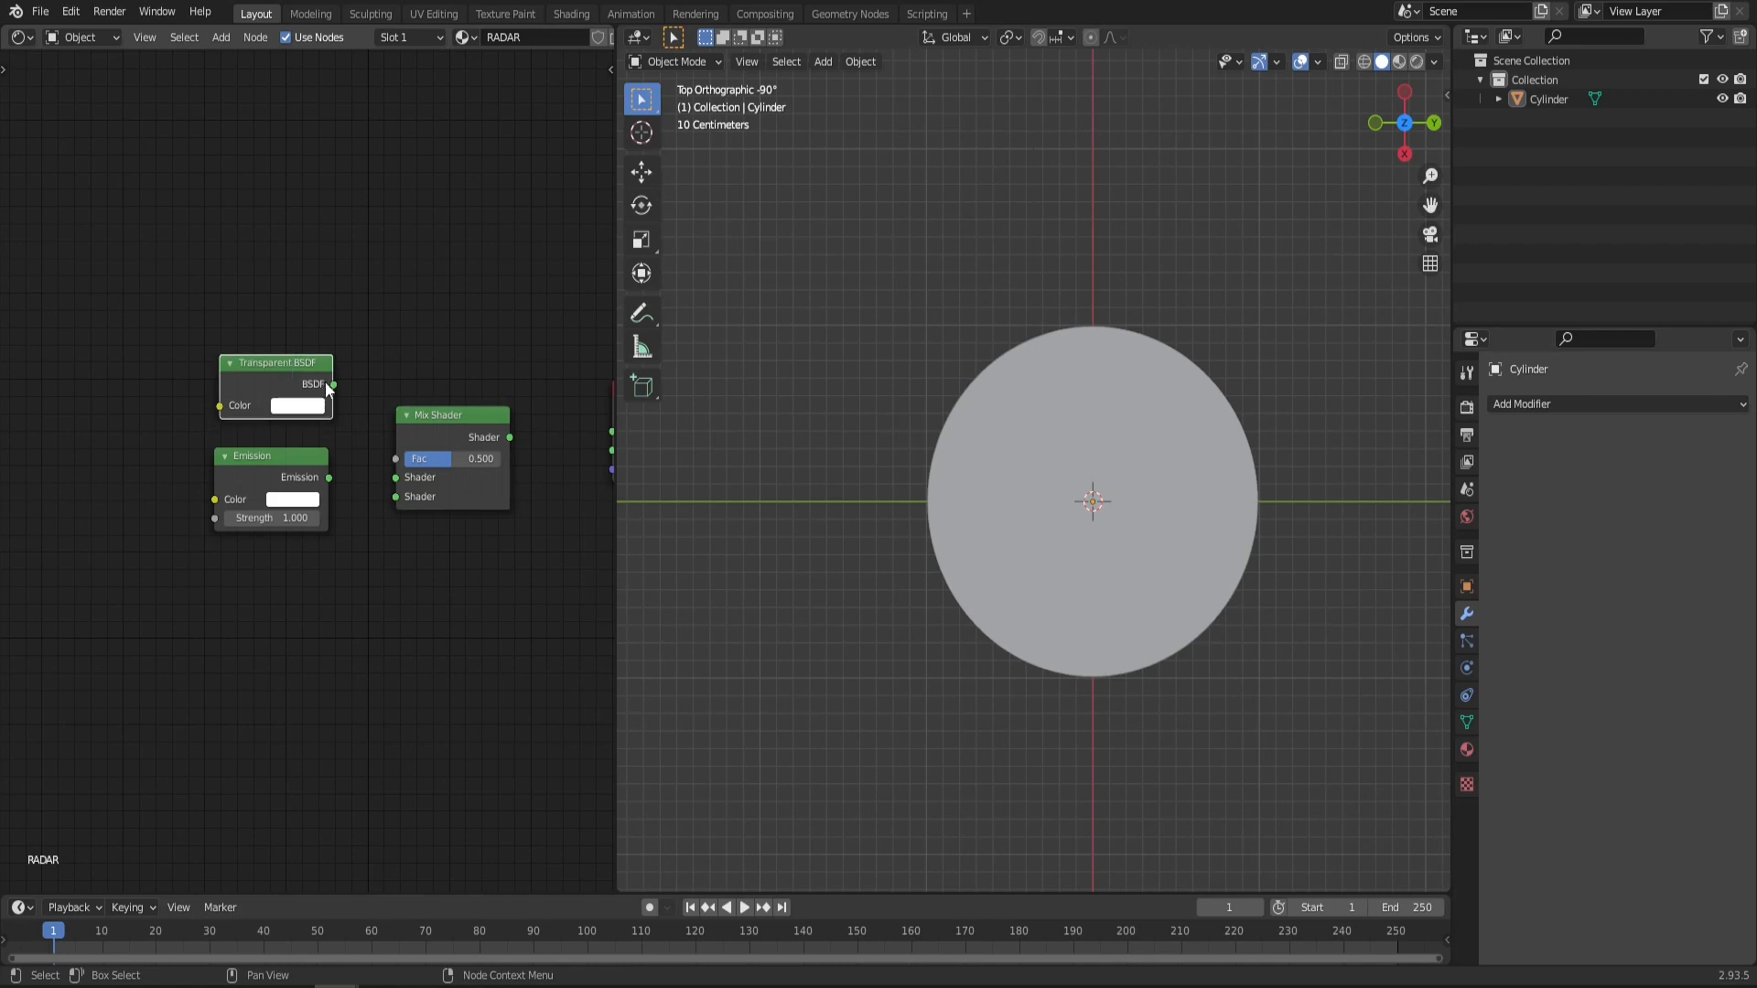
pyautogui.moveTo(333, 384); pyautogui.dragTo(394, 475)
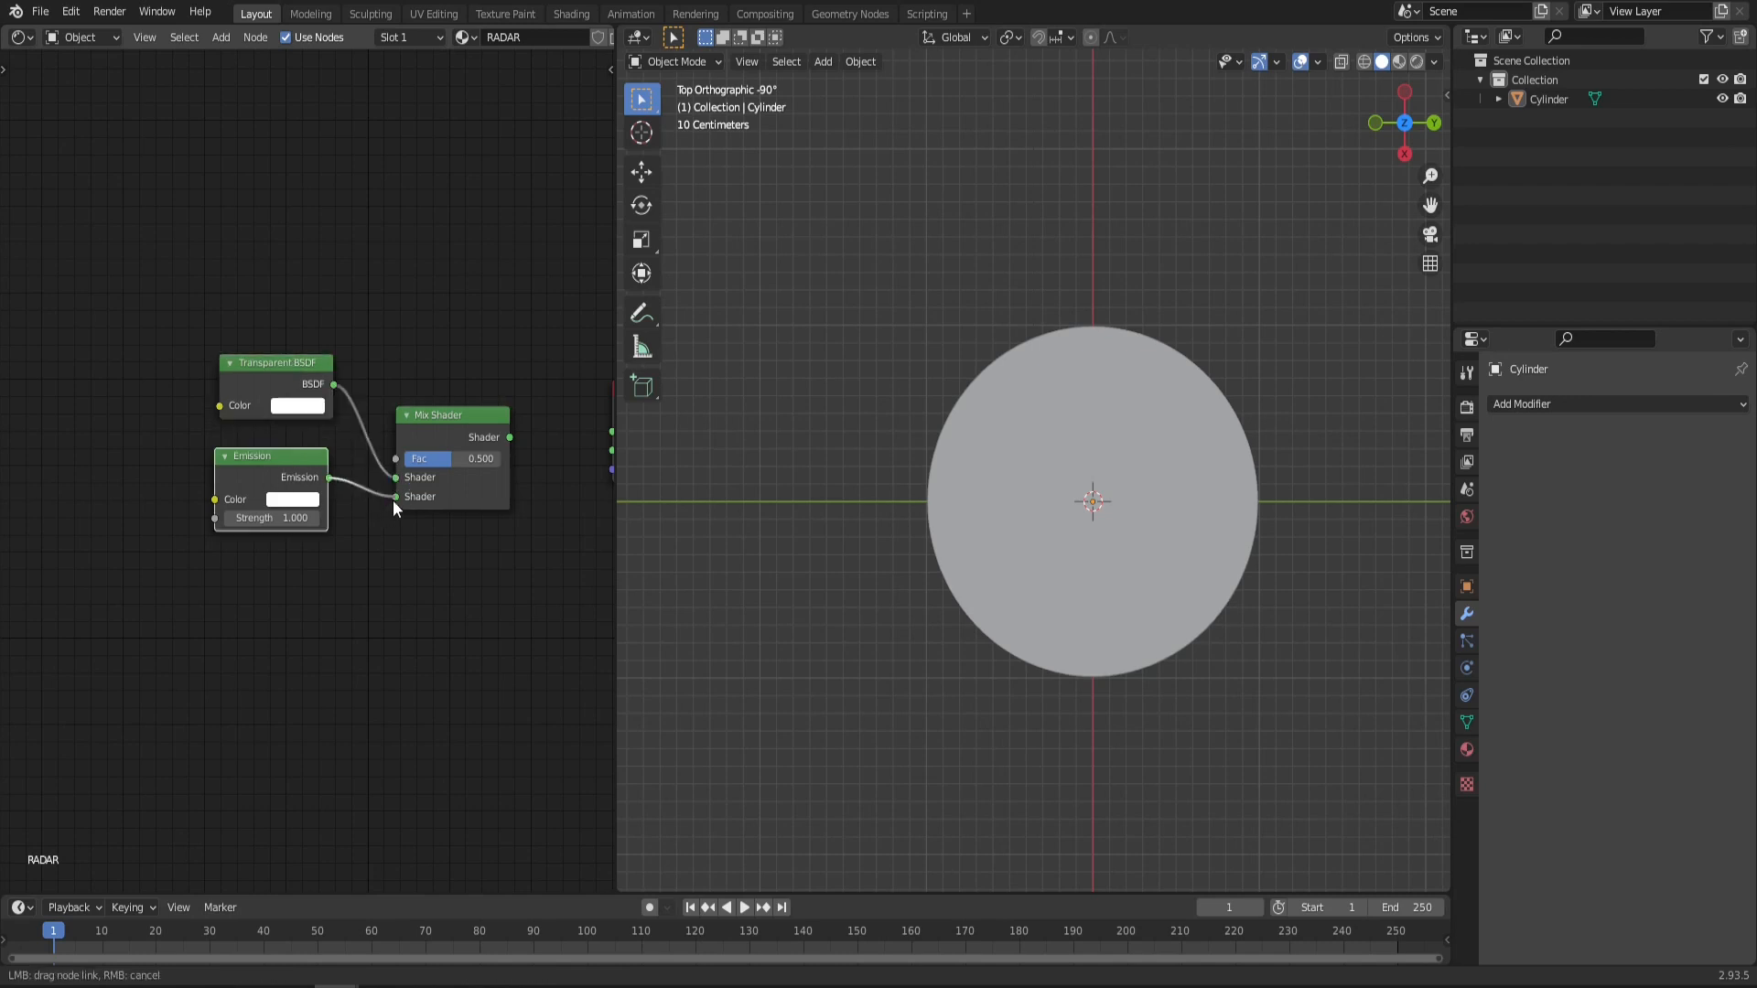
pyautogui.moveTo(275, 363); pyautogui.dragTo(277, 437)
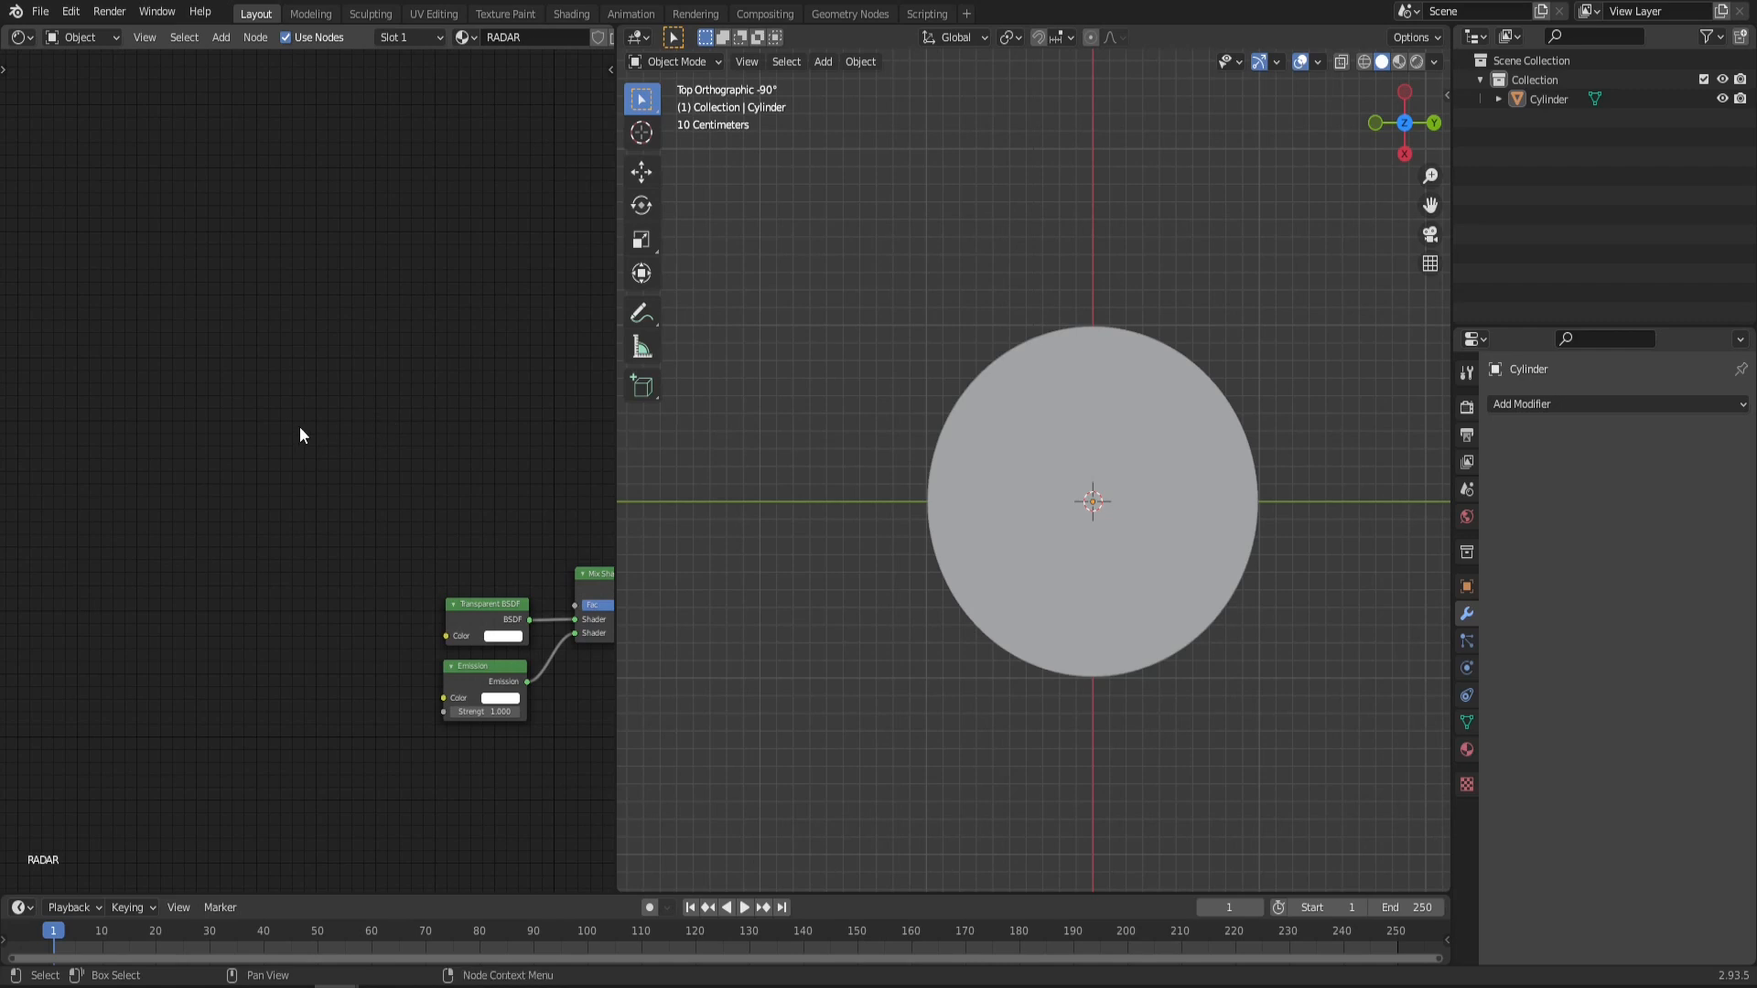
# Step: Add a Gradient Texture set to Radial and preview it on the plane
pyautogui.write('gr')
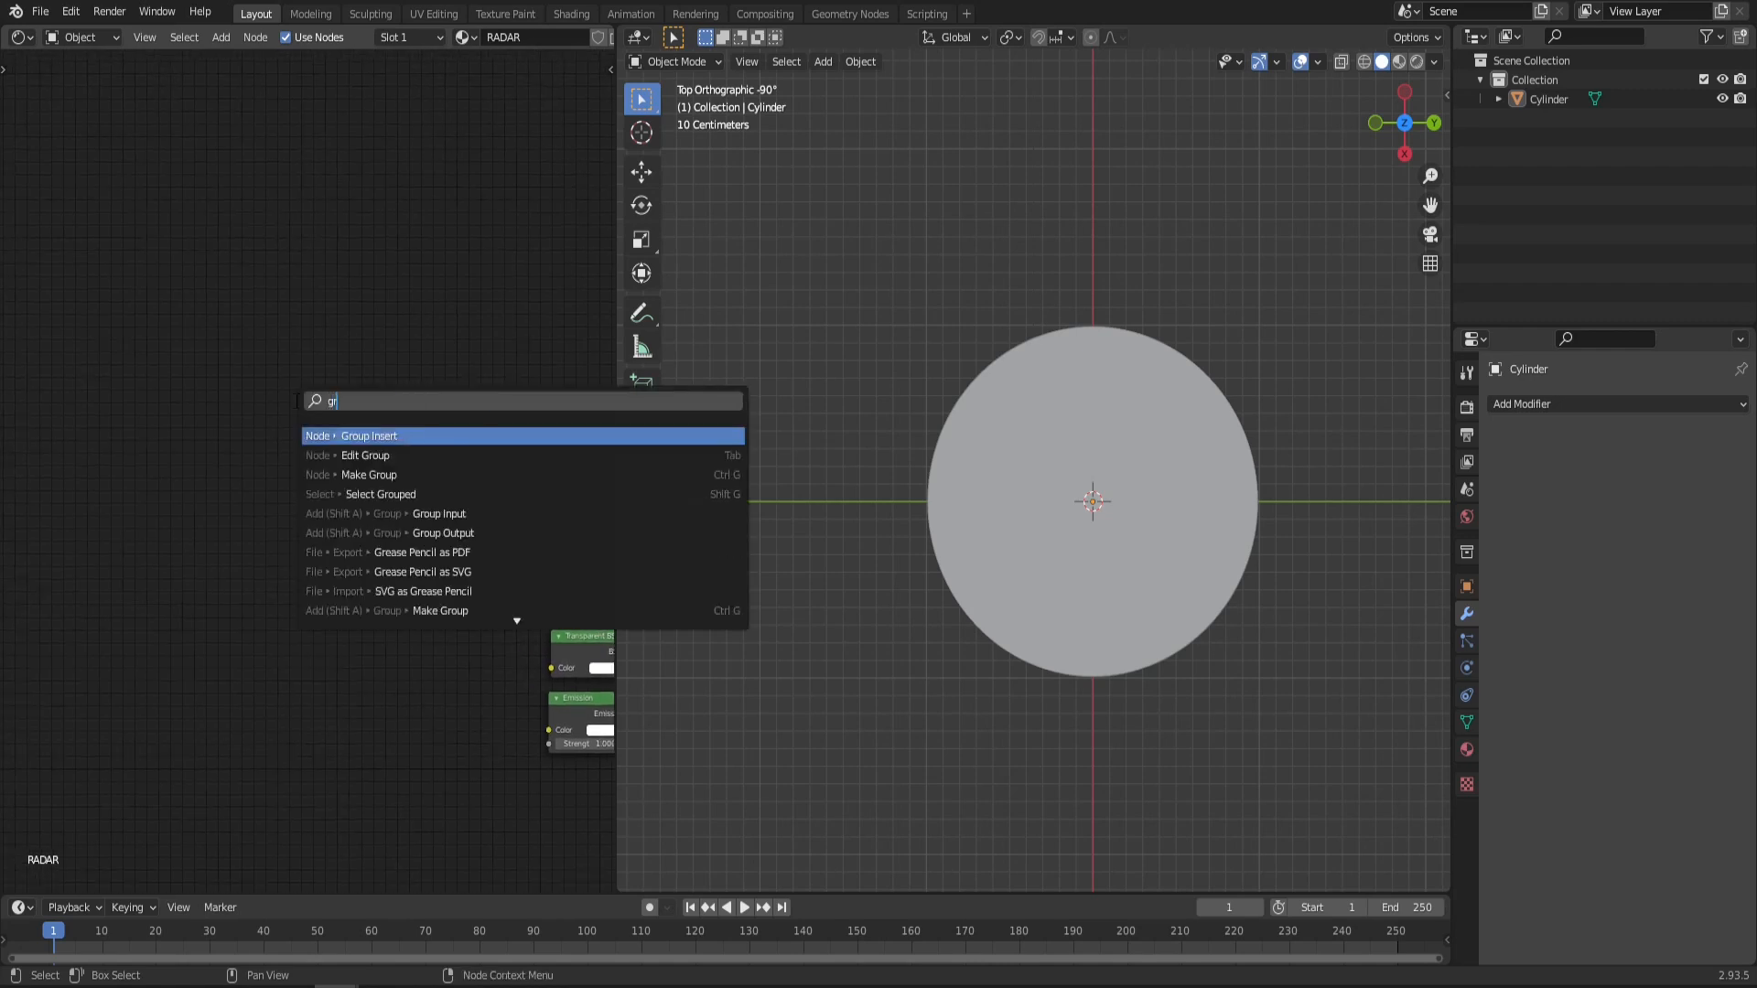
pyautogui.click(366, 436)
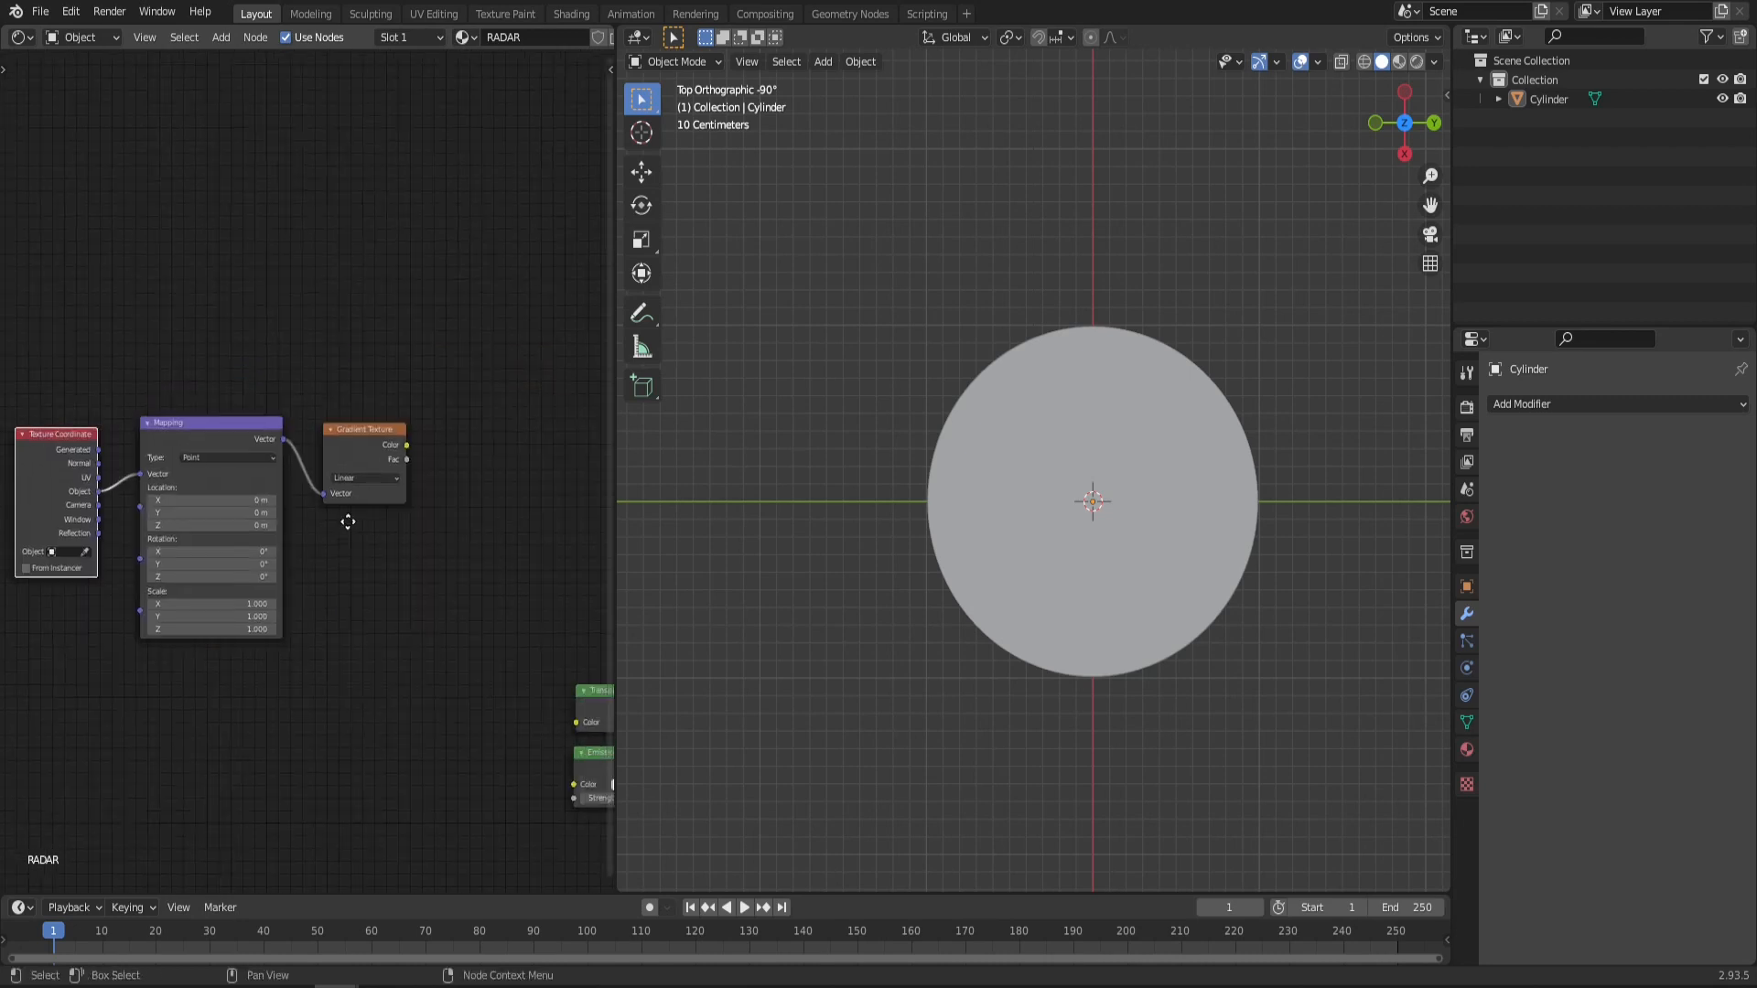
pyautogui.click(364, 483)
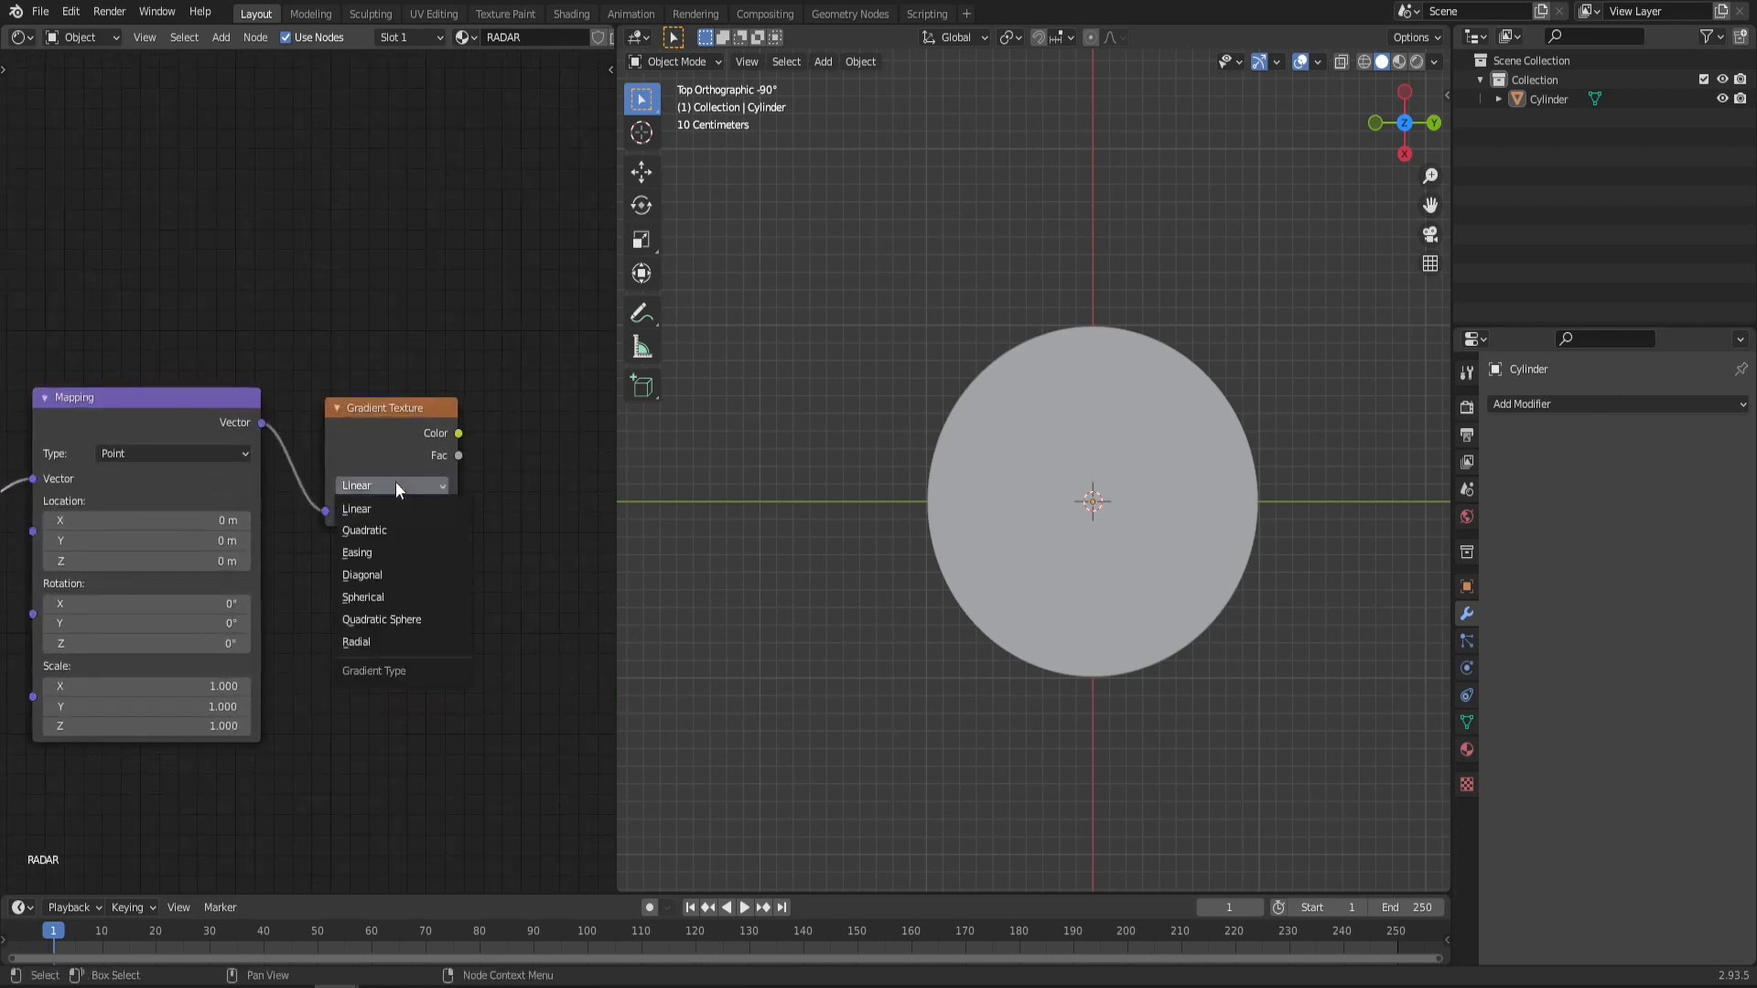
pyautogui.click(356, 643)
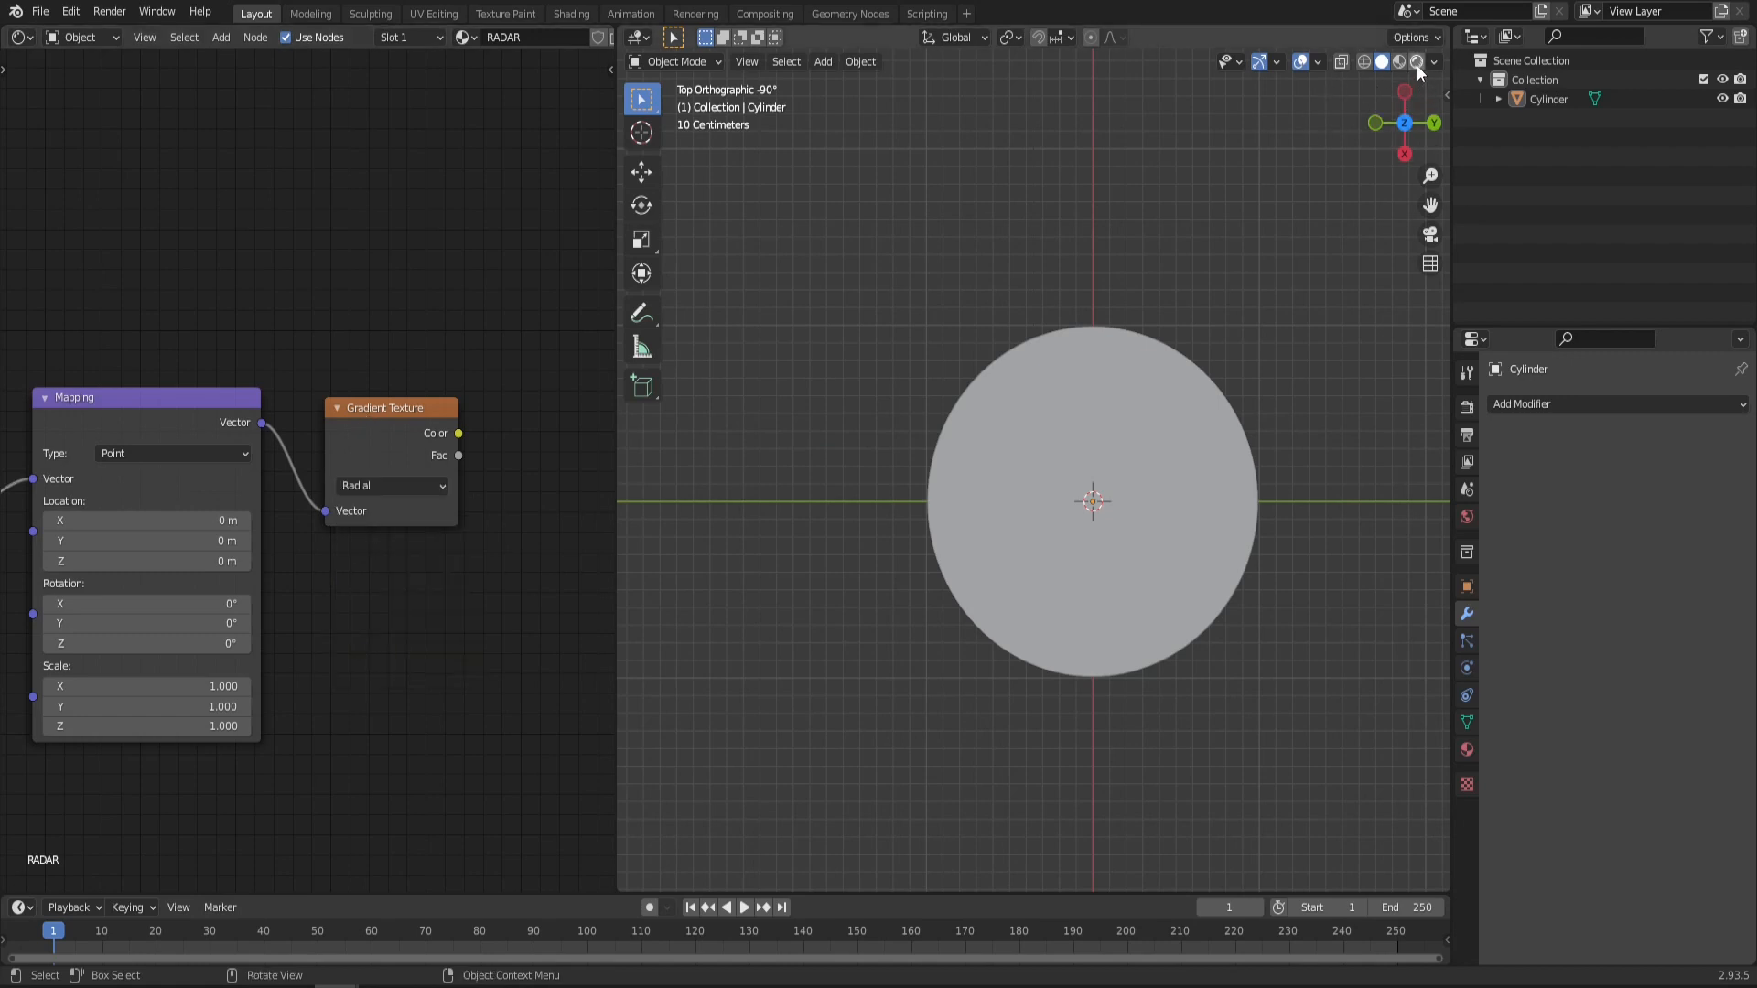
pyautogui.click(1415, 61)
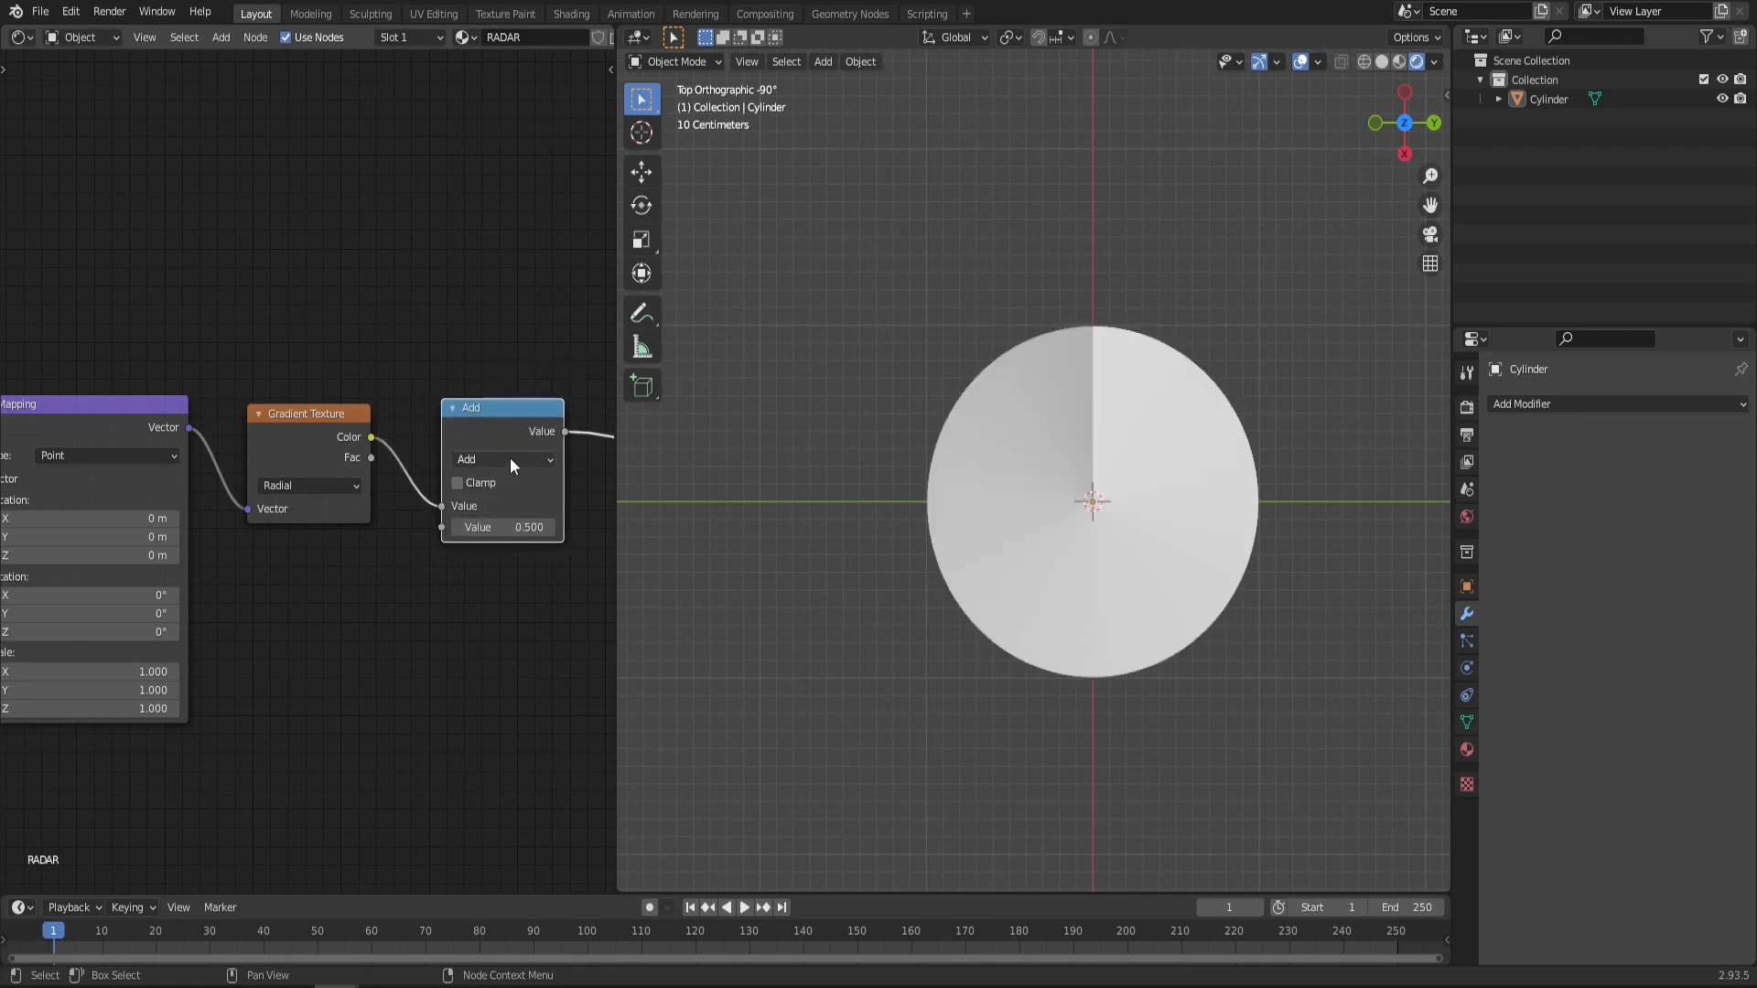
# Step: Set a Math node to Power with exponent 30 and add a rotation Value node
pyautogui.click(503, 459)
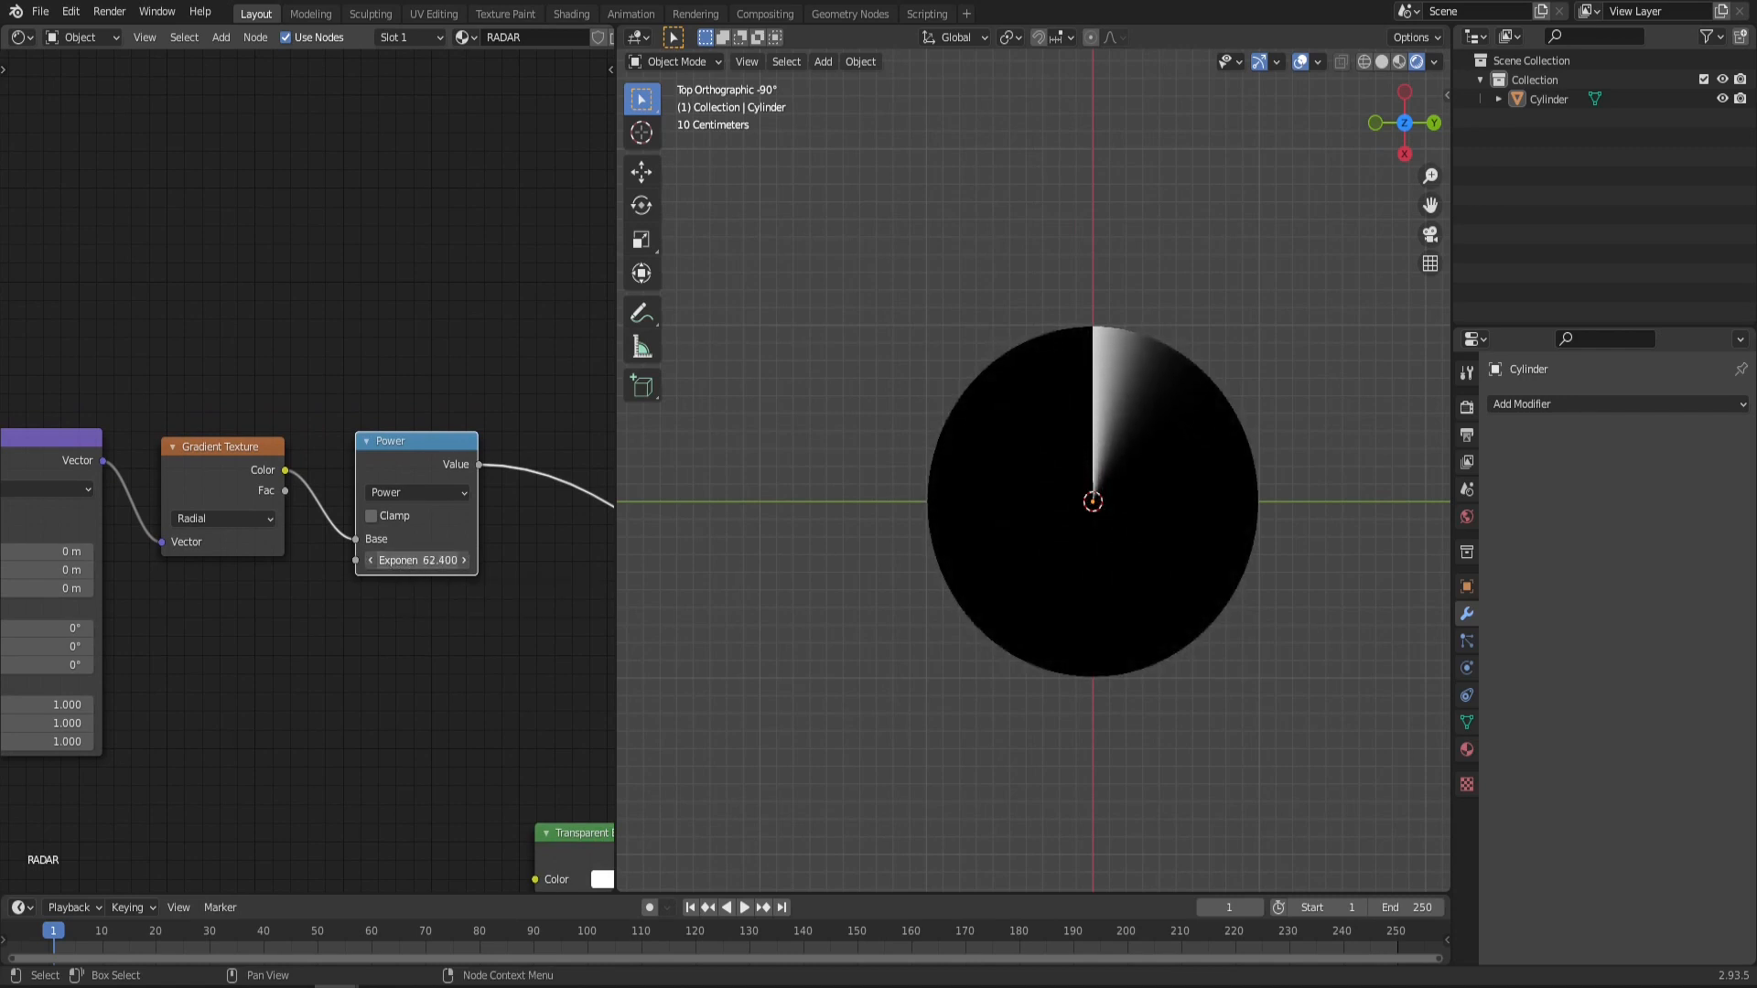
pyautogui.moveTo(448, 560); pyautogui.dragTo(414, 560)
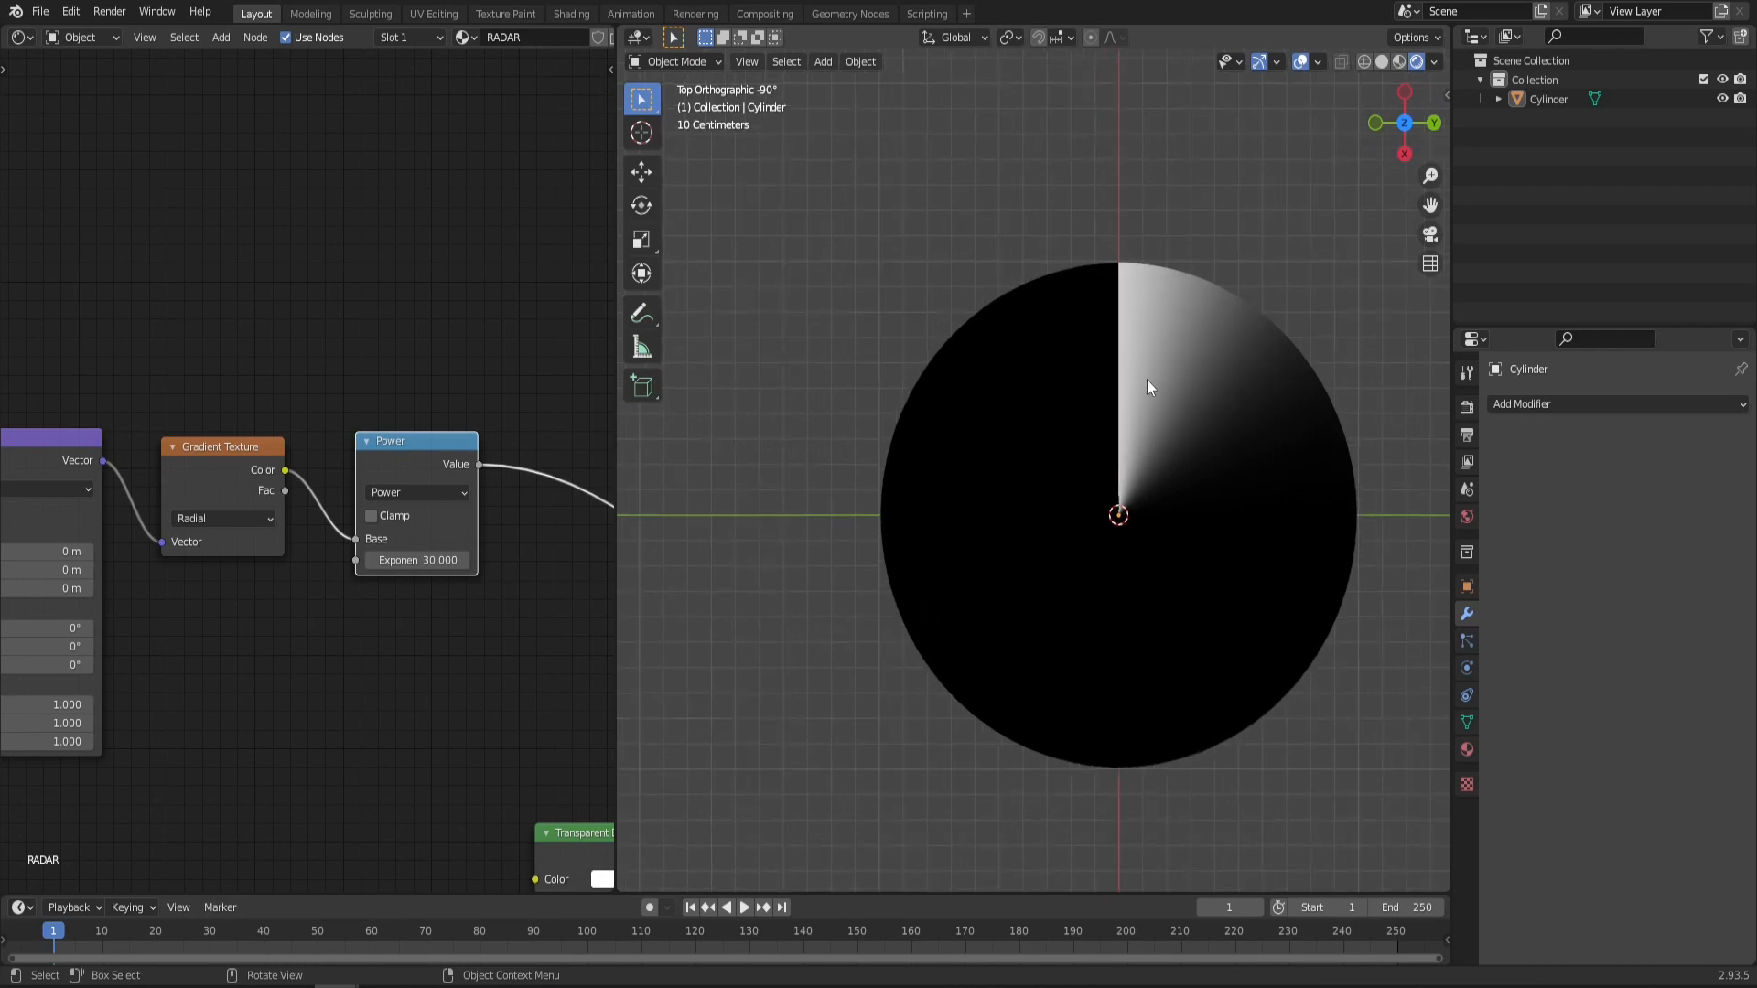
pyautogui.moveTo(1134, 338)
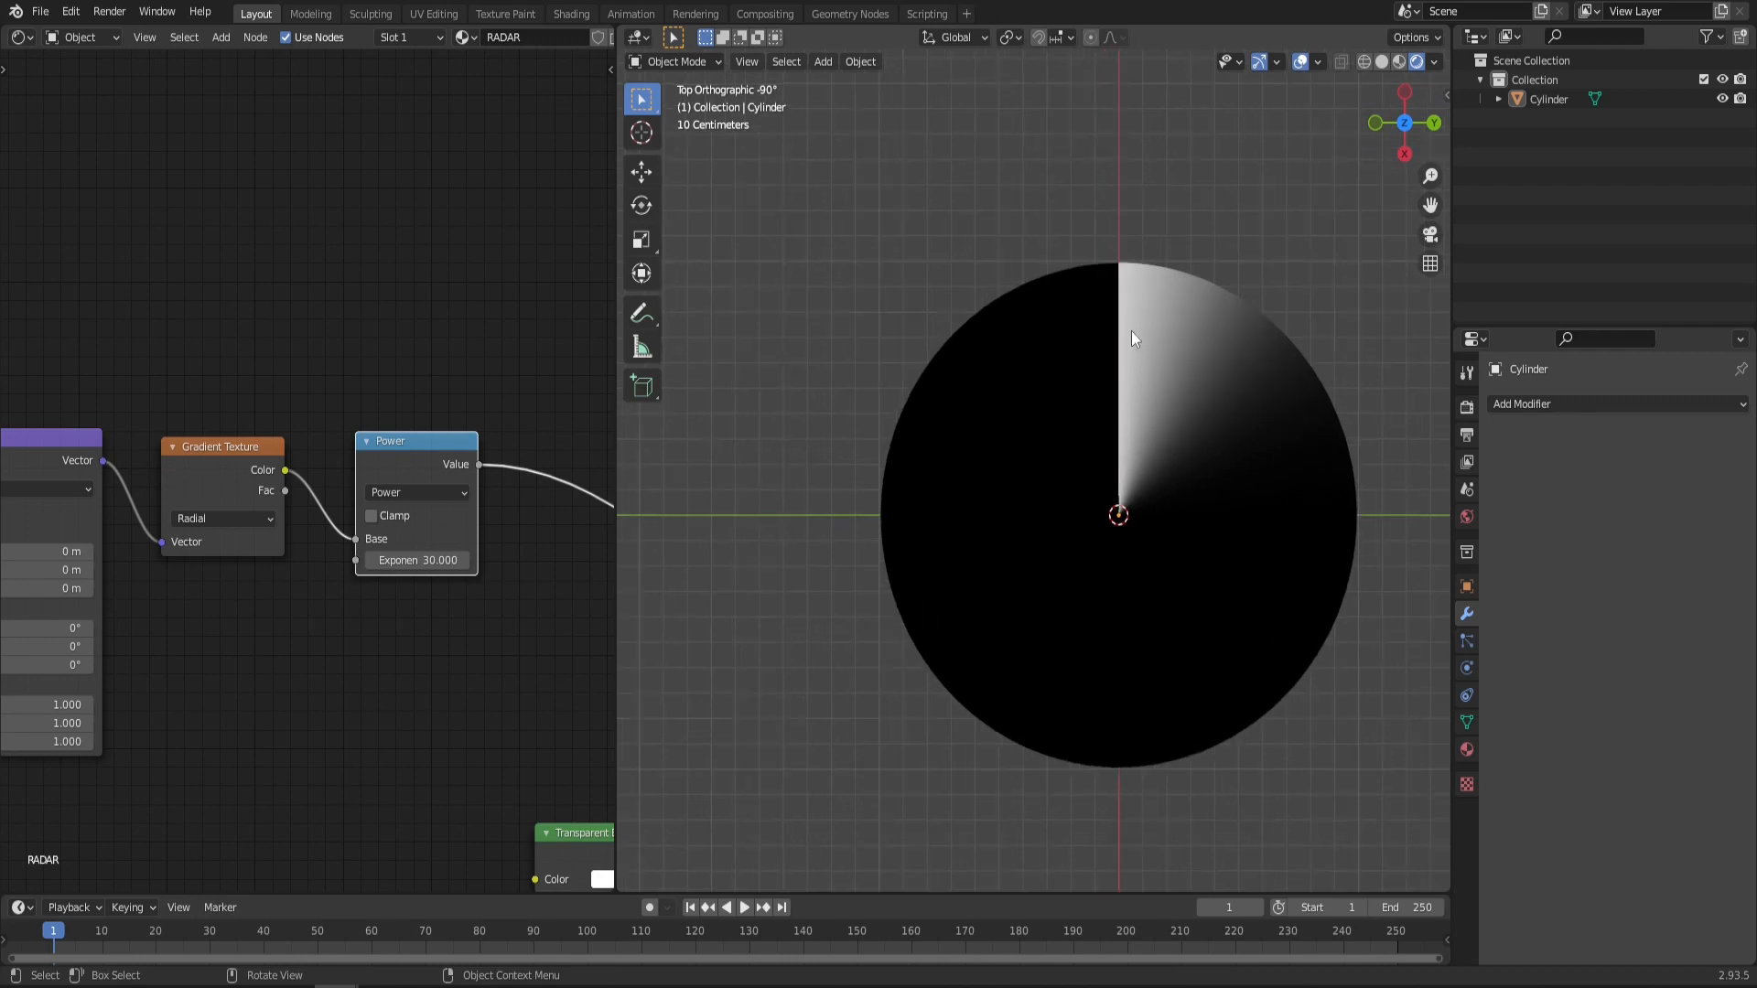
pyautogui.moveTo(1219, 365)
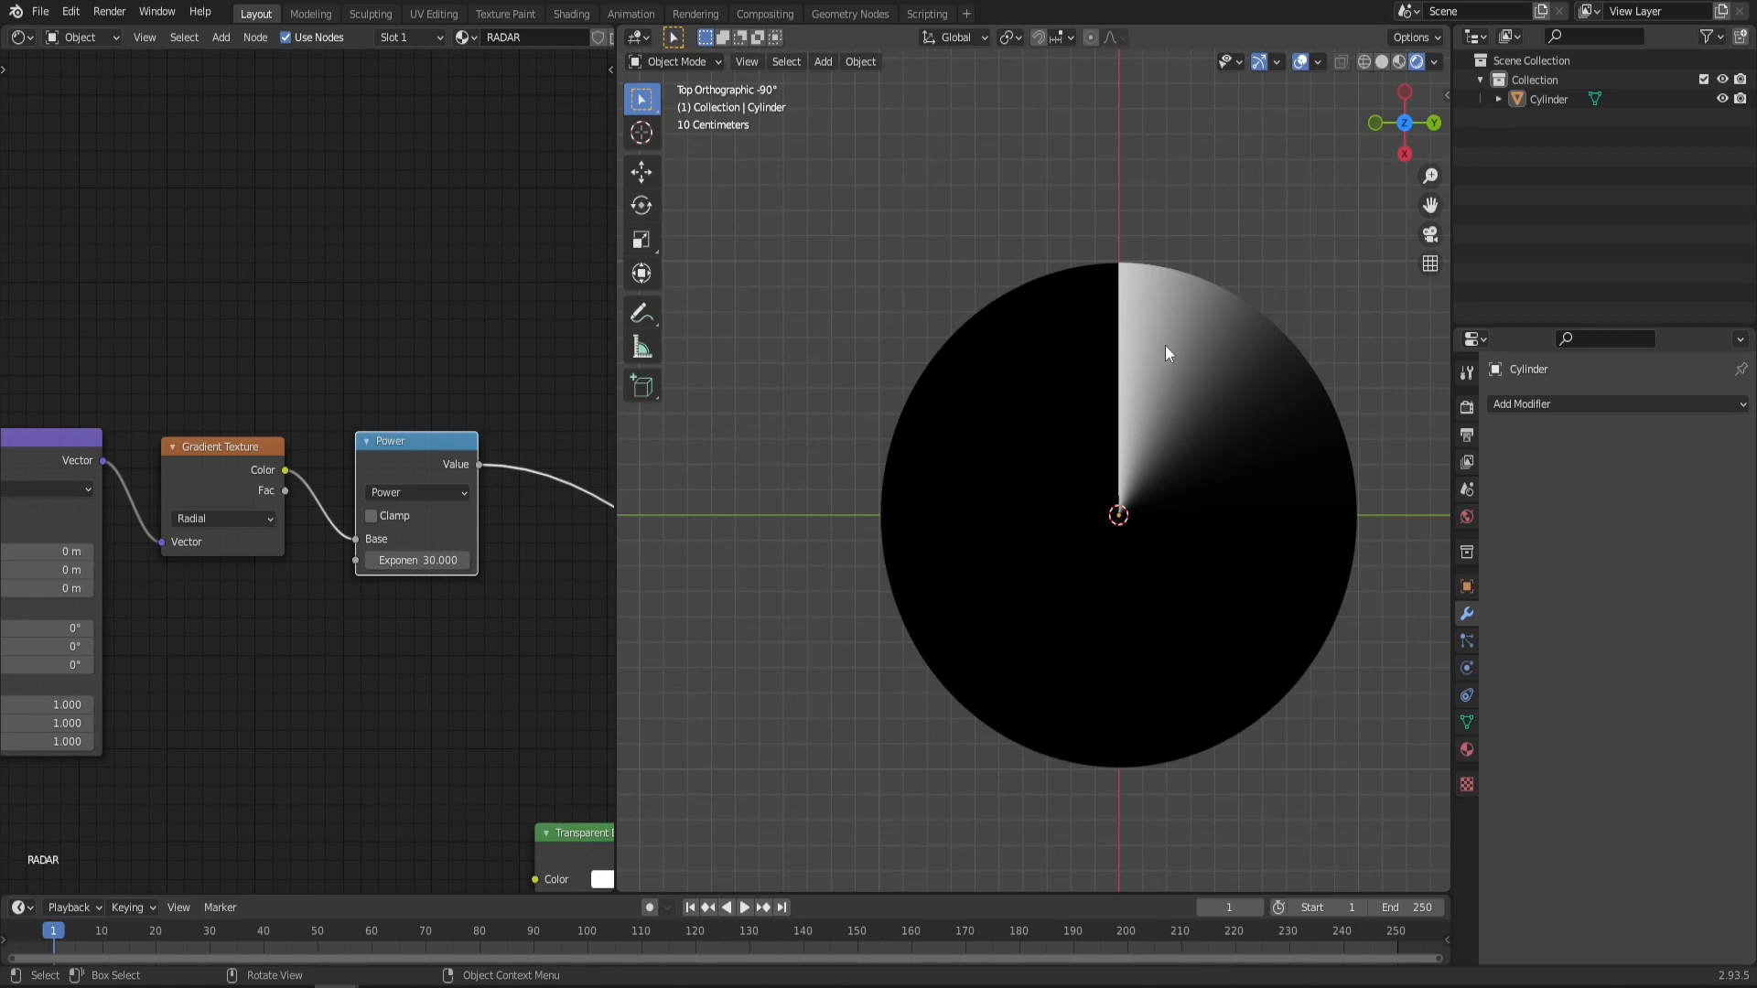
pyautogui.moveTo(1133, 512)
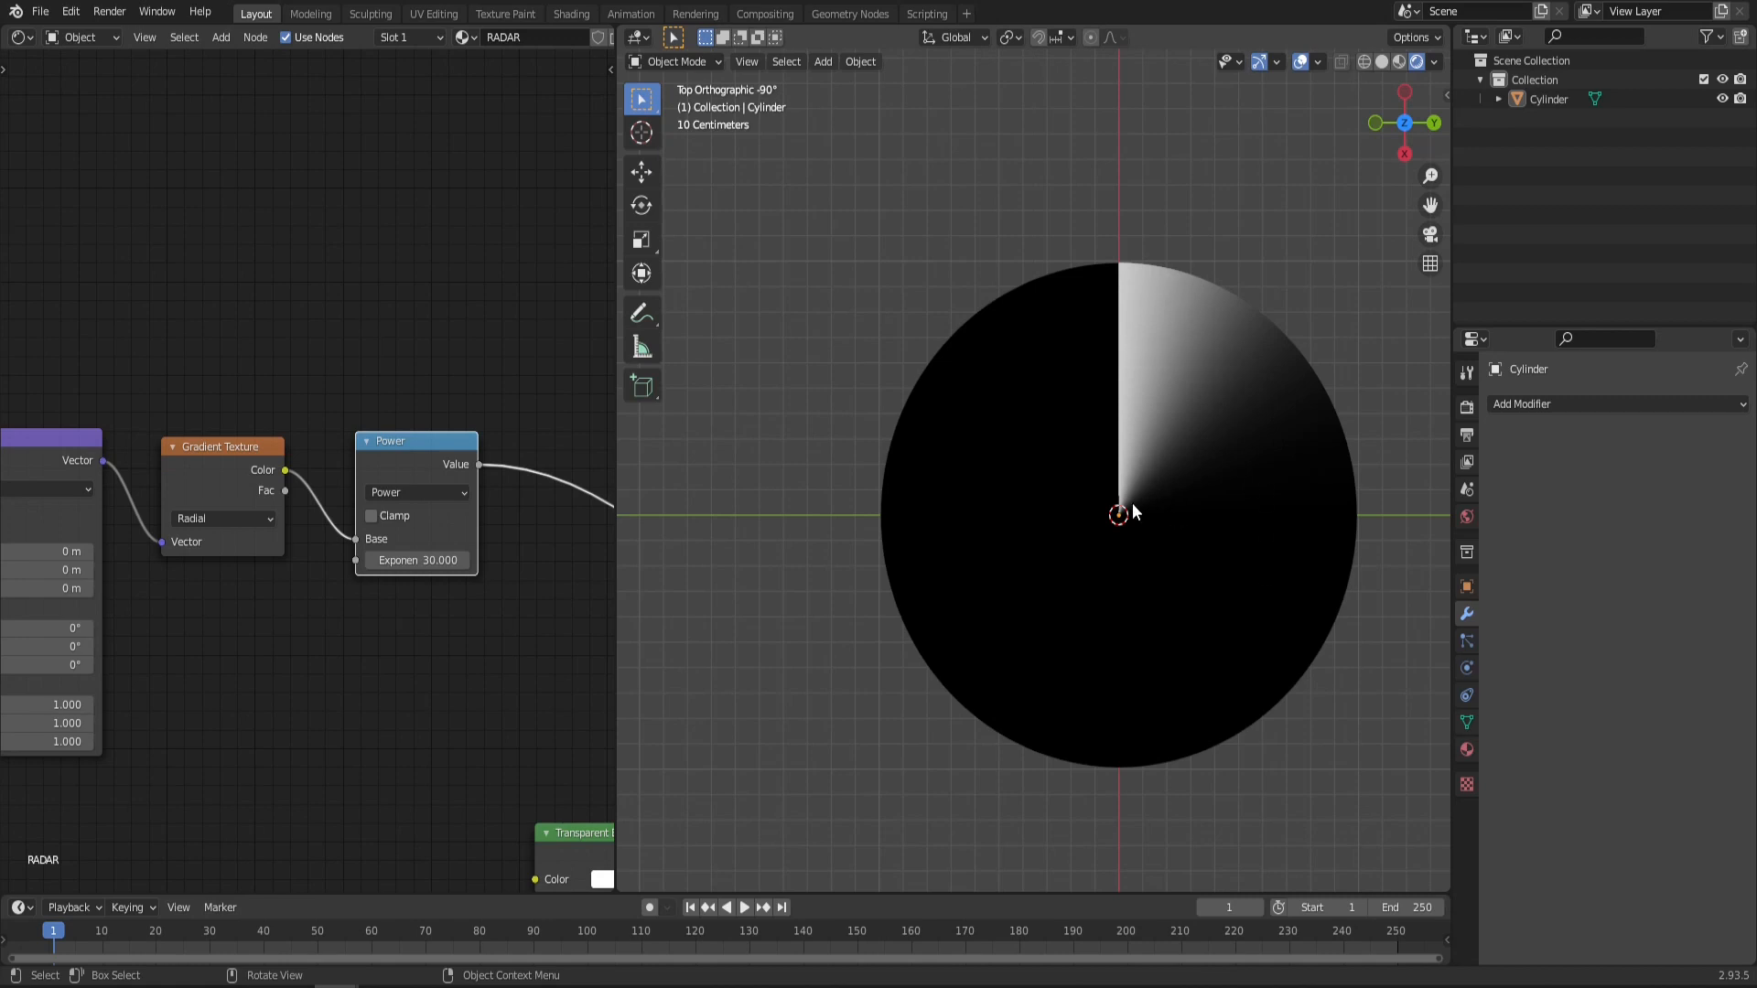
pyautogui.moveTo(1113, 366)
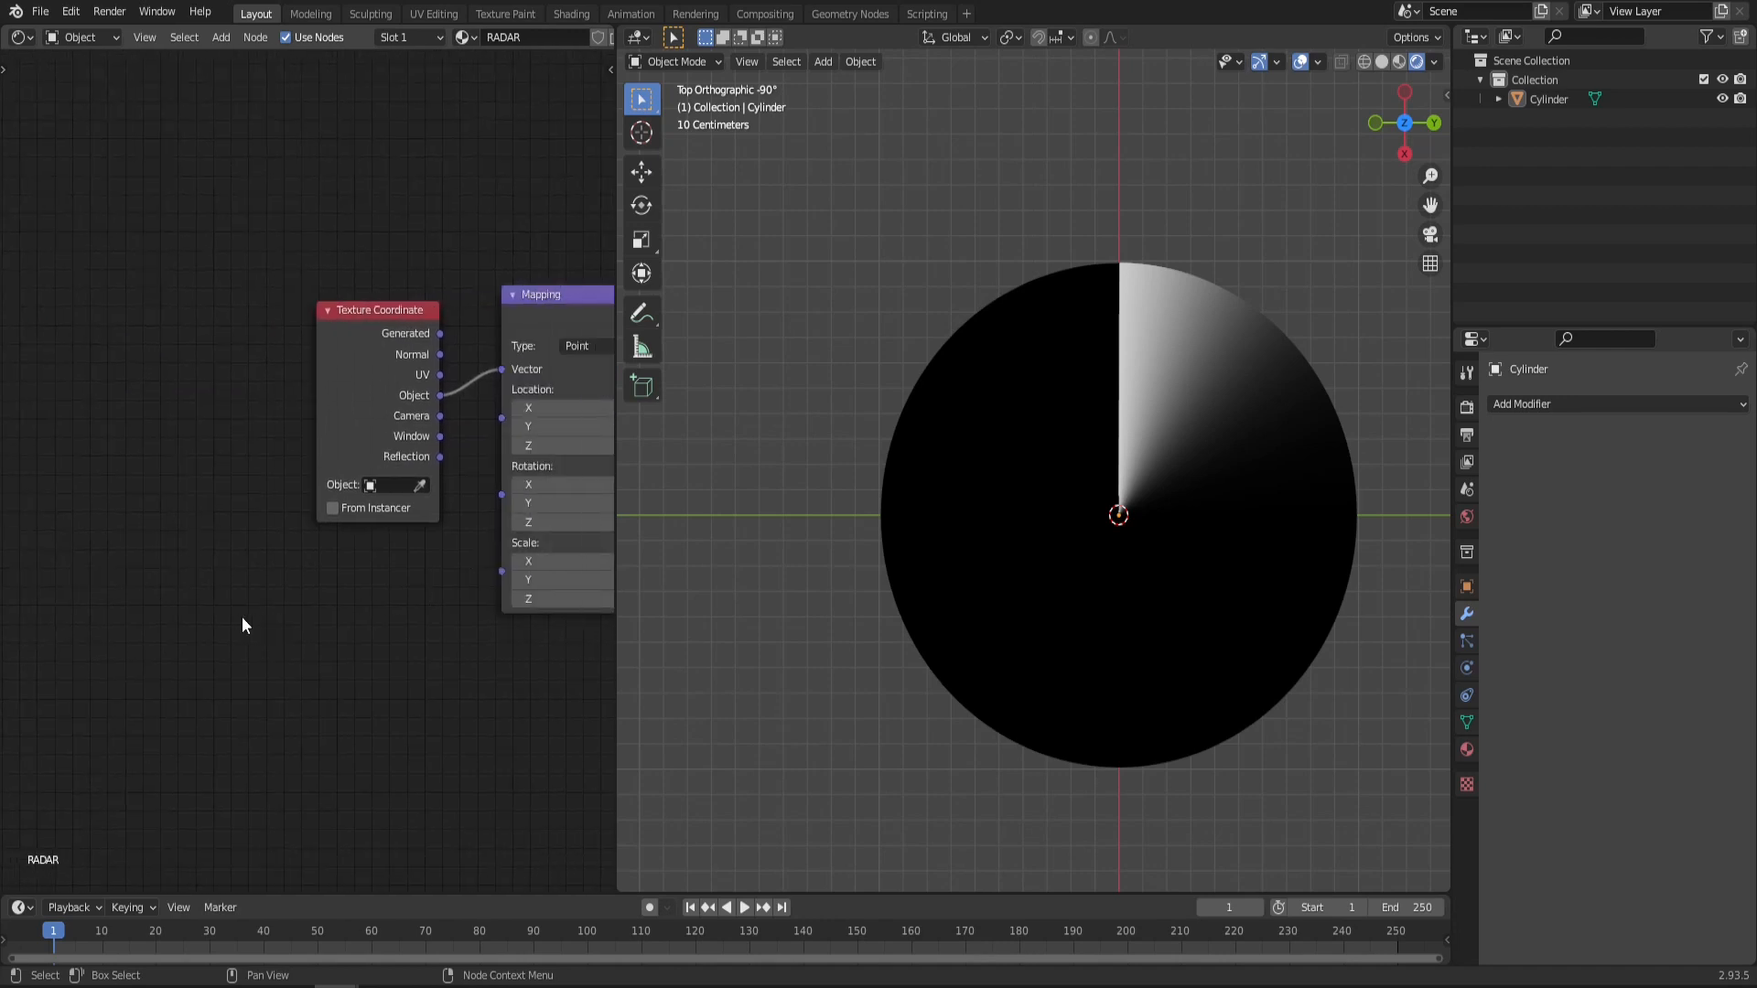
pyautogui.write('value')
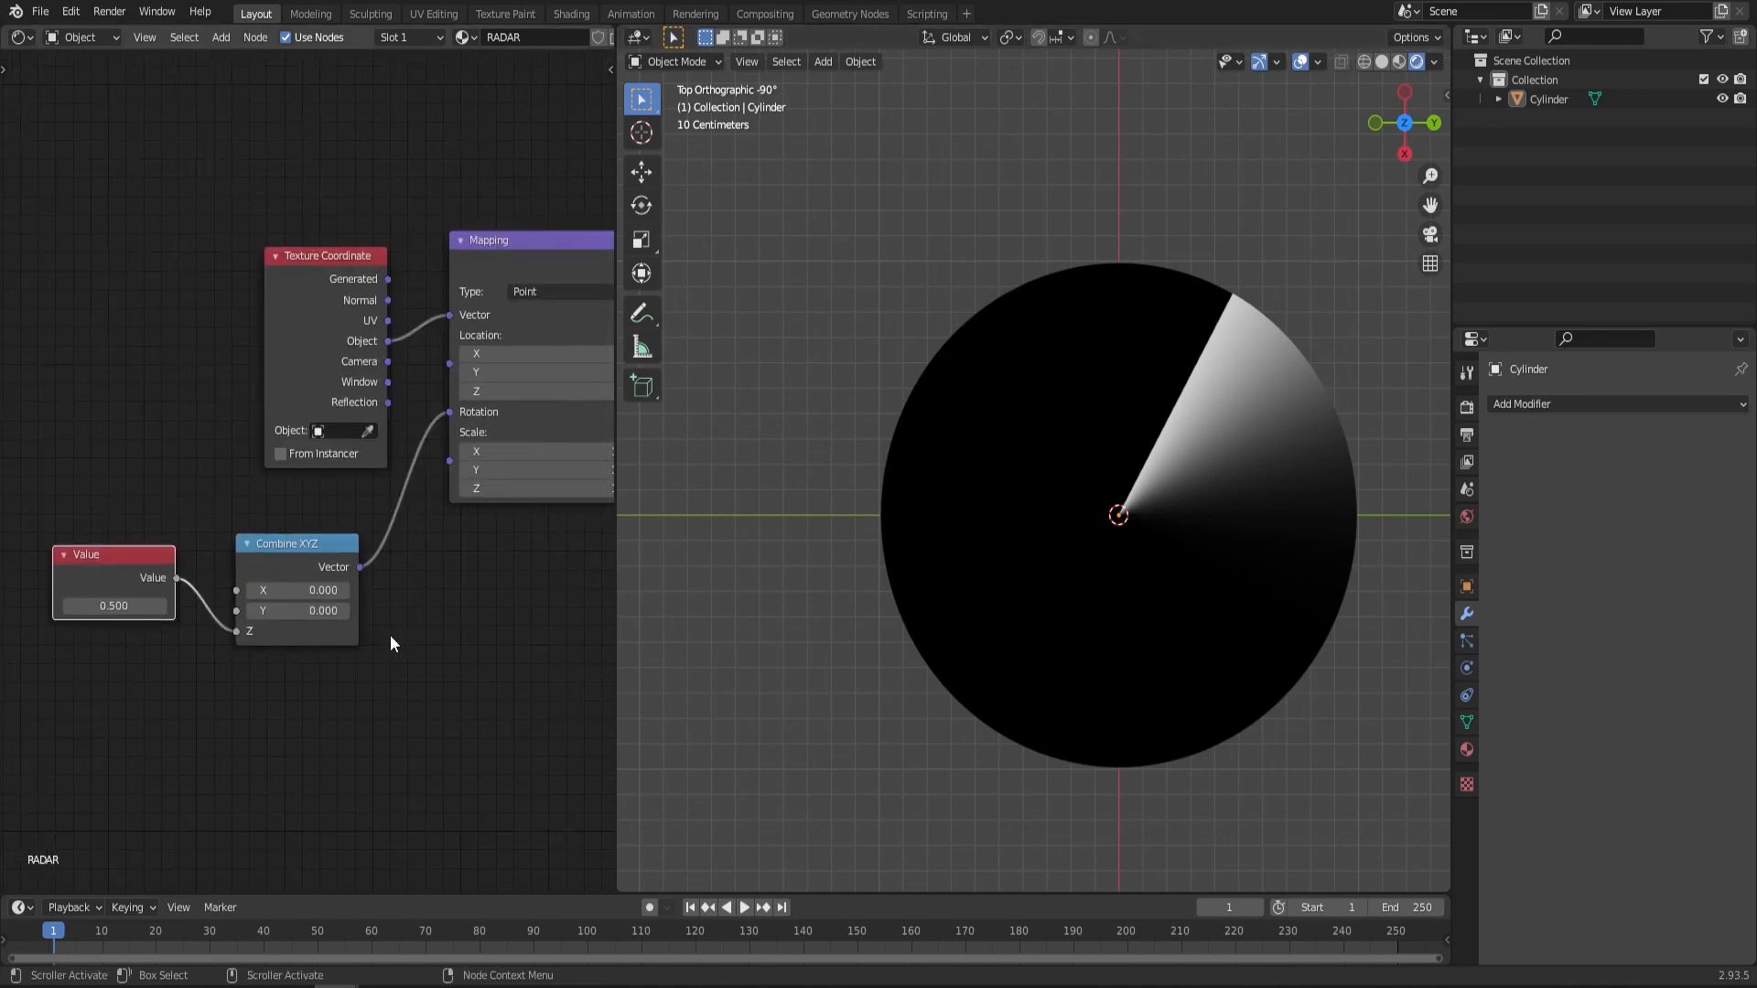
pyautogui.moveTo(1161, 327)
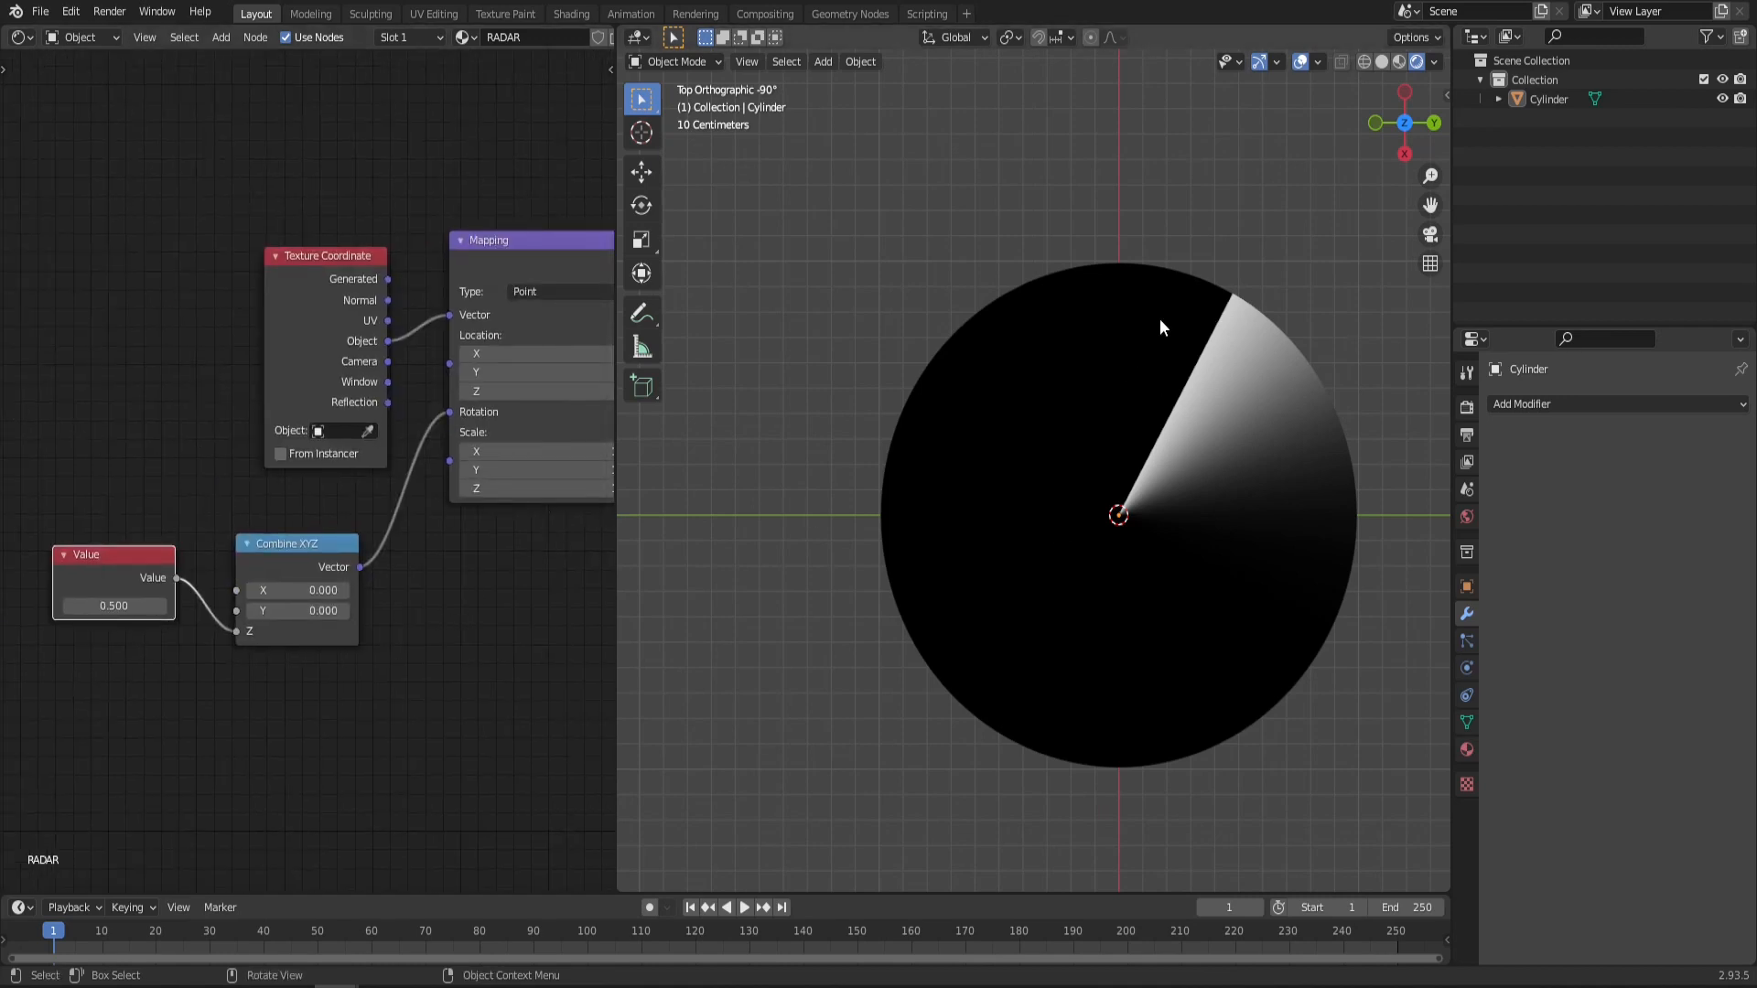
pyautogui.moveTo(1257, 335)
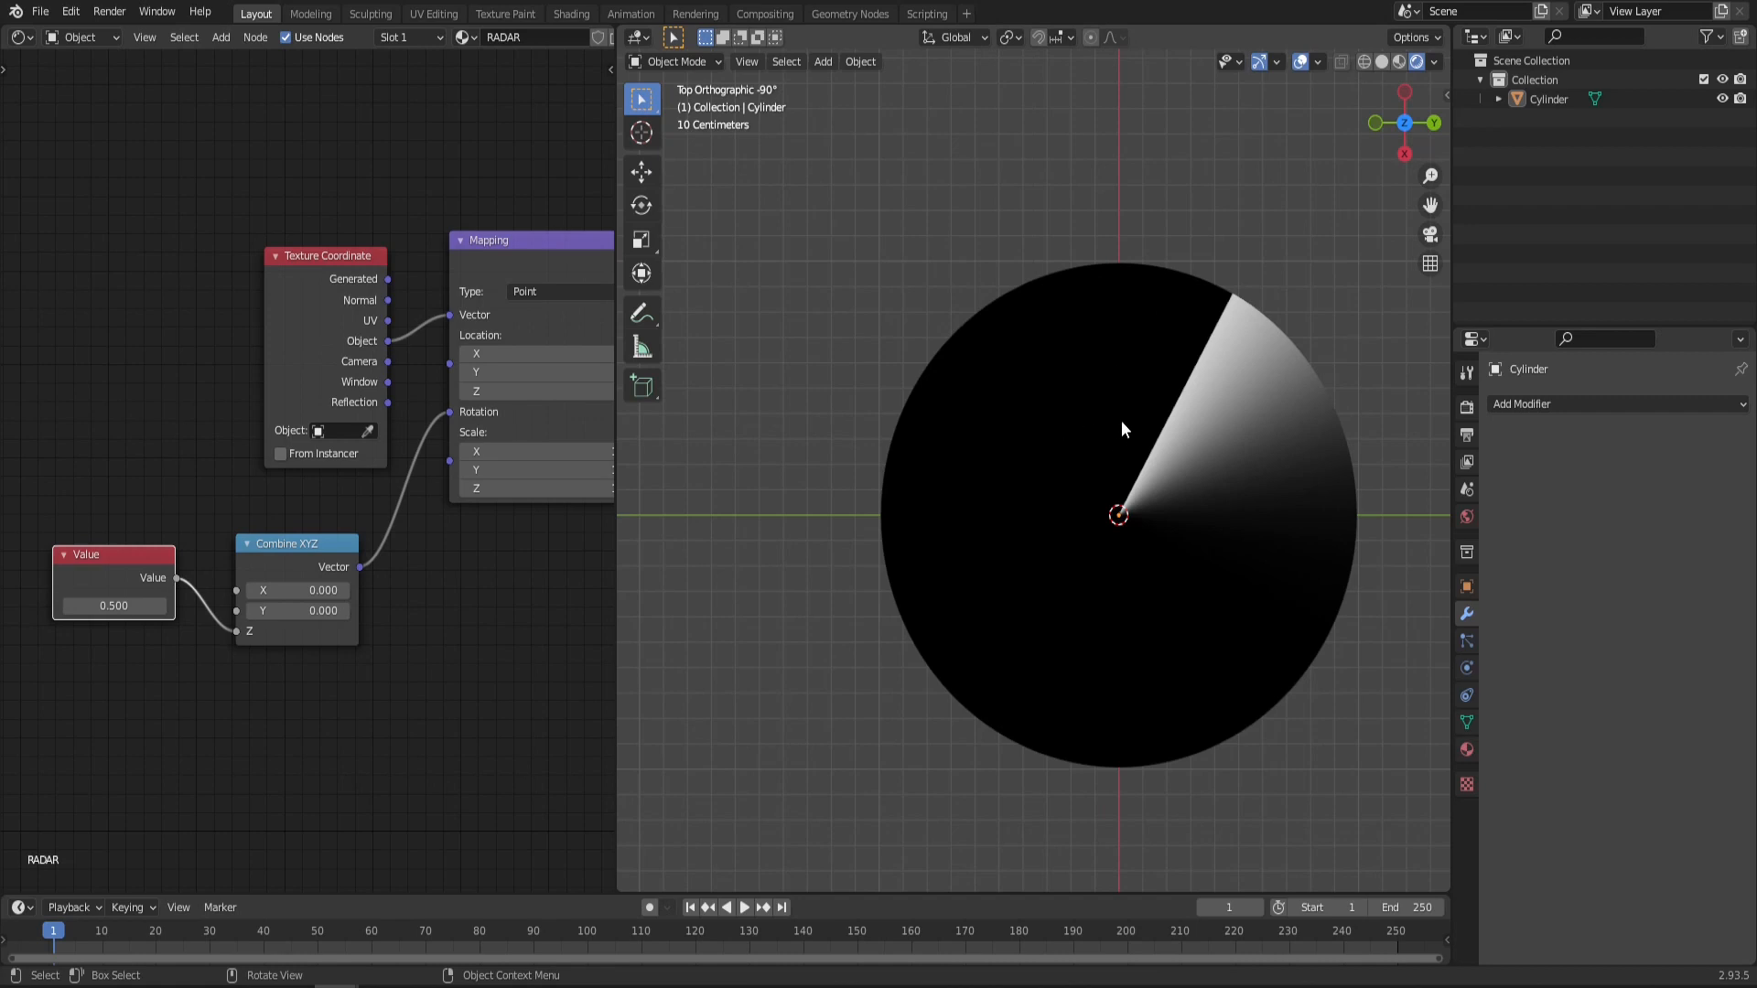
pyautogui.moveTo(1117, 305)
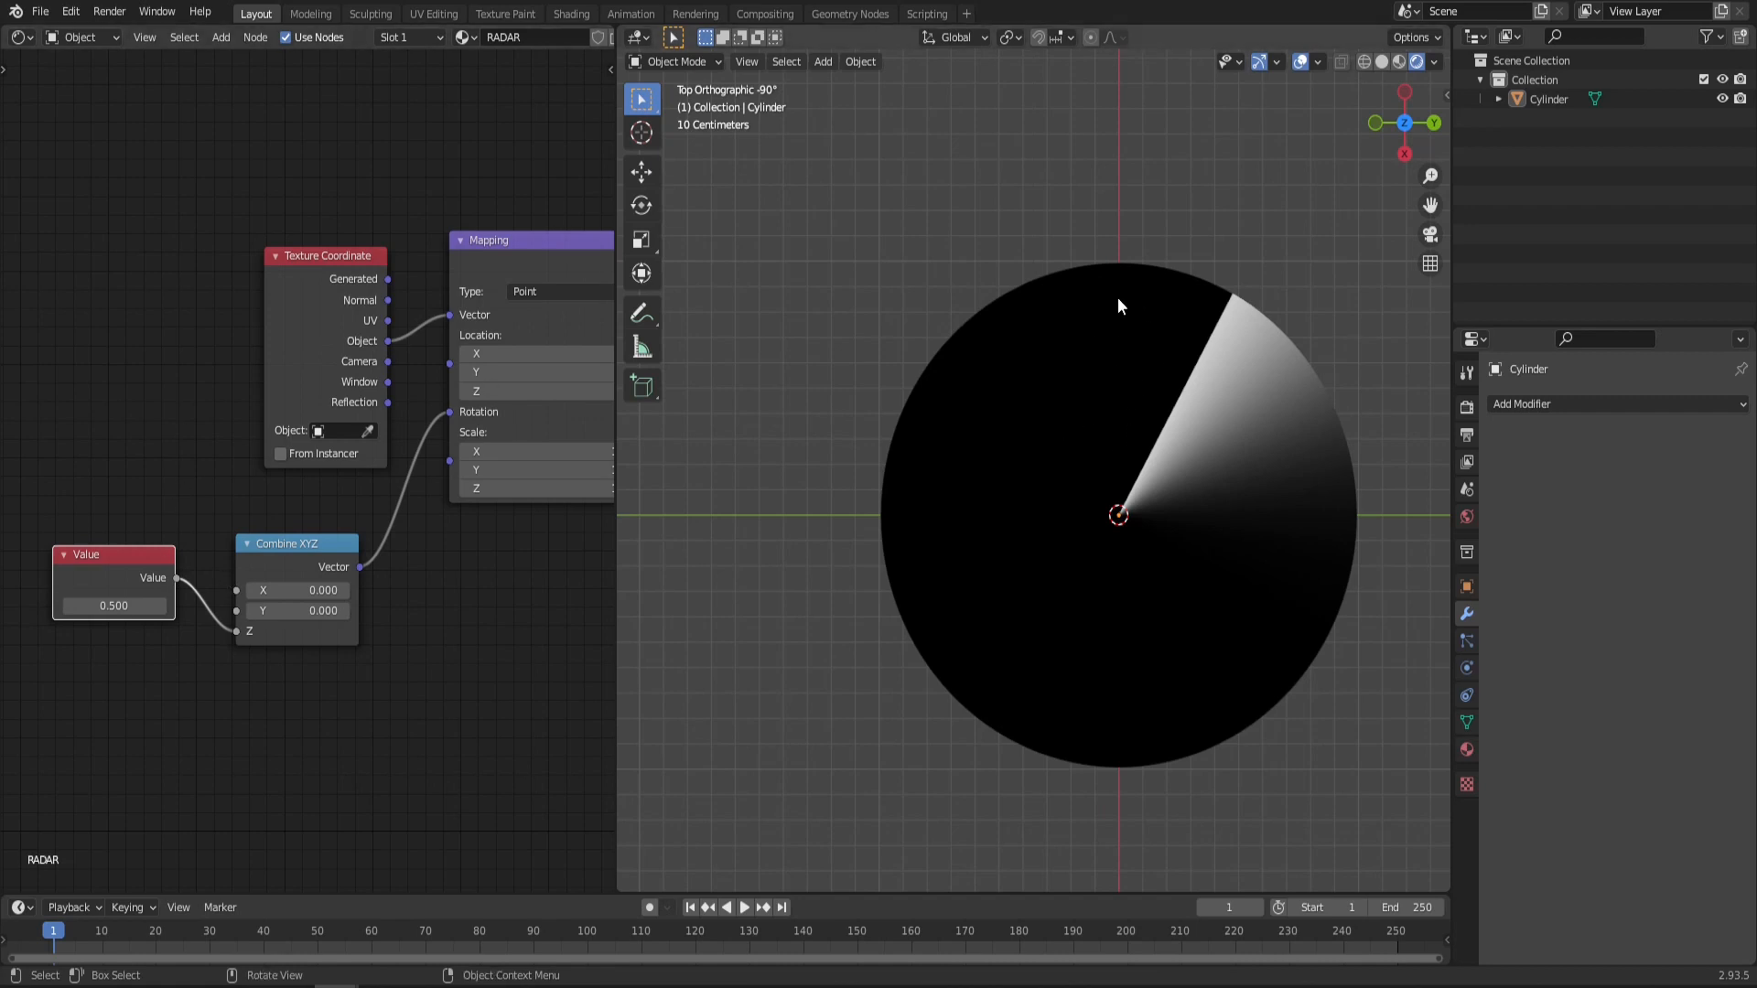
pyautogui.moveTo(1195, 415)
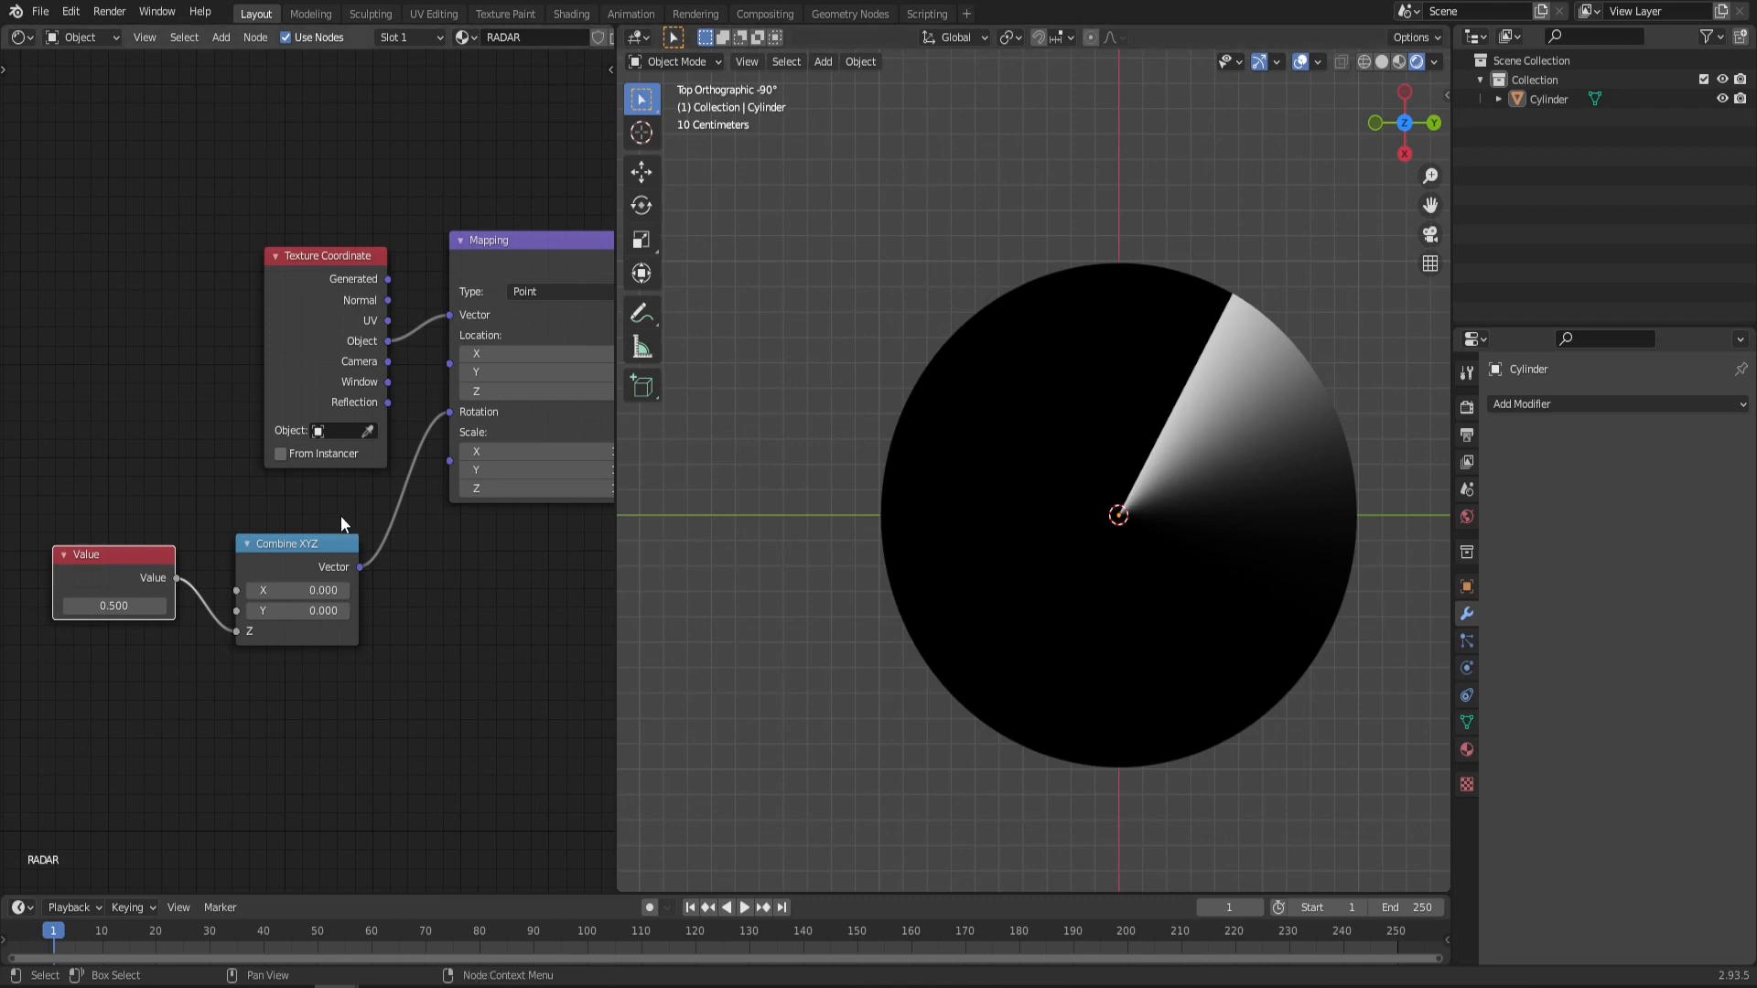
pyautogui.moveTo(174, 529)
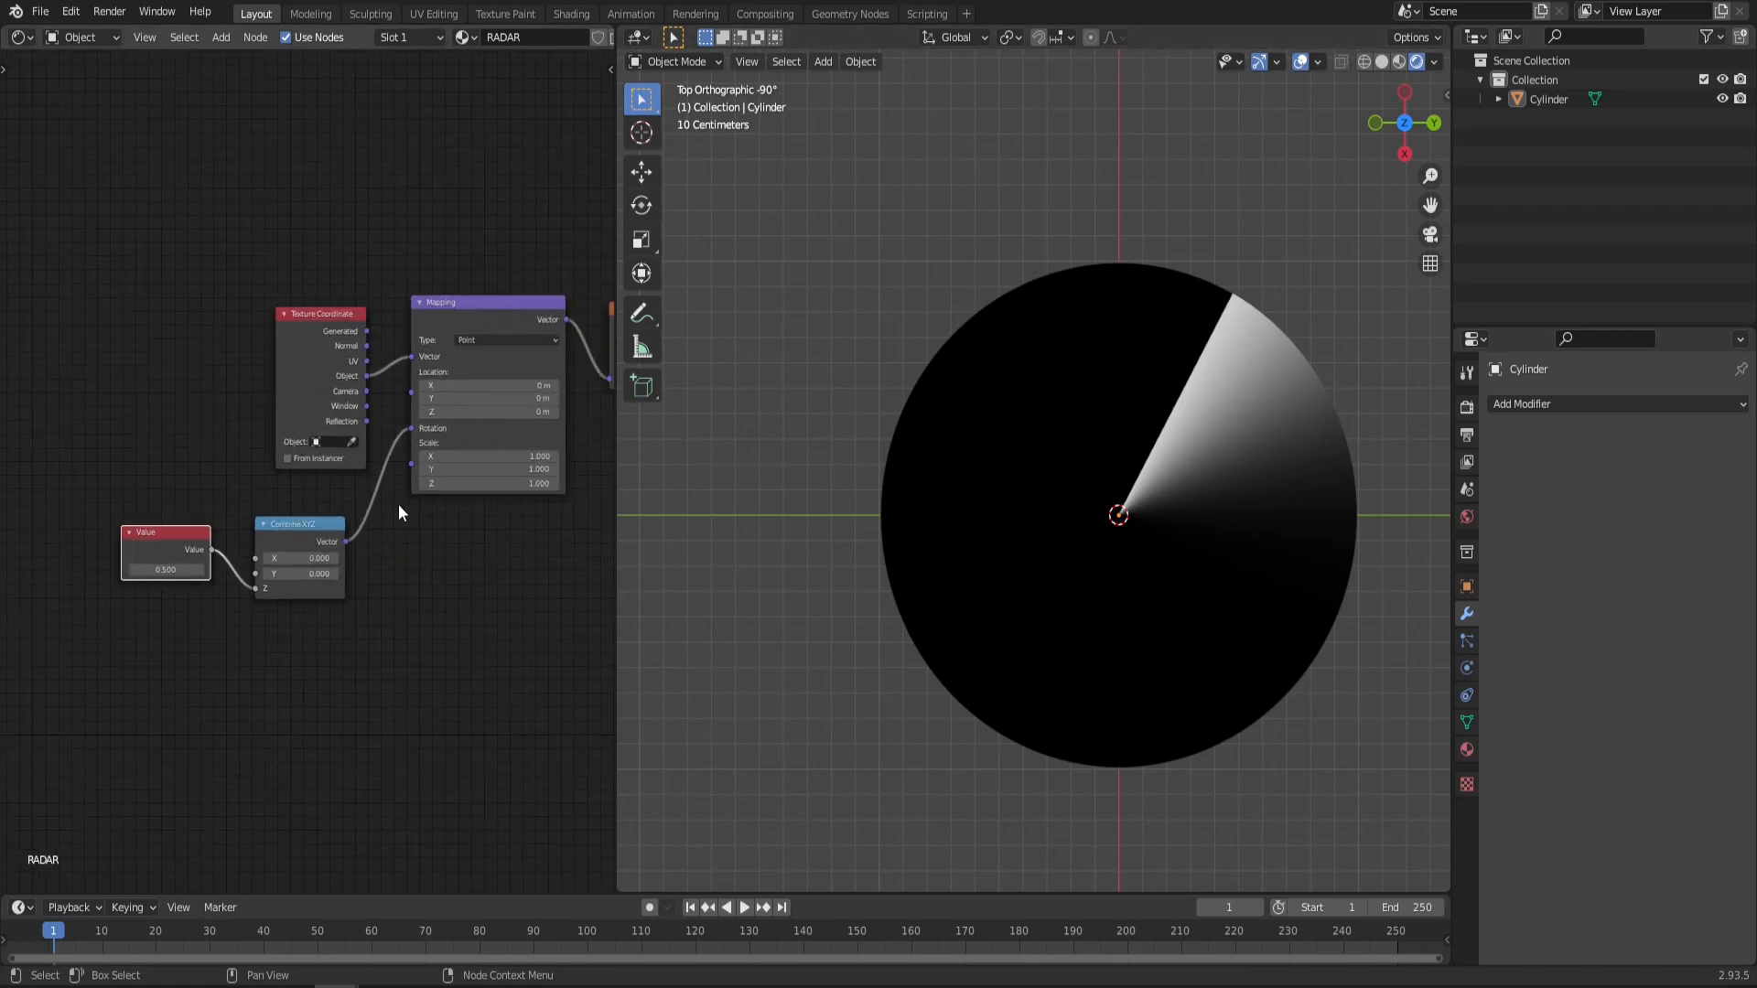
# Step: Add a Voronoi Texture feeding a ColorRamp with Constant interpolation
pyautogui.write('vo')
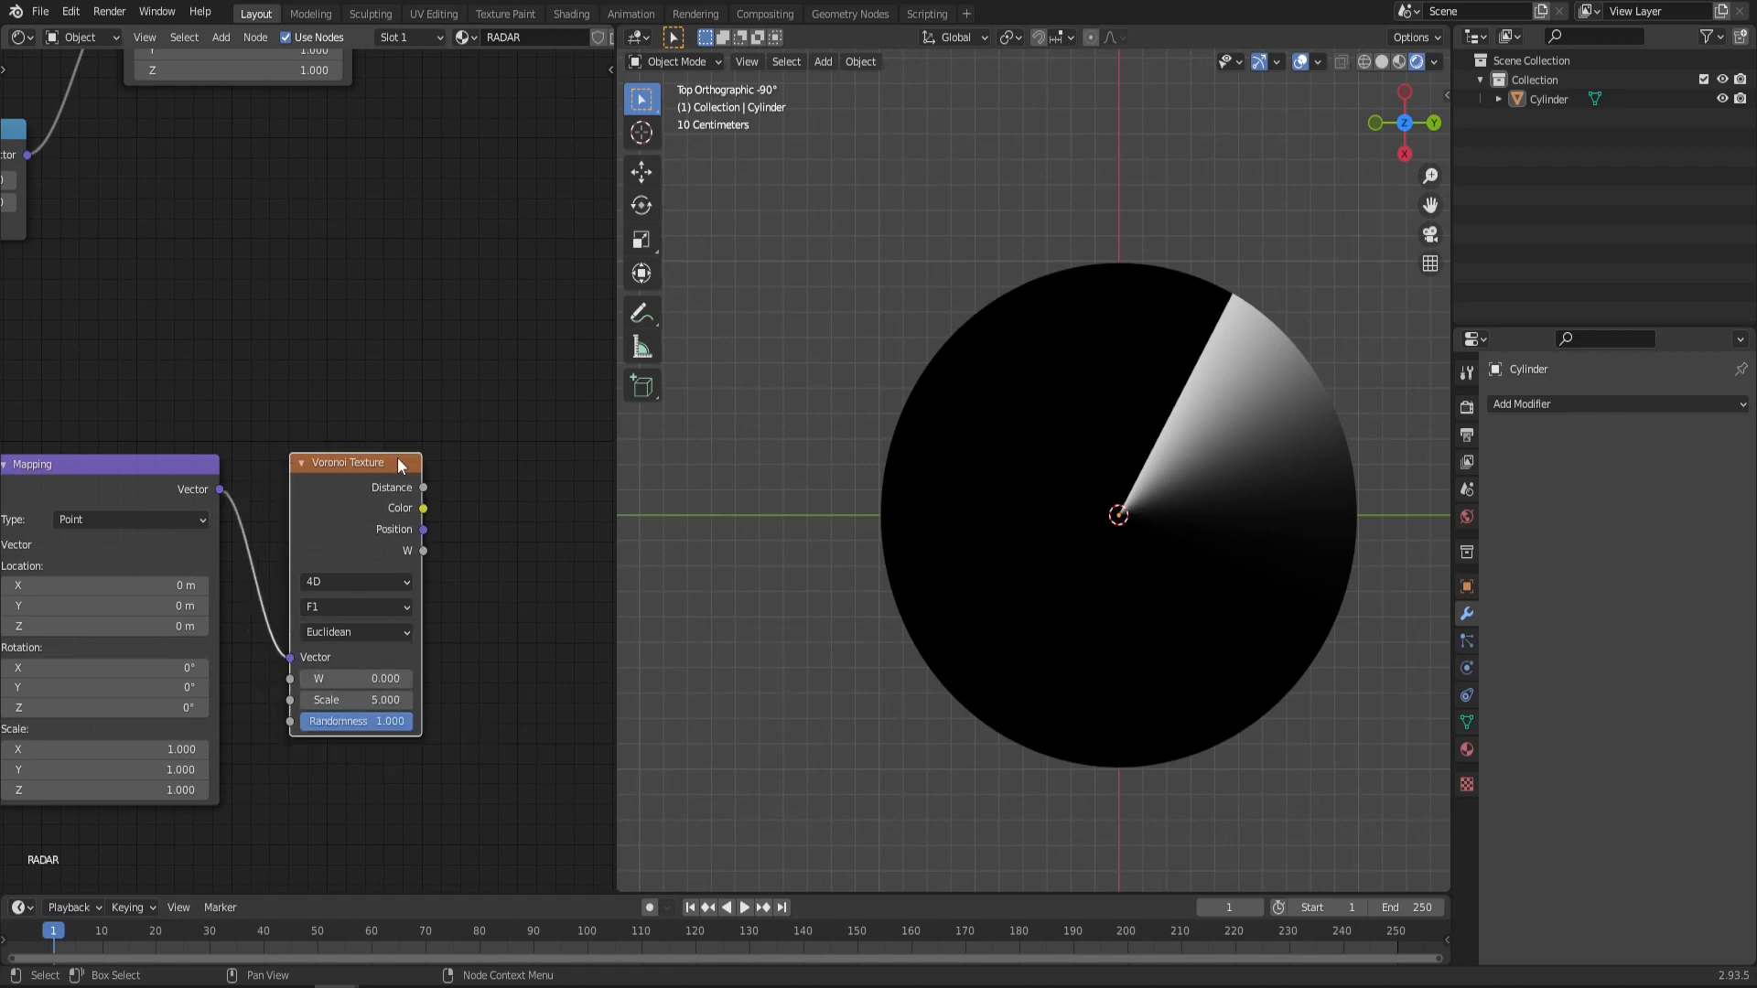
pyautogui.write('colorr')
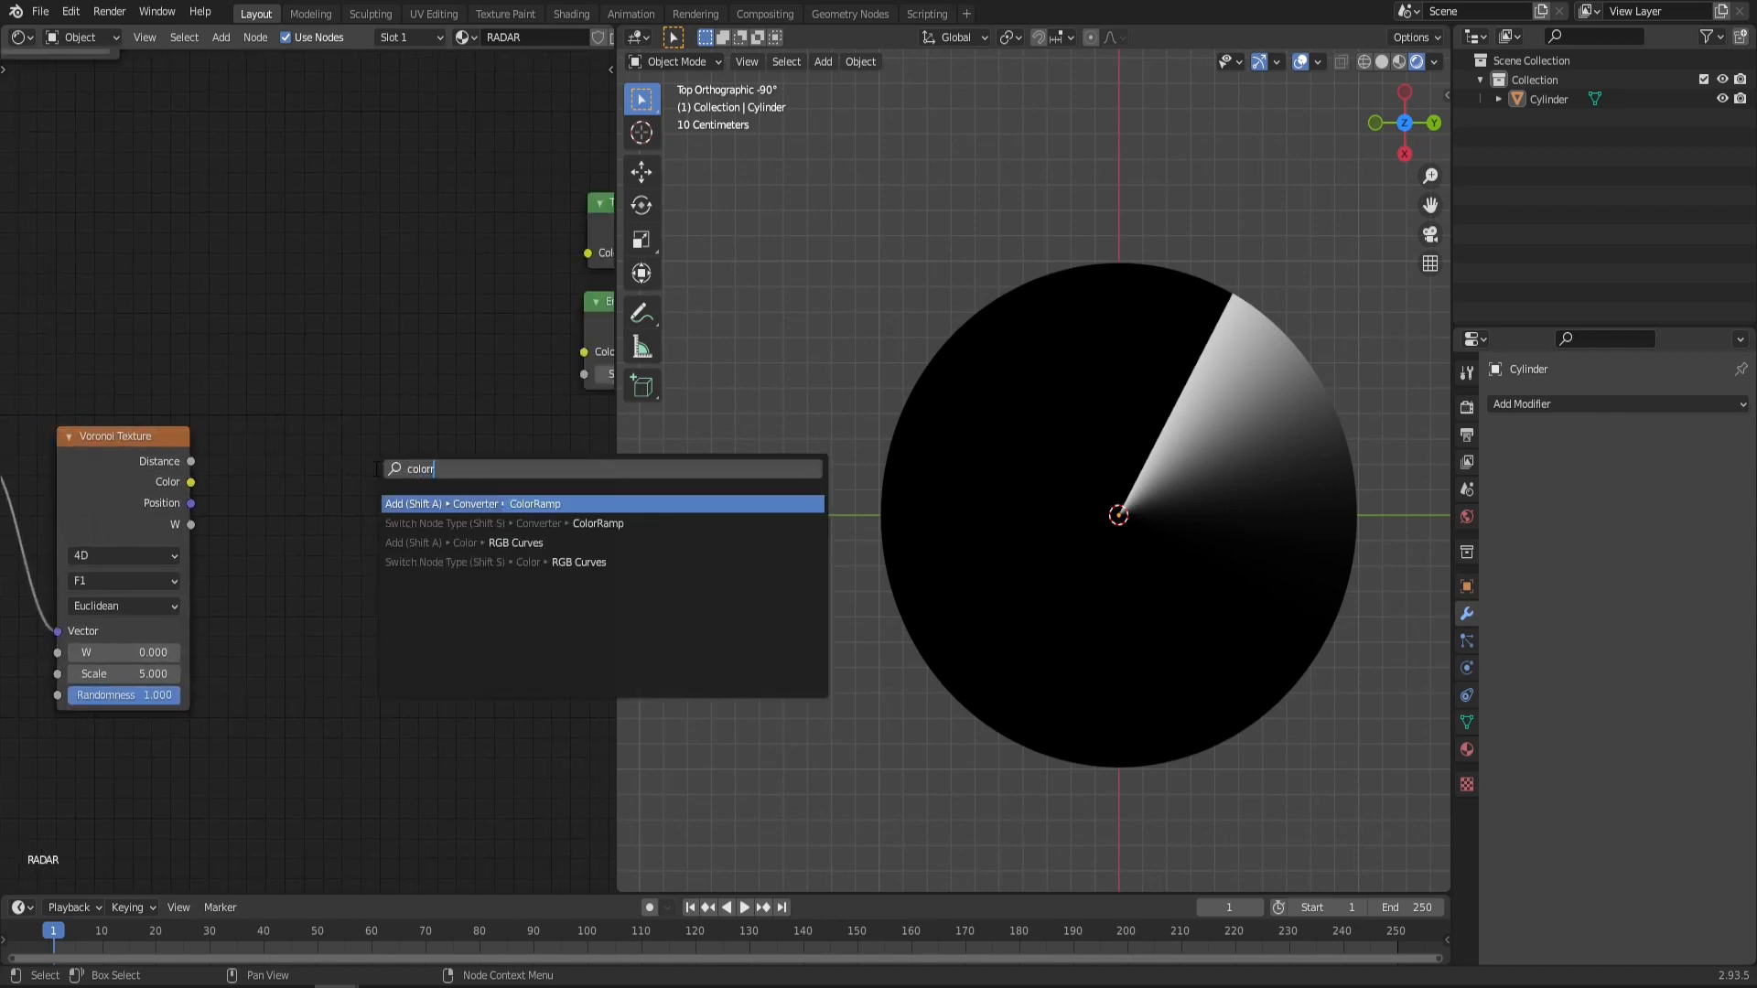
pyautogui.click(533, 503)
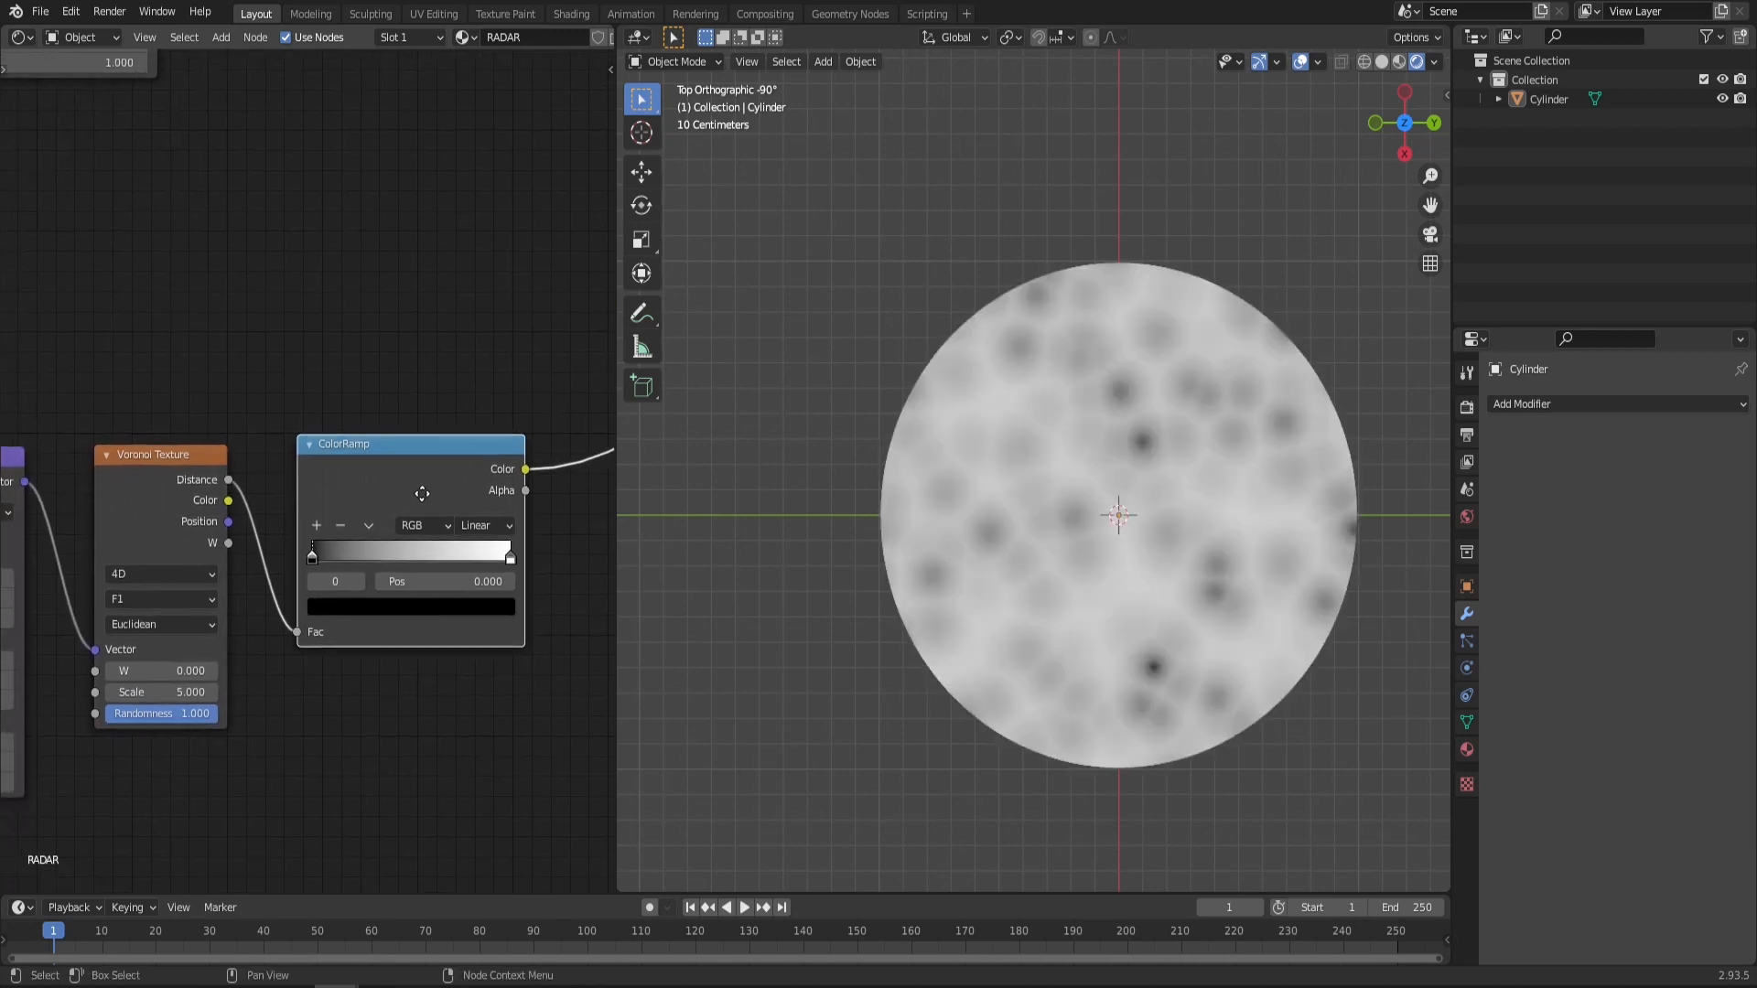
pyautogui.click(484, 530)
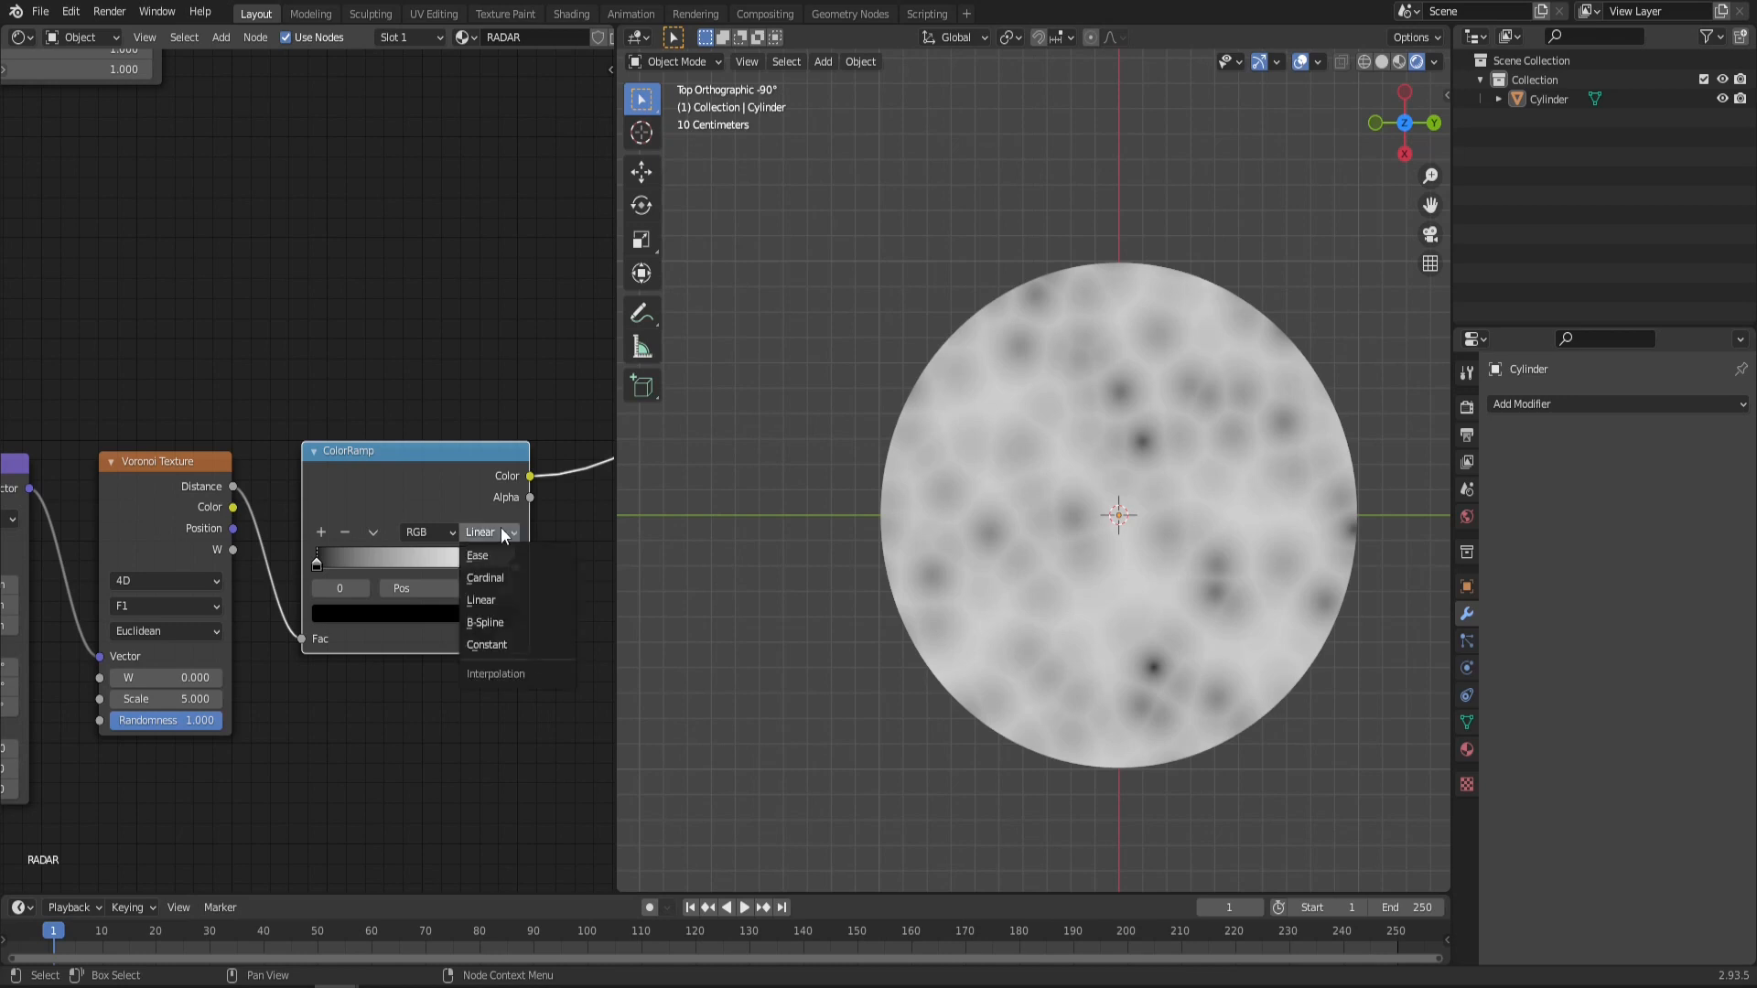
pyautogui.click(485, 644)
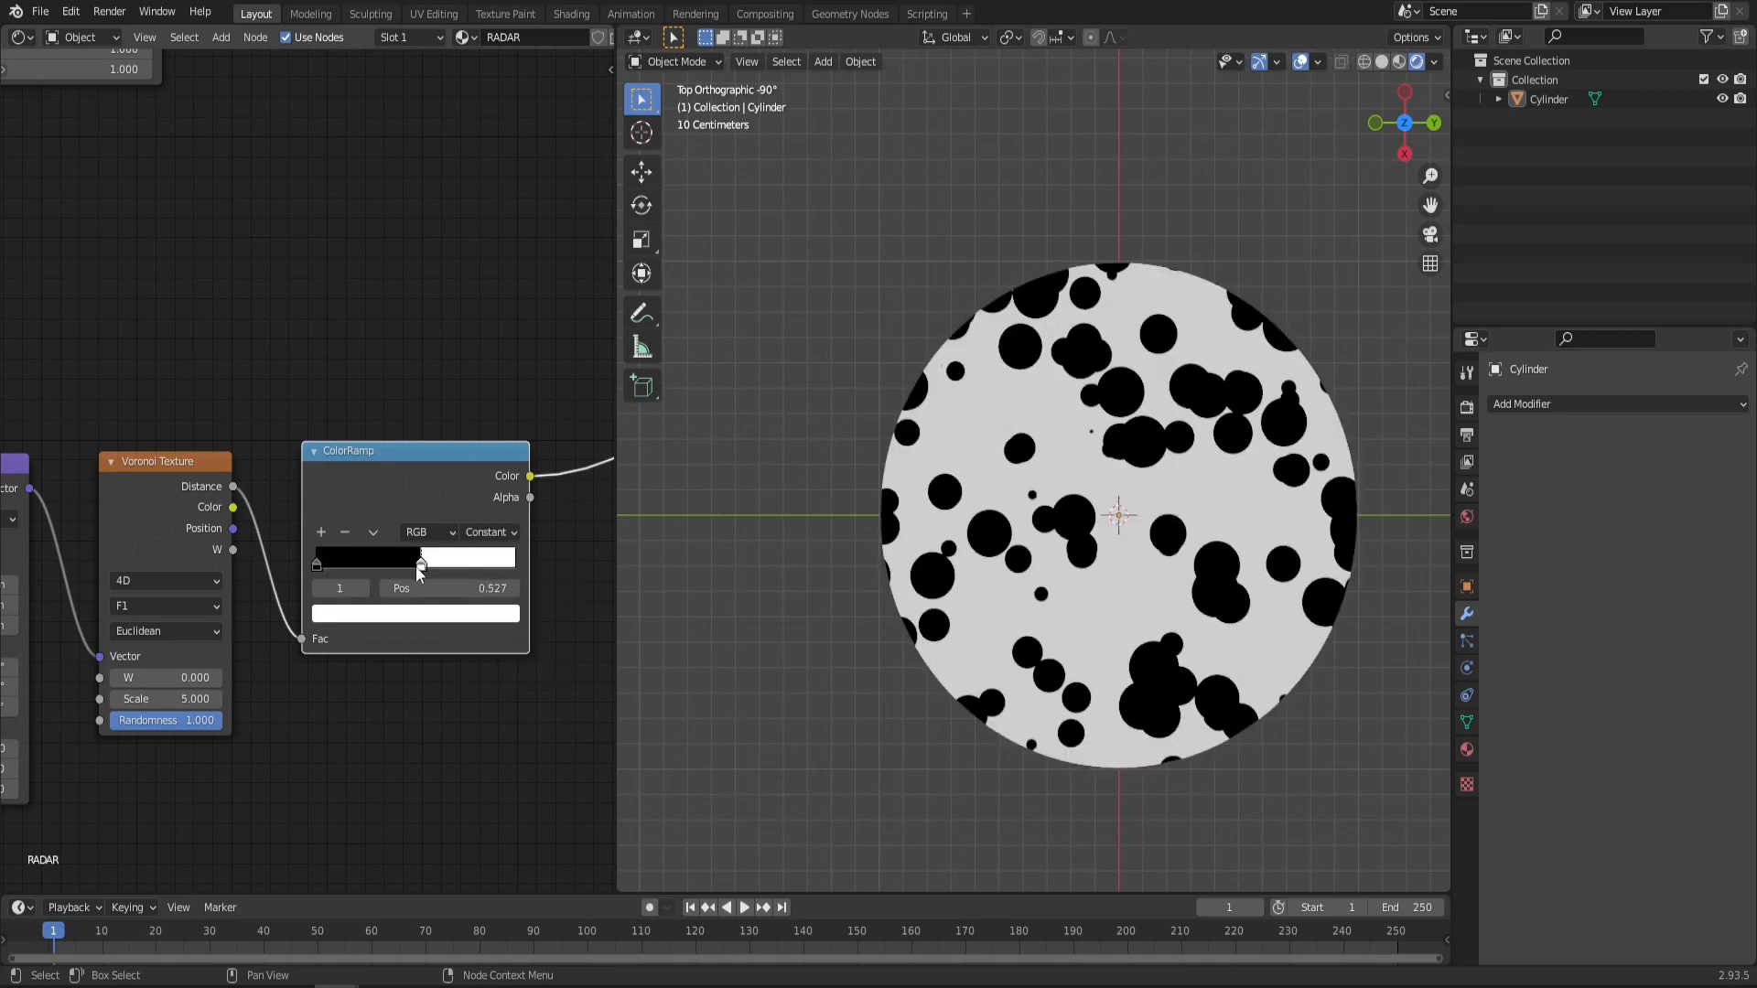
# Step: Tune the ramp position, Voronoi W and Scale to get many small white dots
pyautogui.moveTo(420, 558); pyautogui.dragTo(325, 558)
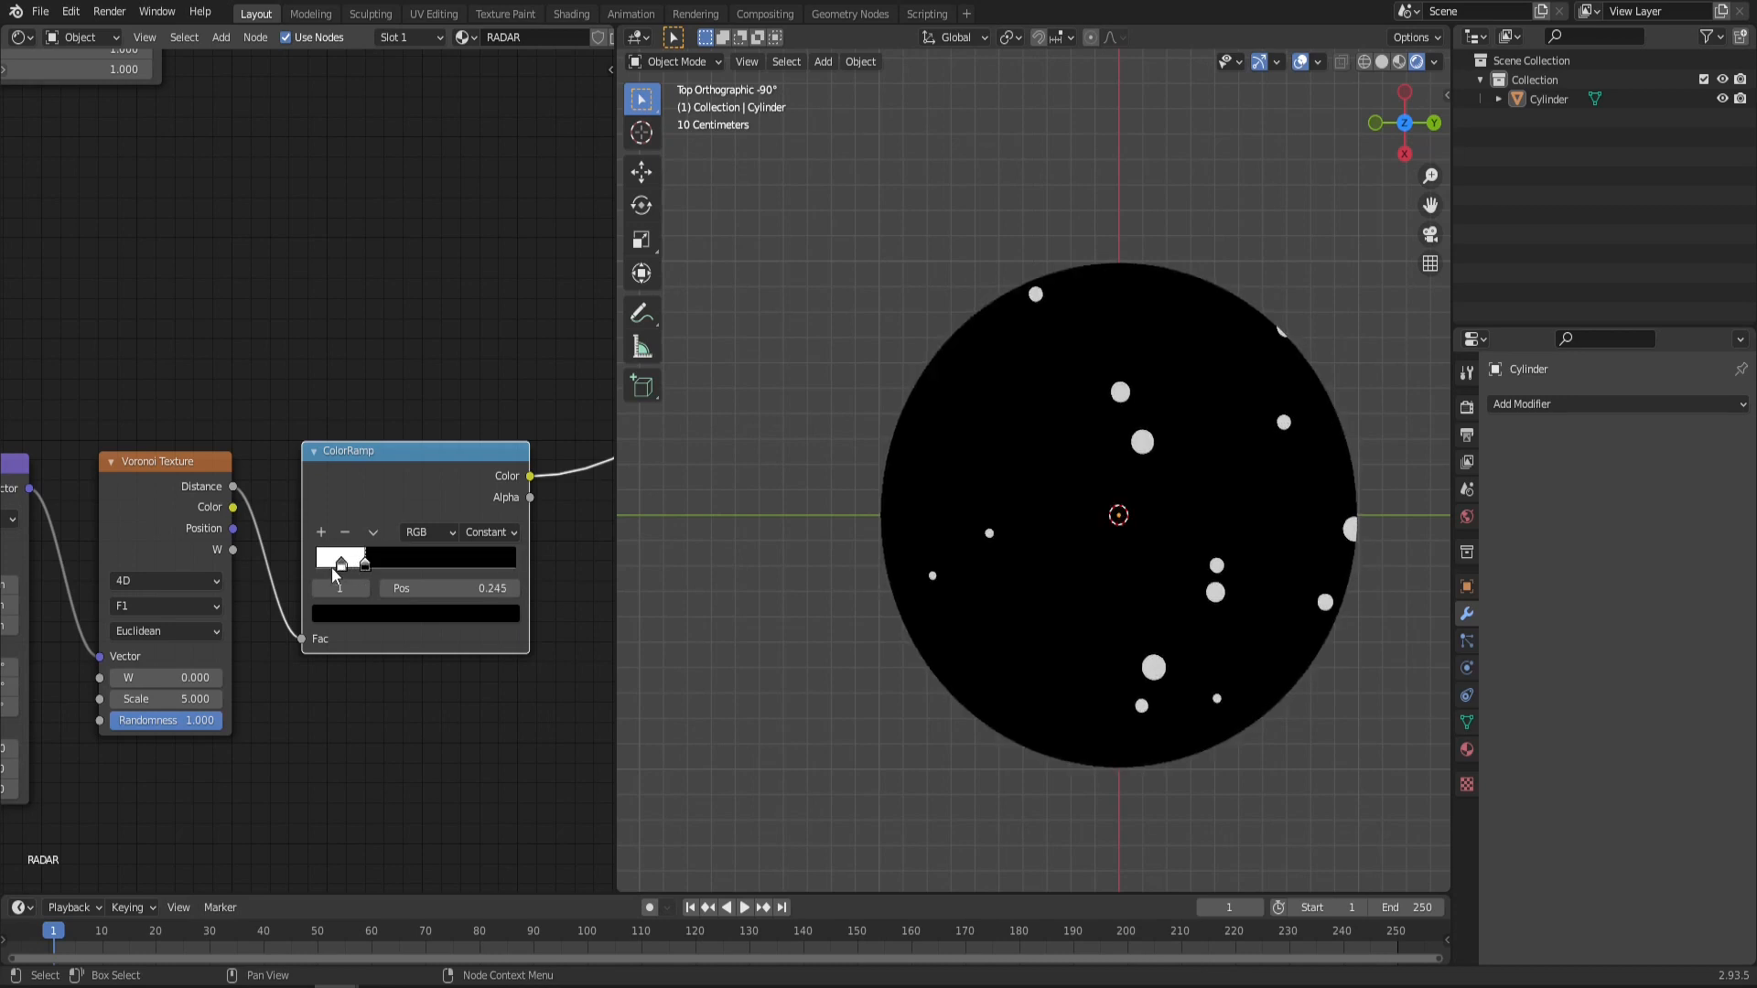
pyautogui.moveTo(362, 564); pyautogui.dragTo(330, 564)
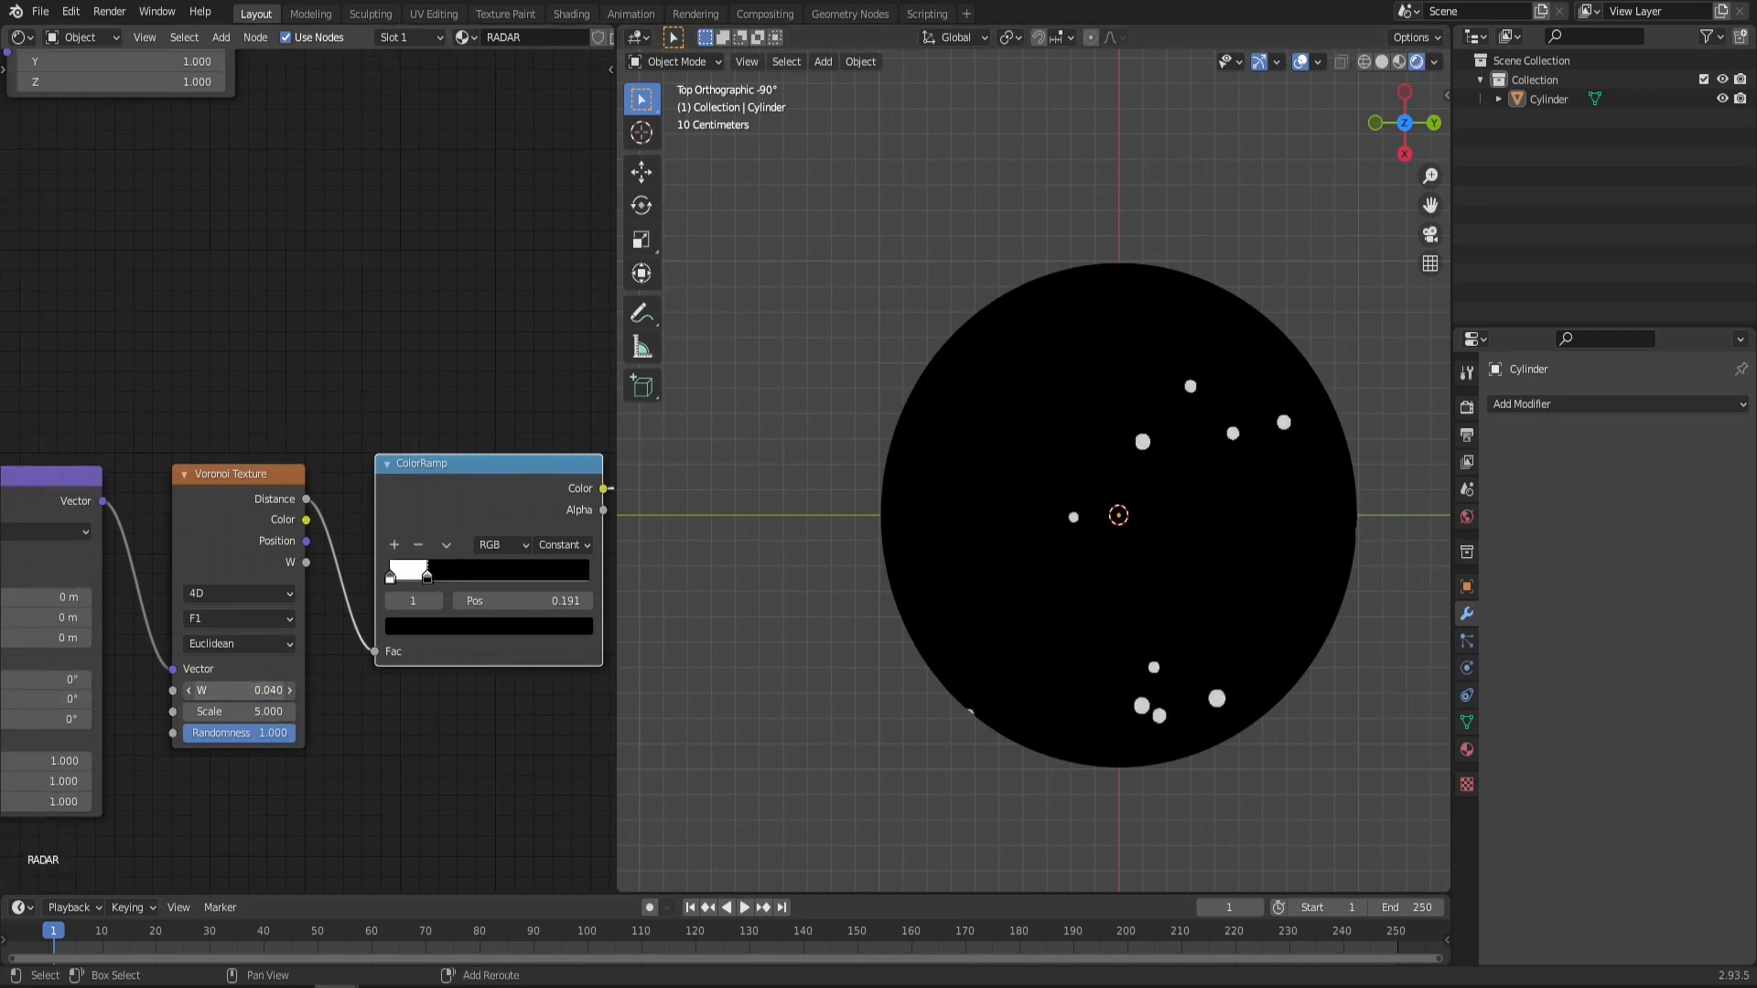
pyautogui.moveTo(201, 689); pyautogui.dragTo(258, 689)
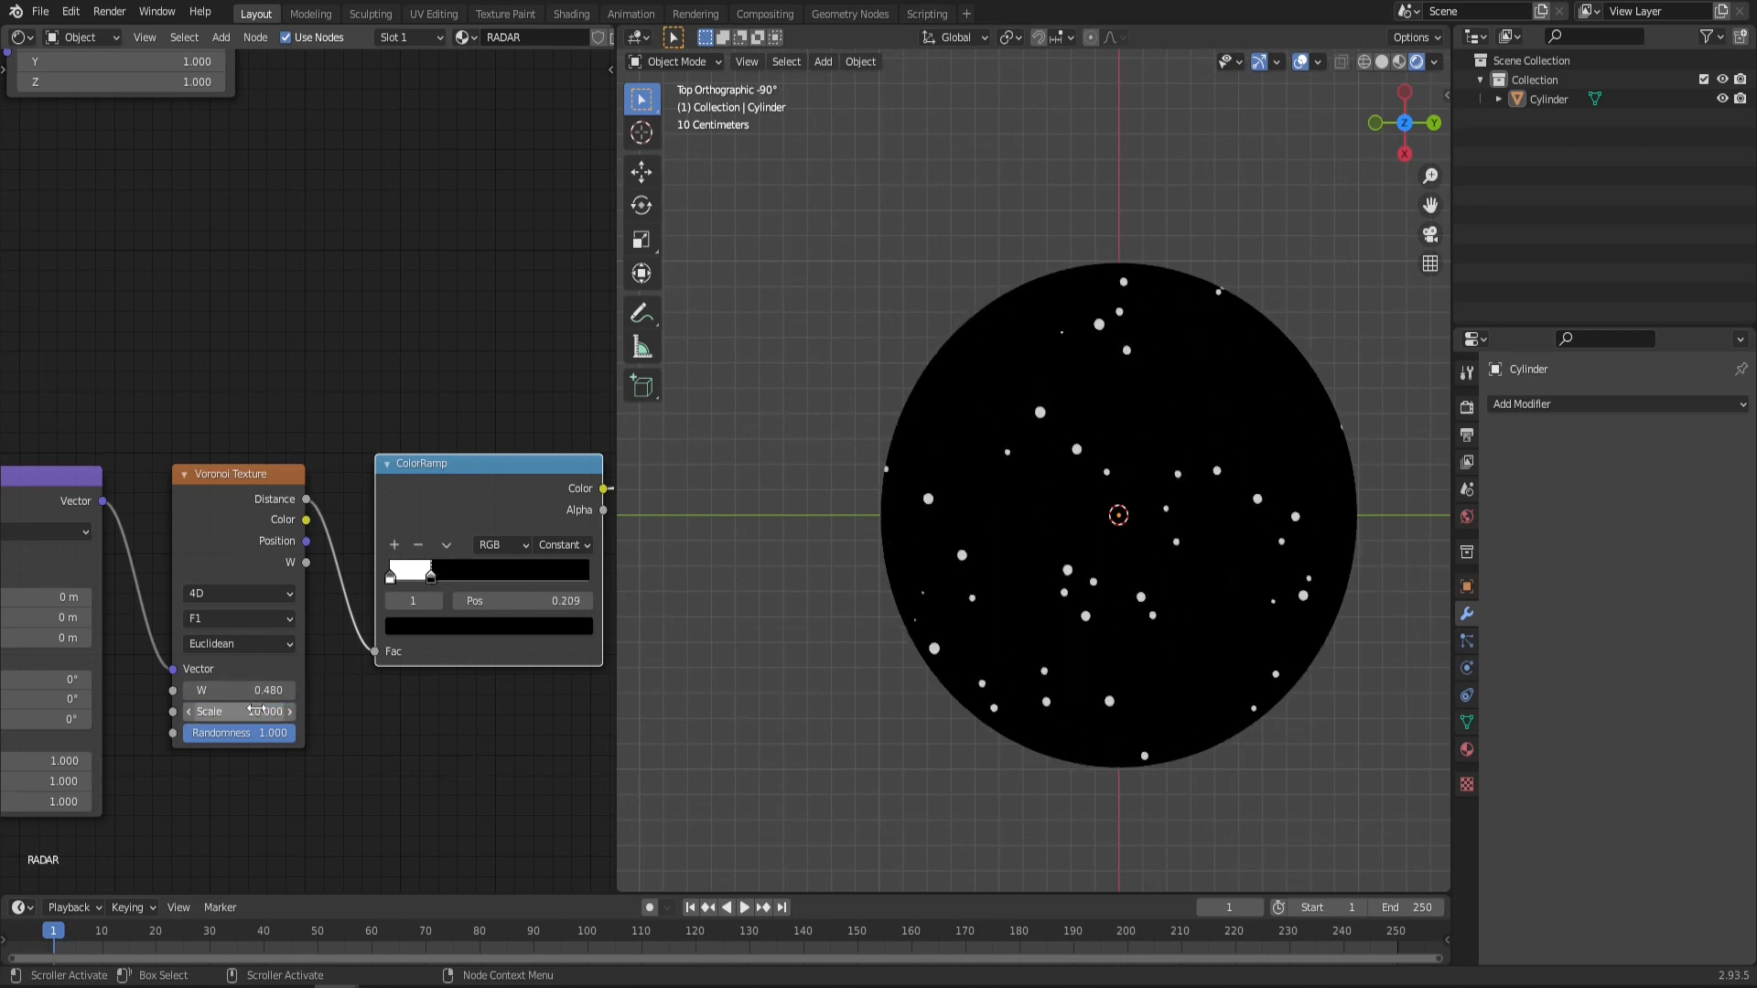
pyautogui.moveTo(429, 575); pyautogui.dragTo(424, 574)
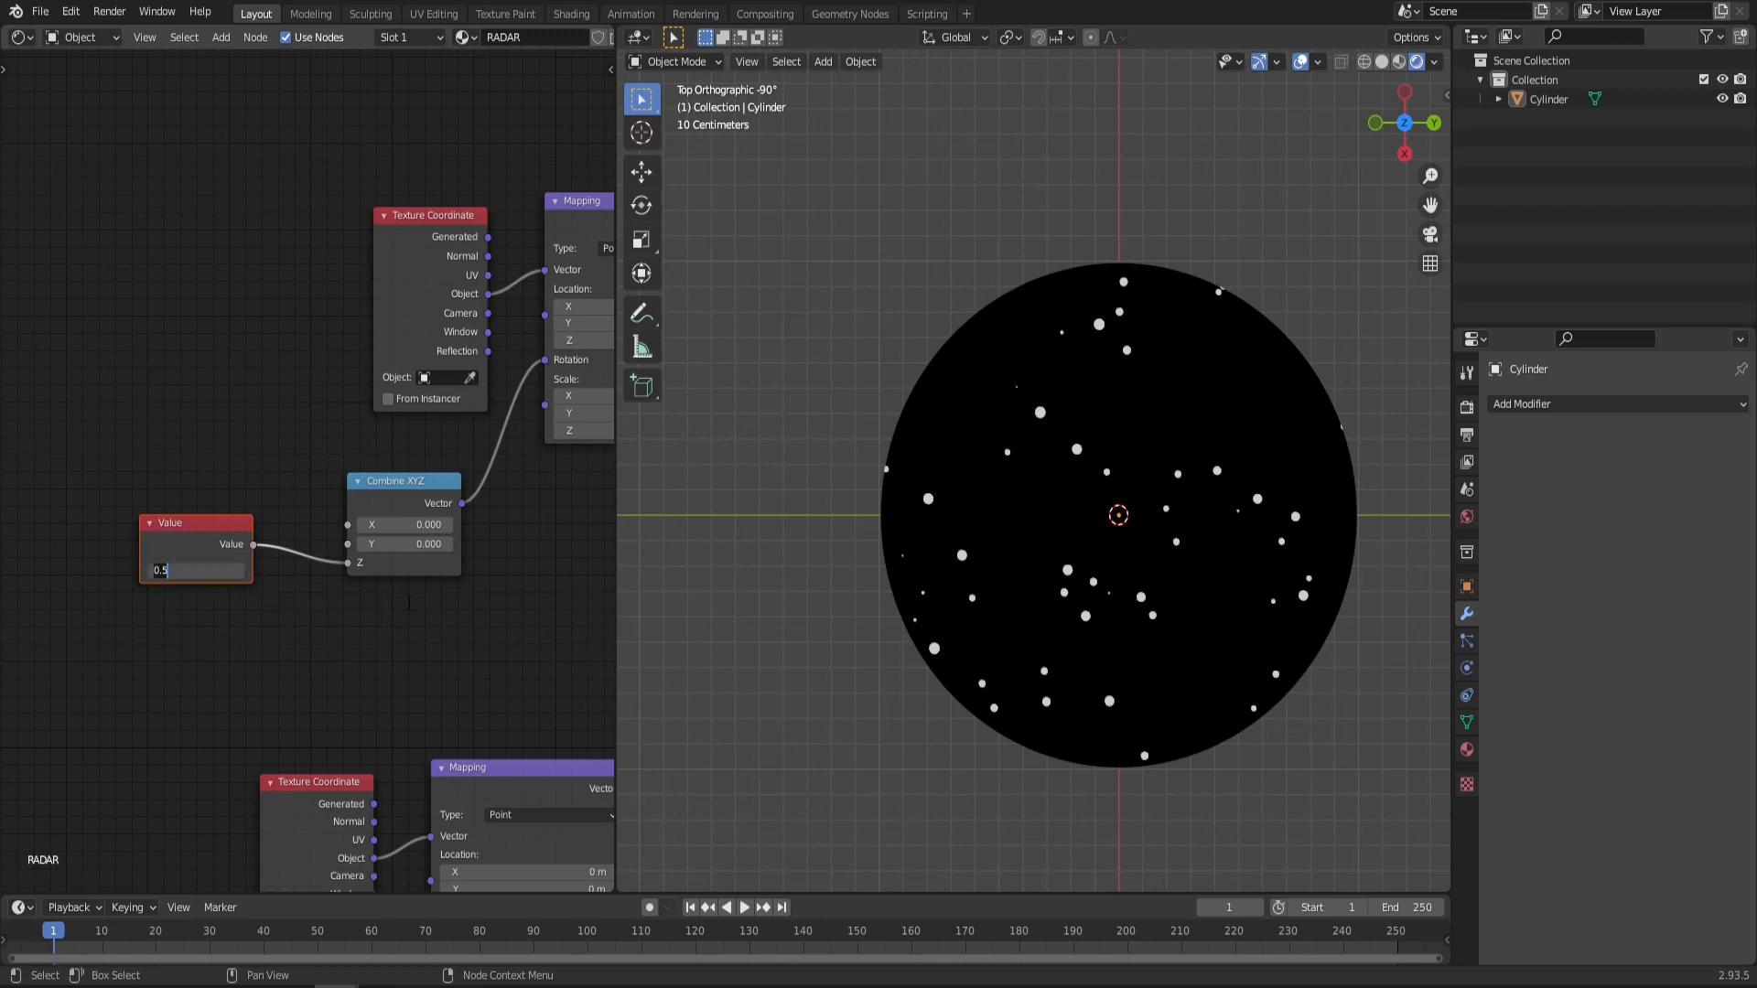
# Step: Drive the rotation Value with #frame and play the timeline to test it
pyautogui.write('#f')
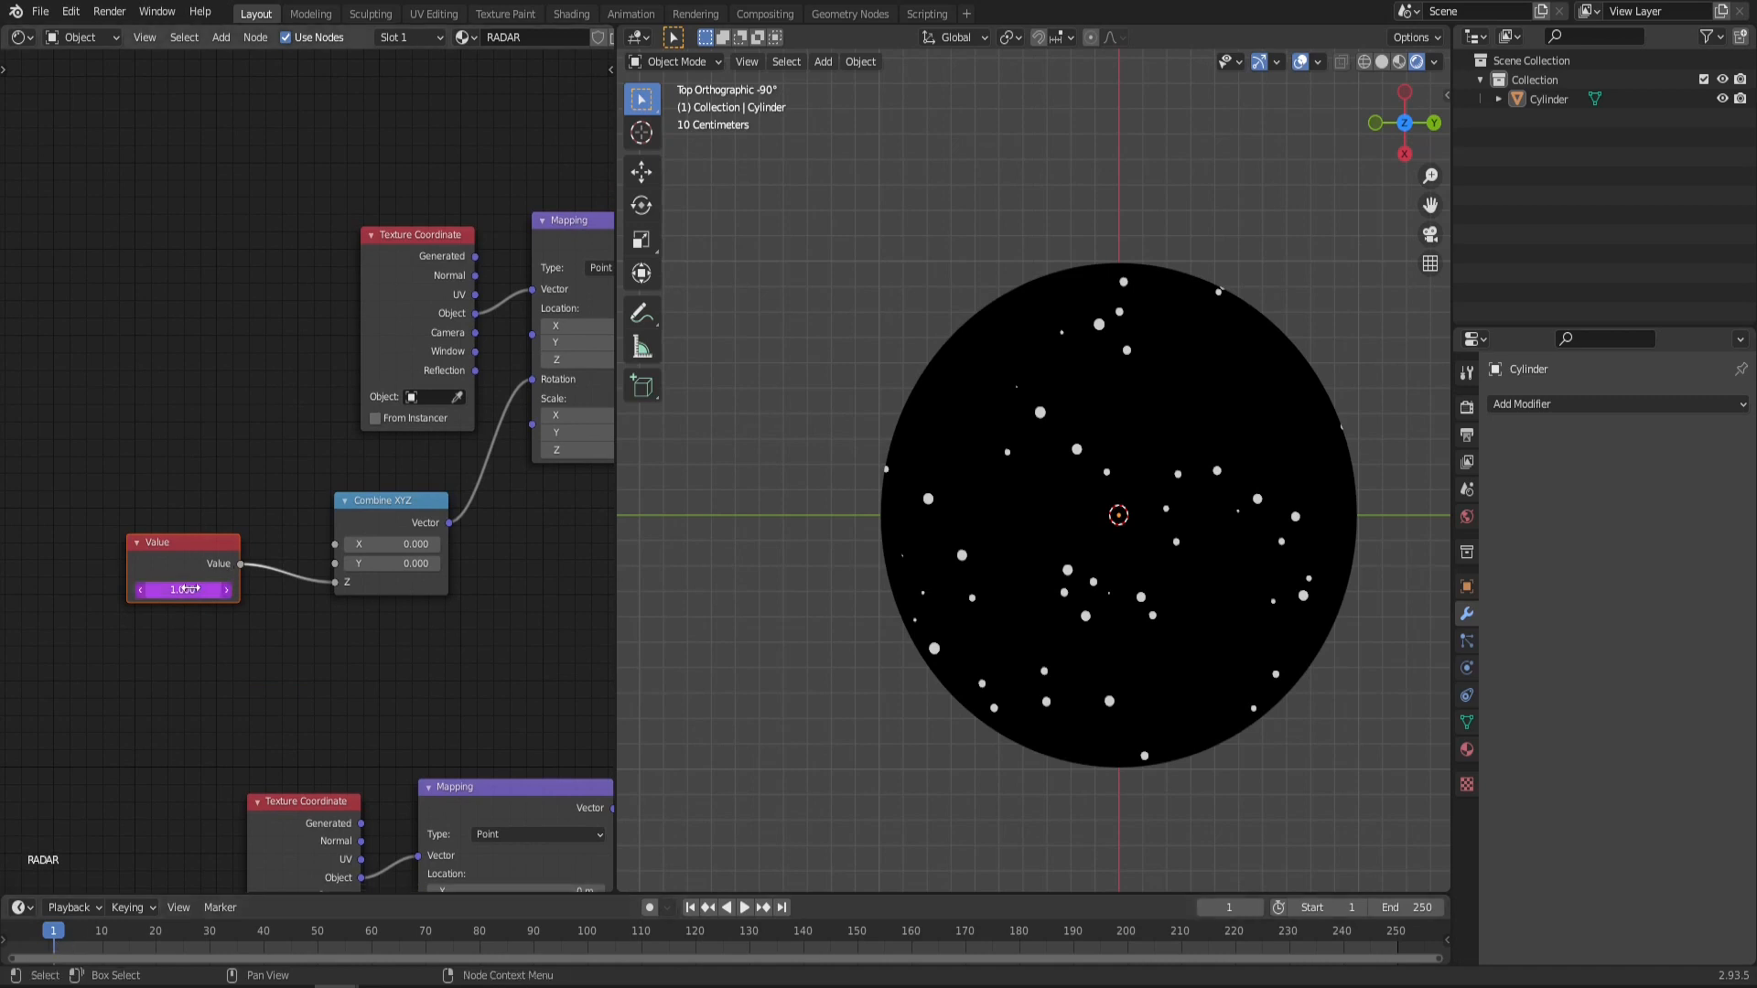
pyautogui.click(210, 930)
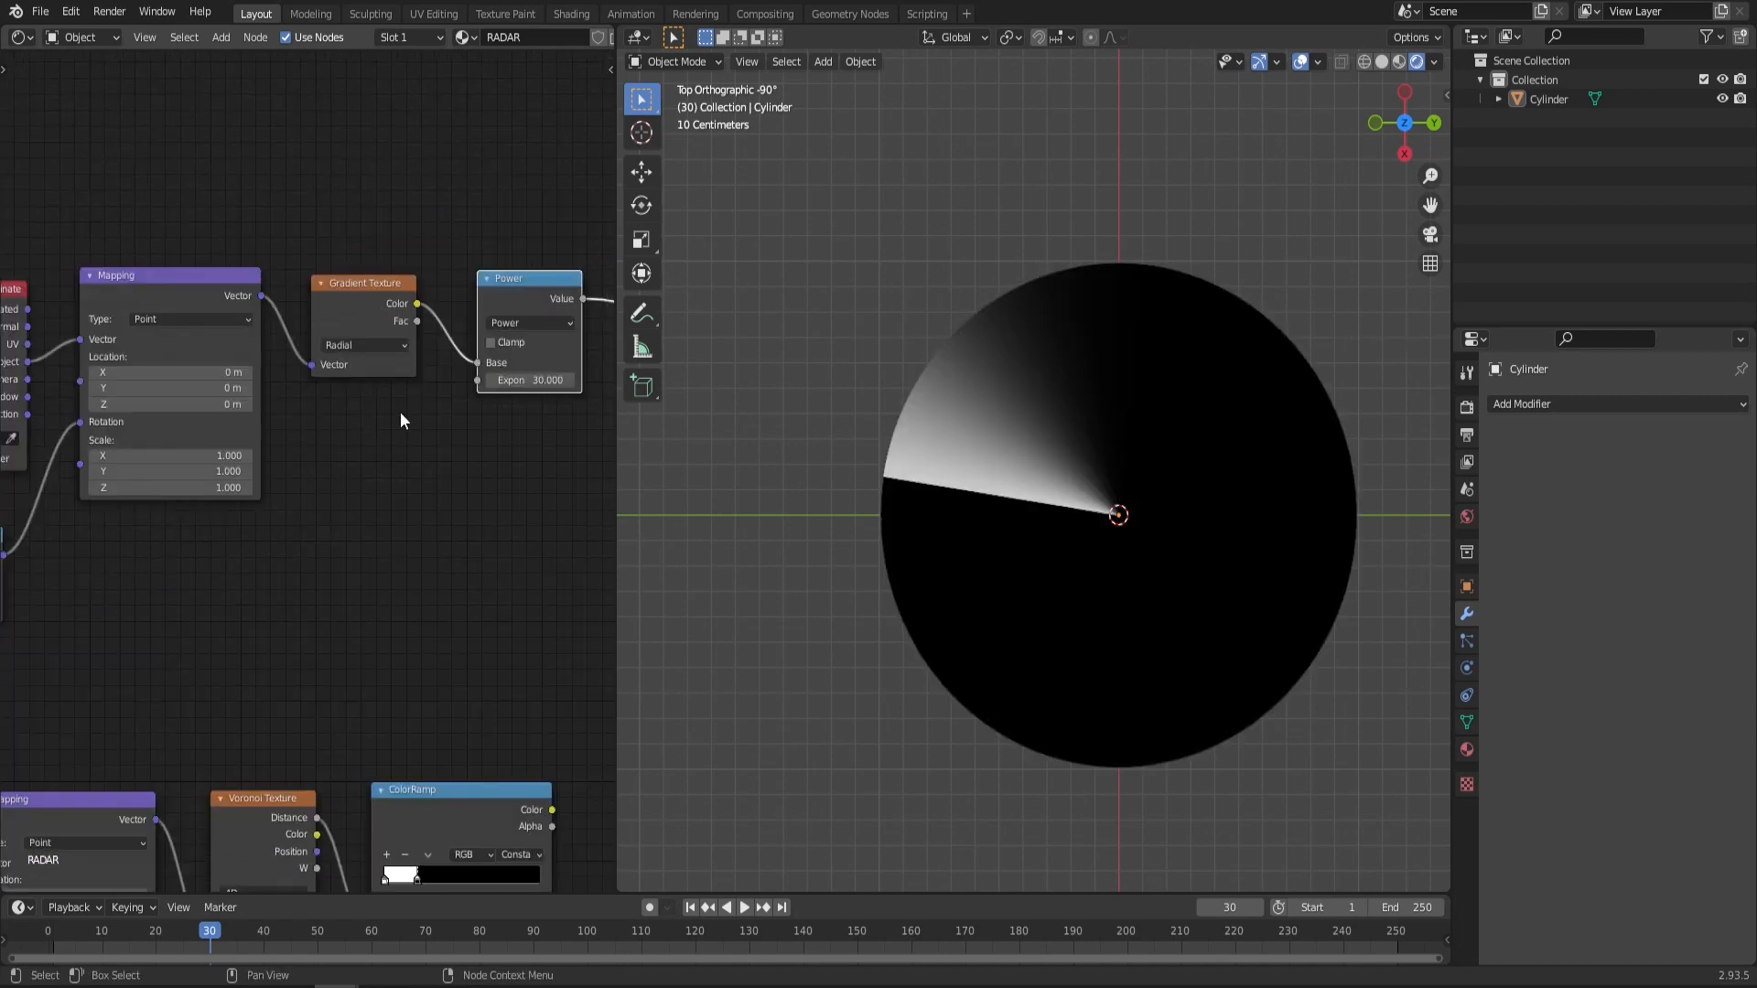
pyautogui.click(744, 908)
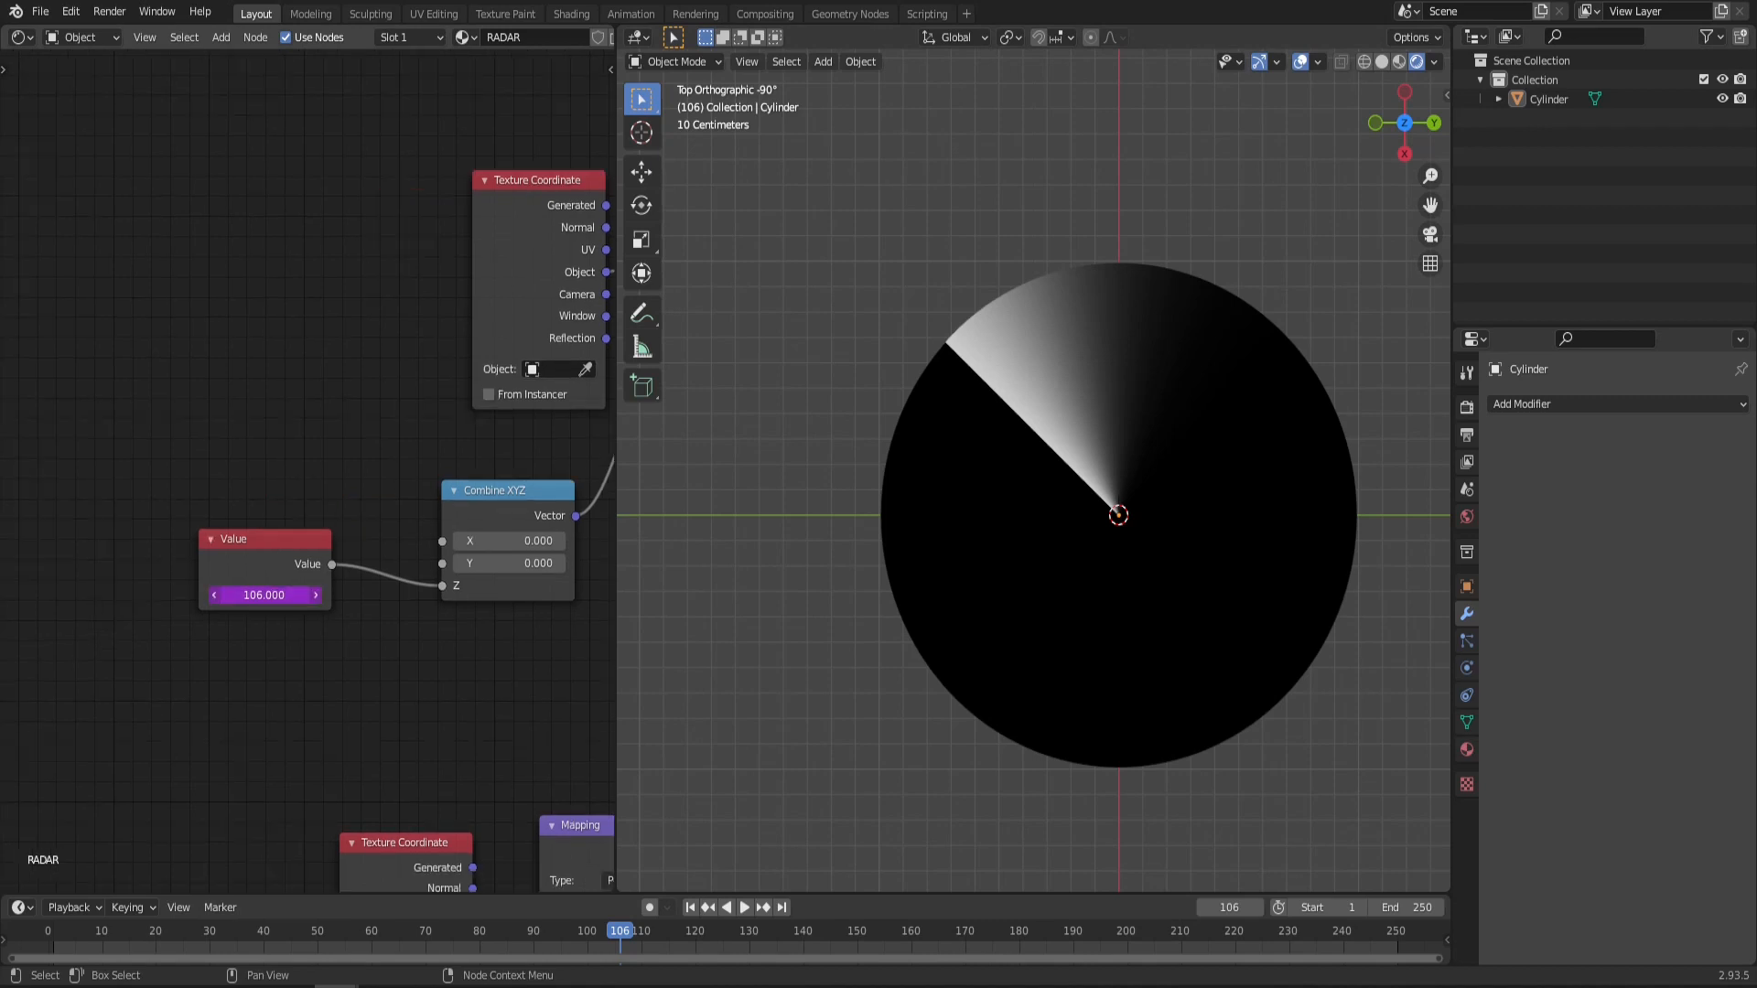
# Step: Change the driver expression to frame * (3.14/180) to convert degrees to radians
pyautogui.doubleClick(264, 595)
pyautogui.write('frame * (')
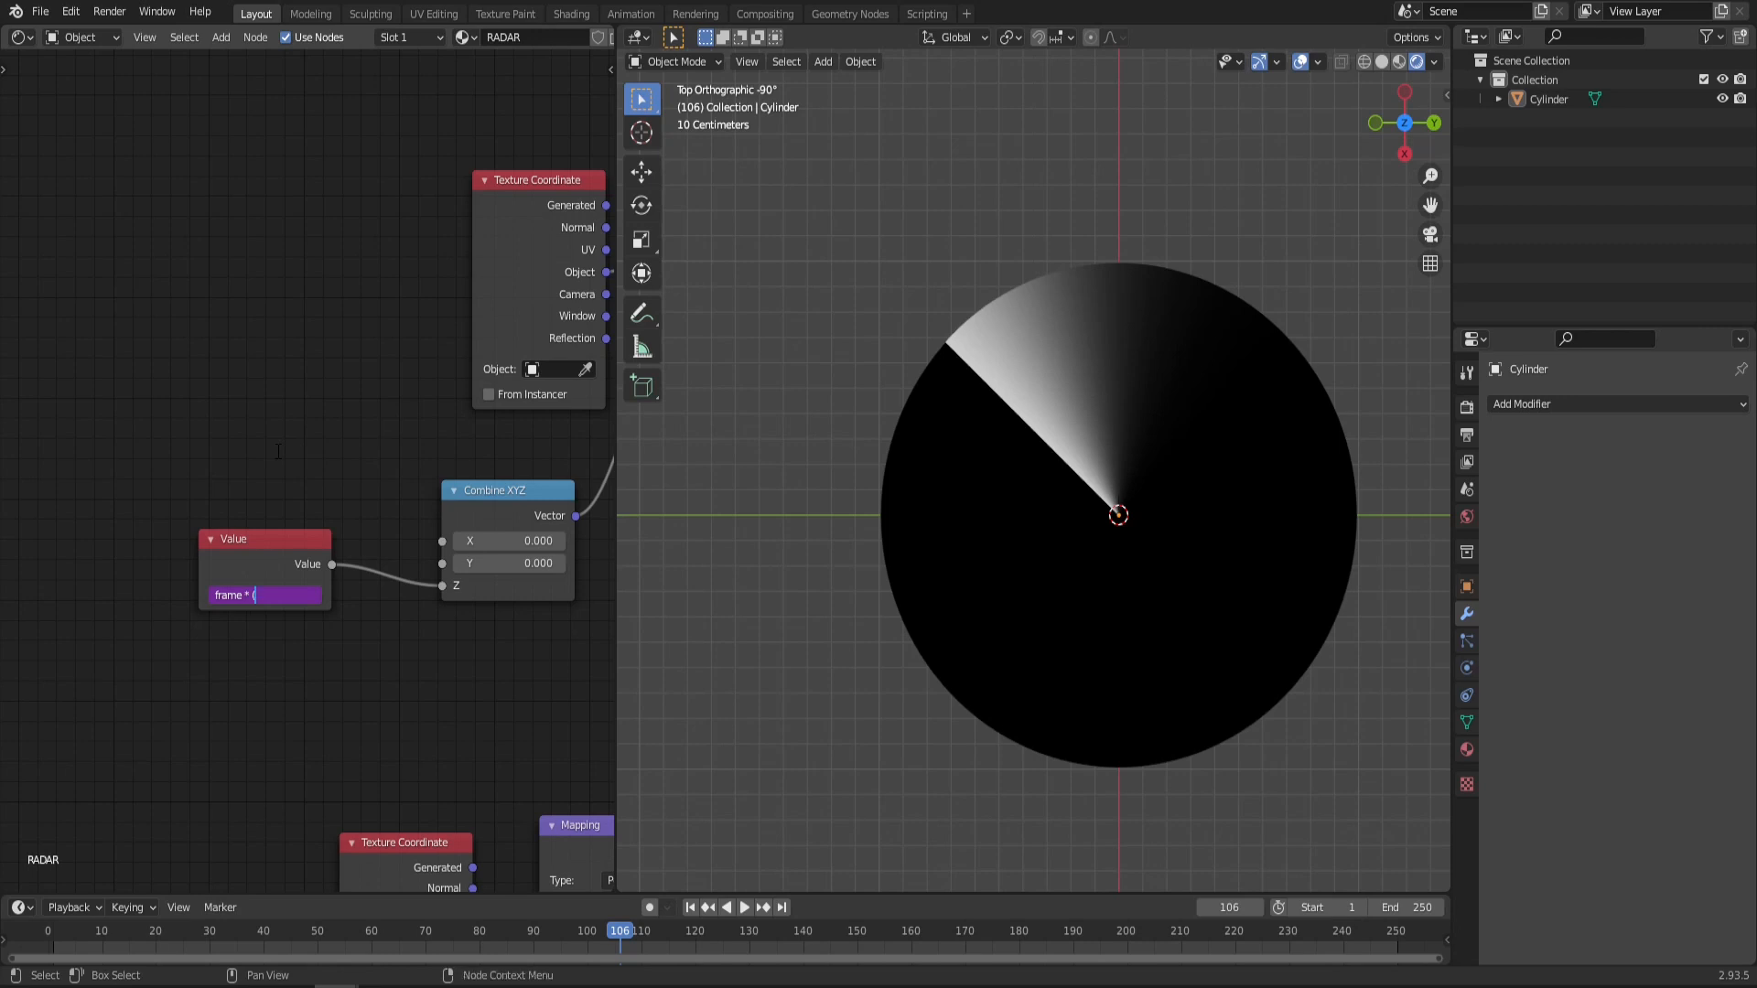
pyautogui.write('3.141')
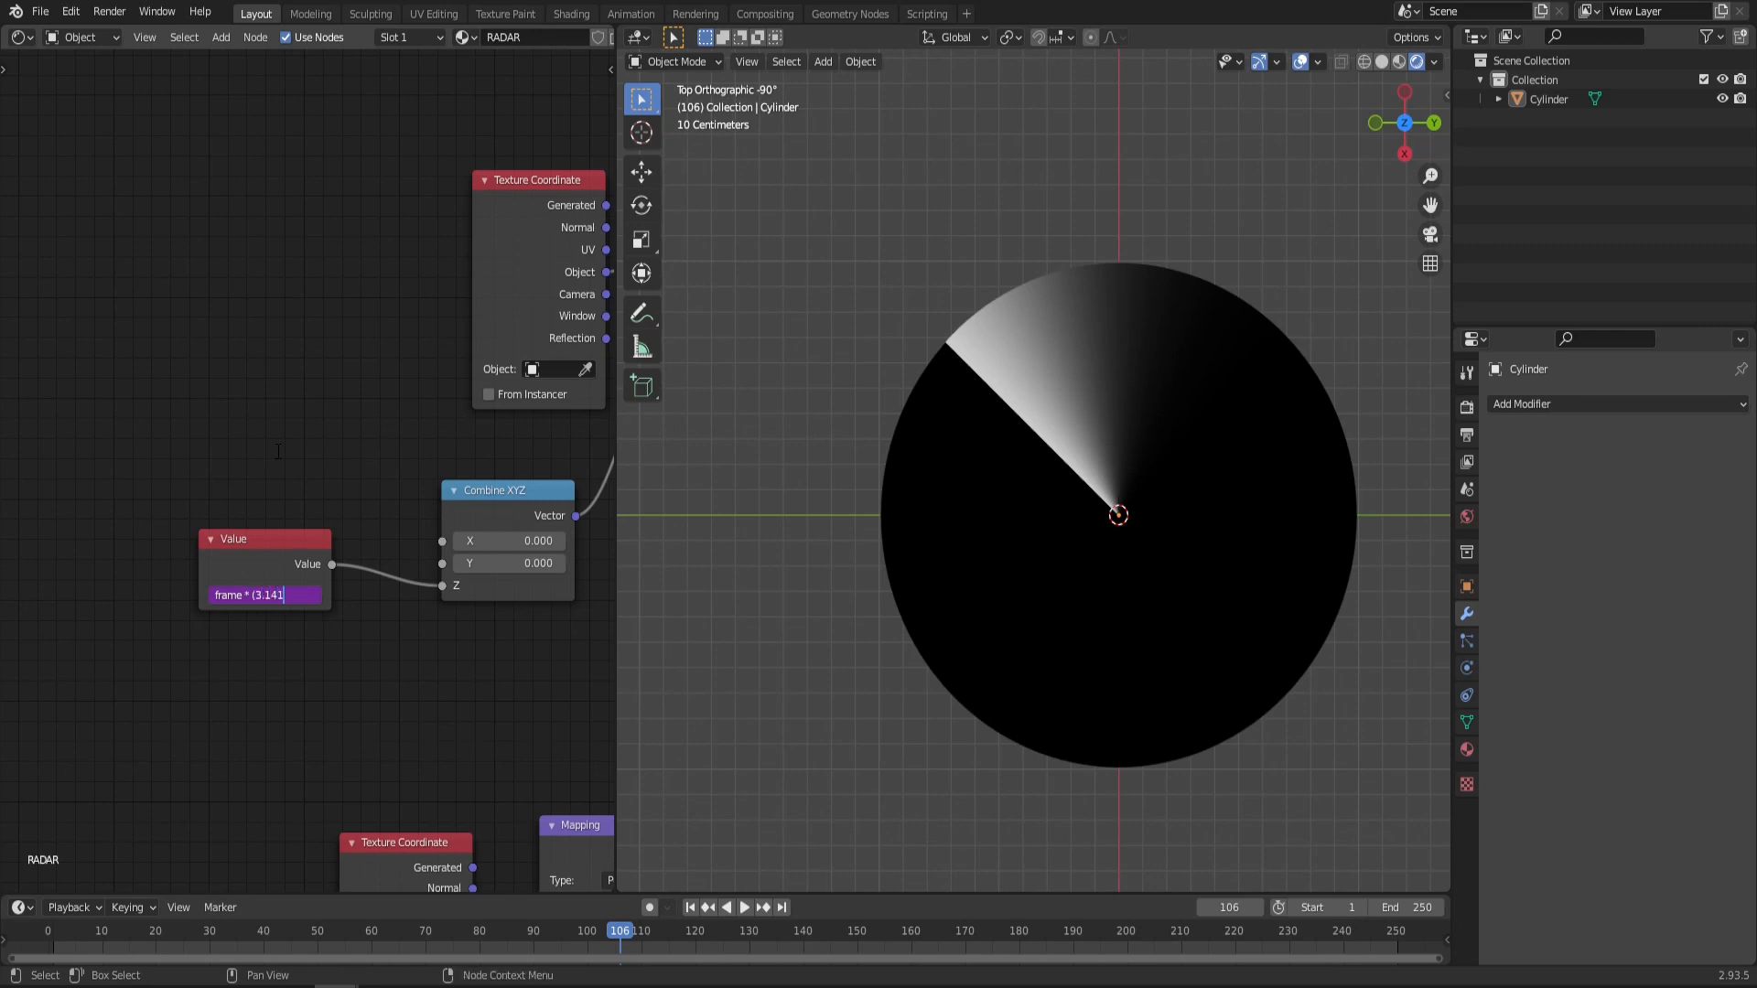
pyautogui.write('5')
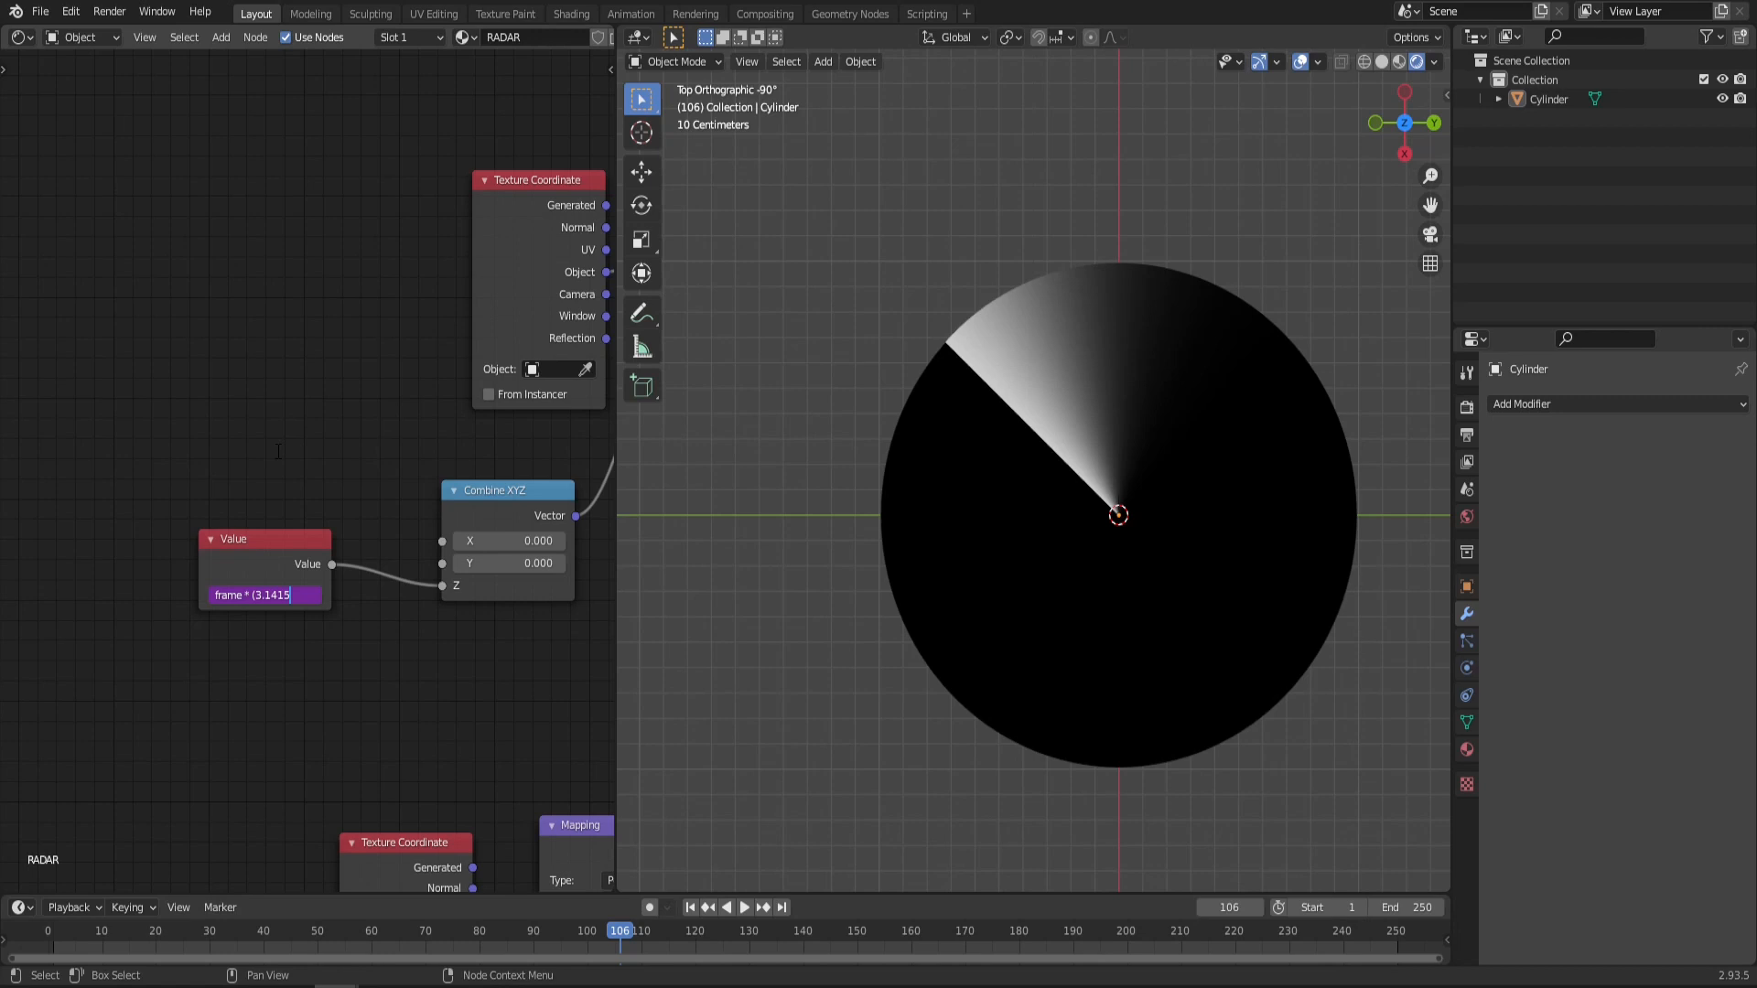
pyautogui.press('backspace')
pyautogui.write('/180')
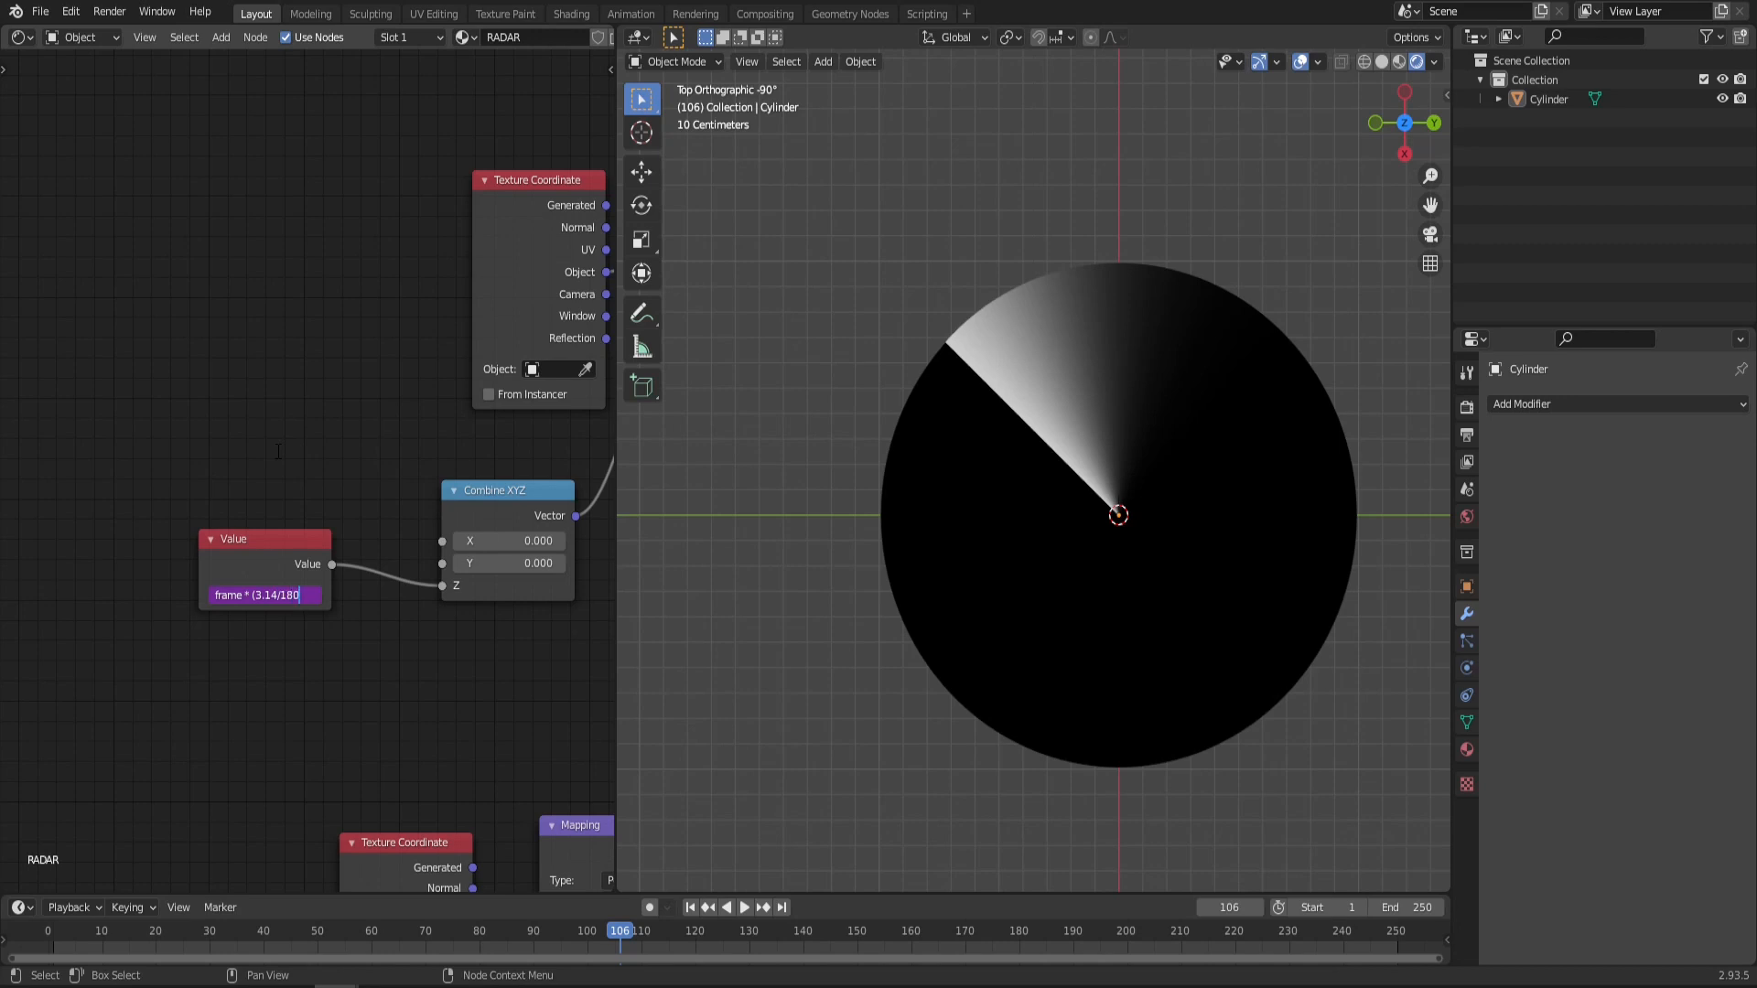
pyautogui.click(262, 595)
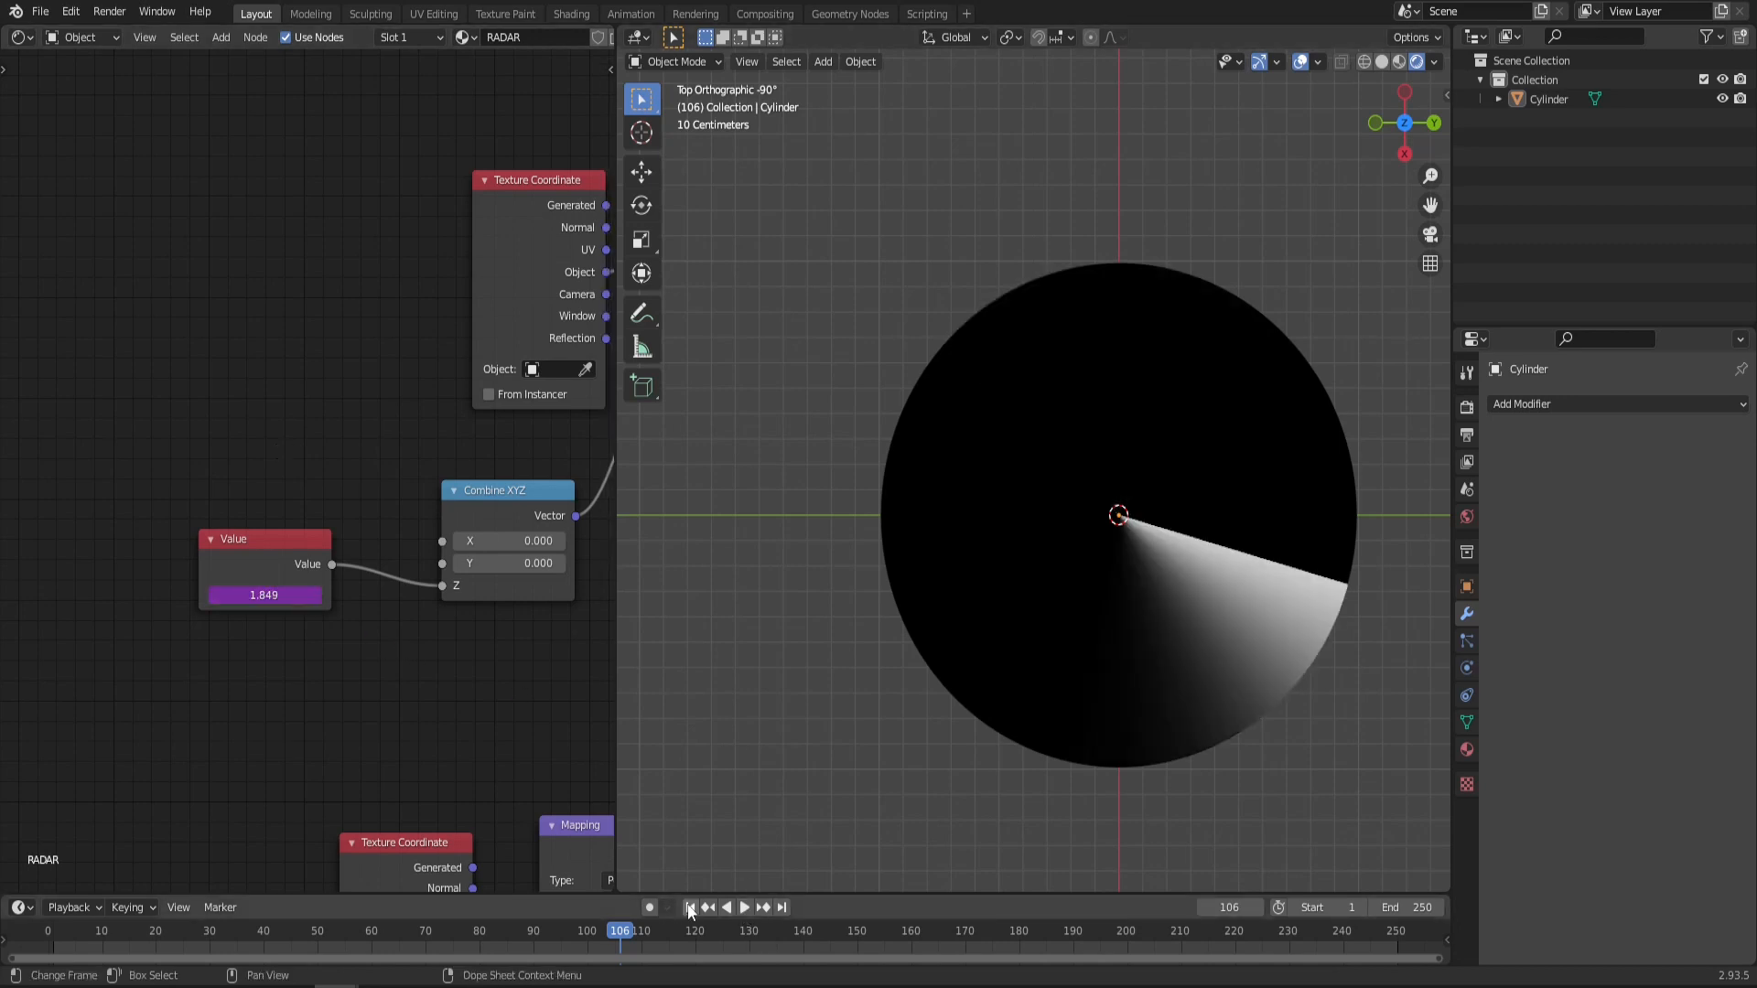
# Step: Play back to watch the sweep rotate, then re-edit the driver expression
pyautogui.click(743, 907)
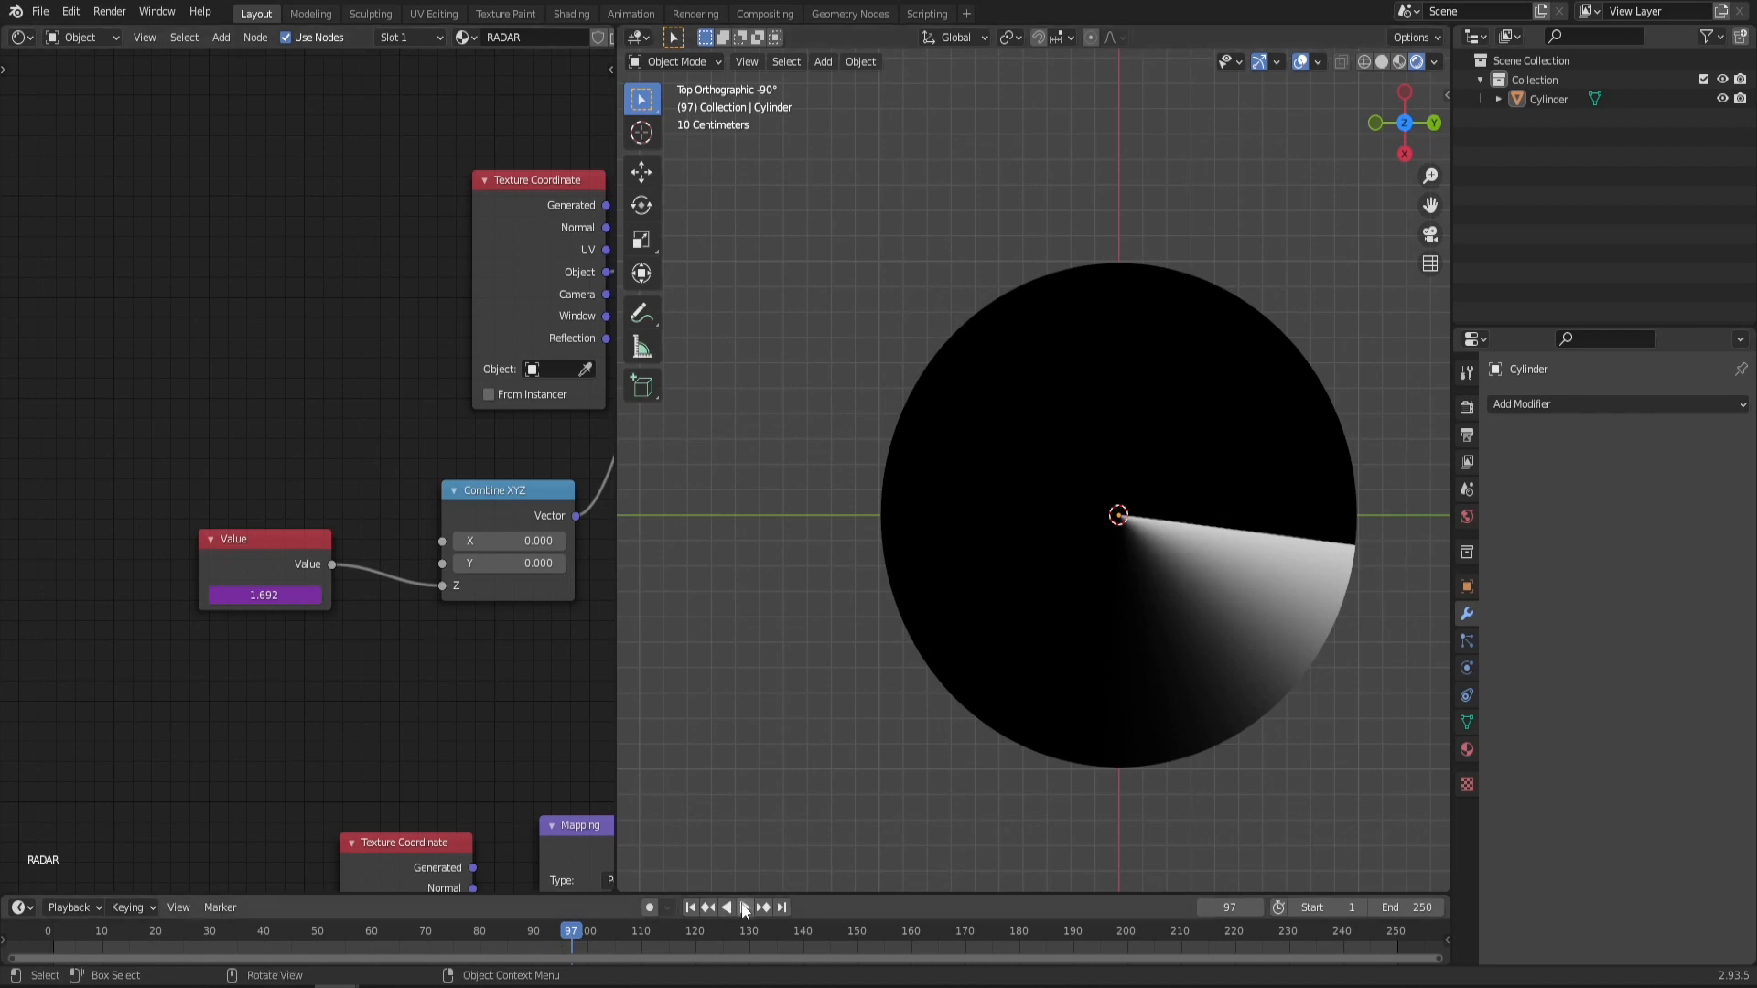
pyautogui.click(743, 907)
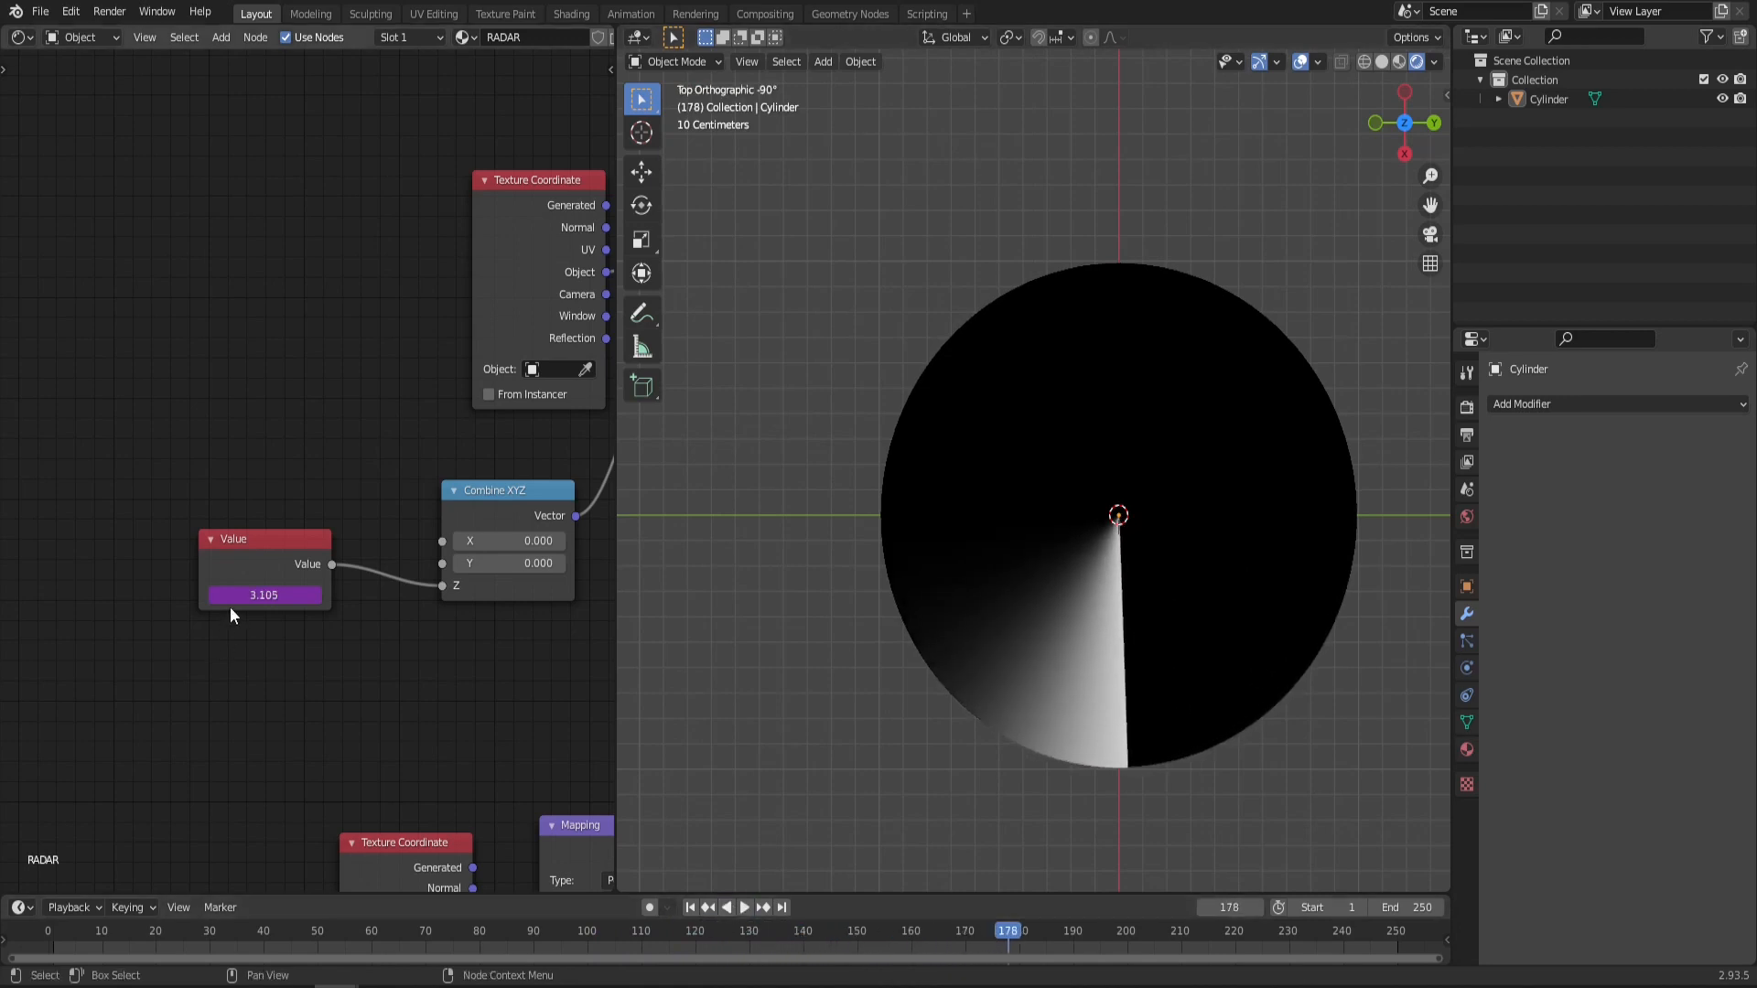
pyautogui.doubleClick(262, 594)
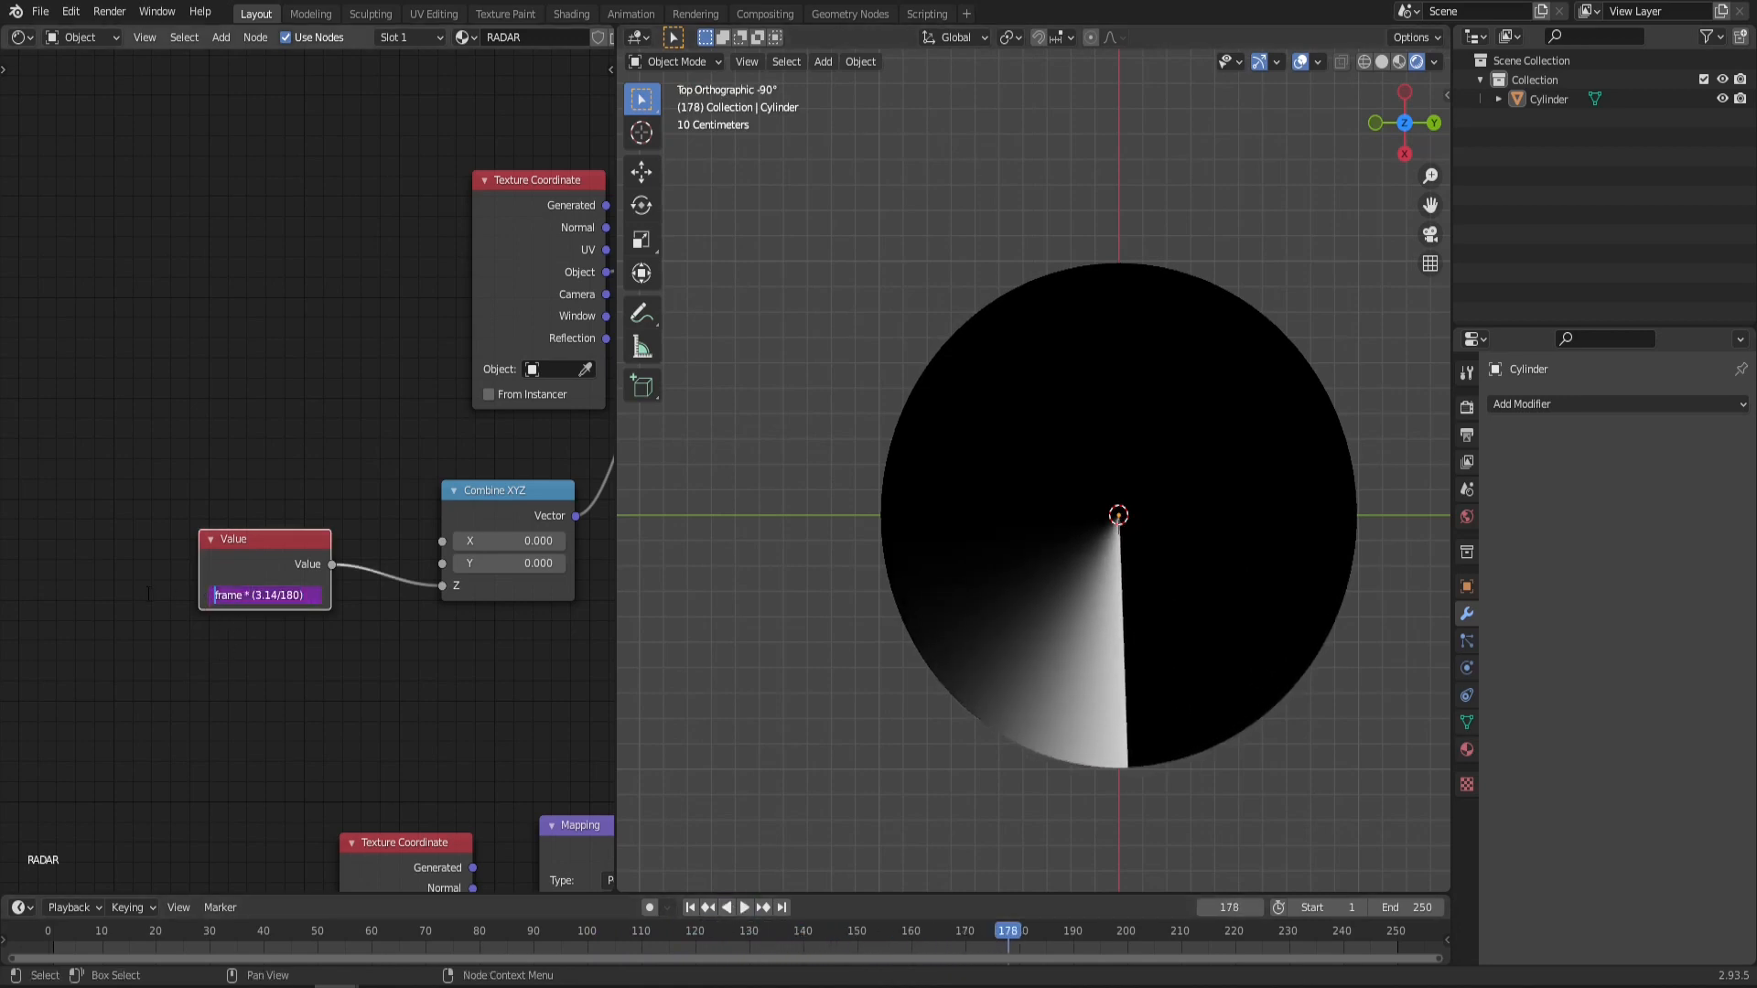
pyautogui.click(743, 906)
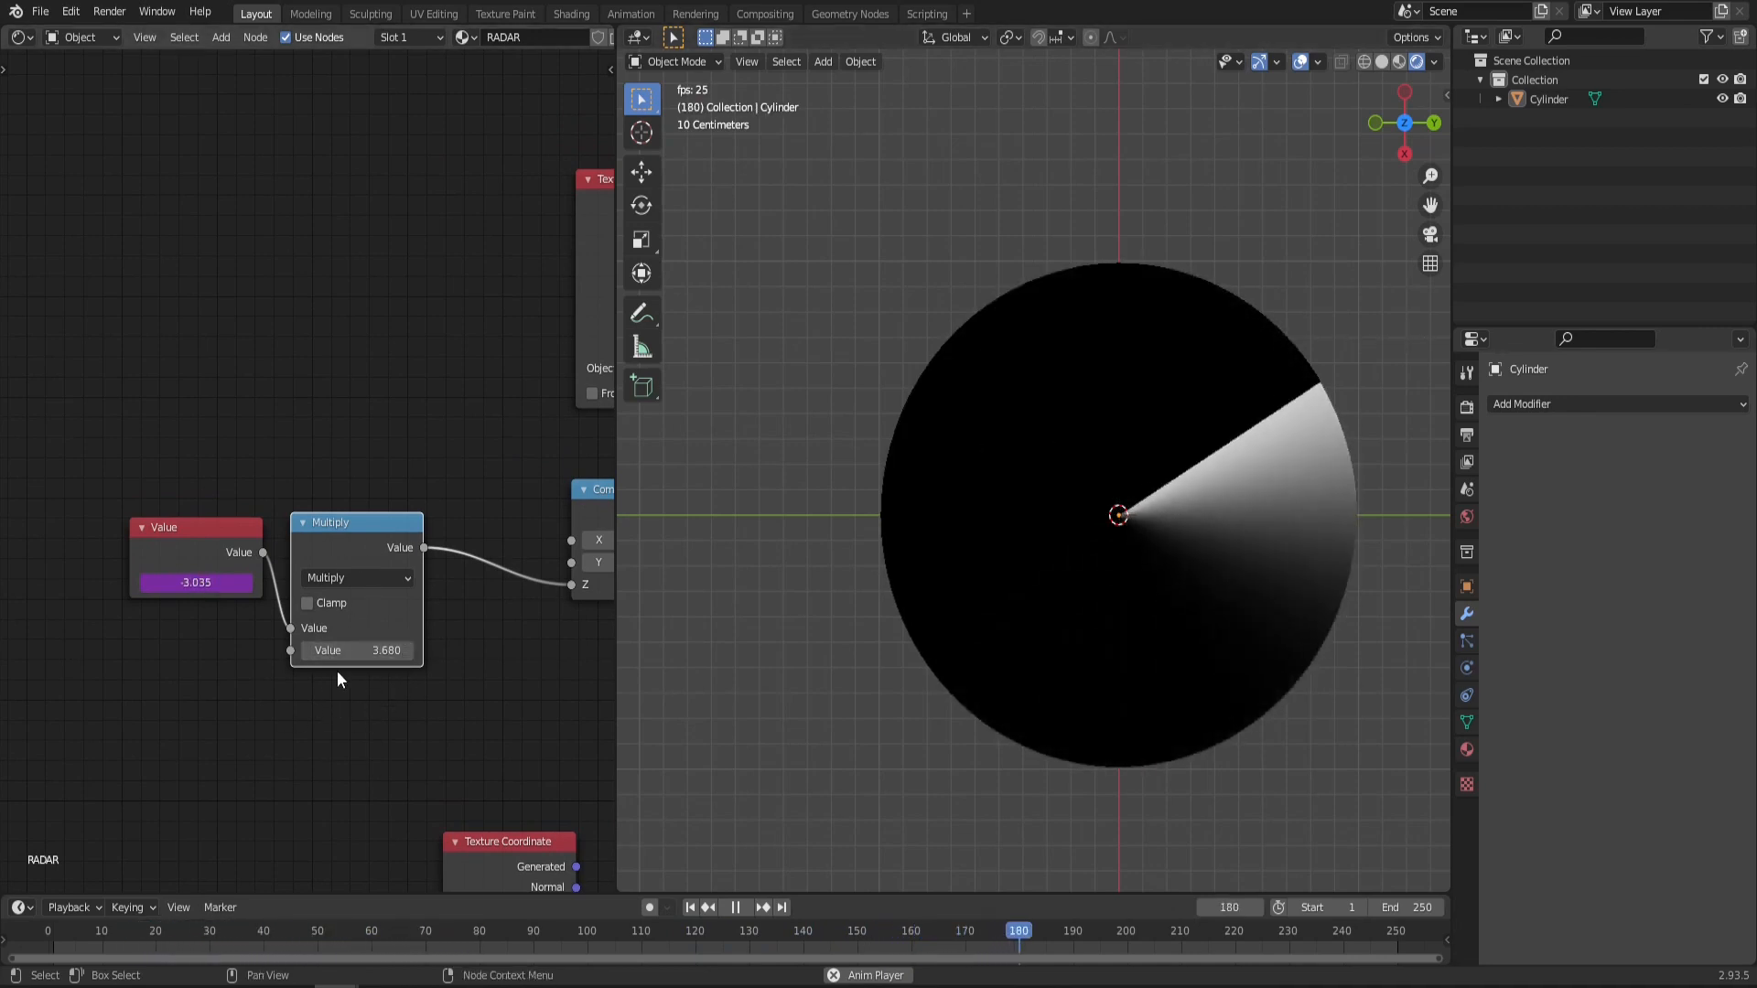
# Step: Choose 30 fps from the Frame Rate dropdown in Output Properties
pyautogui.click(709, 930)
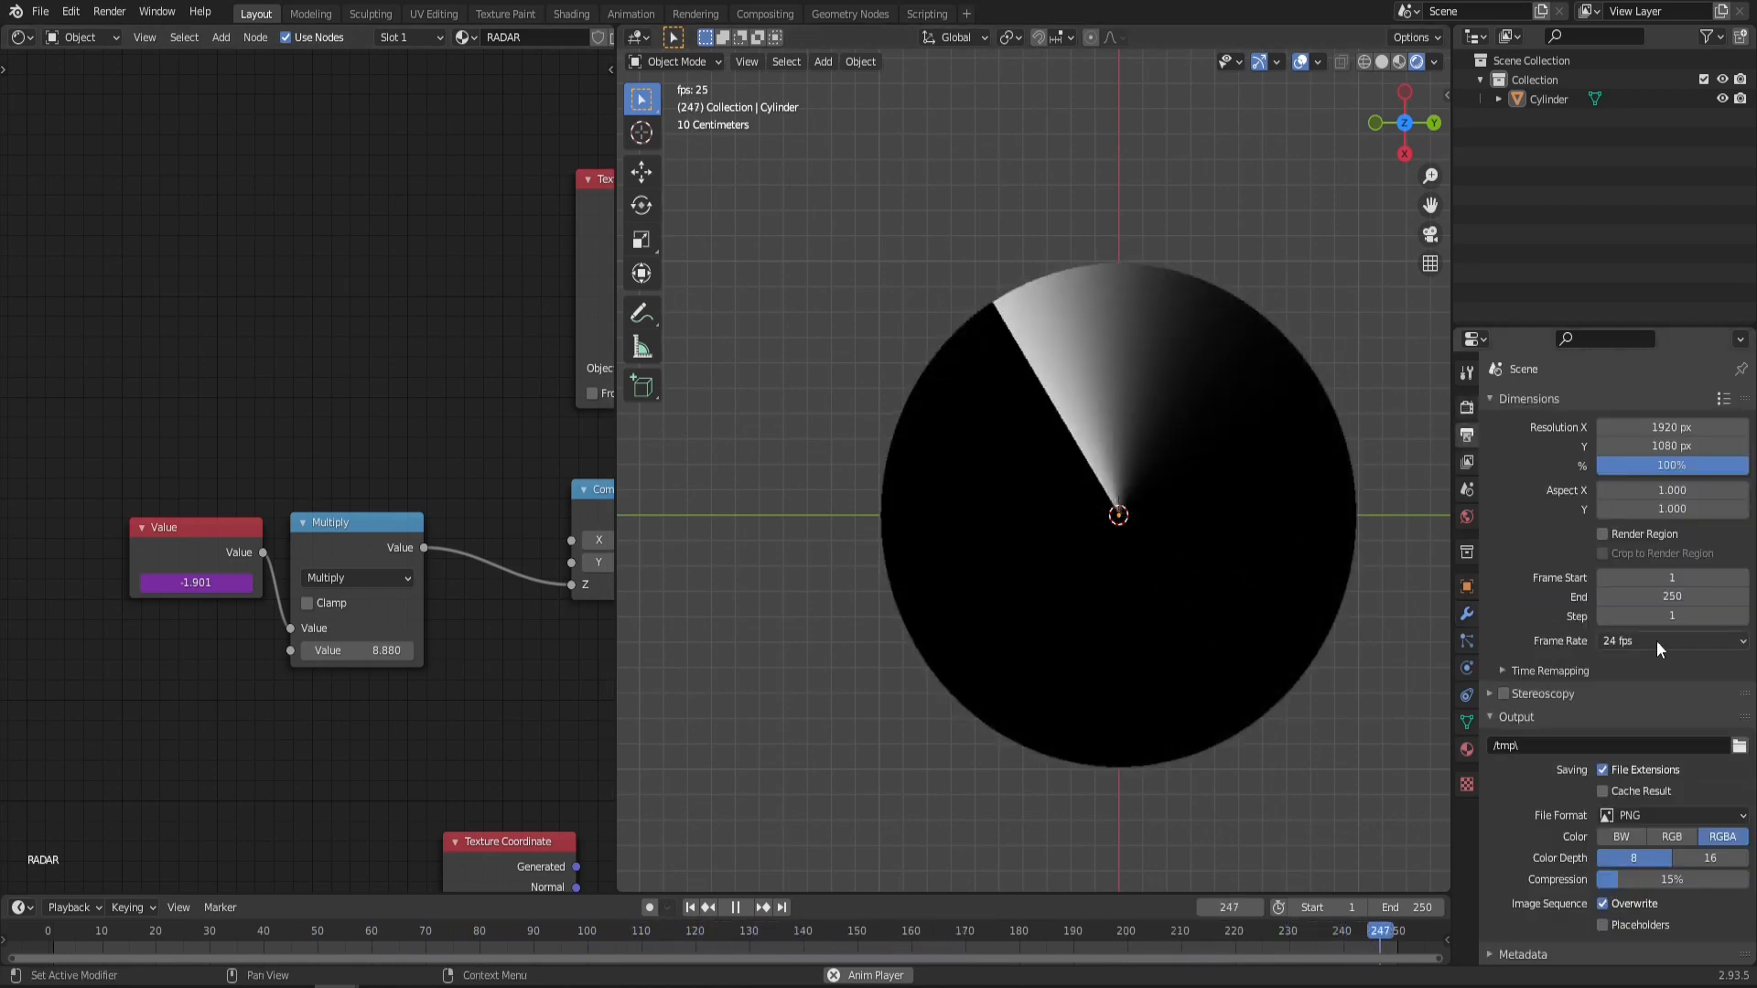
pyautogui.click(1668, 640)
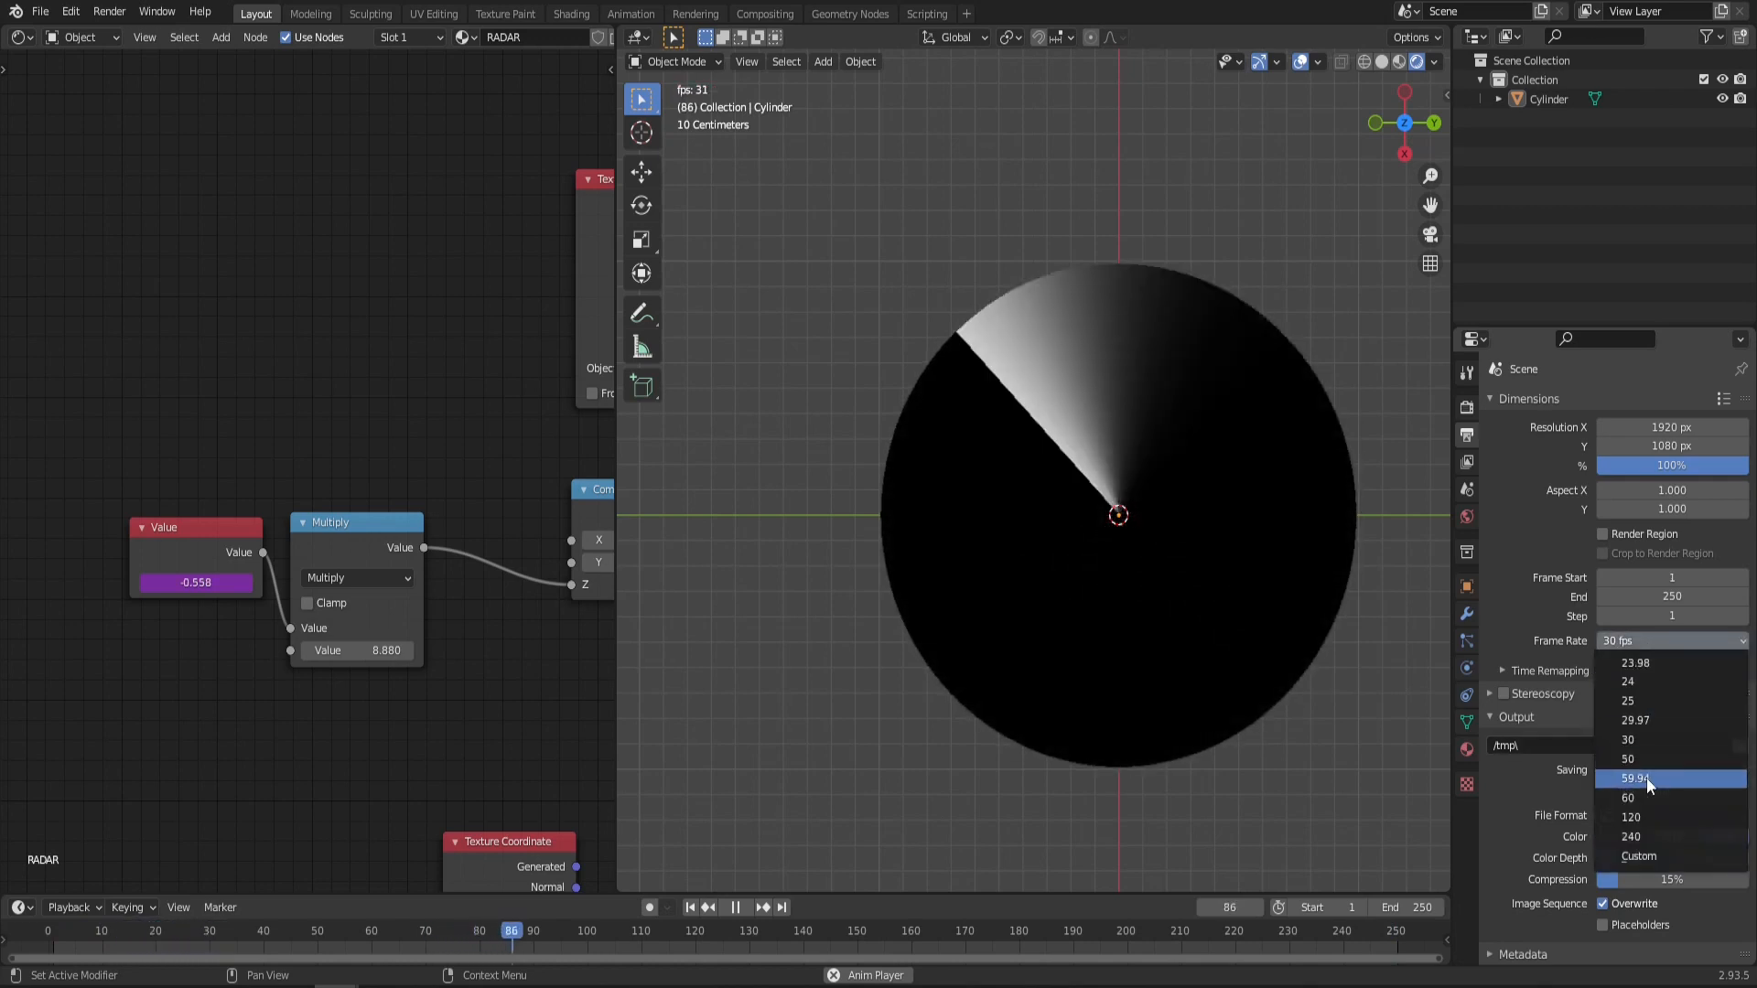
pyautogui.click(1627, 798)
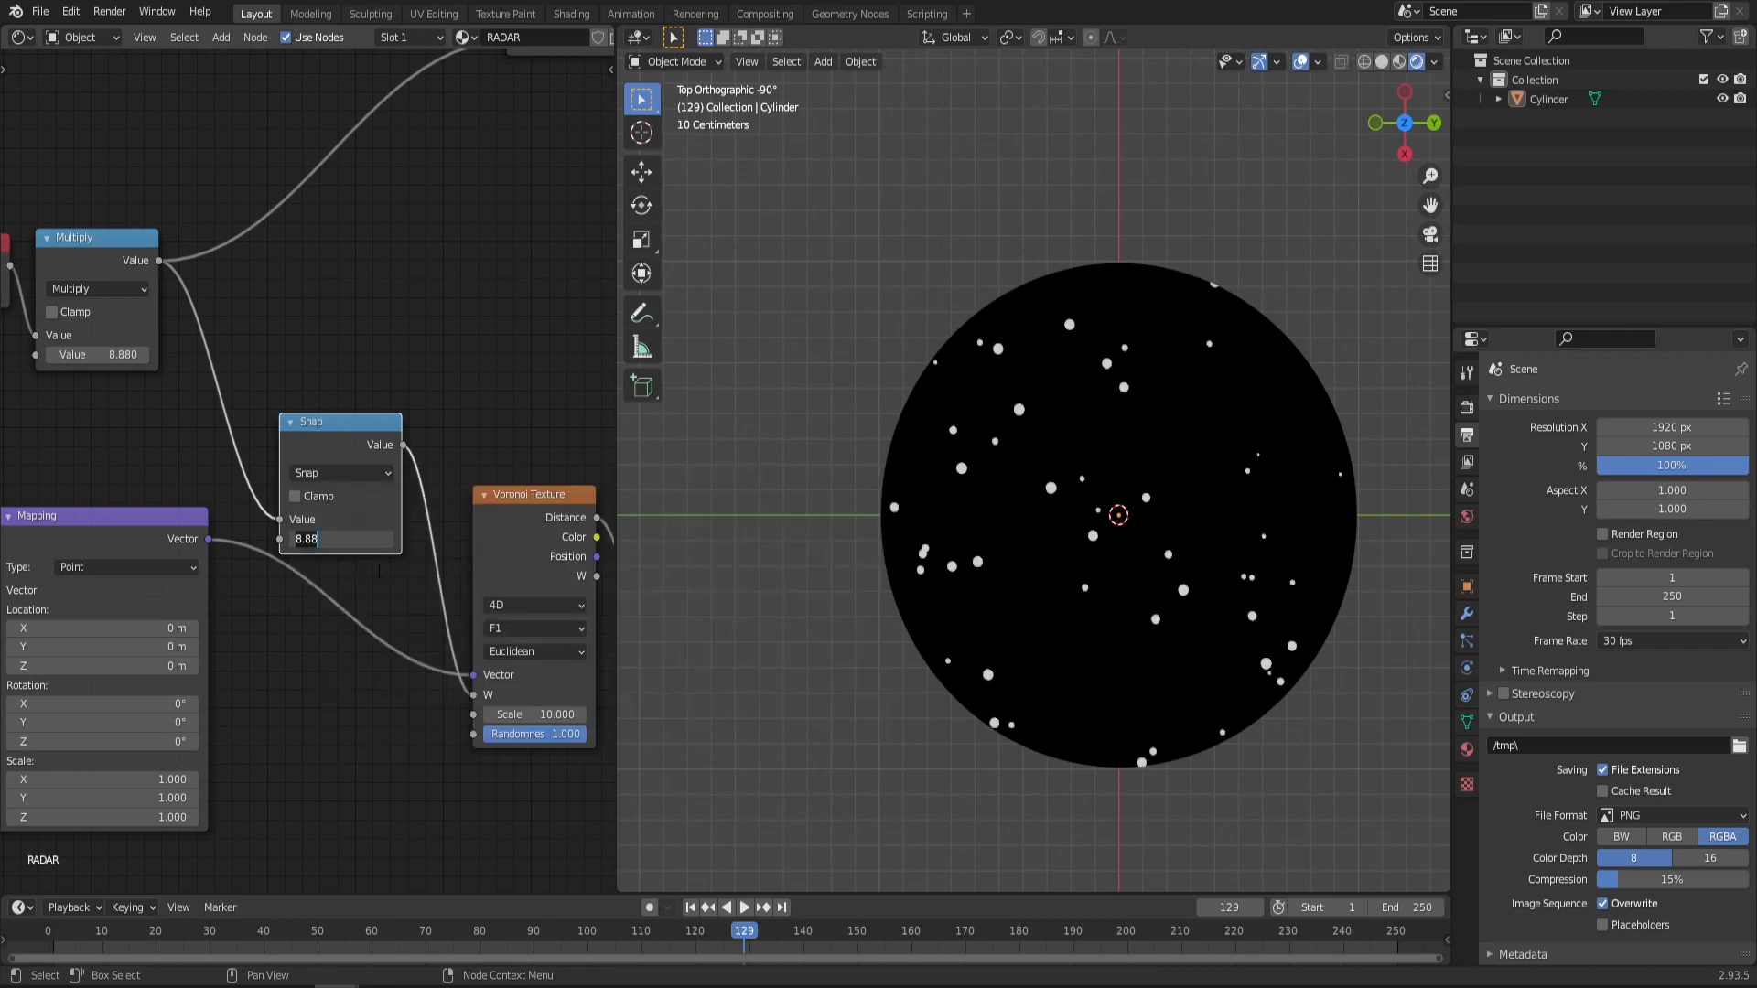
# Step: Set the Snap node's increment to 2*pi
pyautogui.write('2*pi')
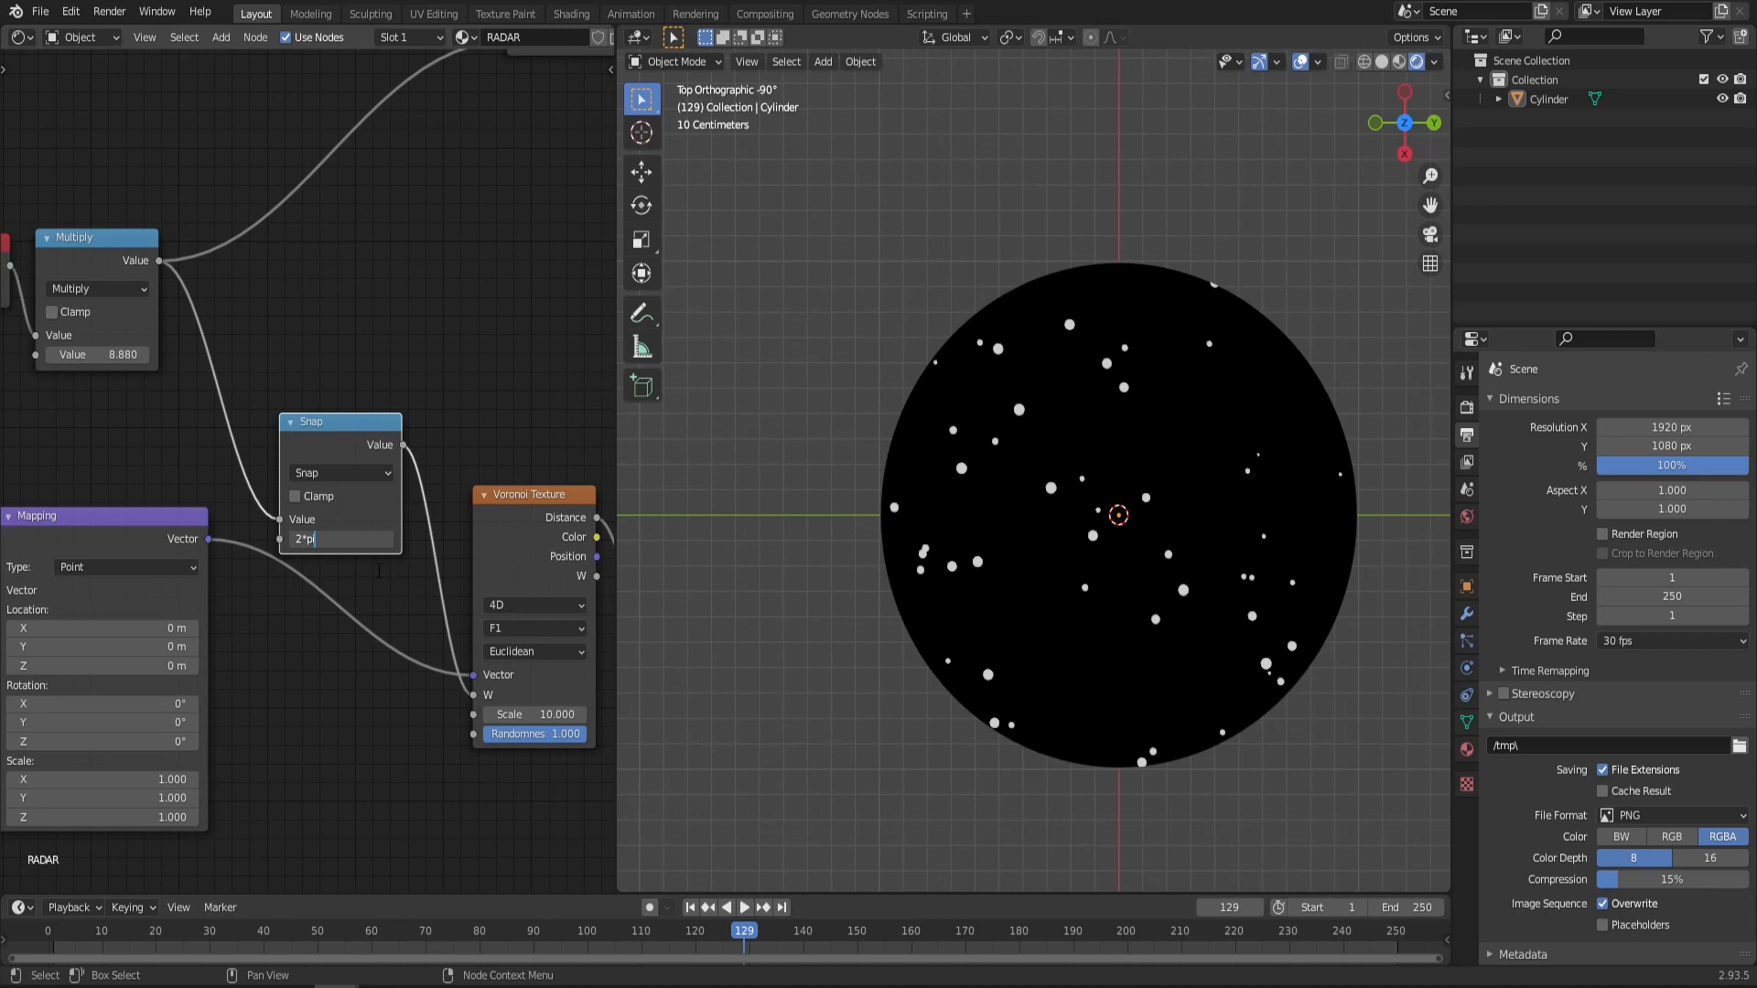
pyautogui.press('Return')
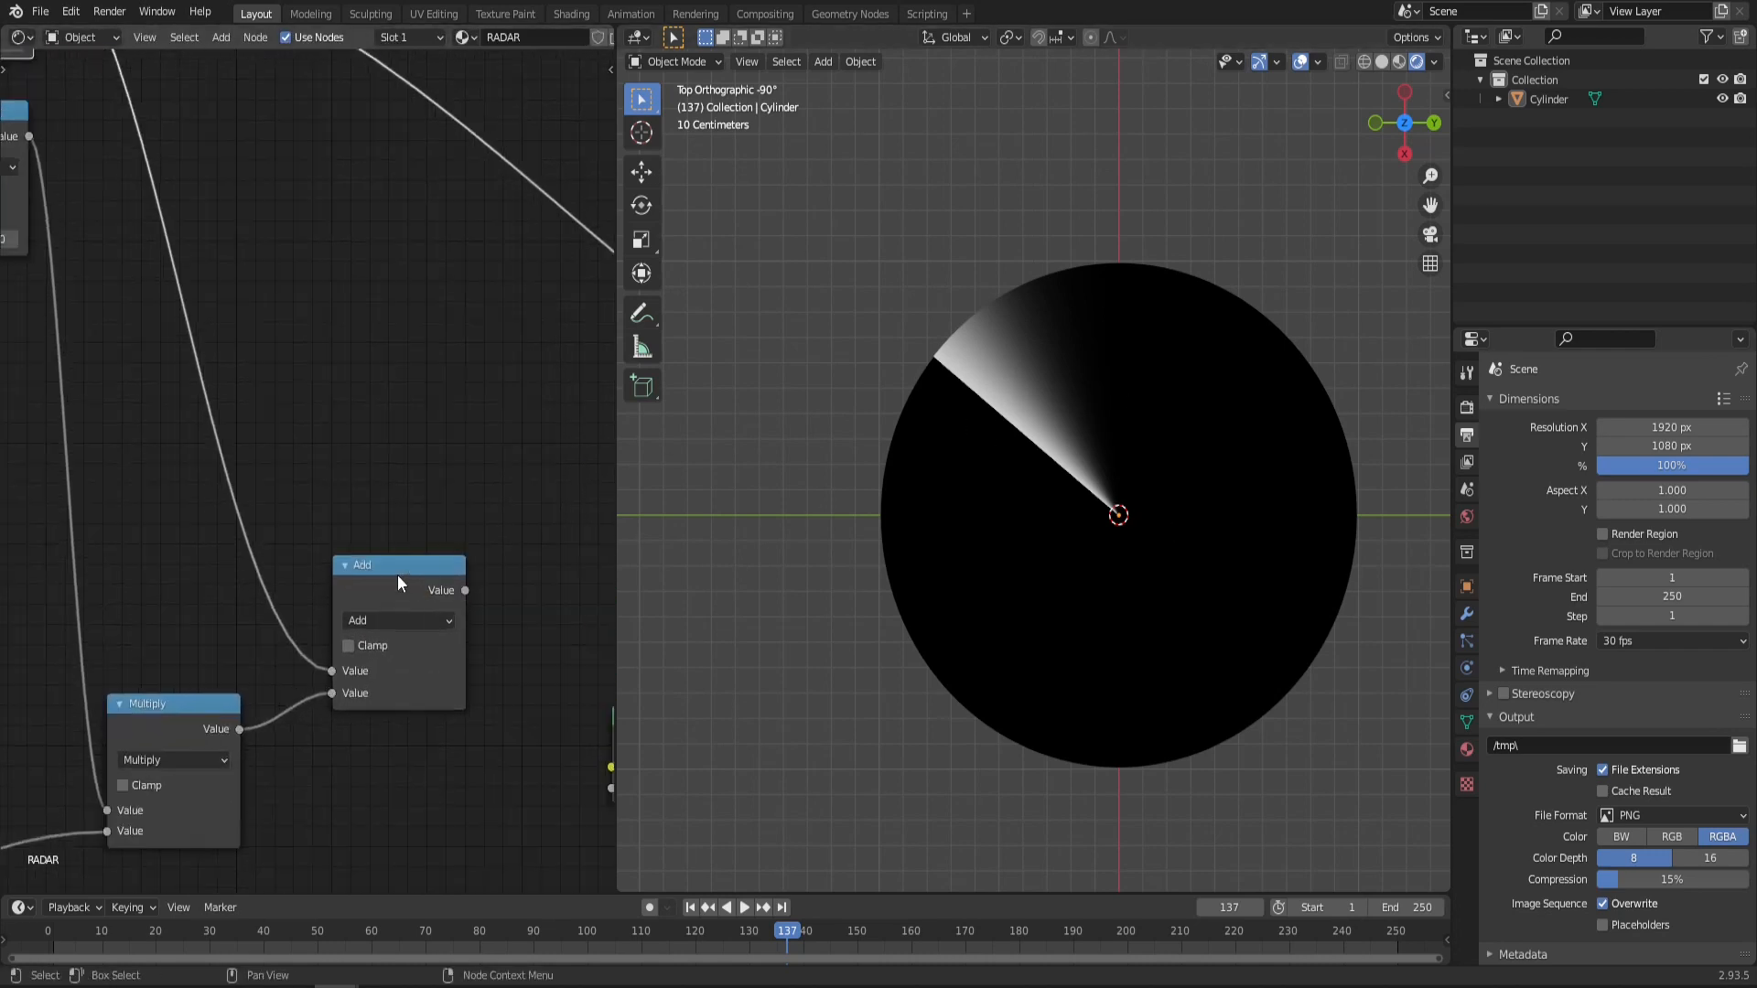
# Step: Toggle playback to preview the combined sweep and dot mask
pyautogui.click(742, 907)
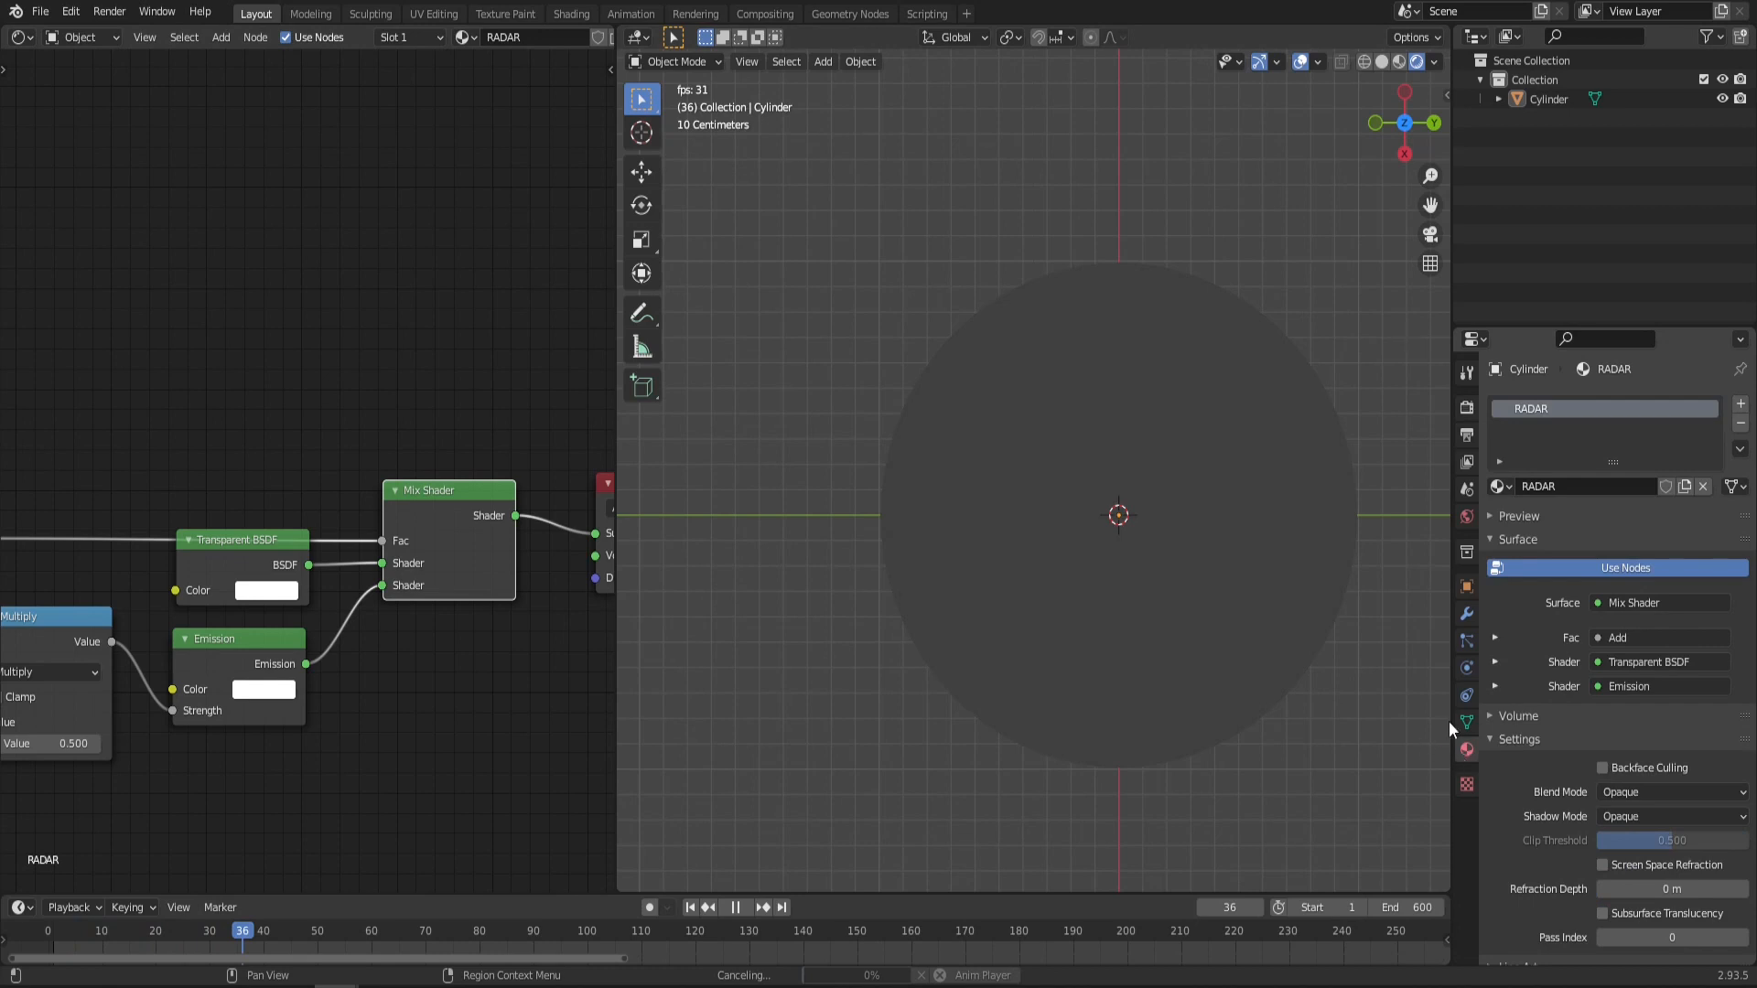
# Step: Set RADAR's Blend Mode to Alpha Blend, then go to Render Properties for bloom
pyautogui.click(1668, 792)
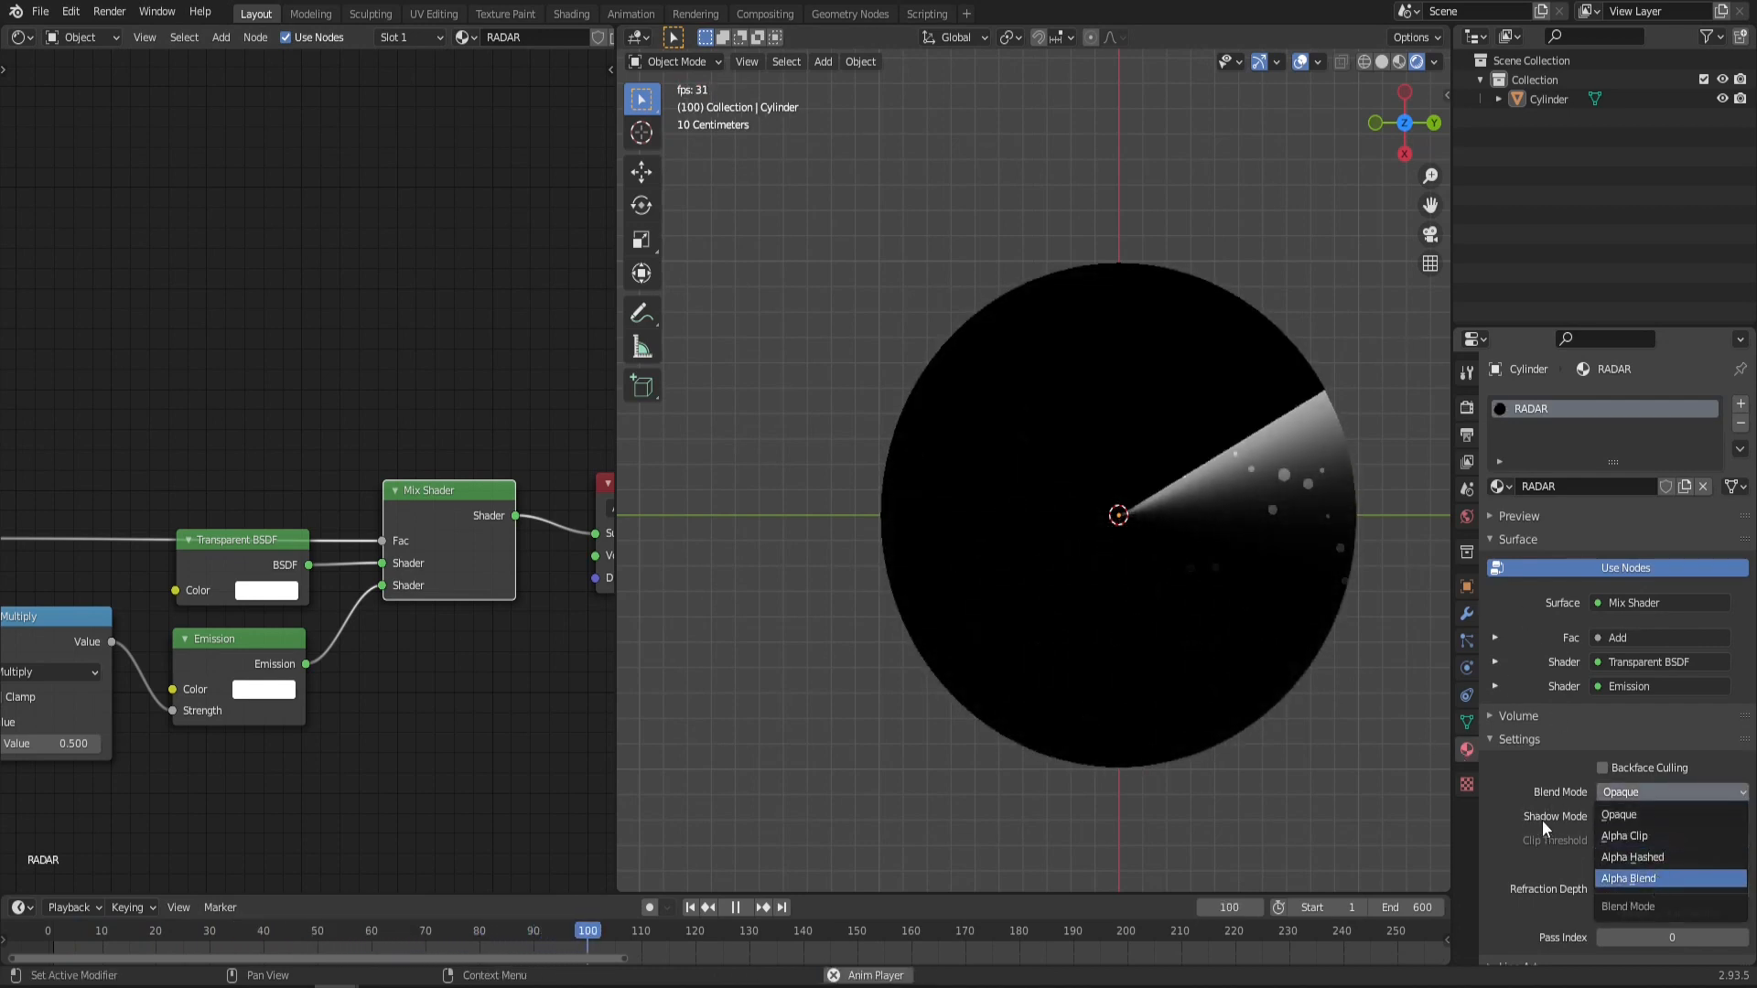
pyautogui.click(1628, 877)
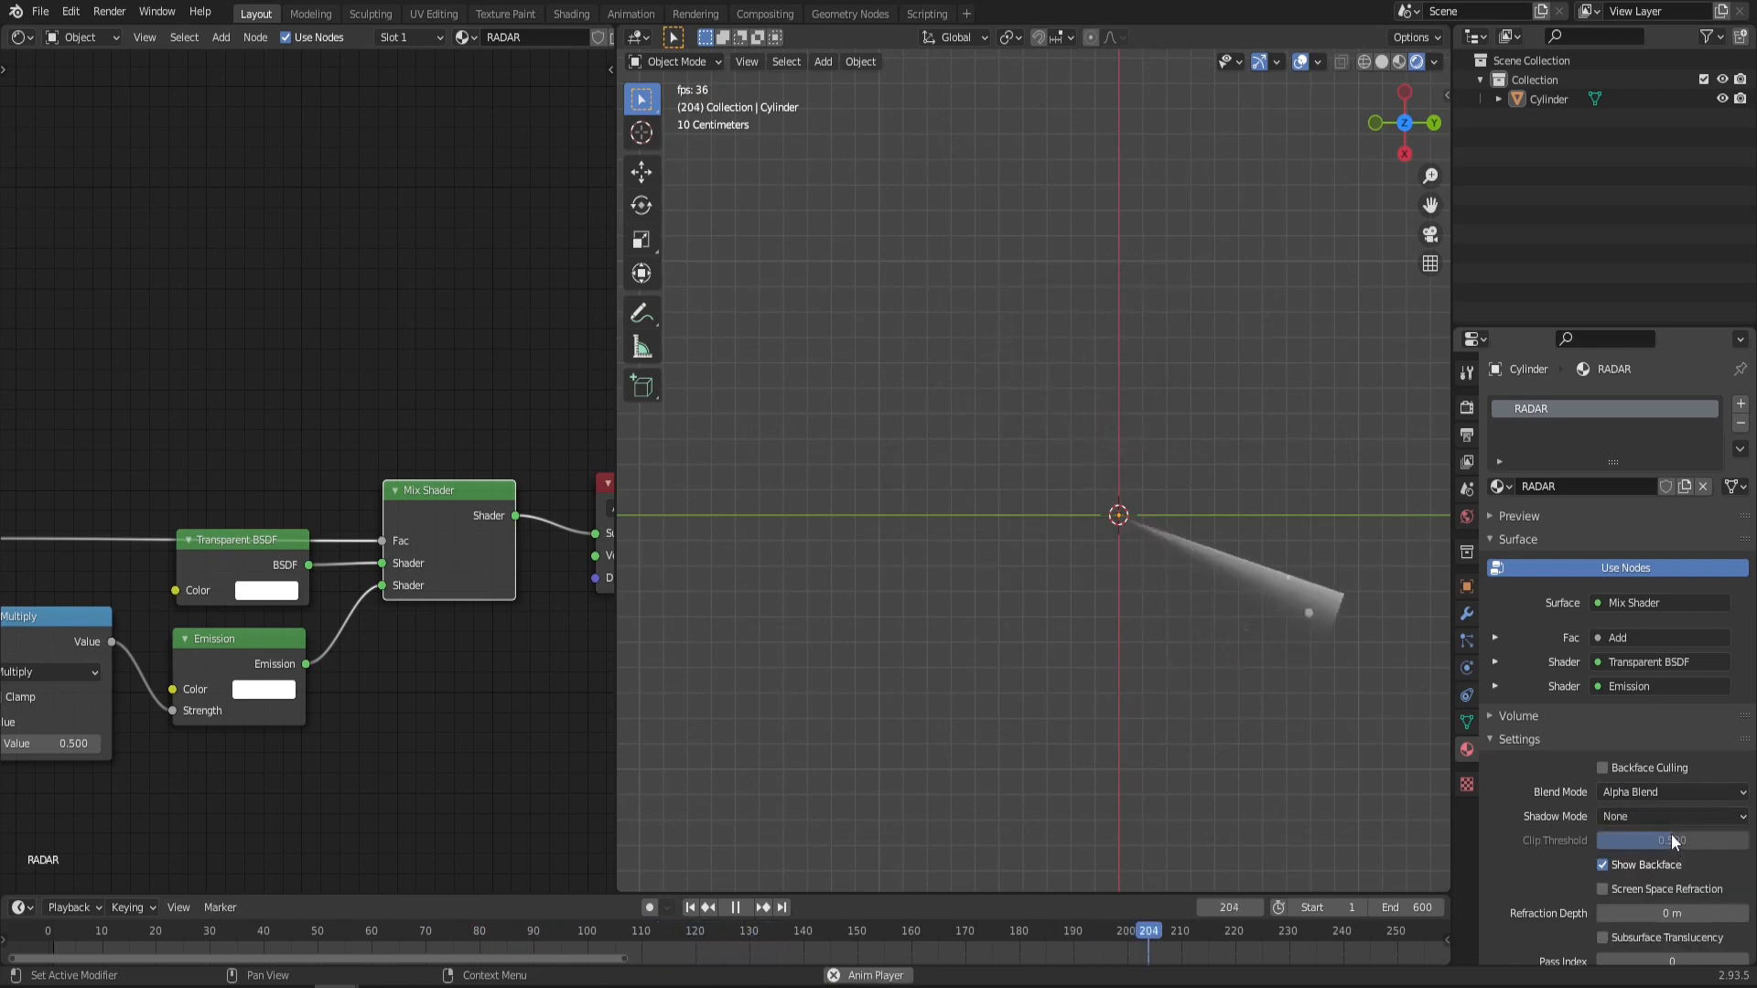
pyautogui.click(1466, 408)
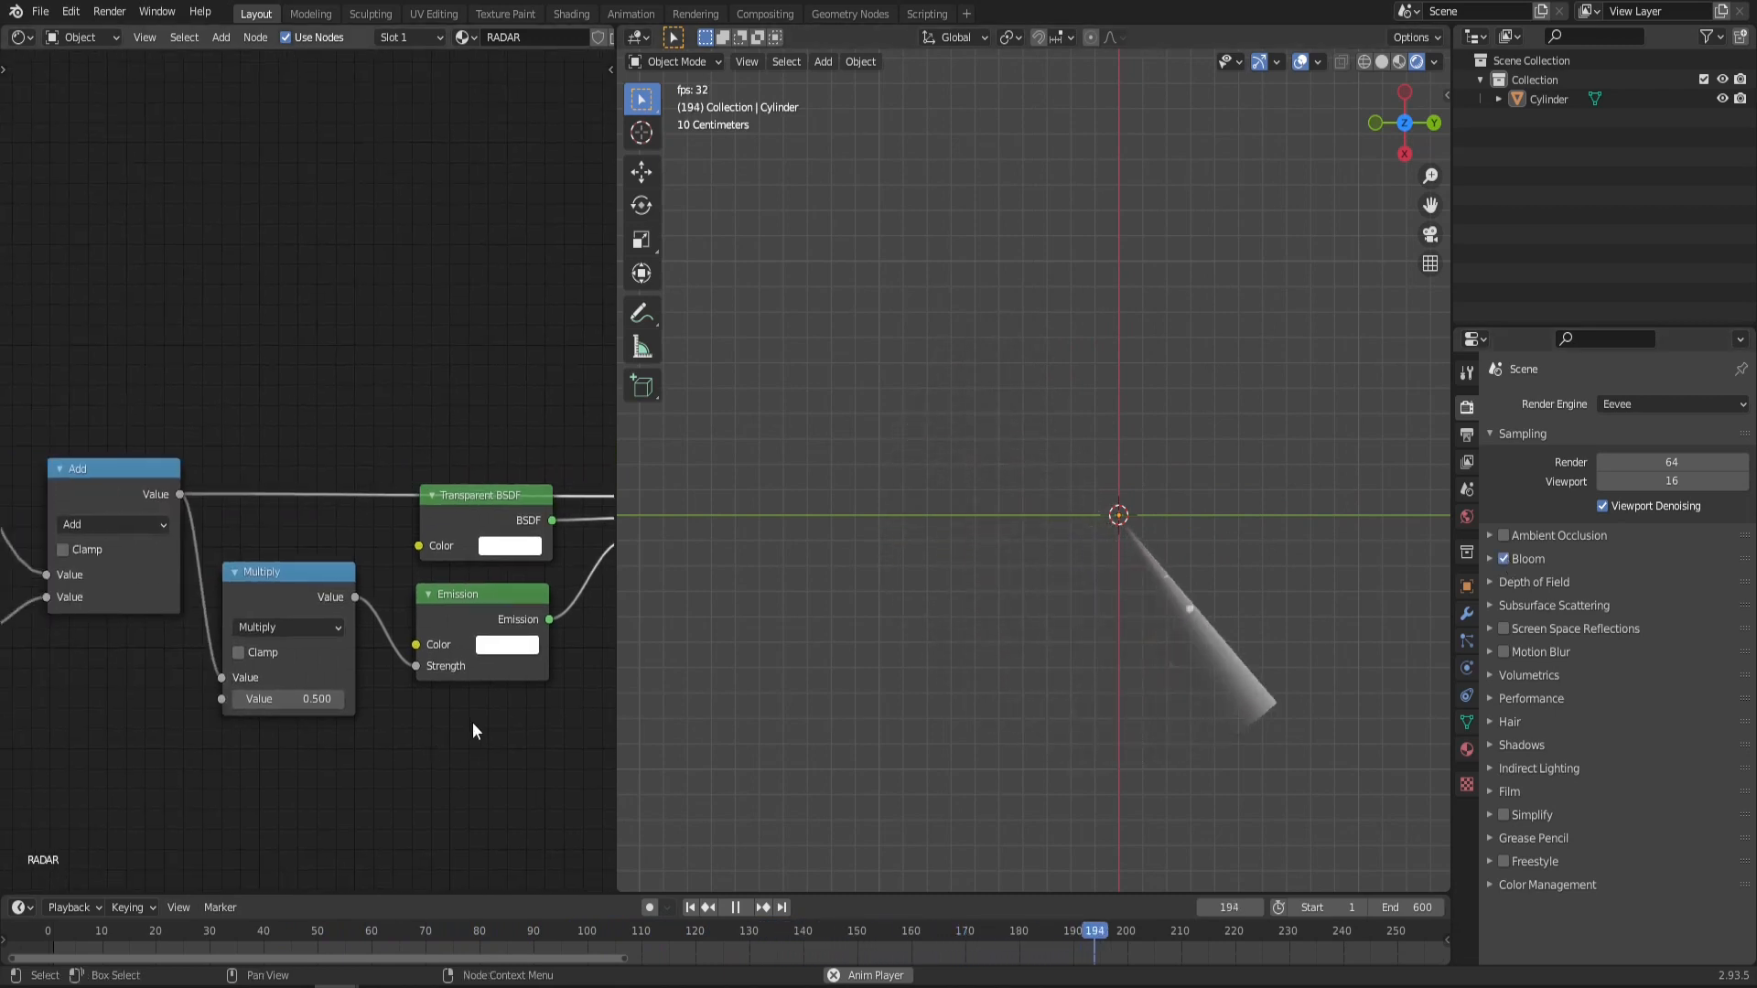
# Step: Add a 4D Voronoi texture at scale 10 for the bright dots over the green sweep
pyautogui.click(505, 644)
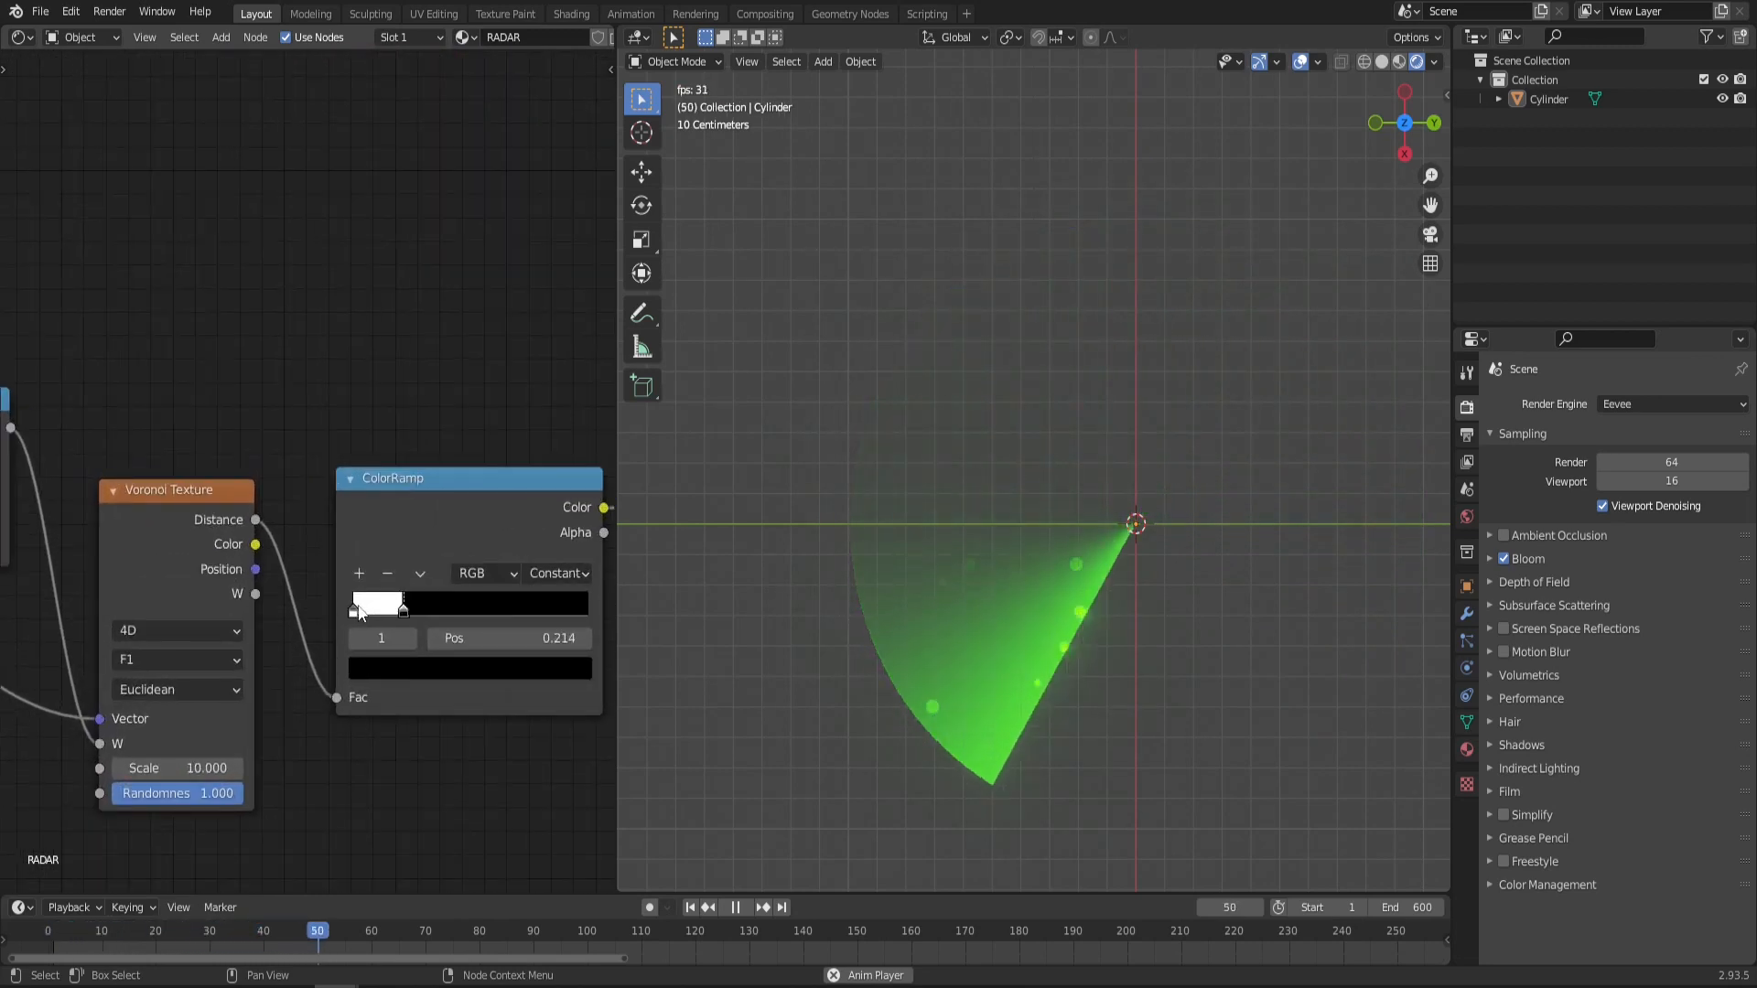
pyautogui.click(376, 602)
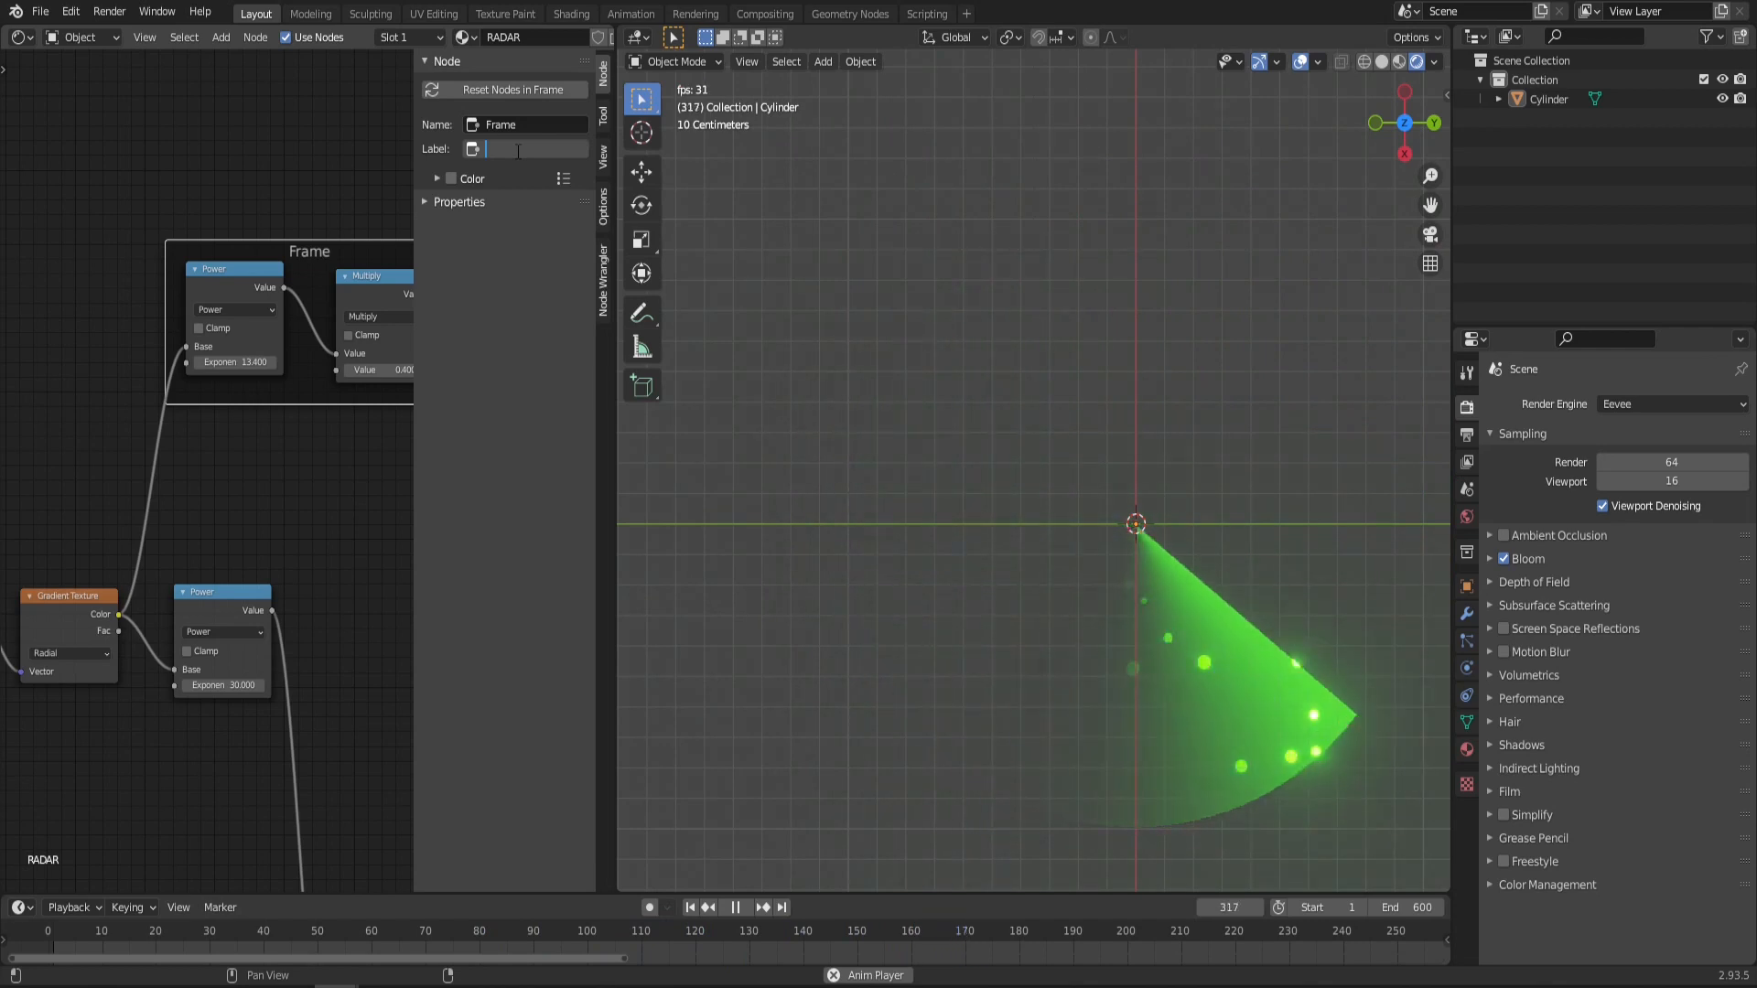
# Step: Label the node frames 'LINE TAIL' and 'DOTS O V'
pyautogui.write('LINE TAIL')
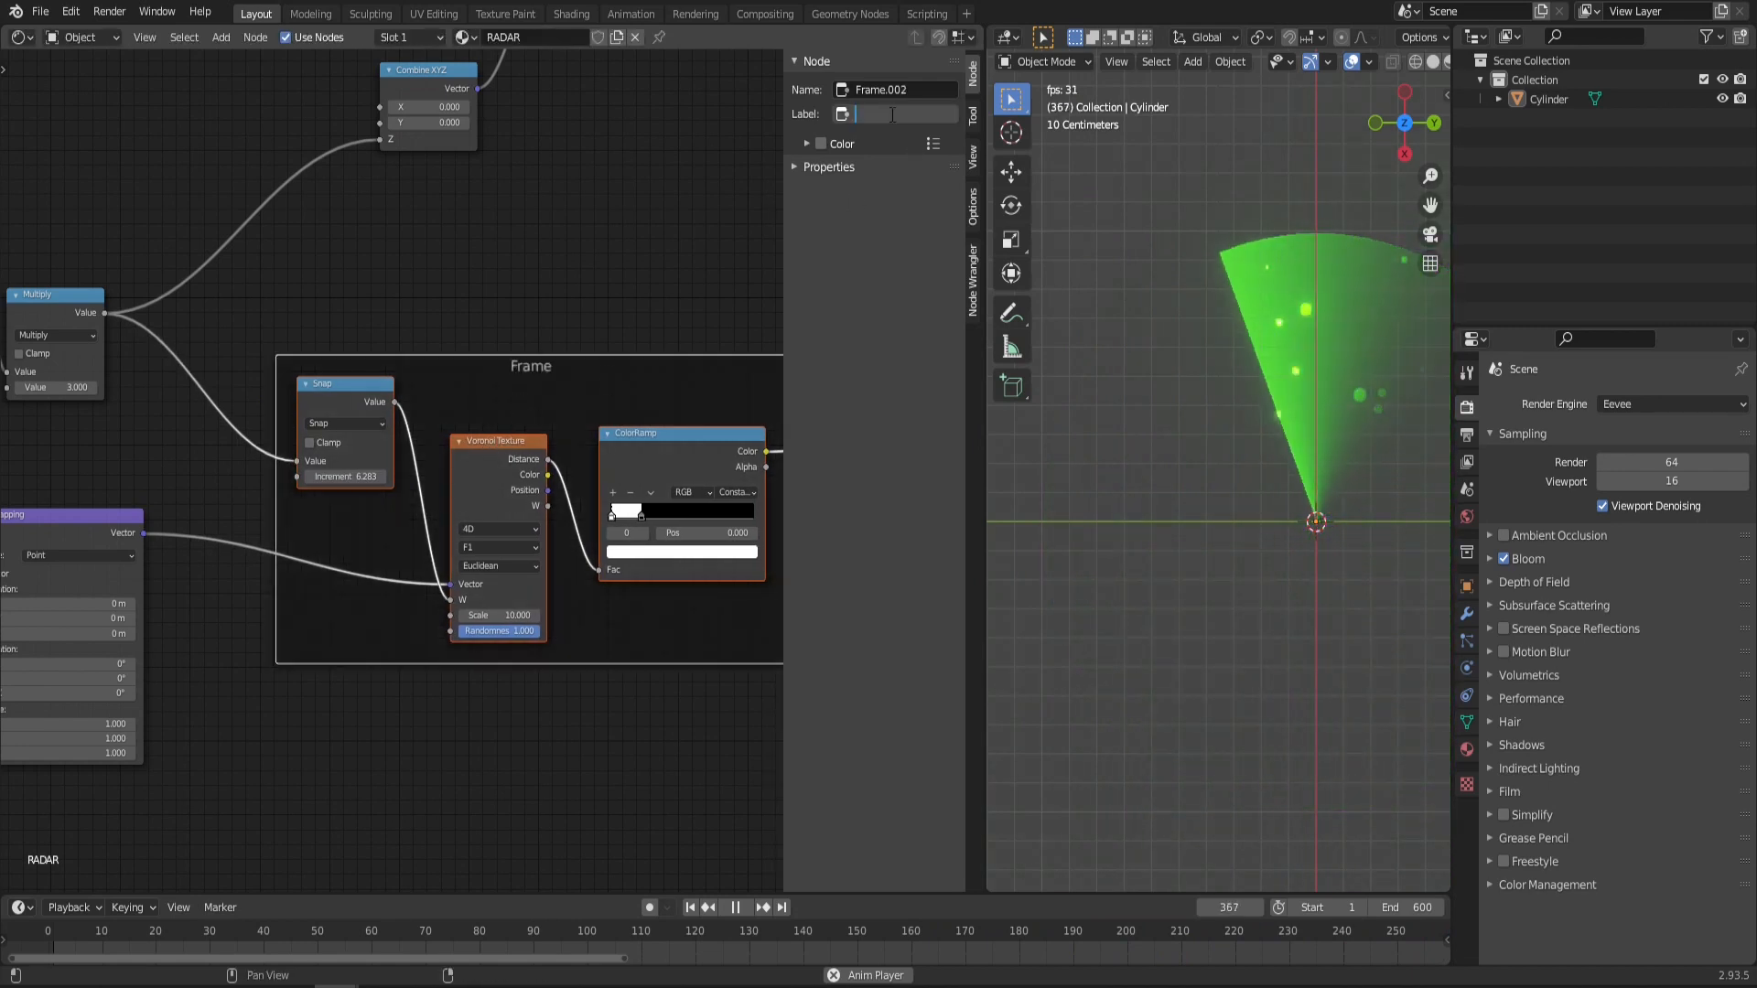
pyautogui.write('DOTS O V')
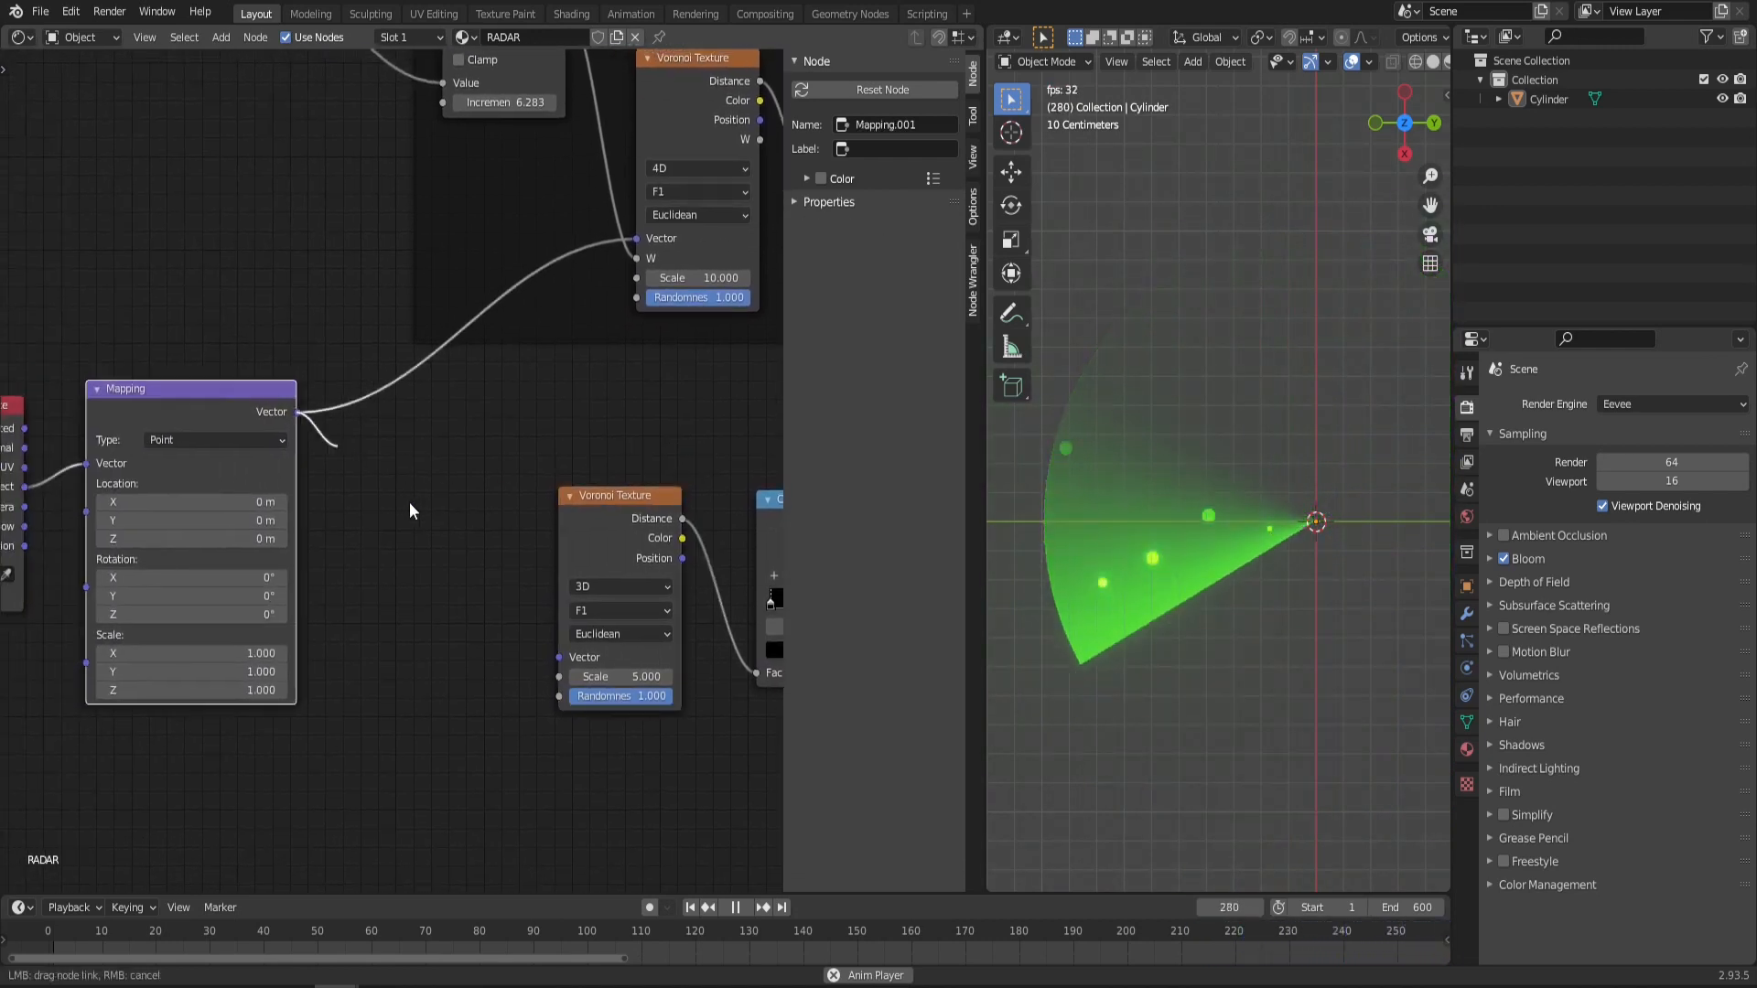
# Step: Build a Chebychev Voronoi grid at scale 6 with thin lines, framed BACKGROUND GRID, into the shader
pyautogui.click(619, 633)
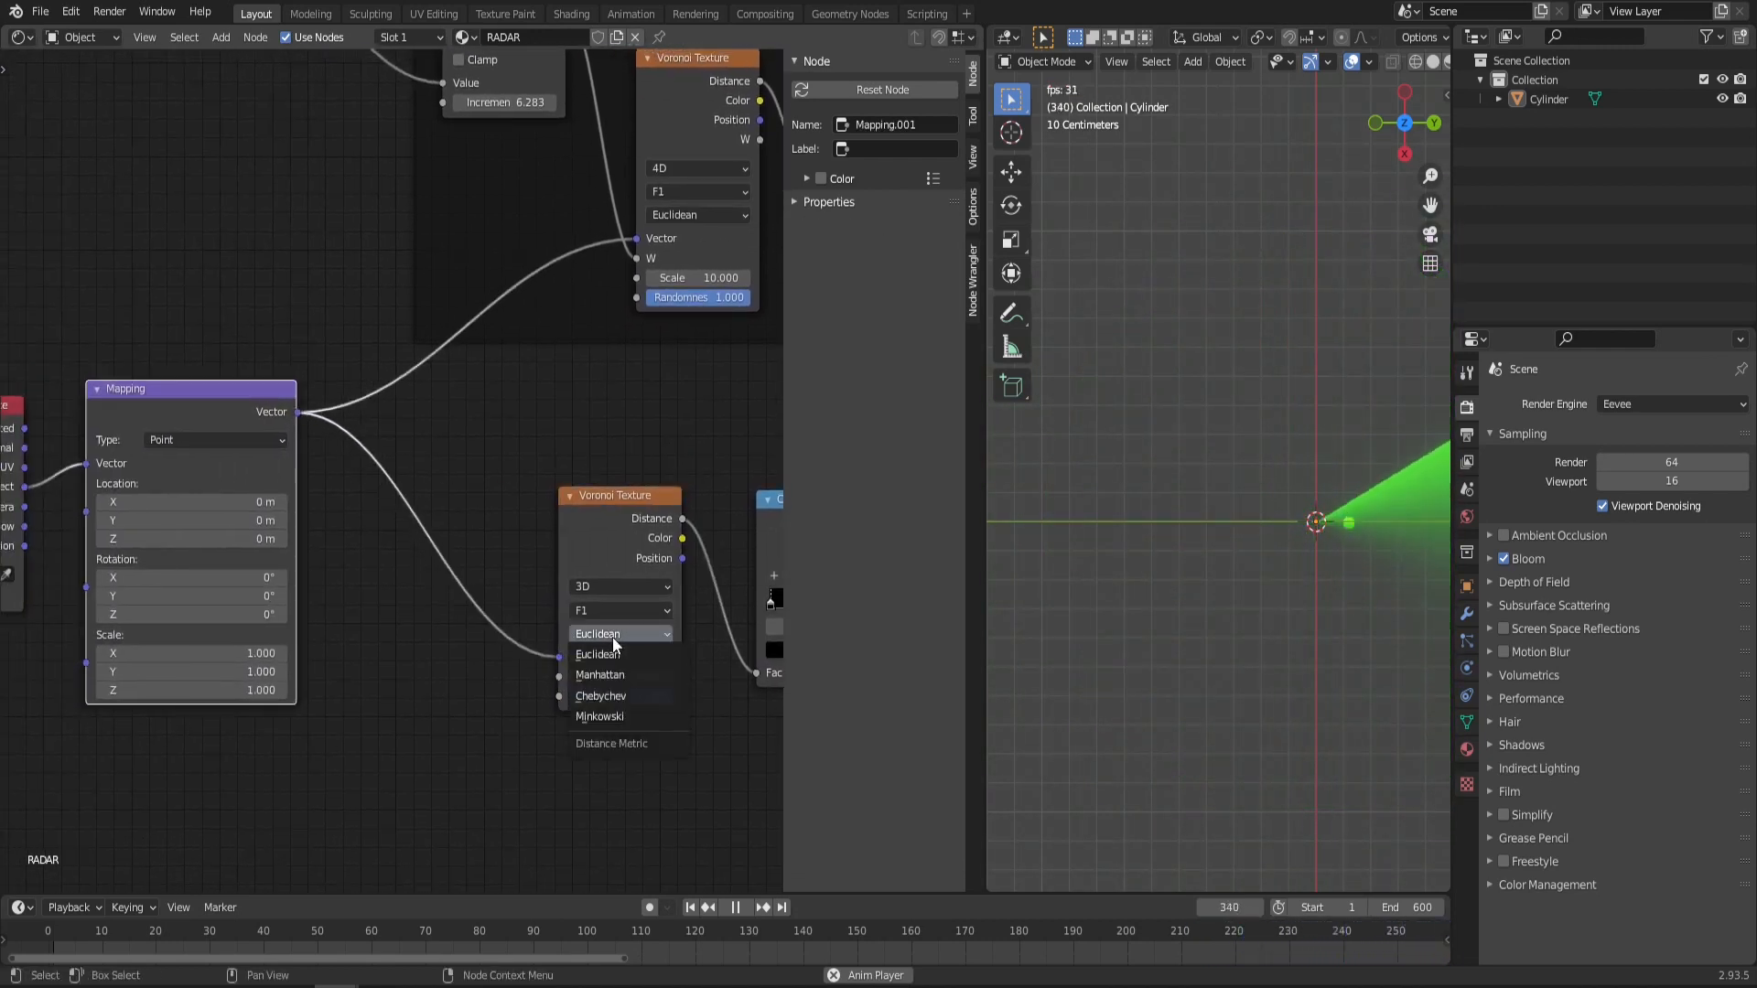
pyautogui.click(602, 695)
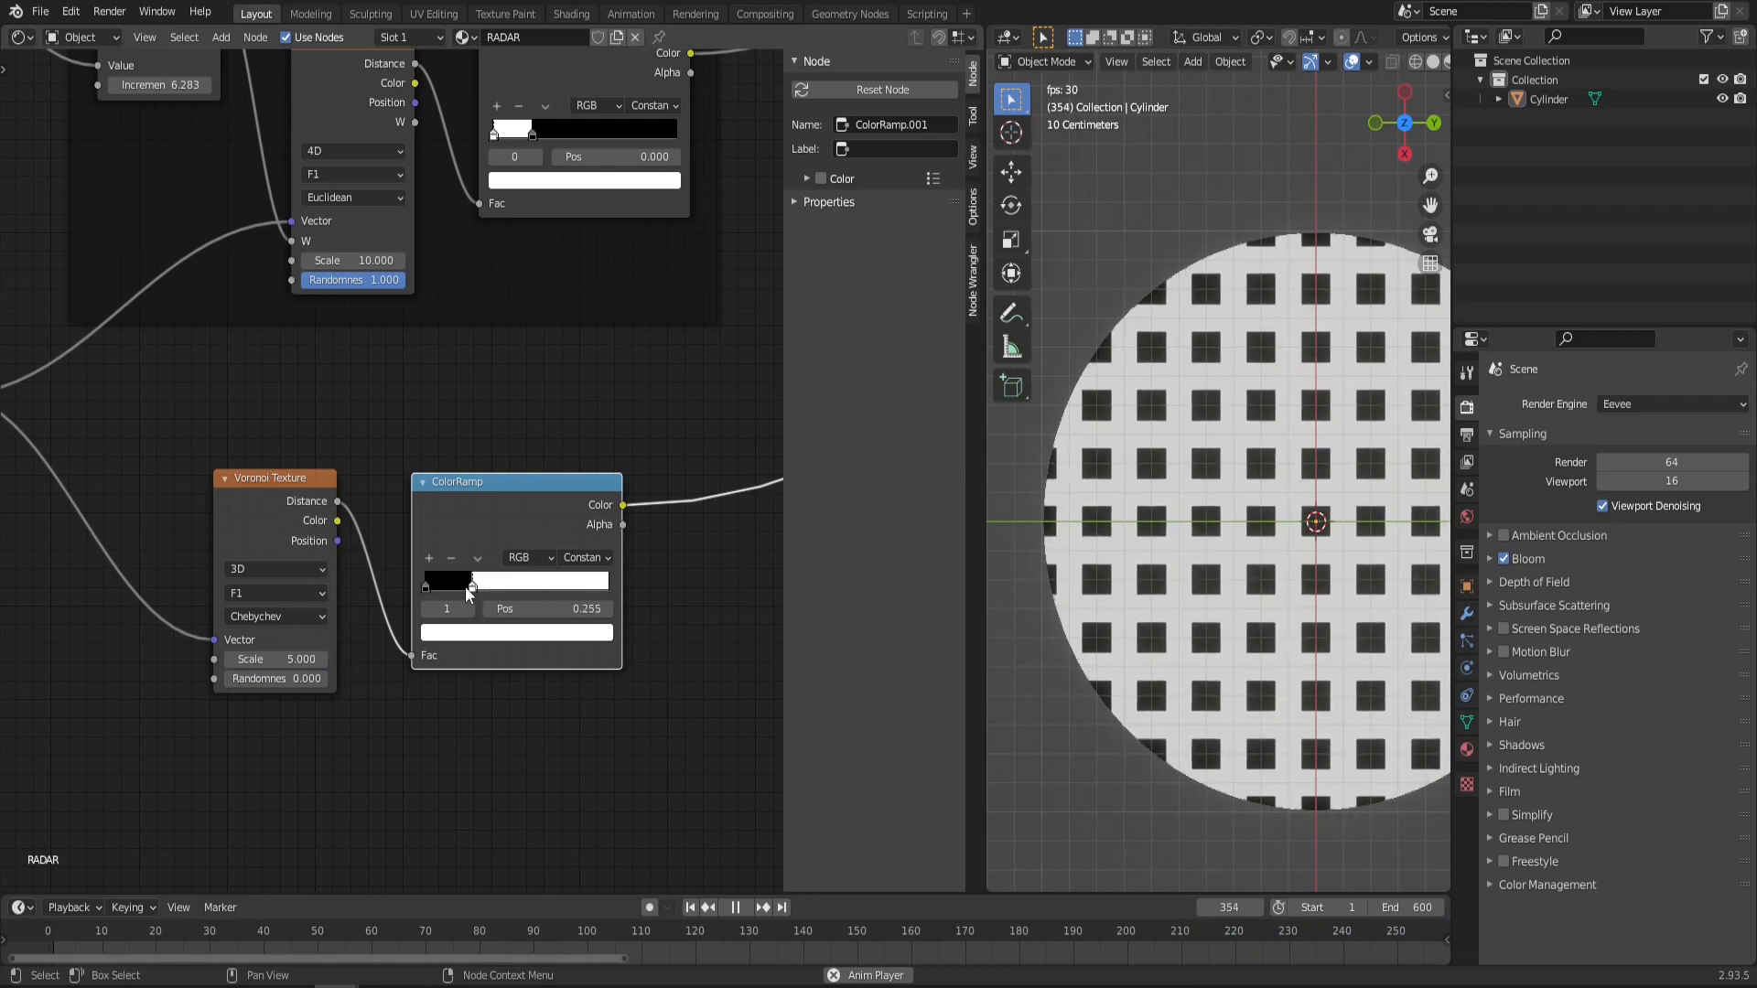
pyautogui.moveTo(468, 580); pyautogui.dragTo(513, 580)
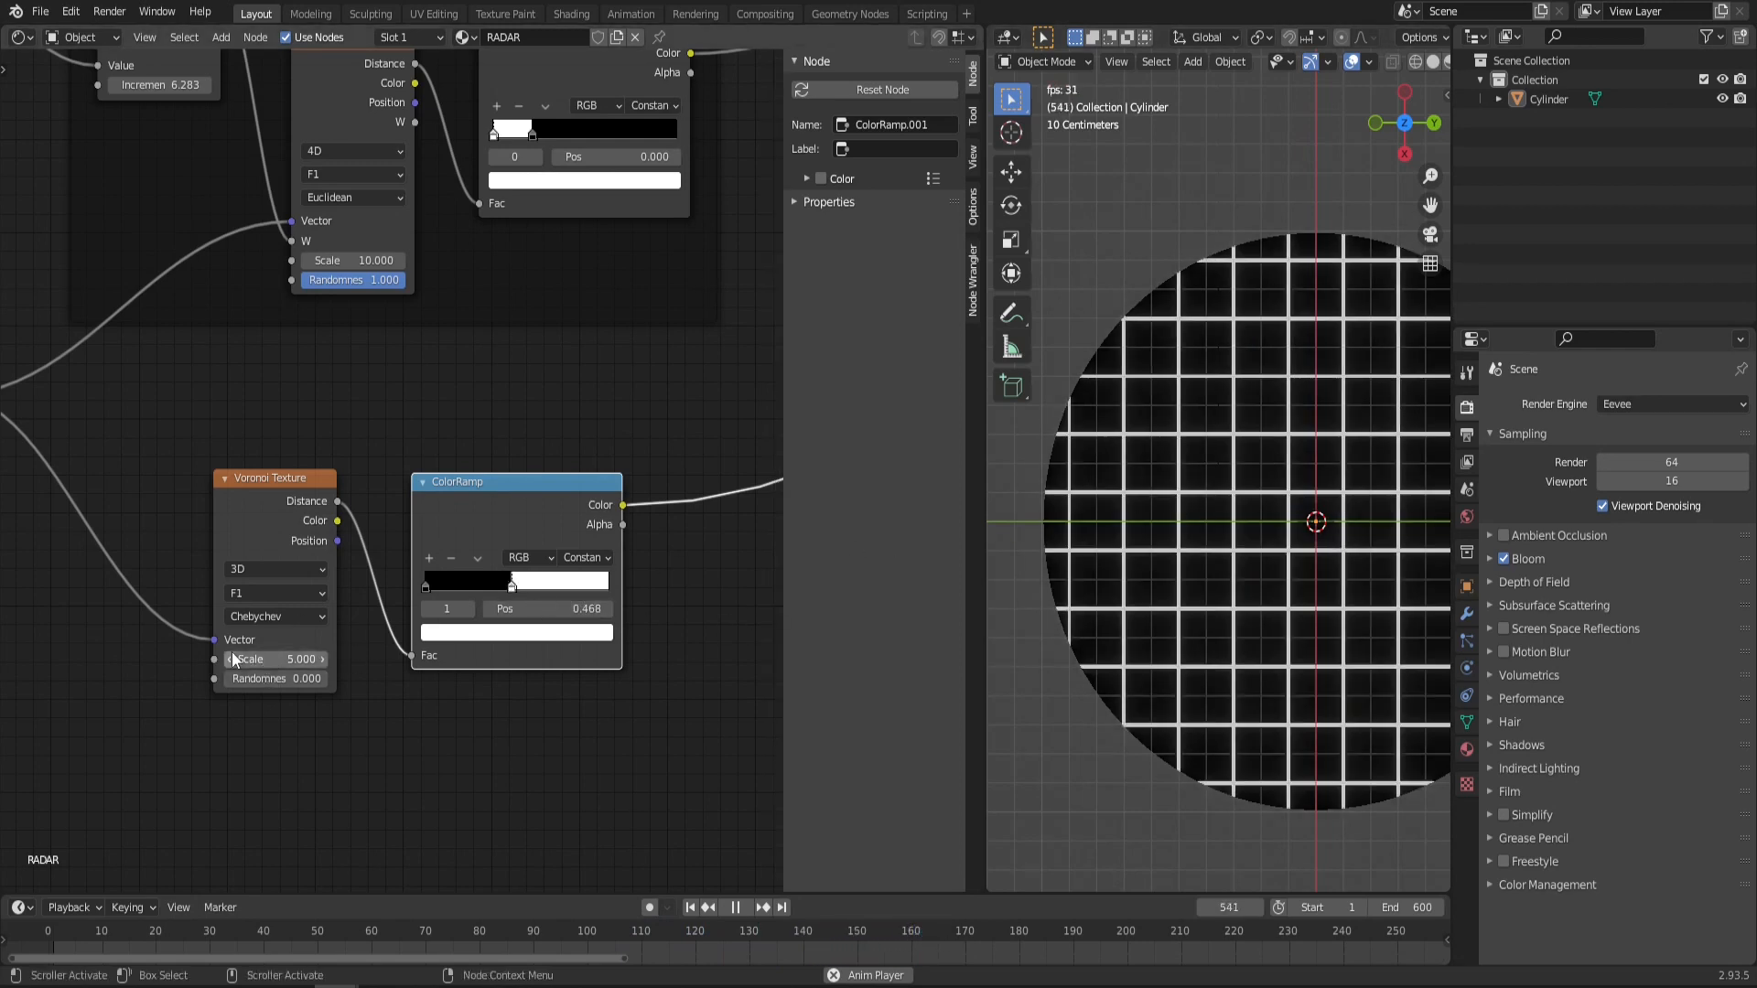
pyautogui.click(274, 659)
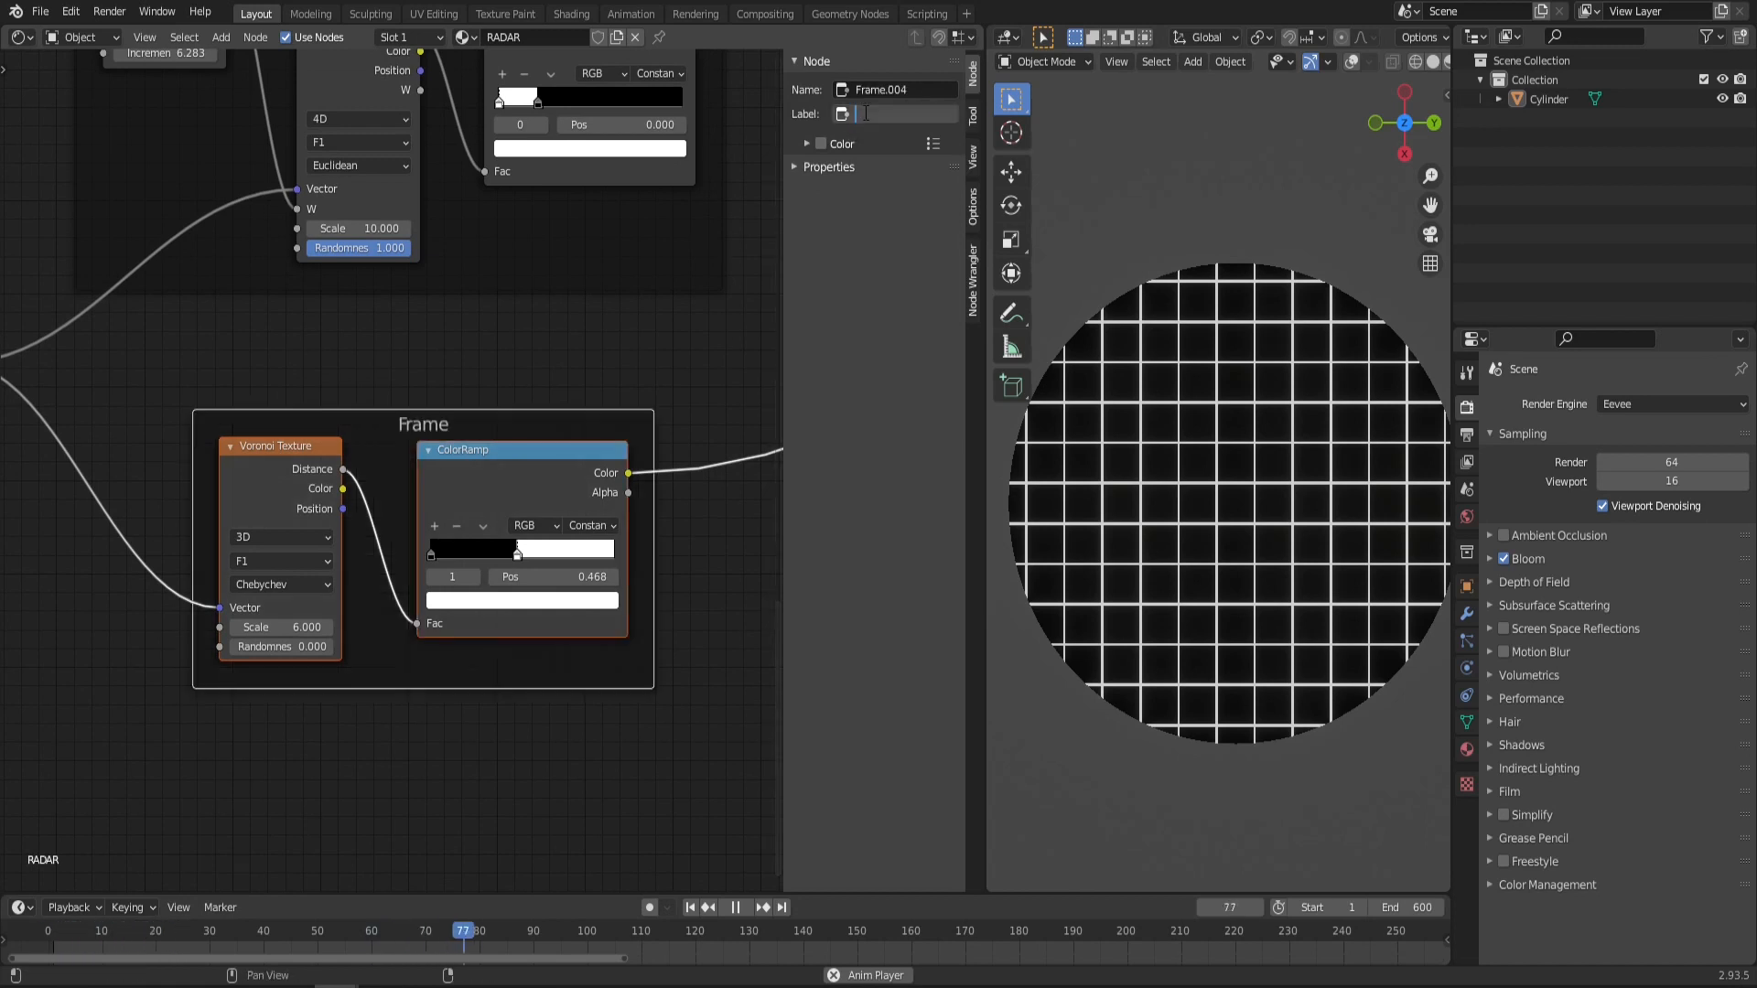
pyautogui.write('BACKGR')
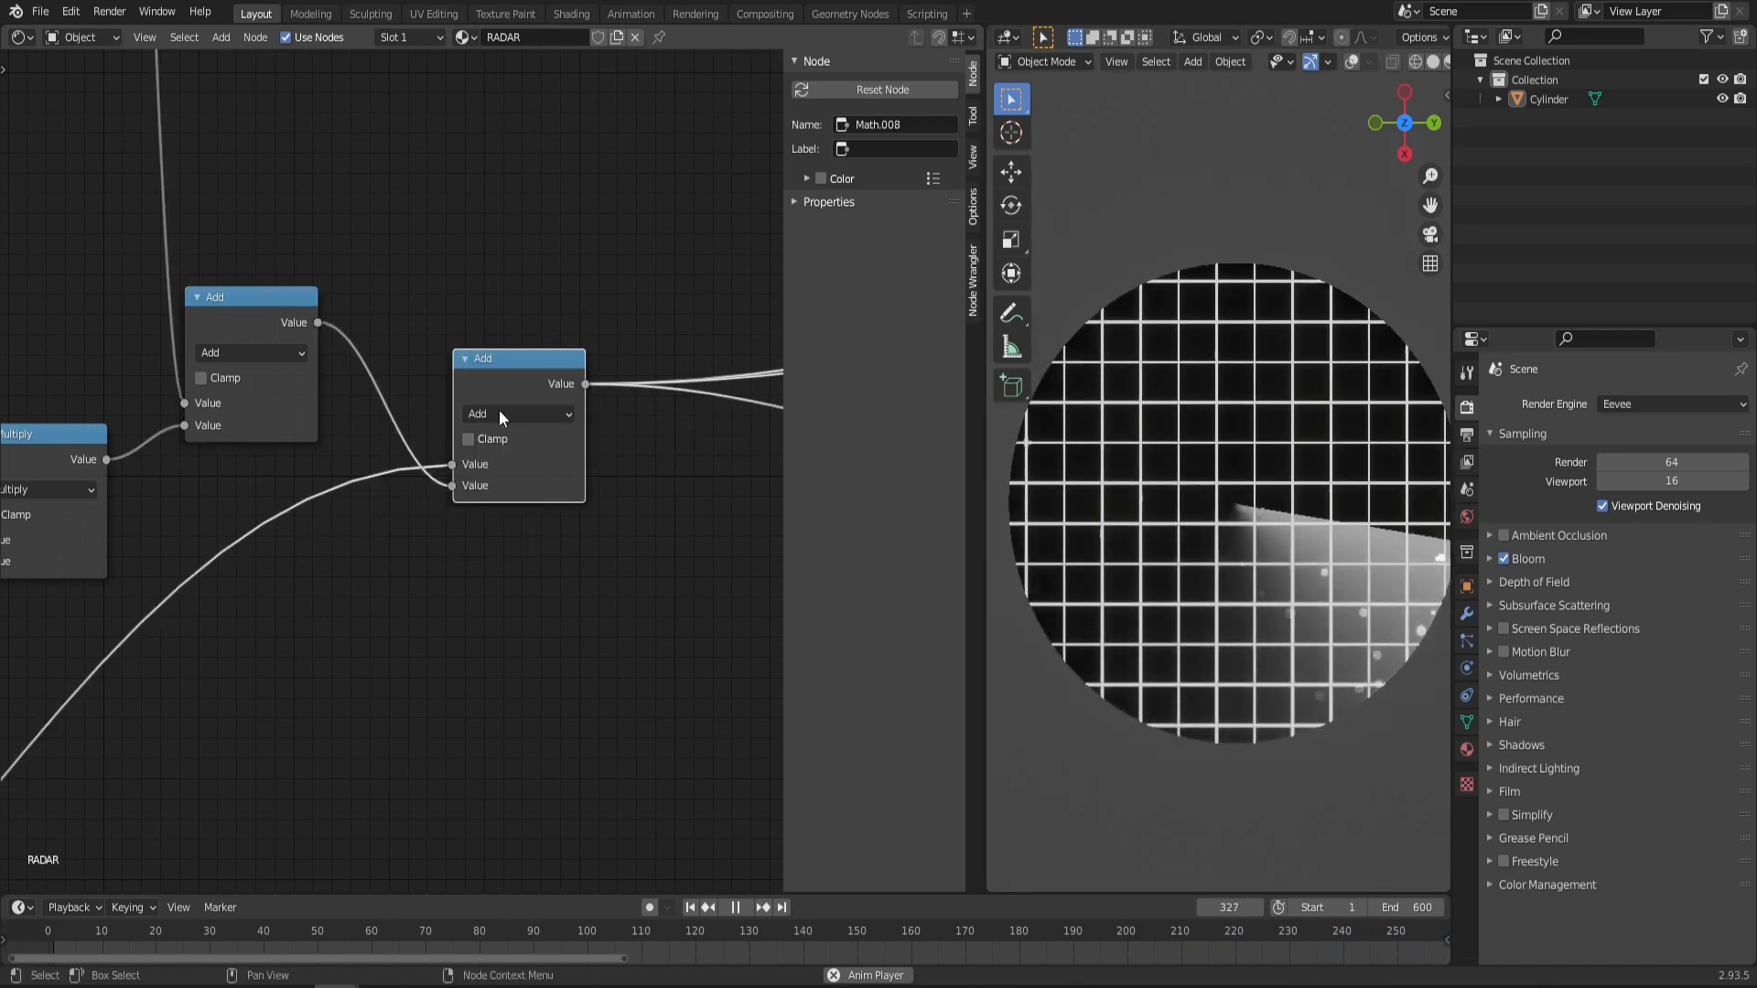
pyautogui.click(734, 907)
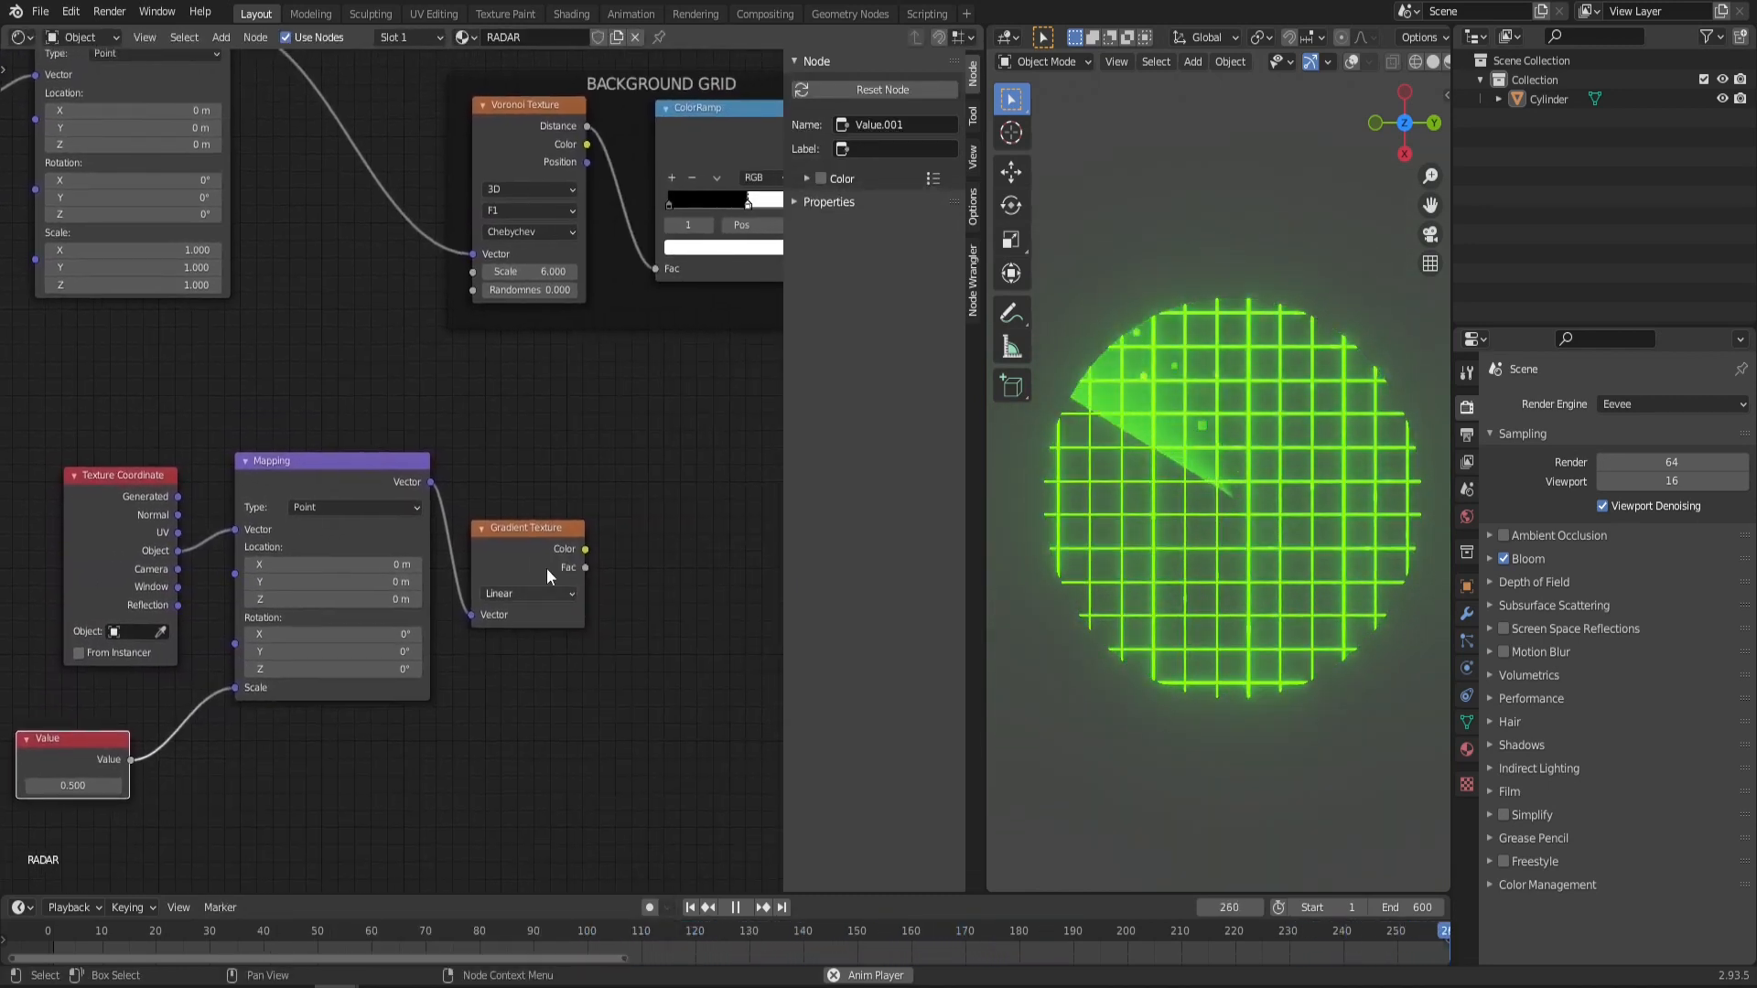
# Step: Set the Gradient Texture to Spherical and add a Math node beside it
pyautogui.click(527, 593)
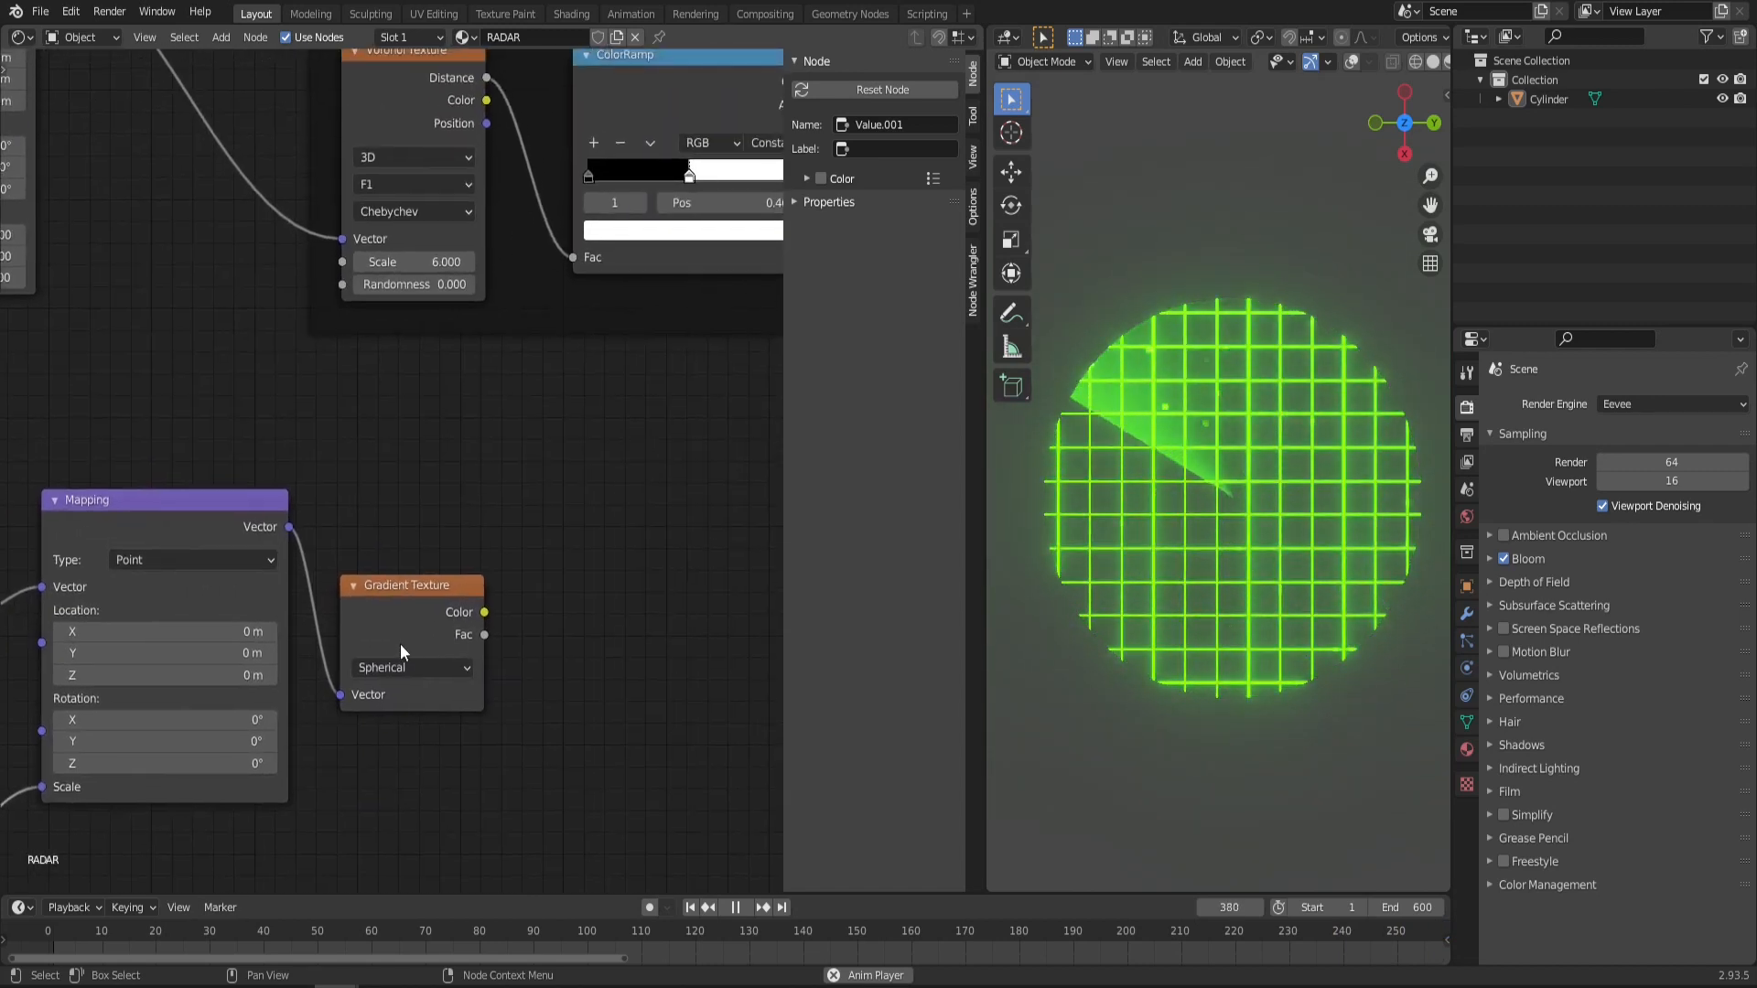
pyautogui.click(410, 585)
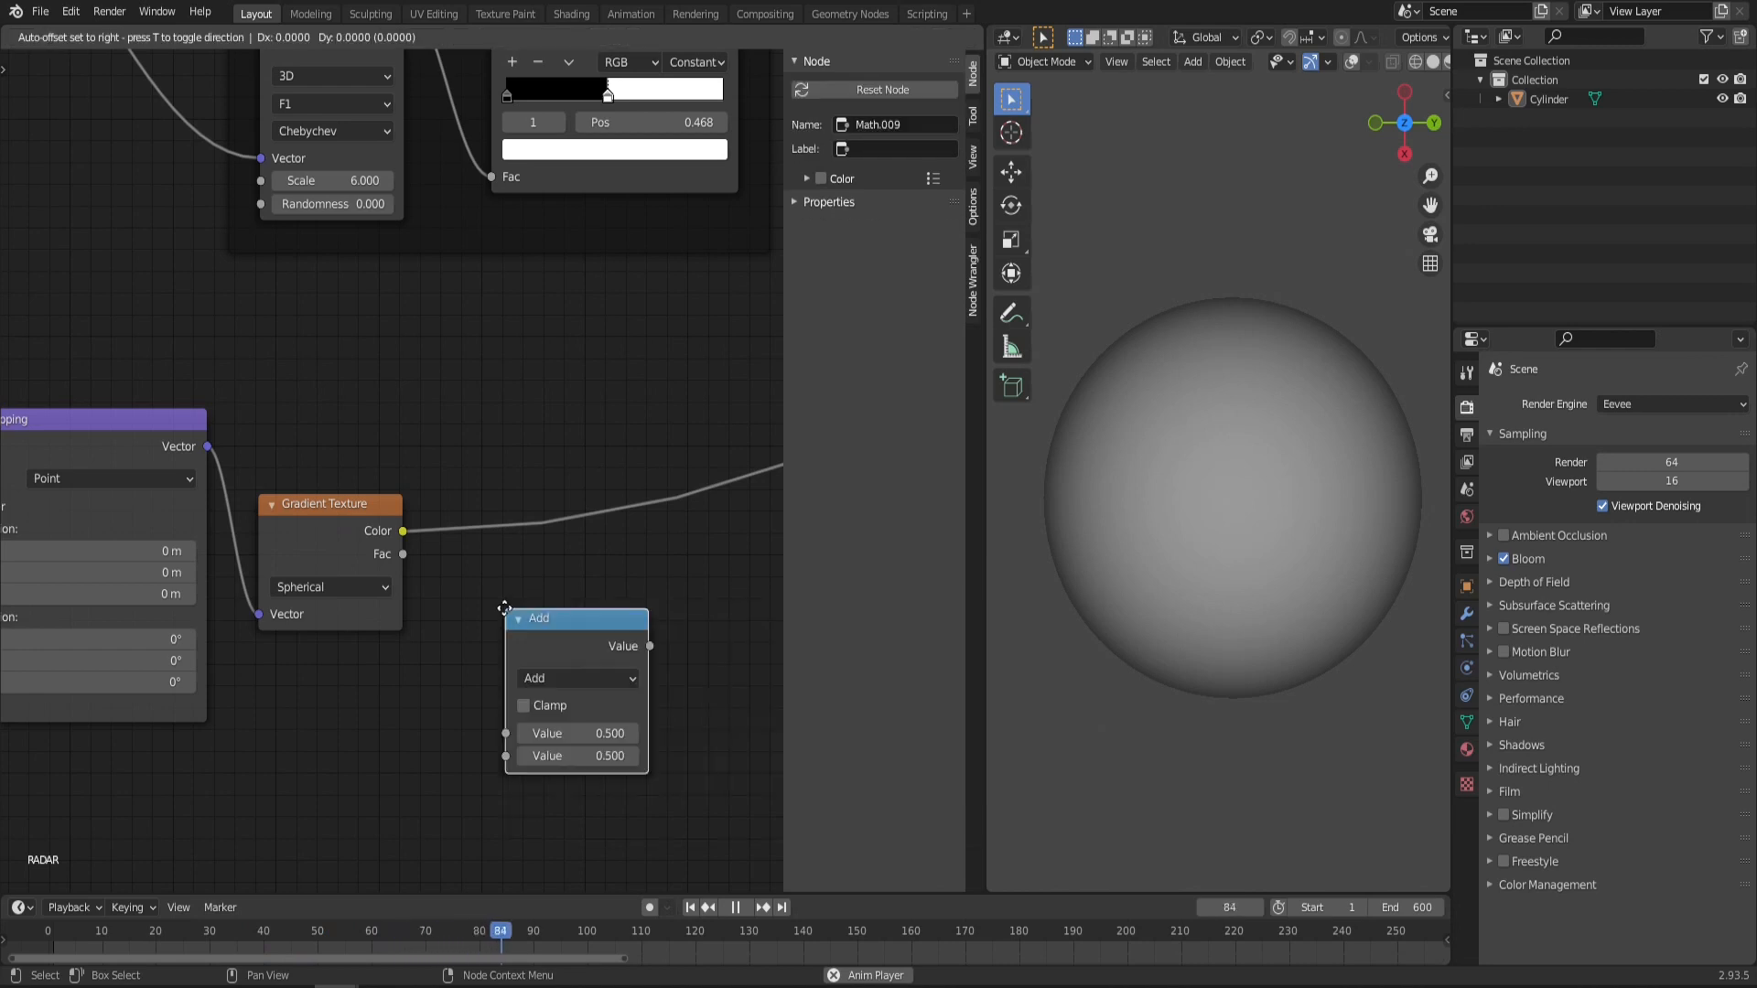
# Step: Switch the Math node to Power, with exponent from a Modulo 6.283 rotation node
pyautogui.click(574, 571)
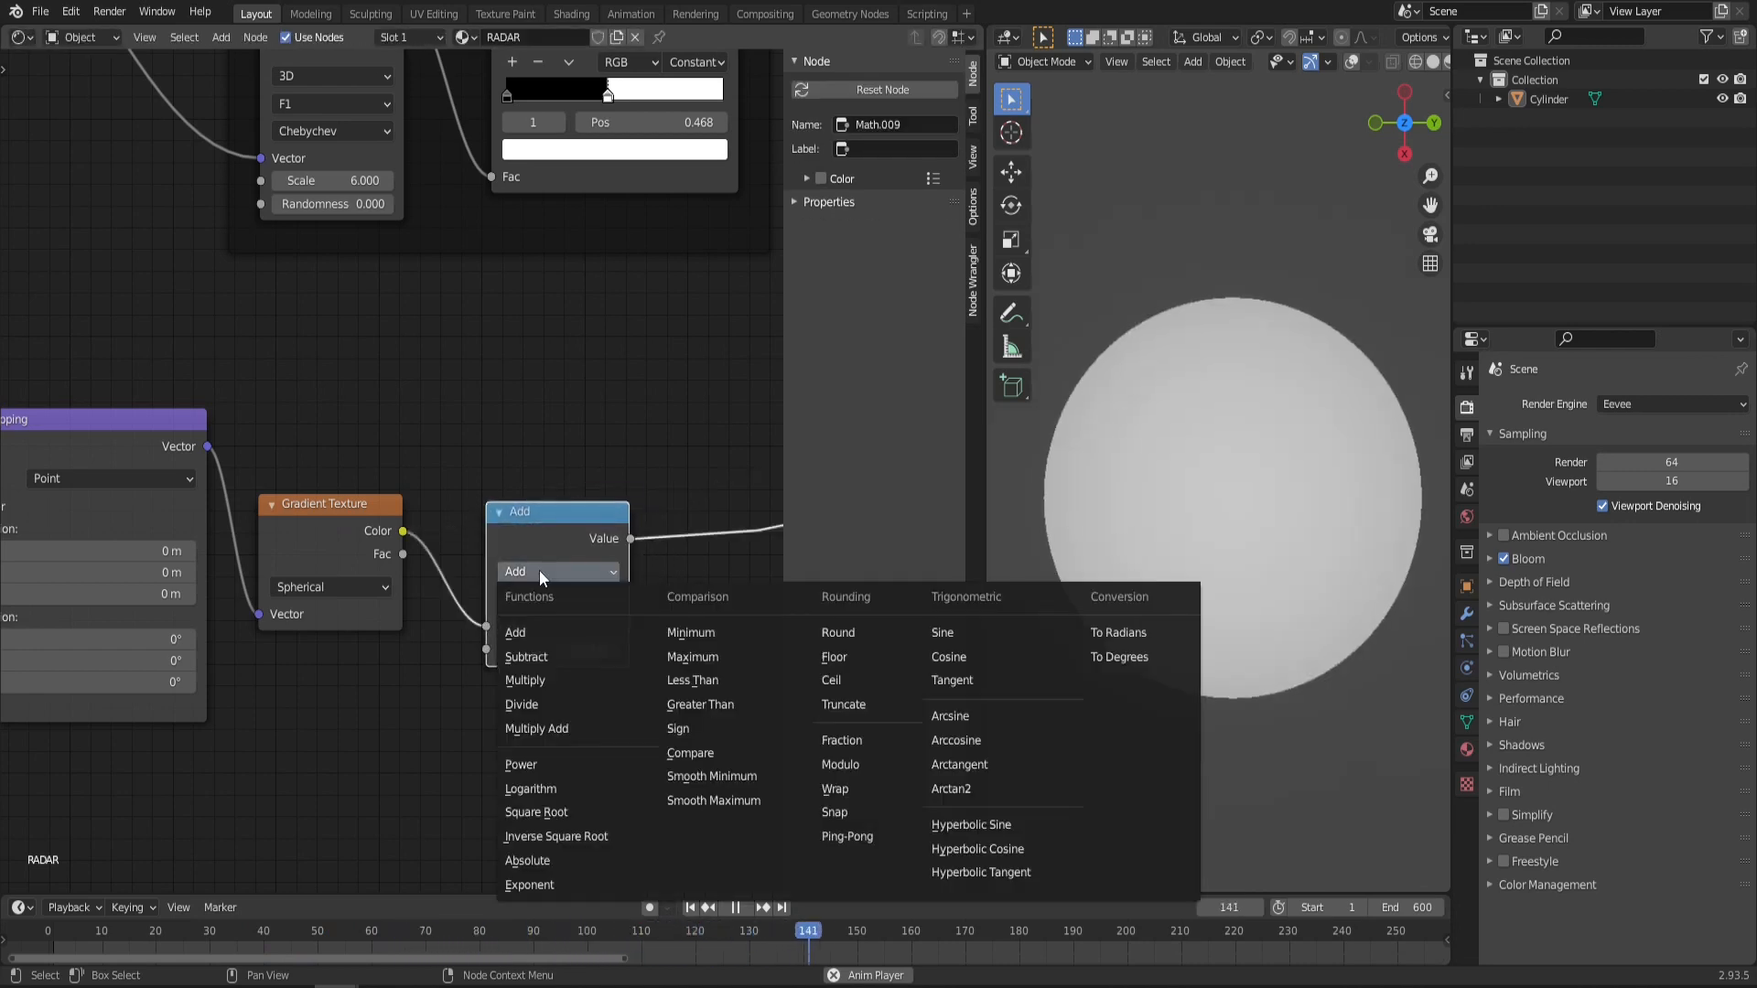
pyautogui.click(519, 764)
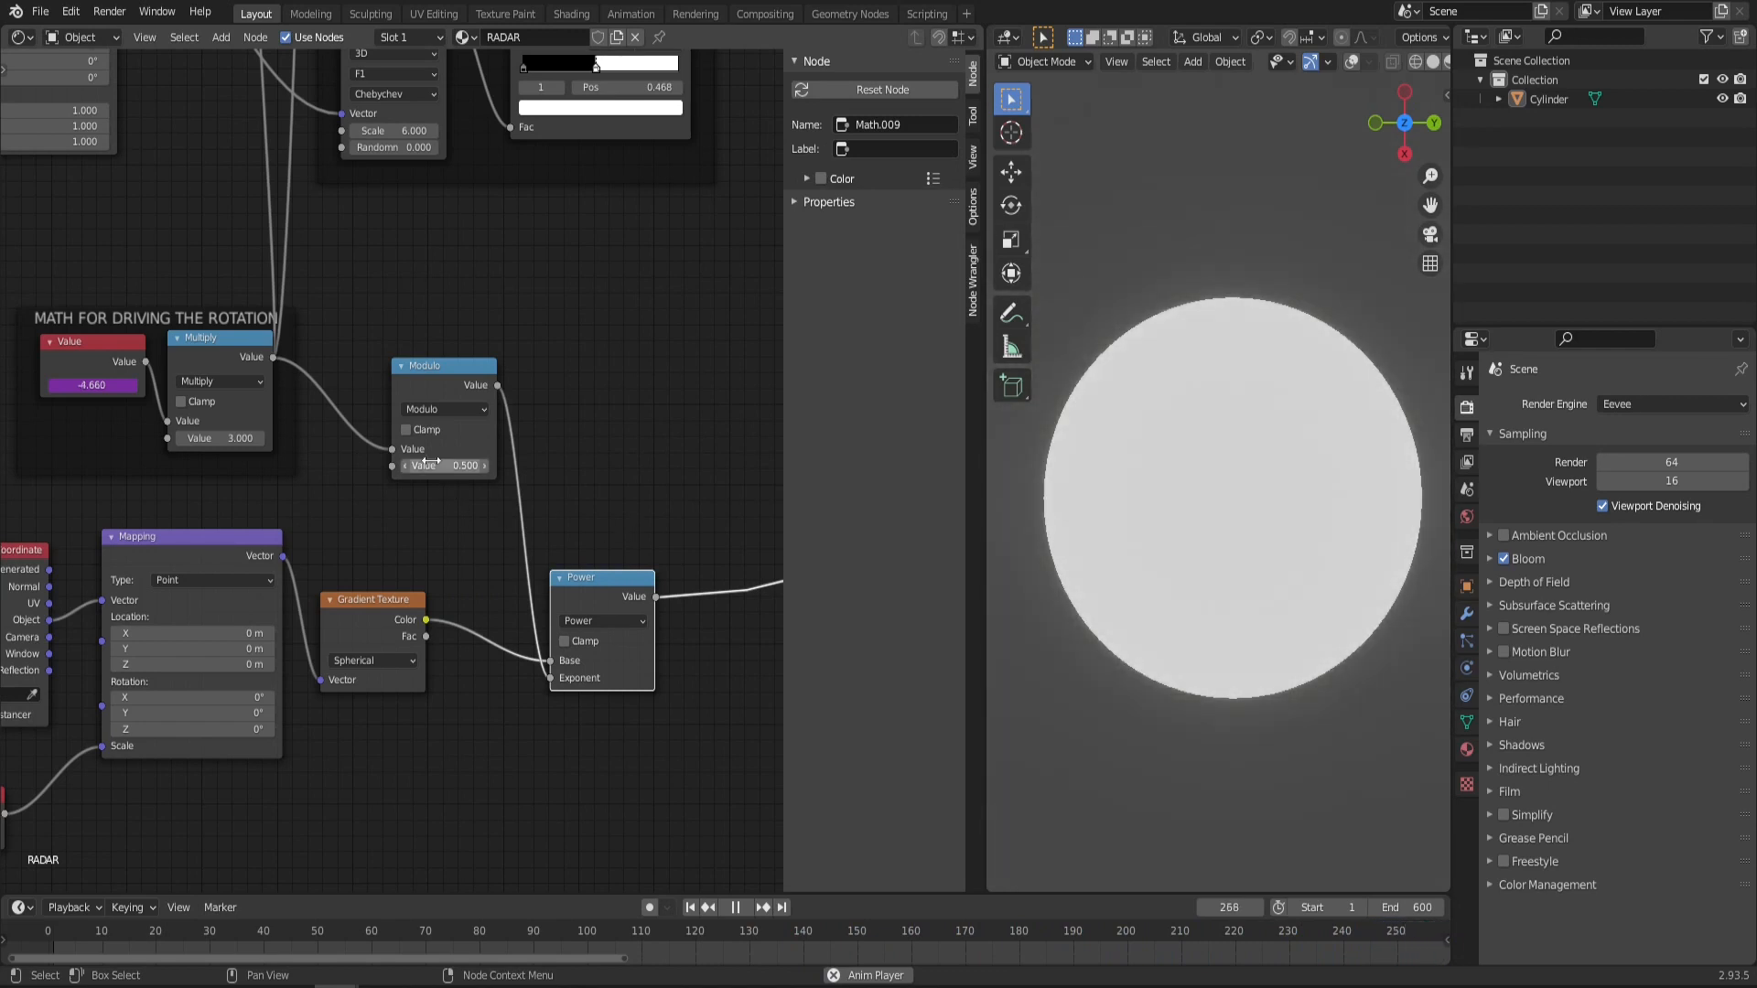
pyautogui.click(443, 465)
pyautogui.write('6.283')
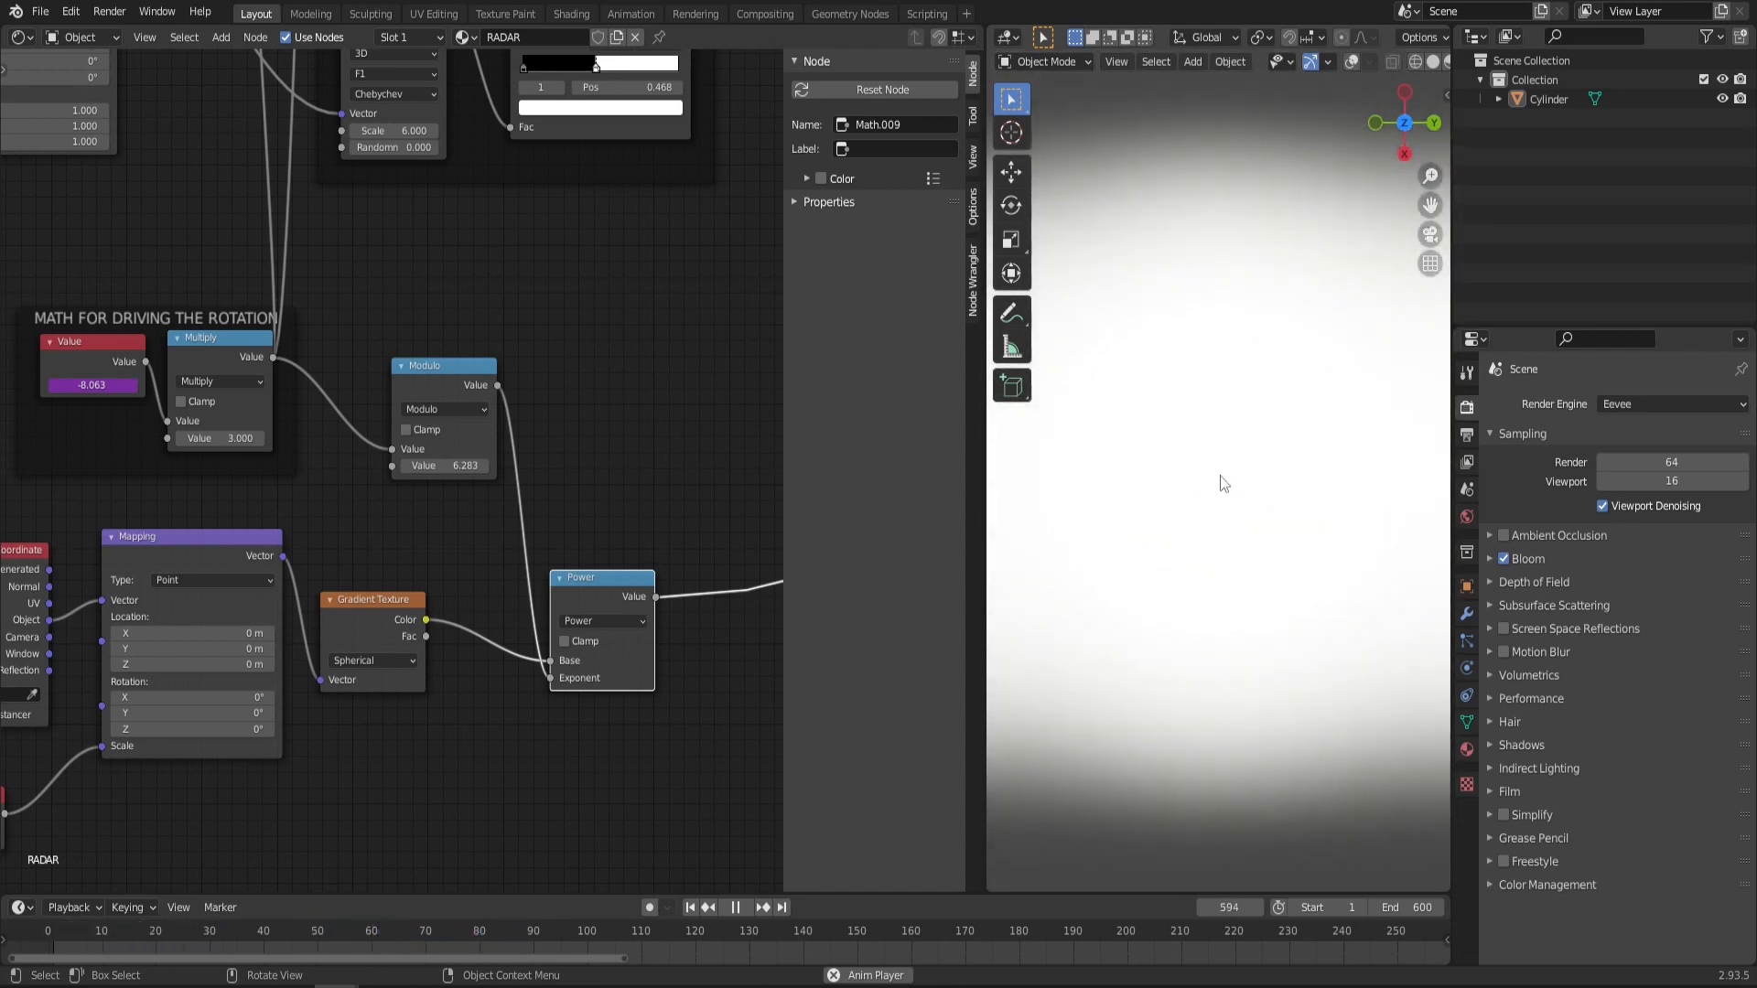
pyautogui.click(337, 930)
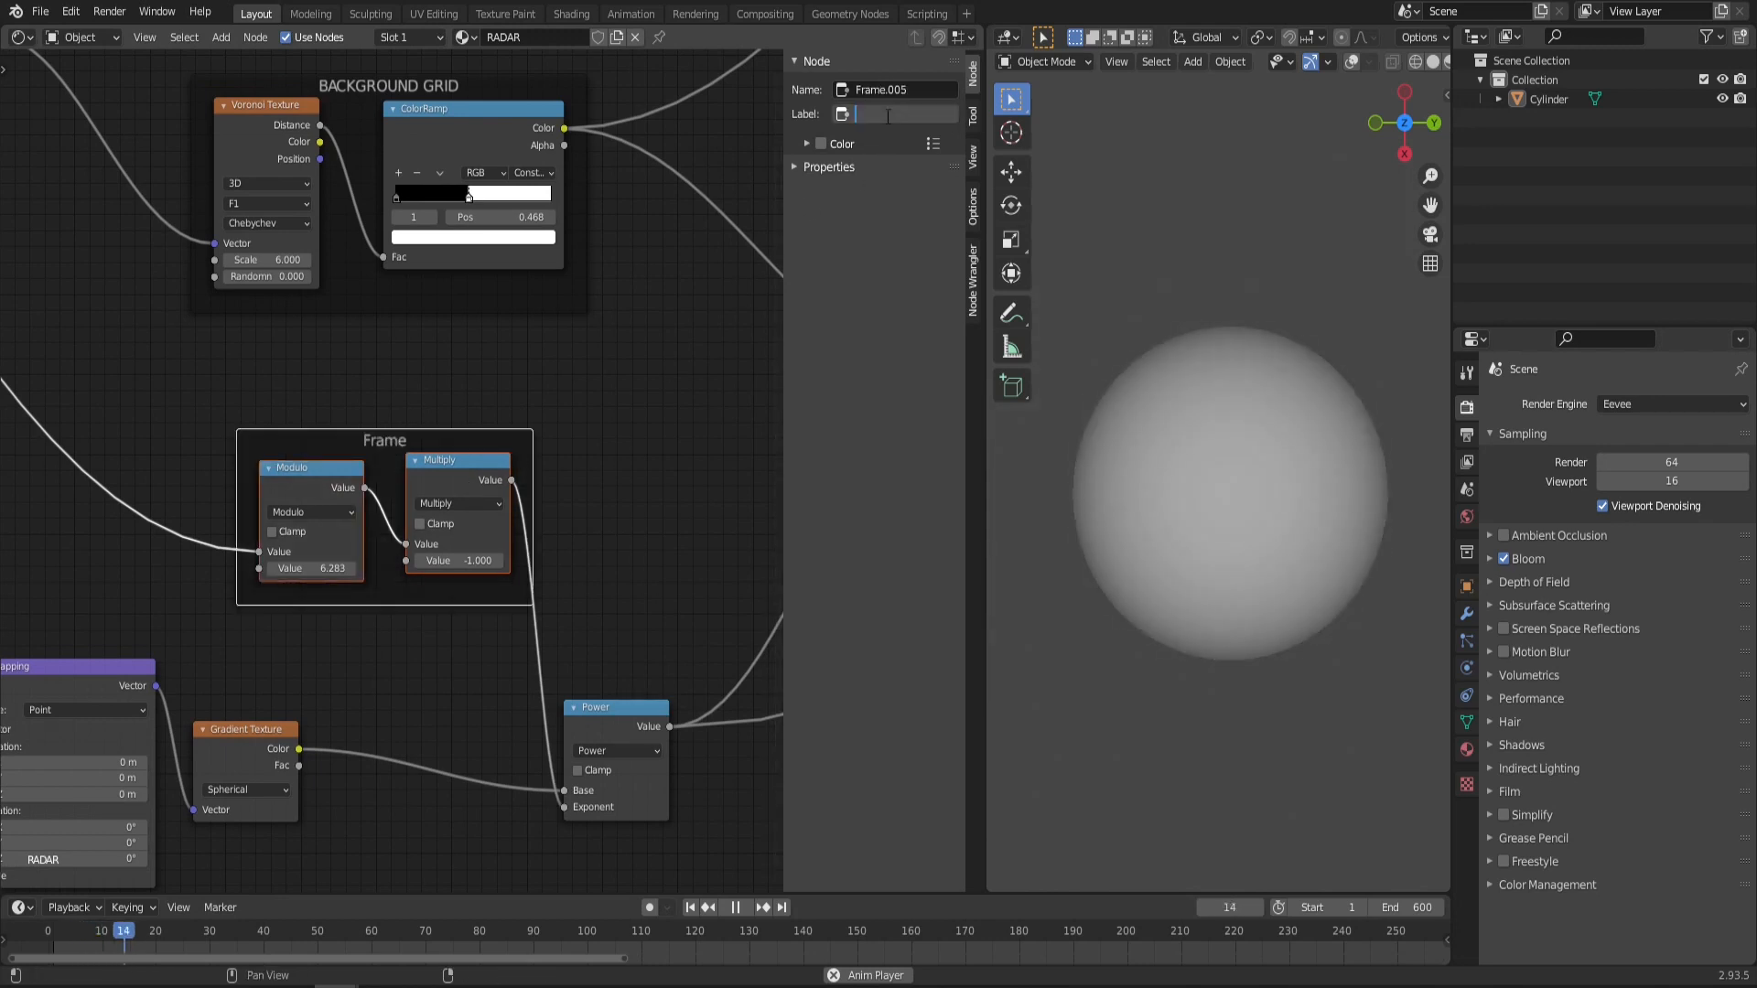
# Step: Negate the Modulo output with a Multiply -1 node and frame the two nodes
pyautogui.write('b')
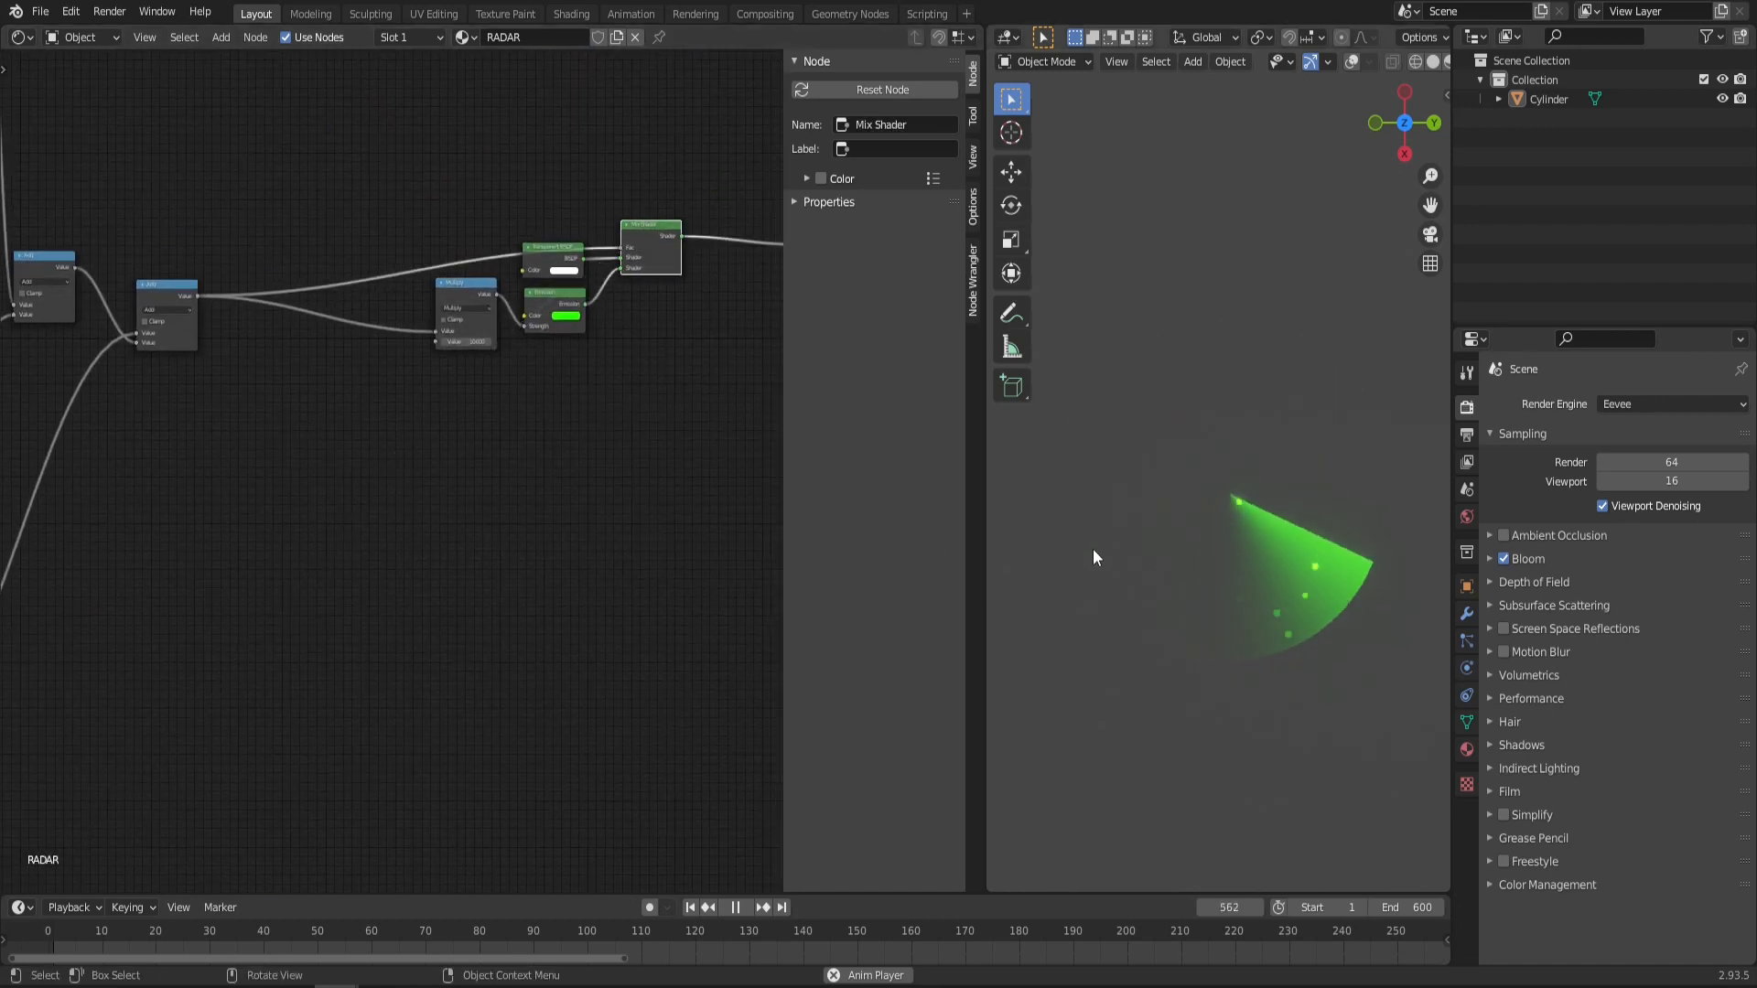
# Step: Play the animation to preview the pulsing green grid beneath the rotating sweep
pyautogui.click(166, 929)
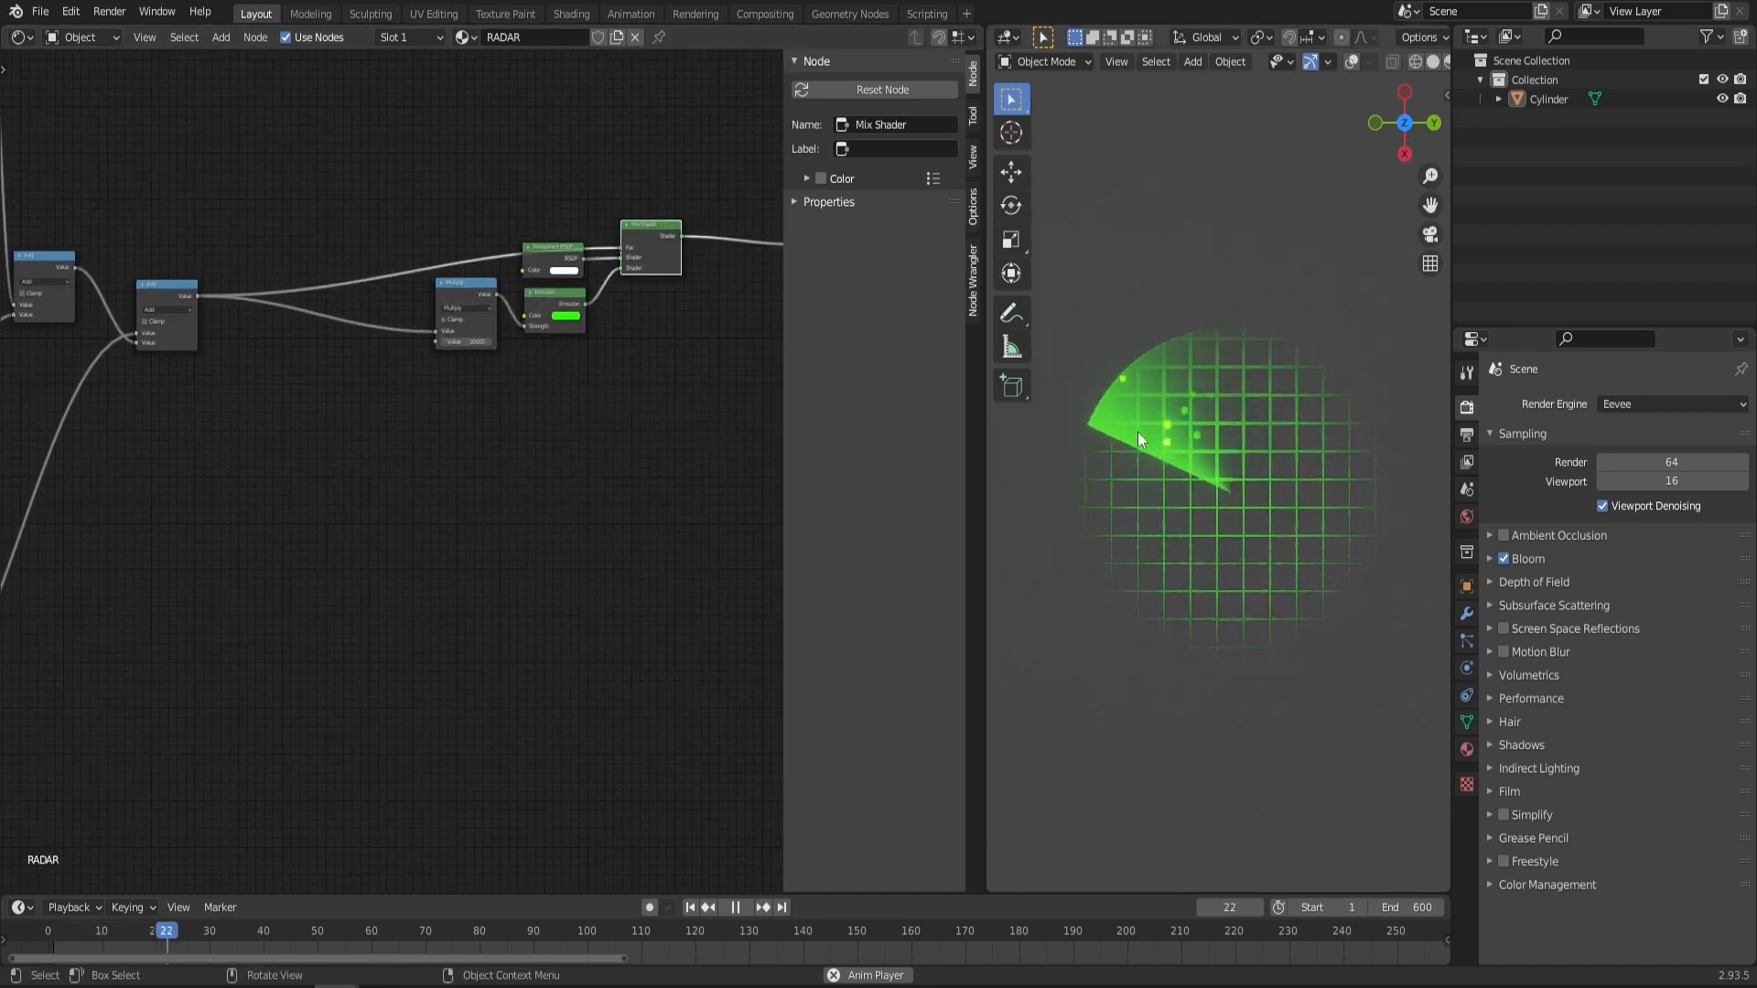